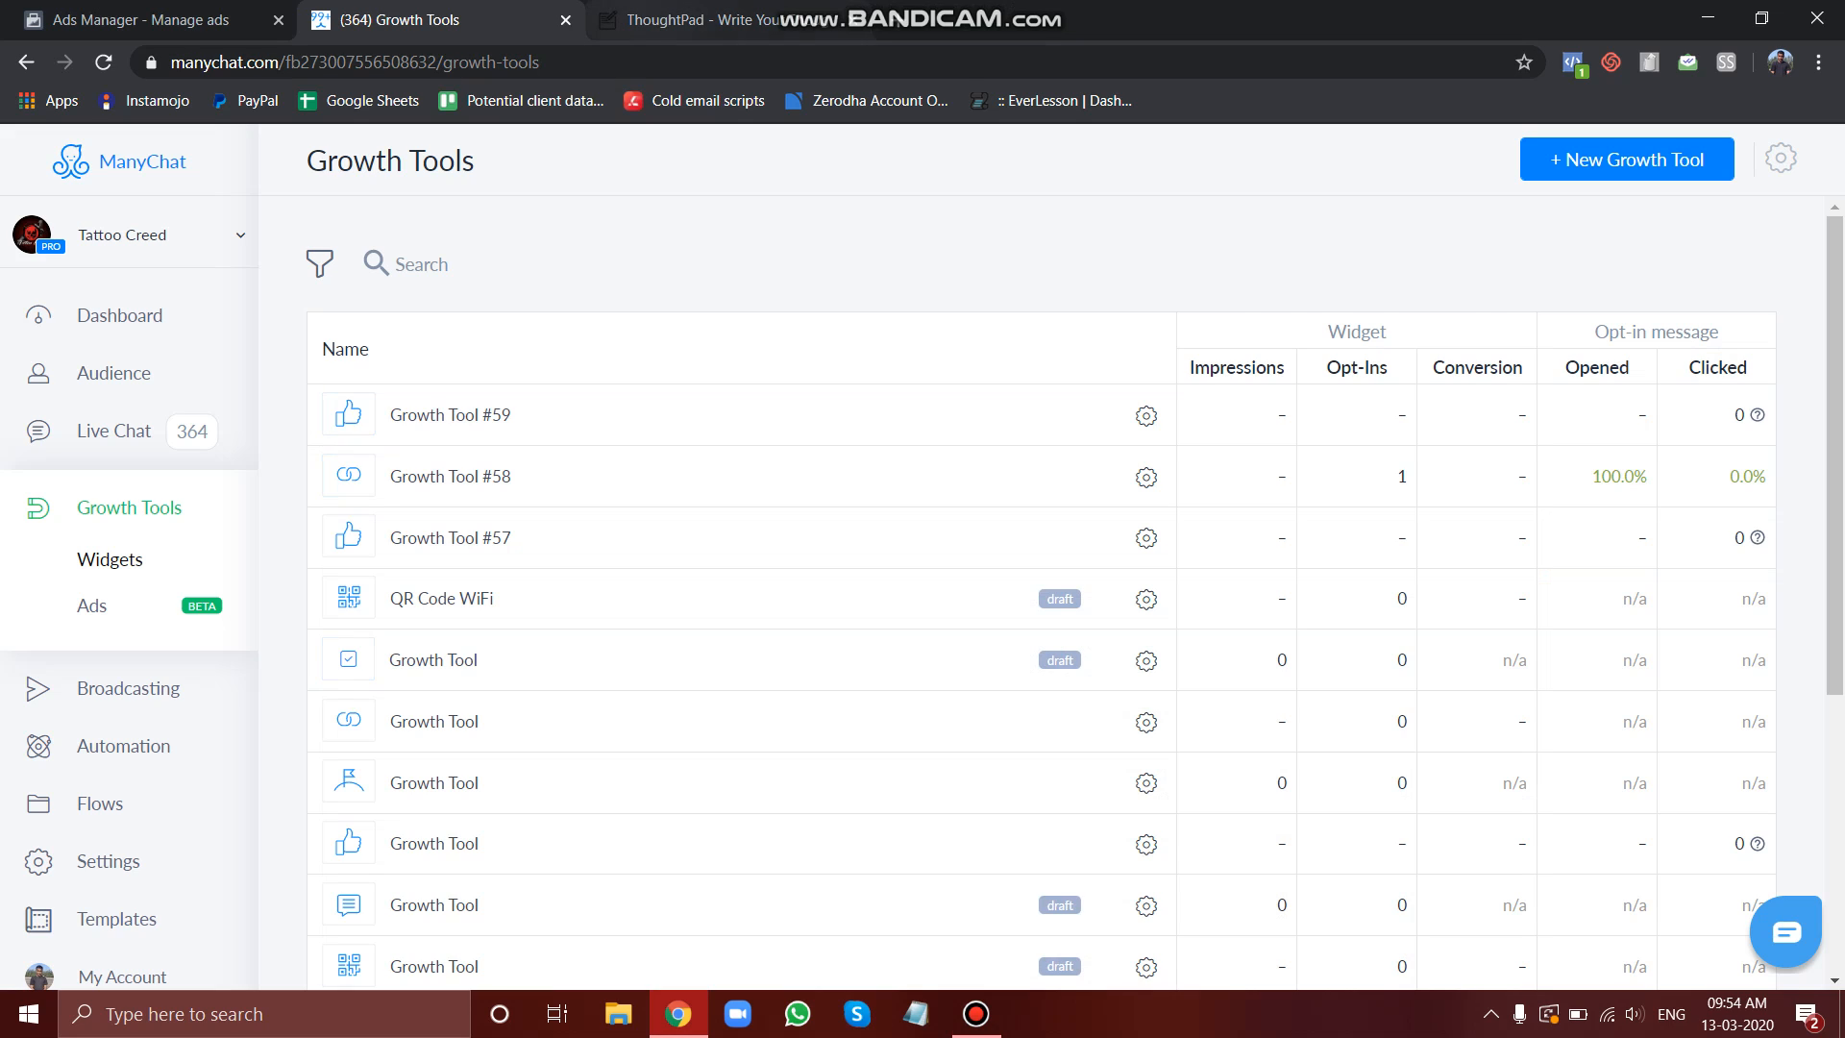
Step: Show the ThoughtPad note saying the JSON tool now works only with Messages
click(712, 20)
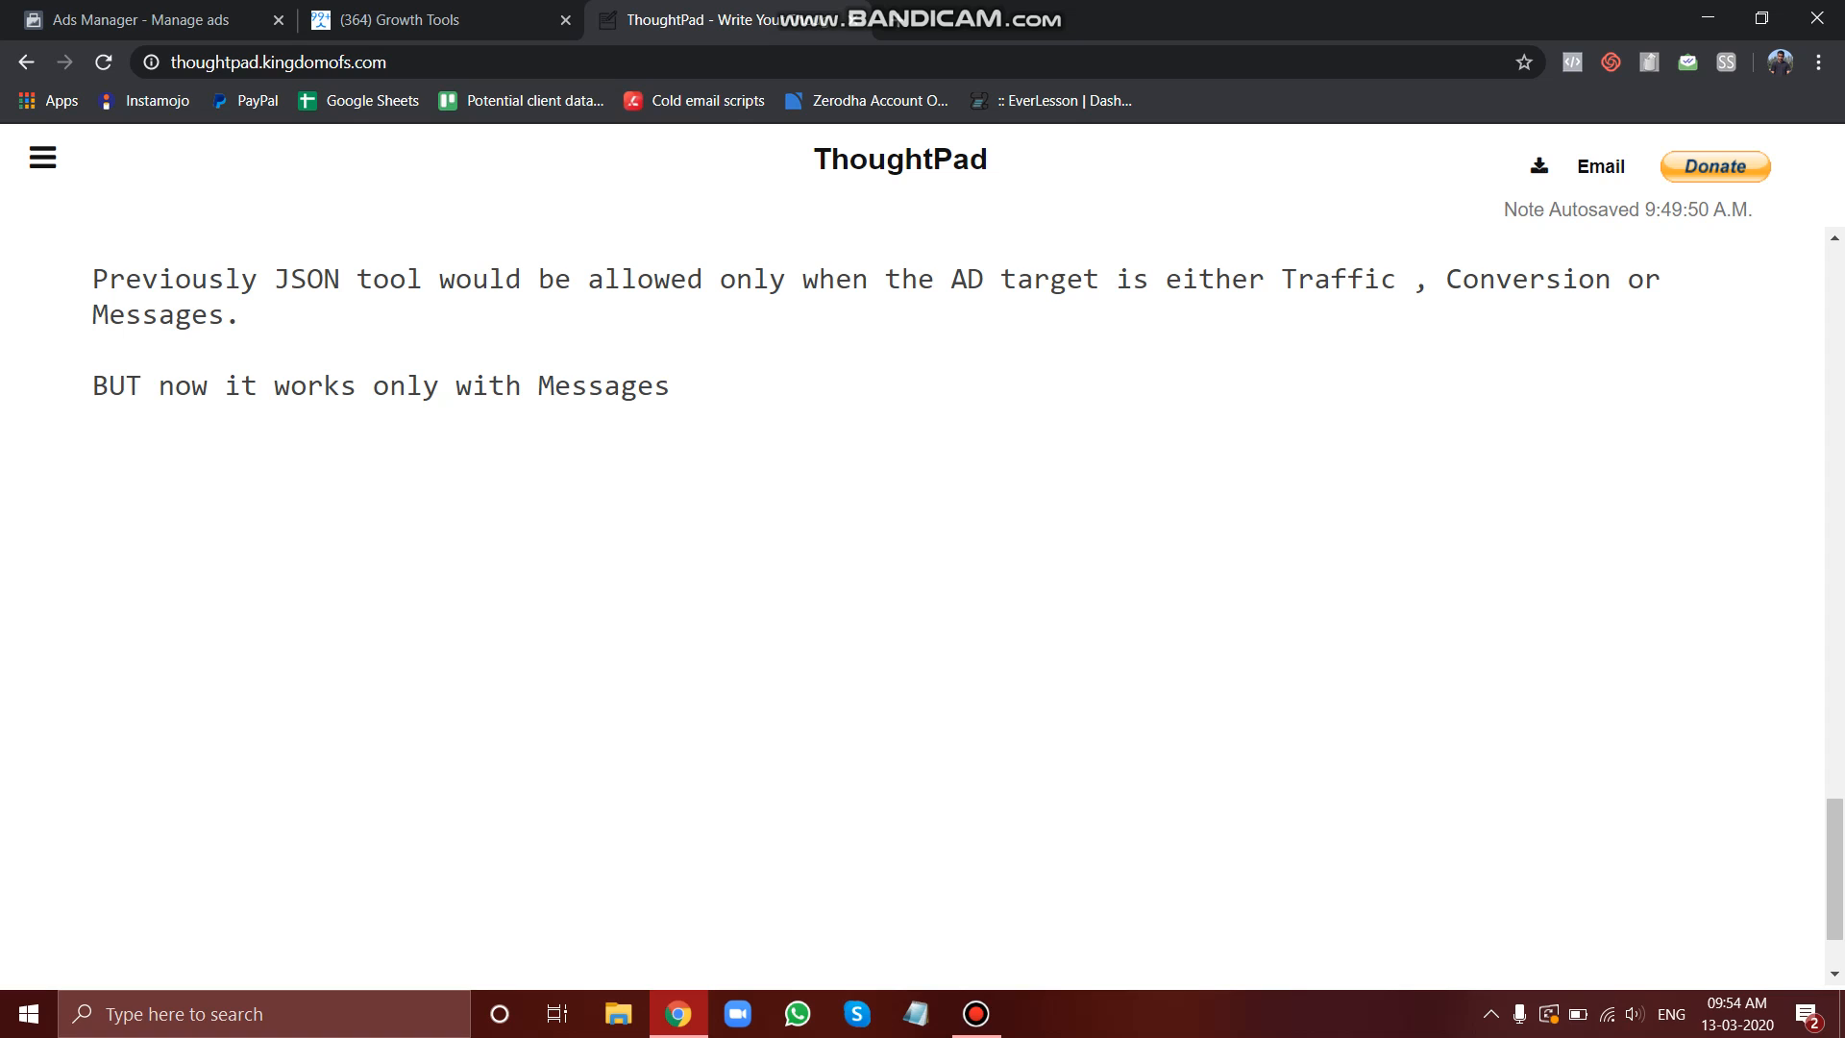
Step: Check the note against the new campaign and return to its Messages objective page
click(141, 20)
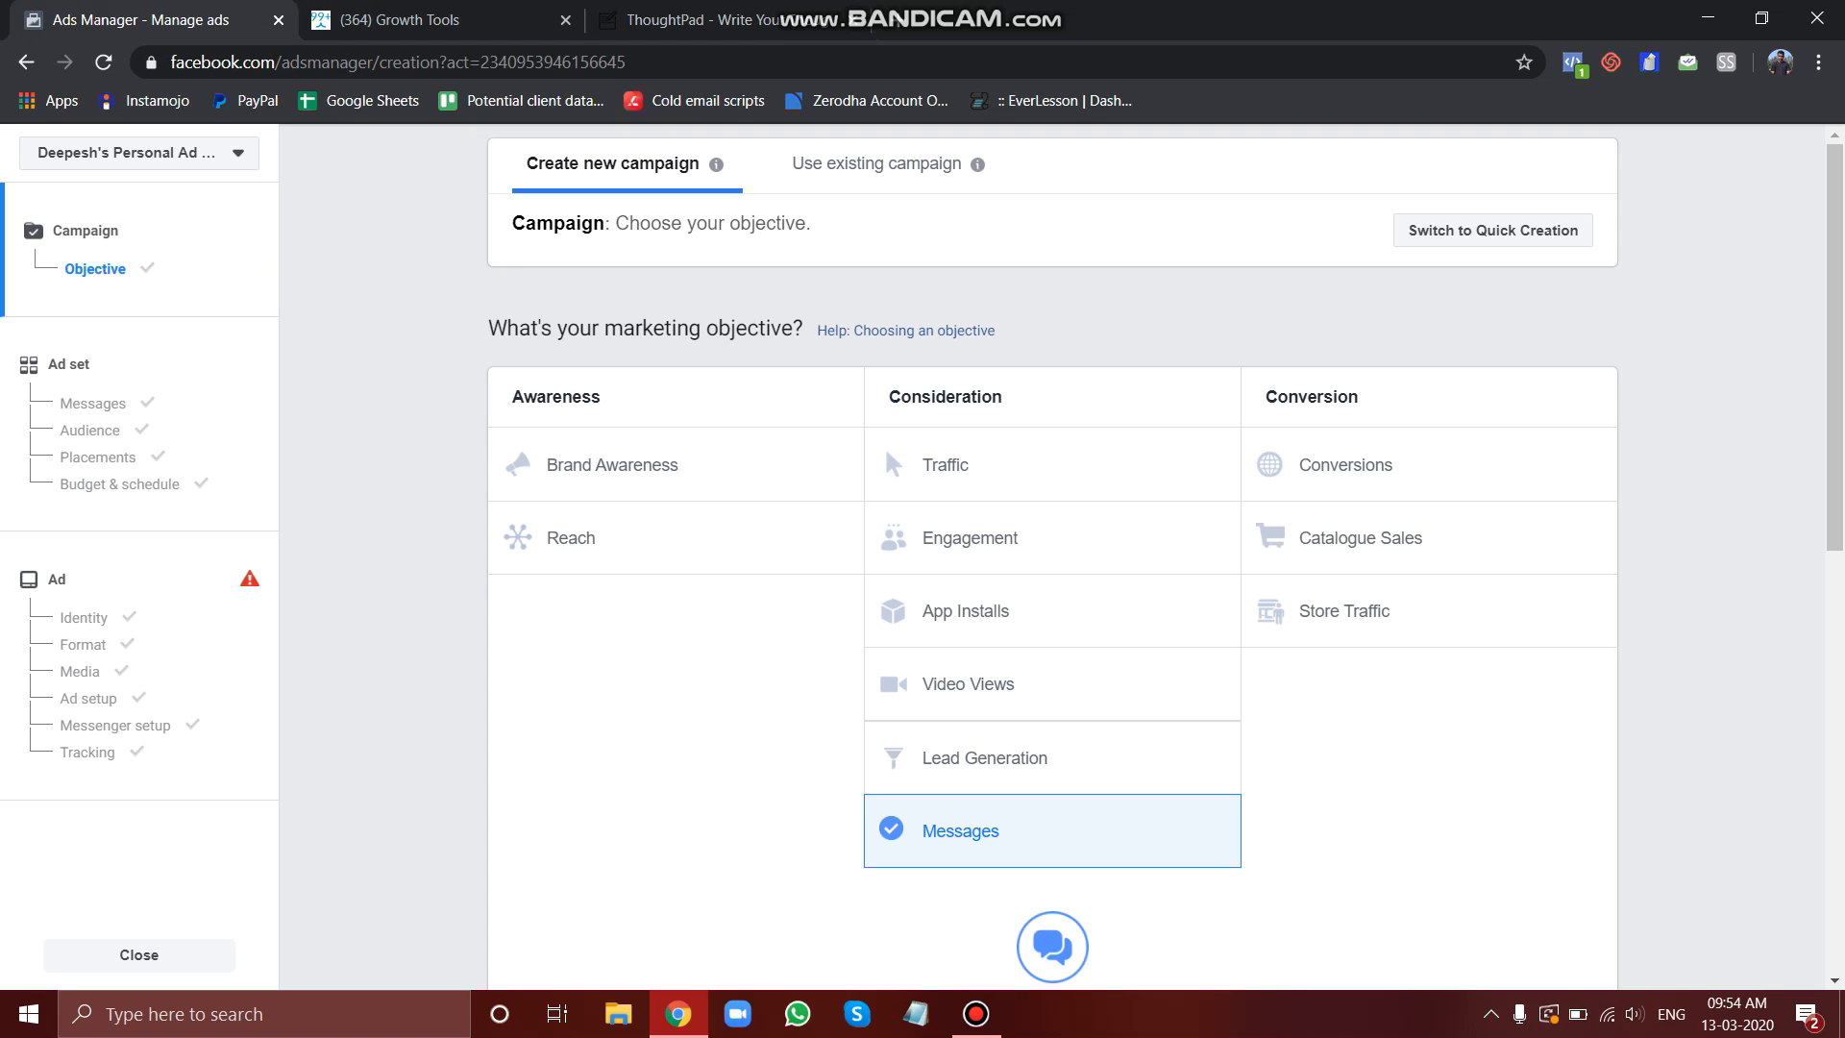
mouse_move(1217, 829)
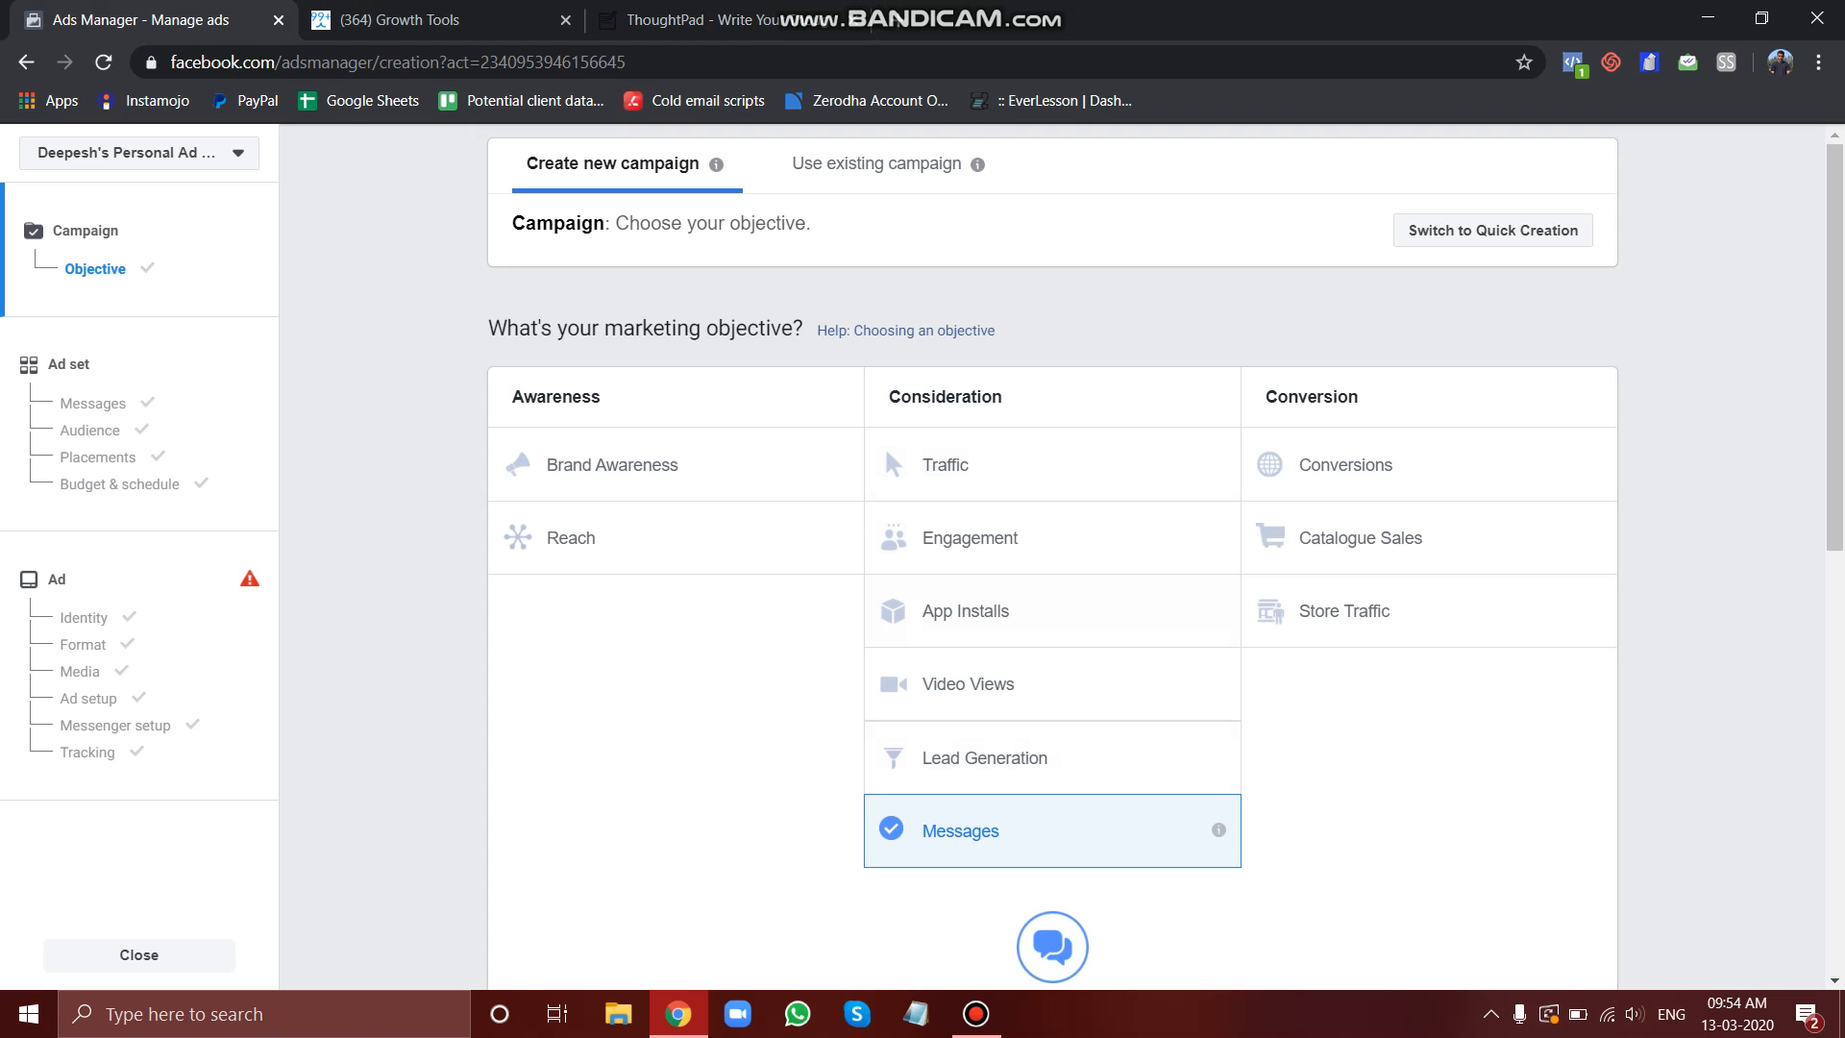
mouse_move(1217, 830)
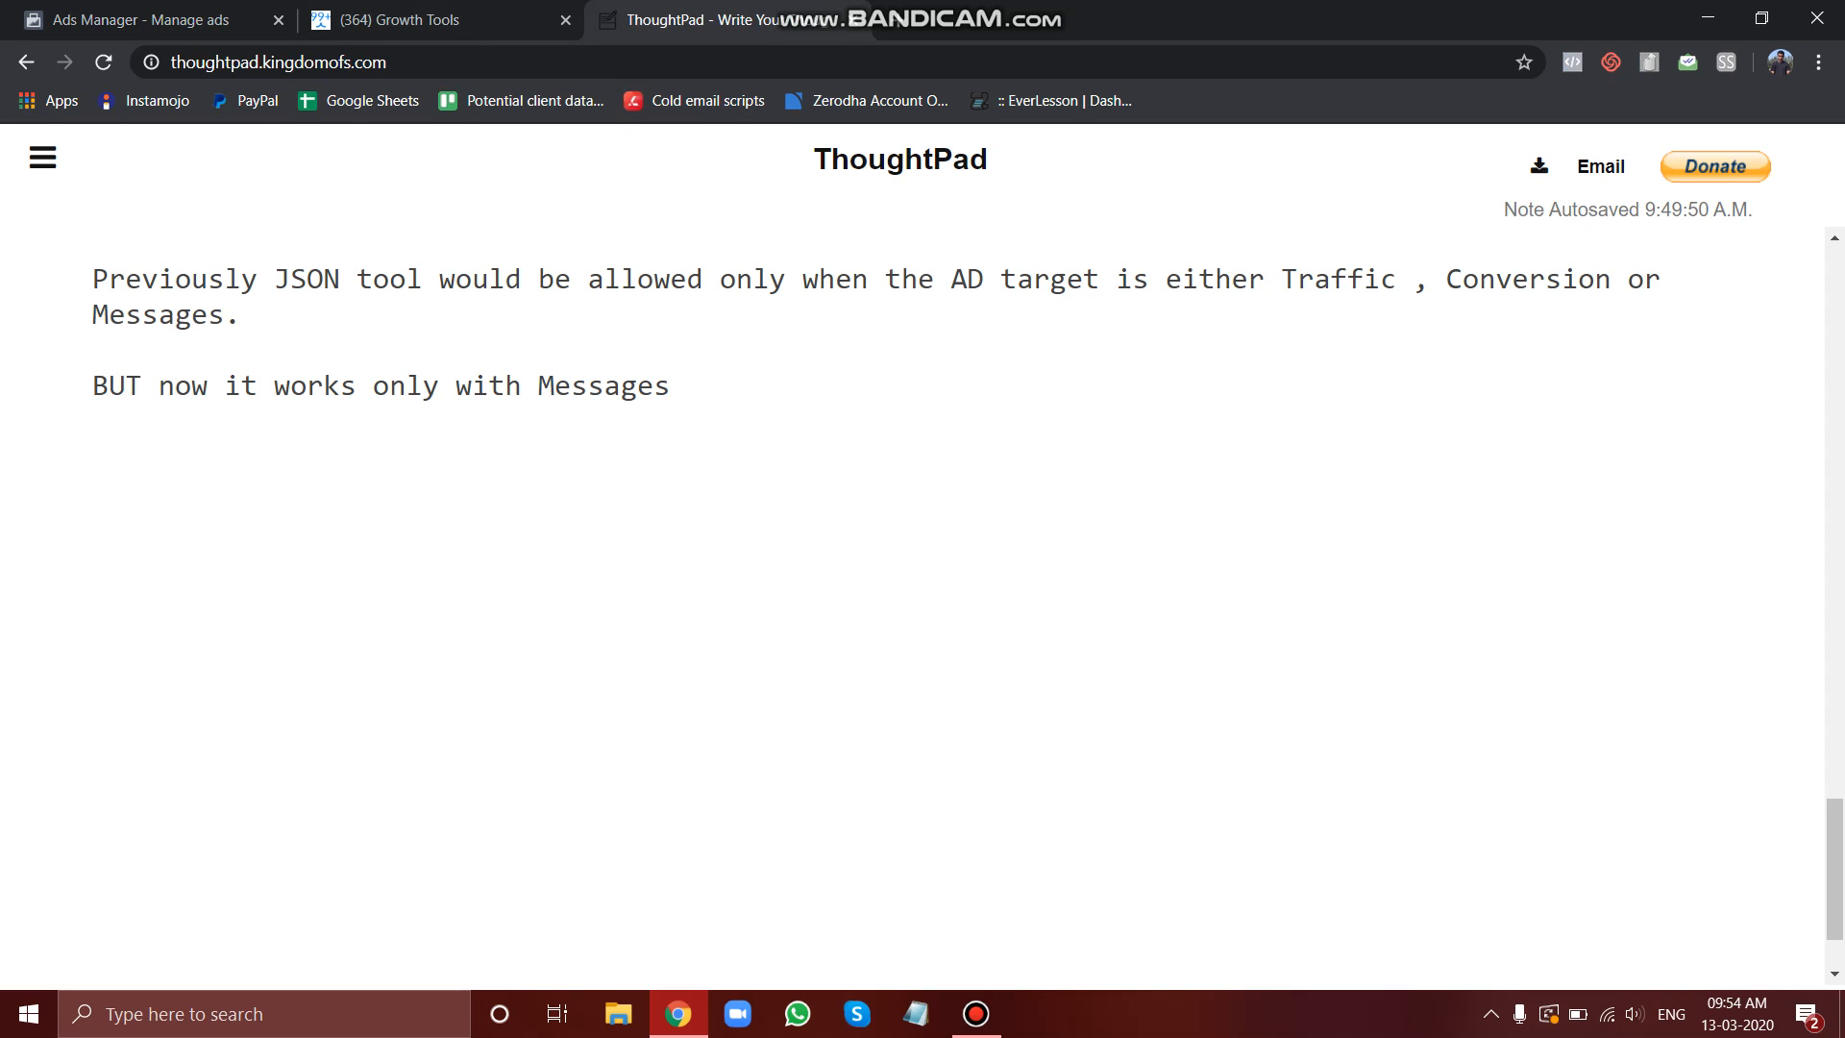
double_click(601, 384)
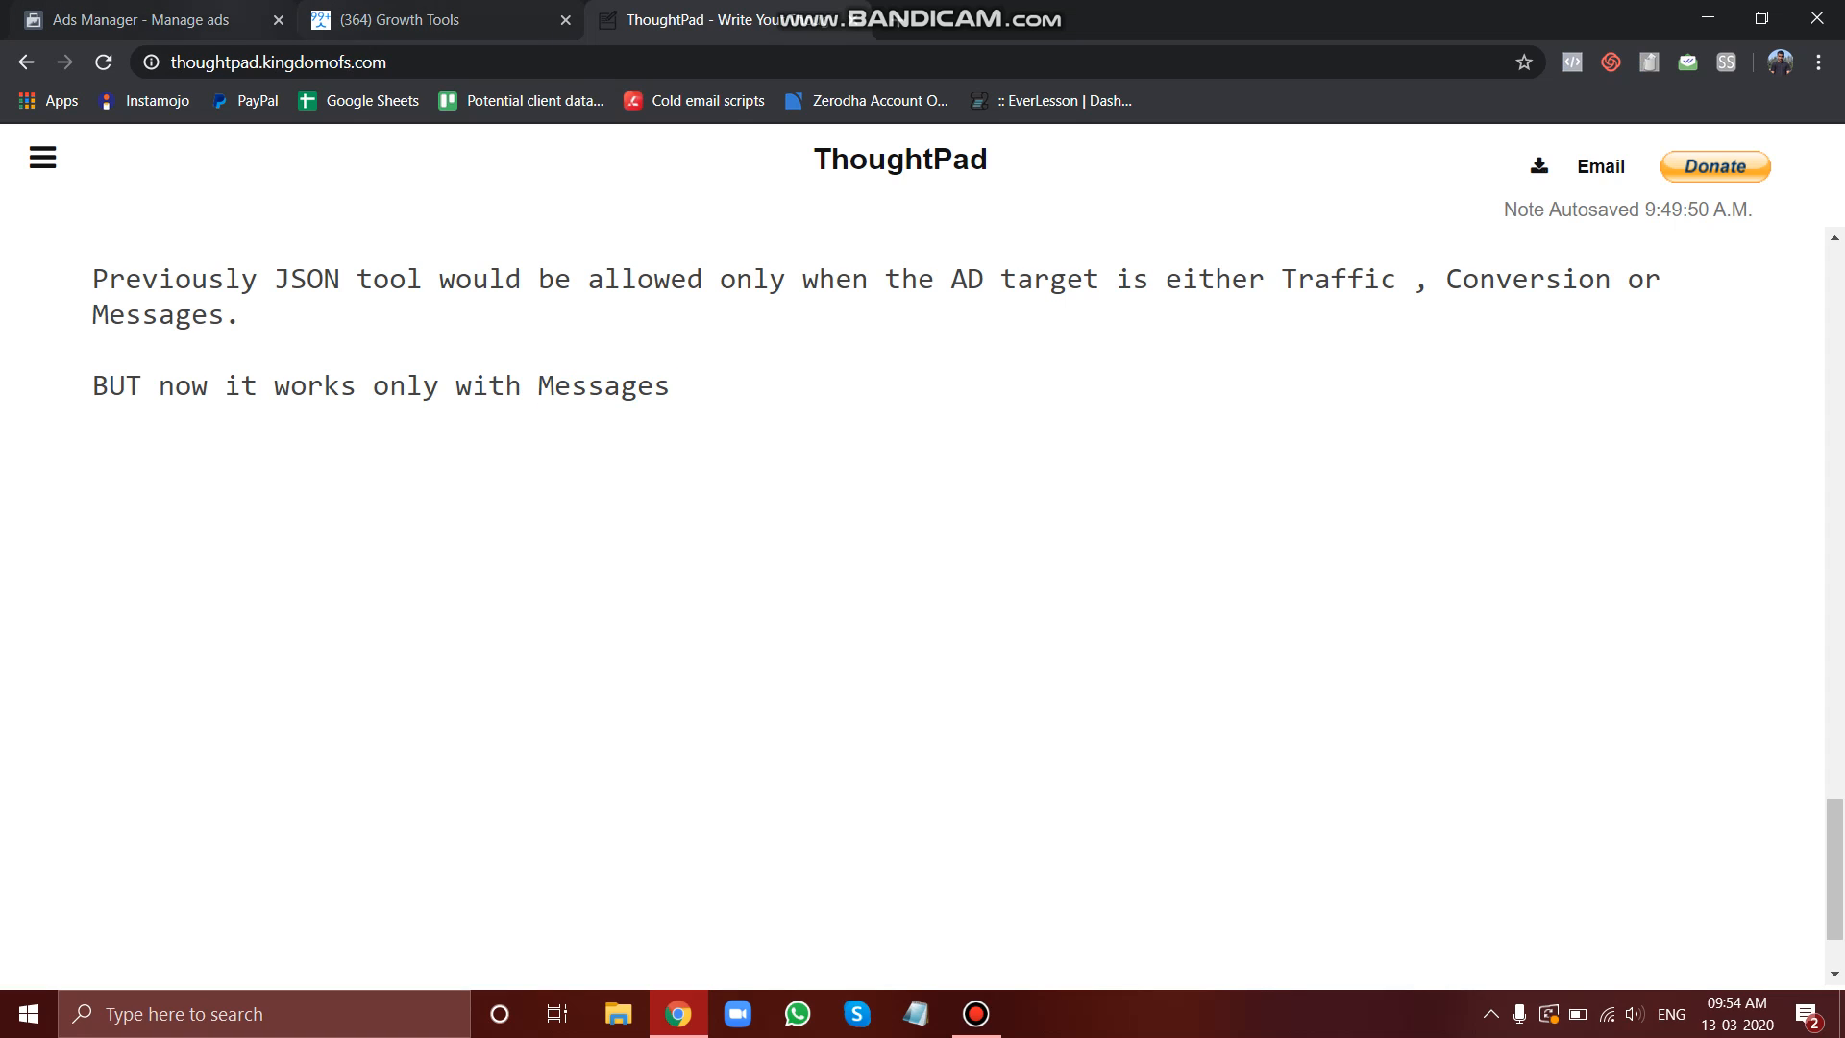
click(141, 20)
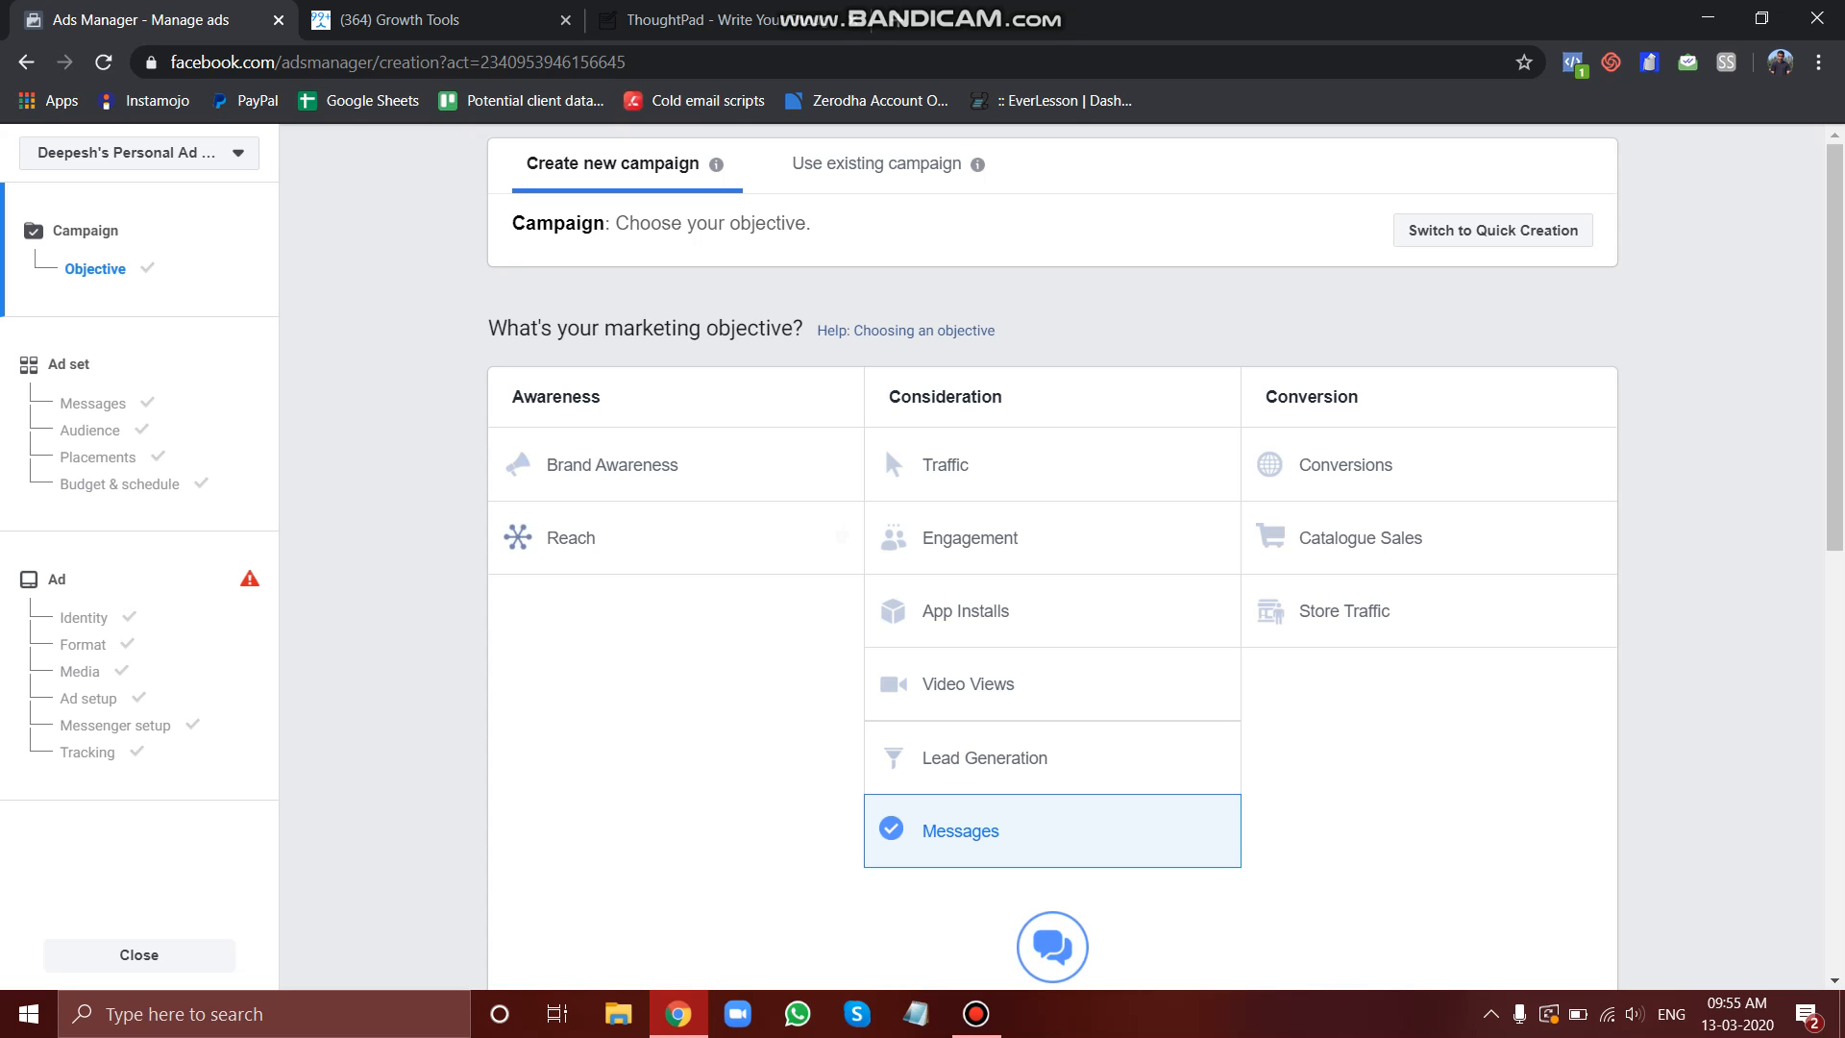
Step: Confirm the Messages campaign with its ₹1,000 optimised daily budget and continue
scroll(down, 3)
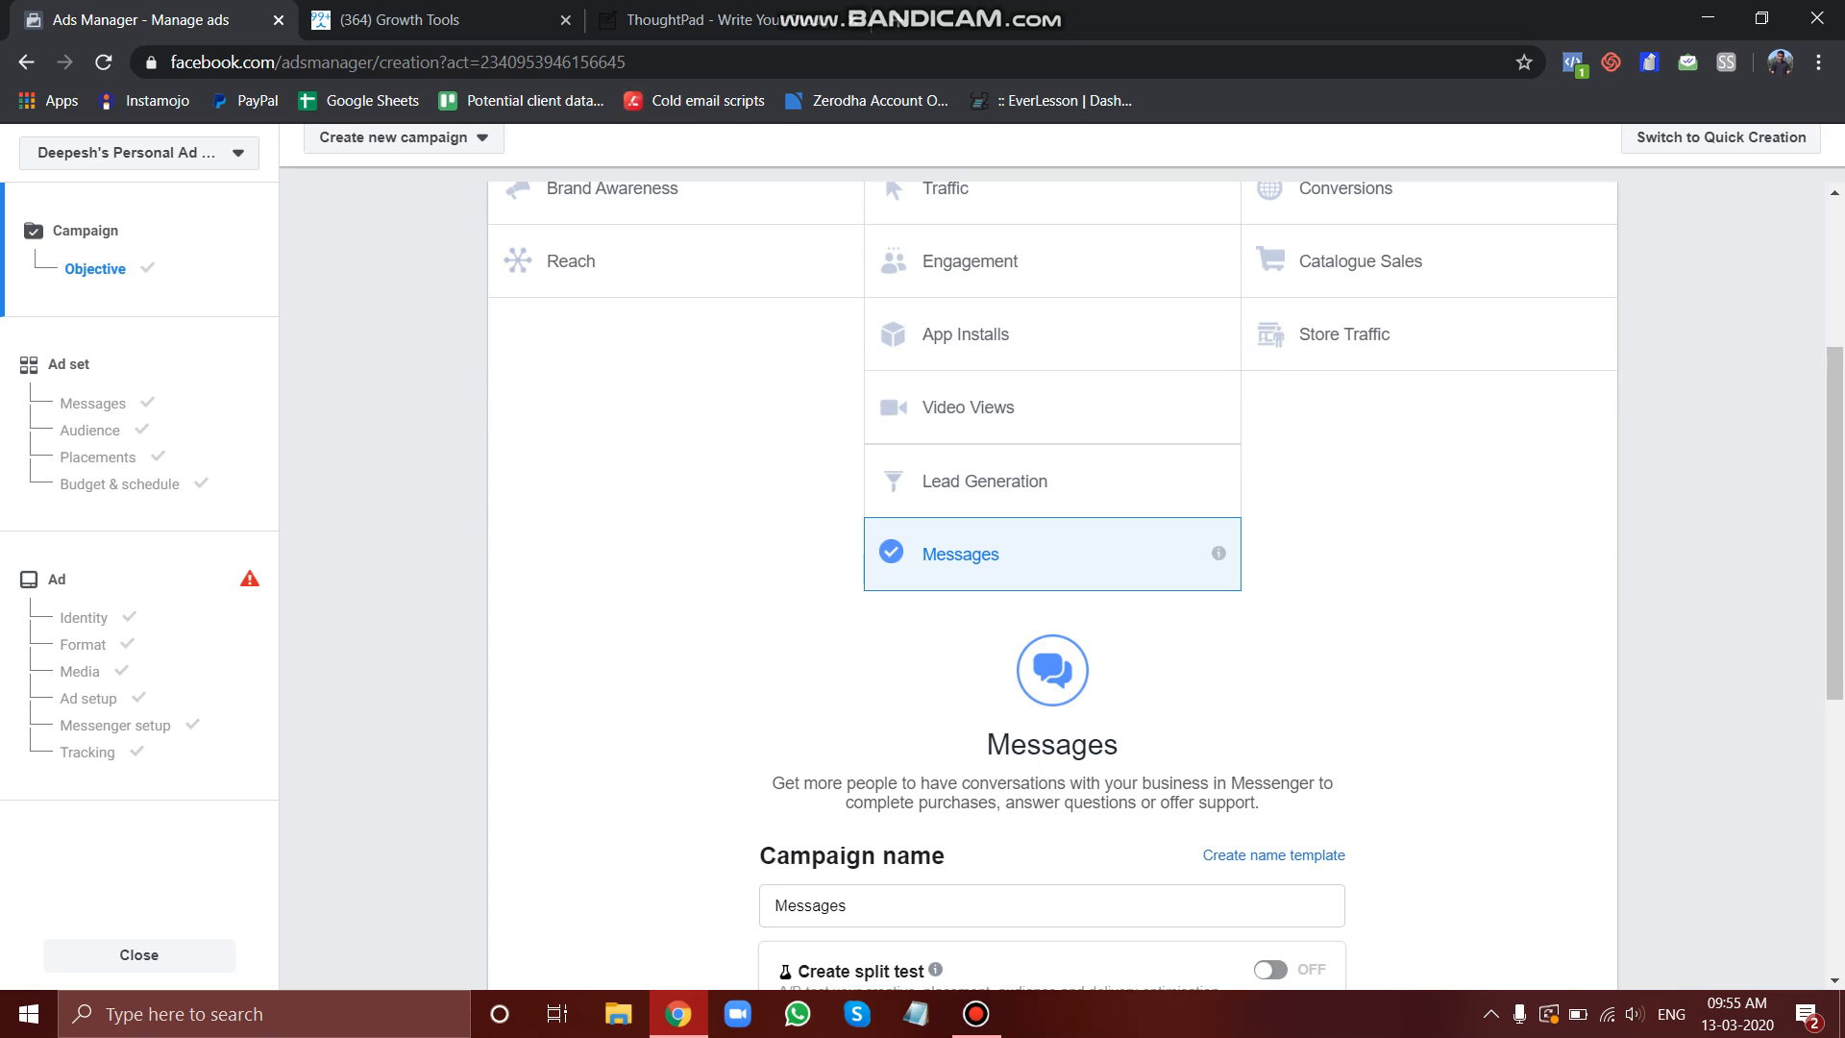
scroll(down, 3)
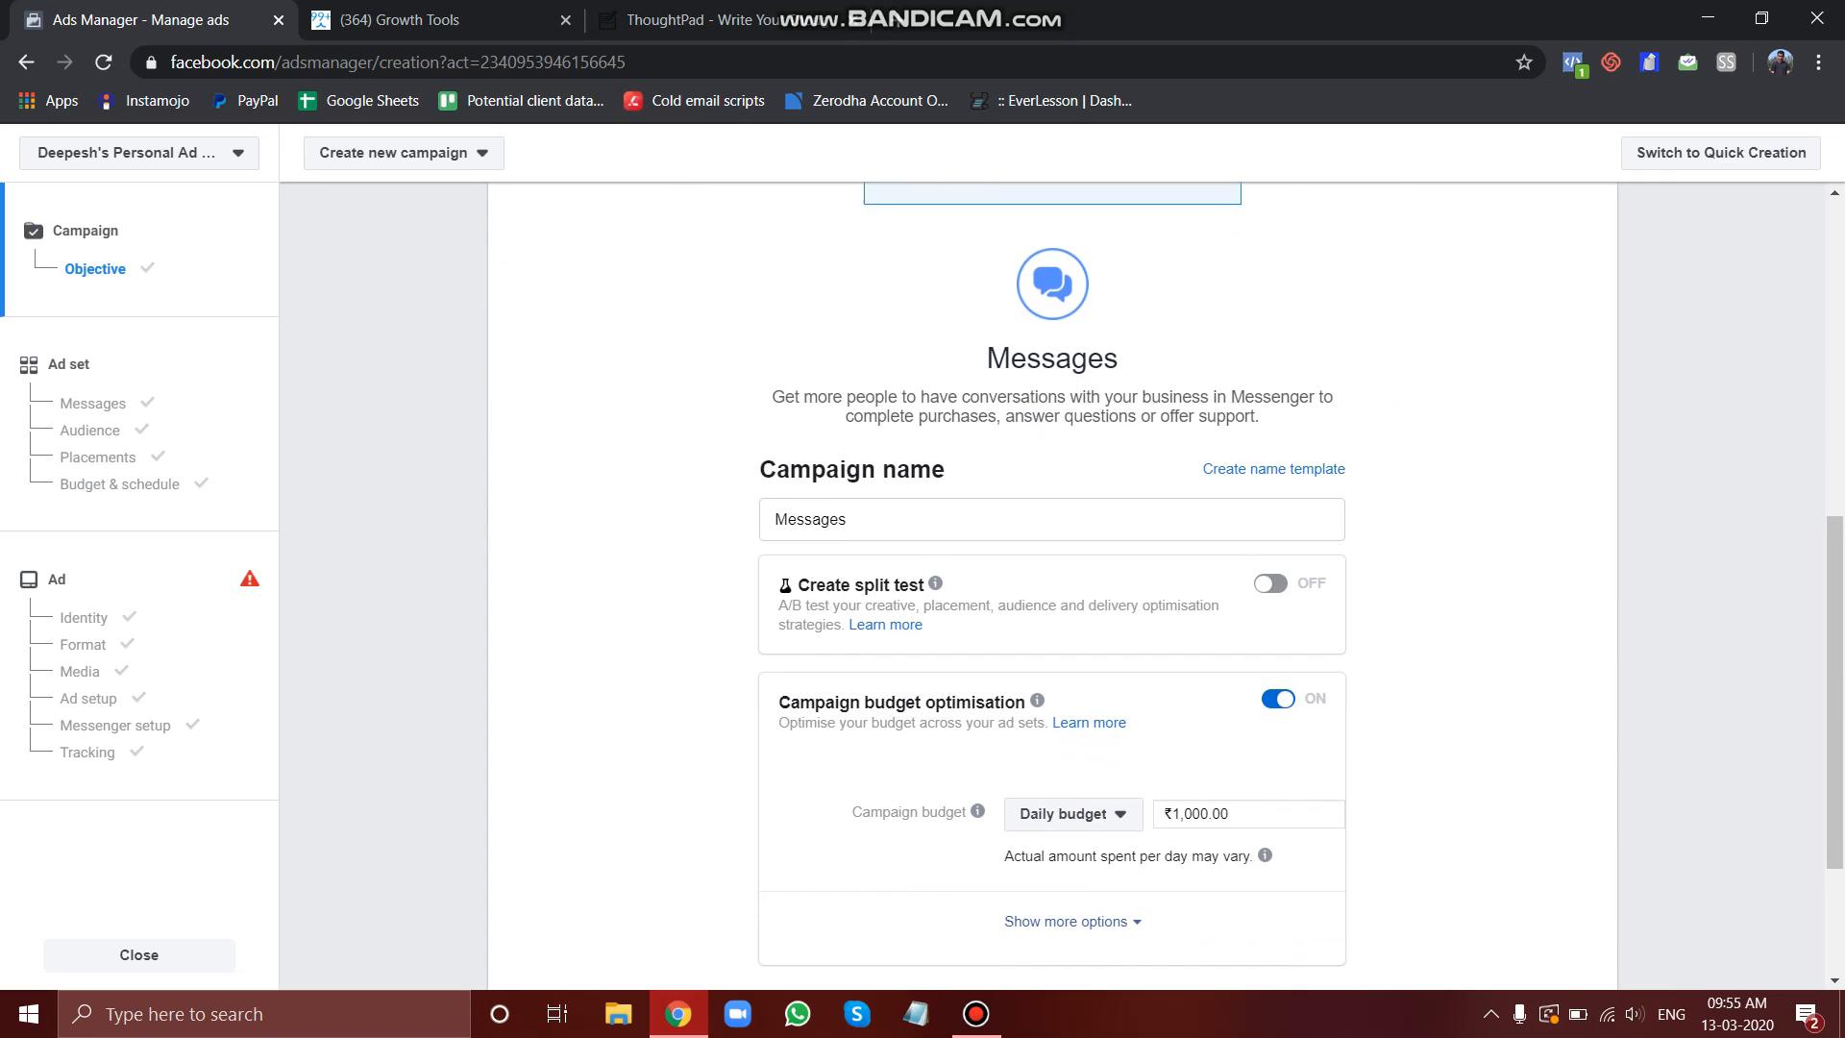
scroll(up, 3)
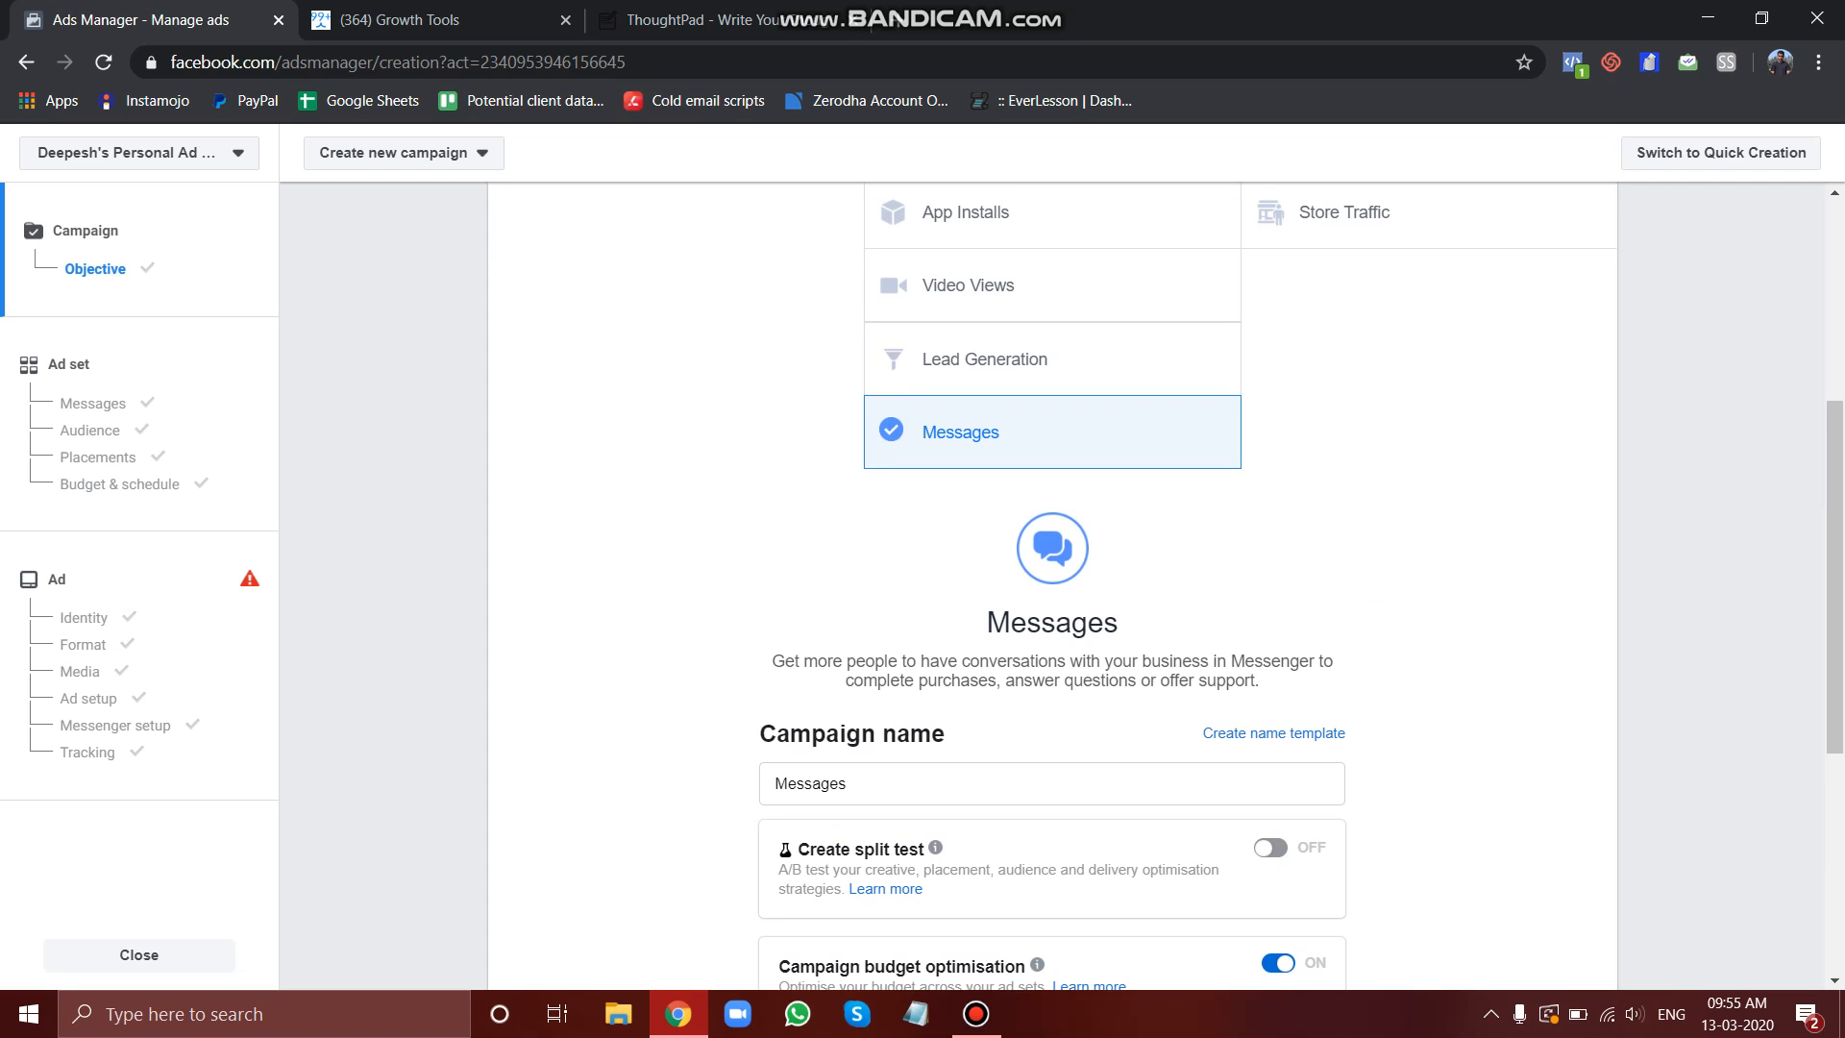
scroll(down, 3)
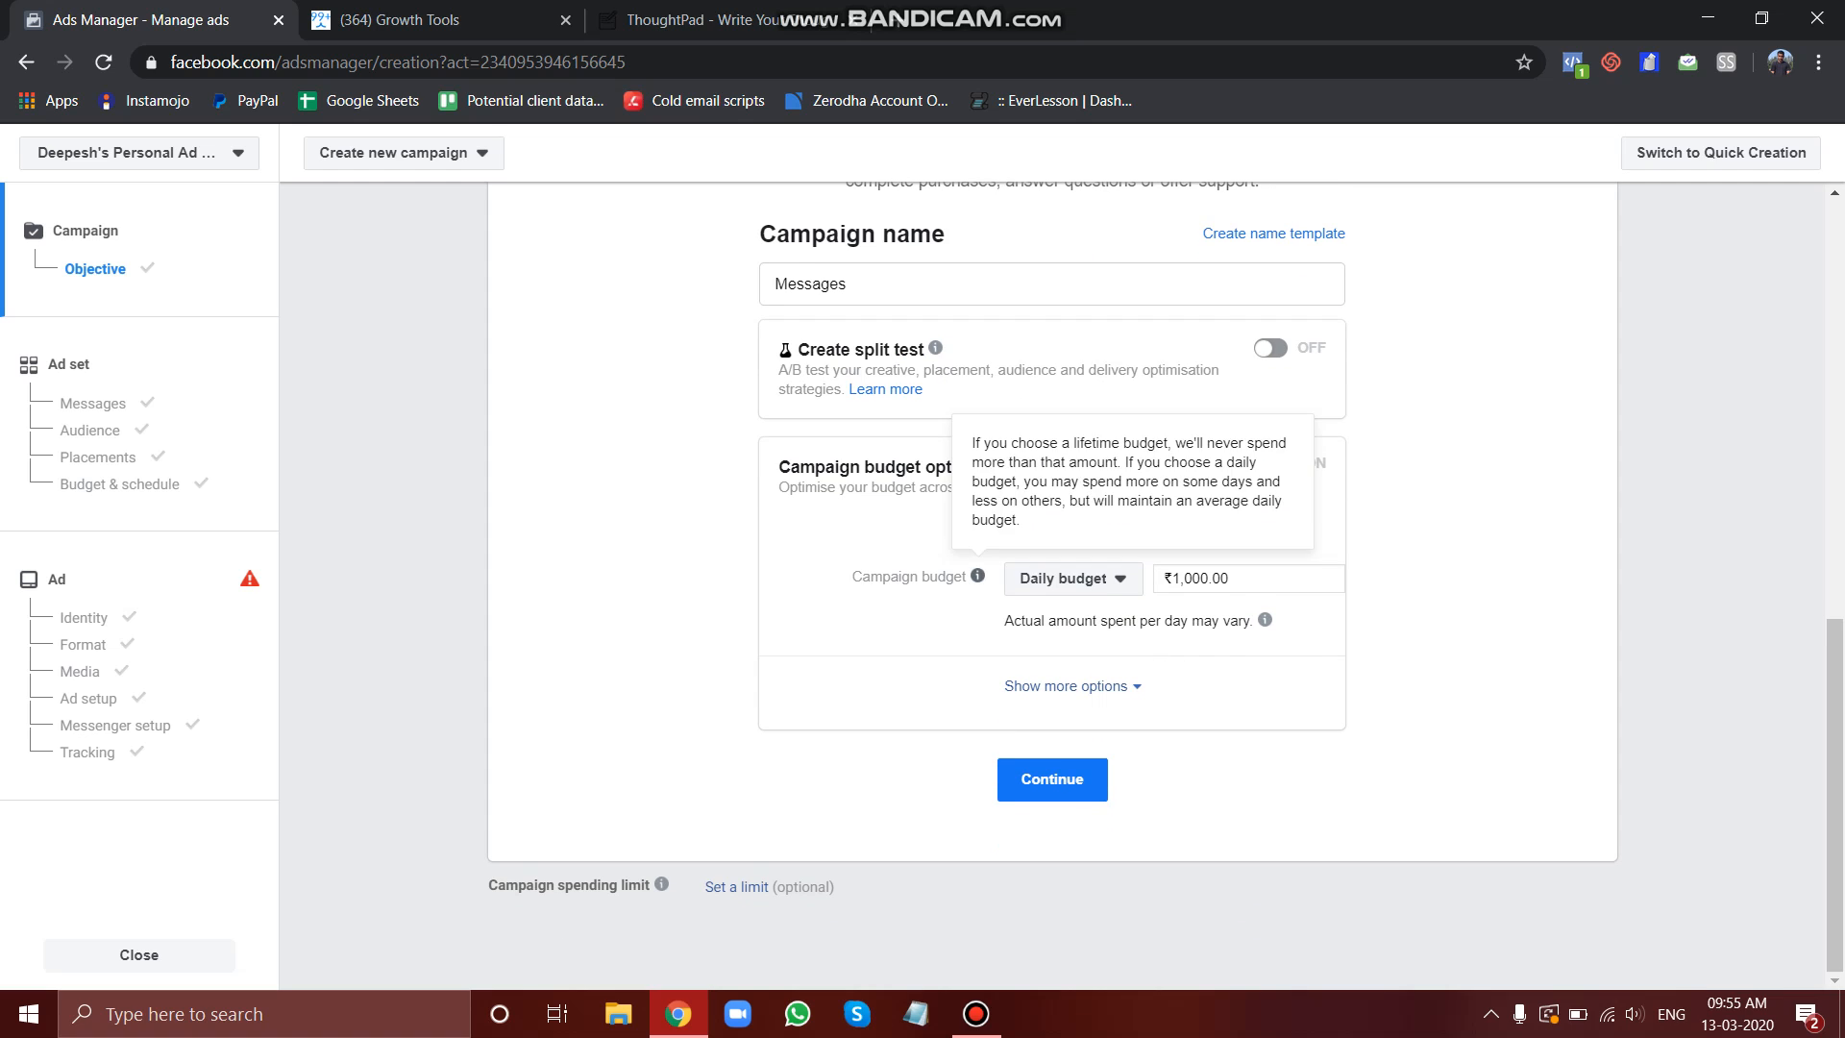
click(1277, 462)
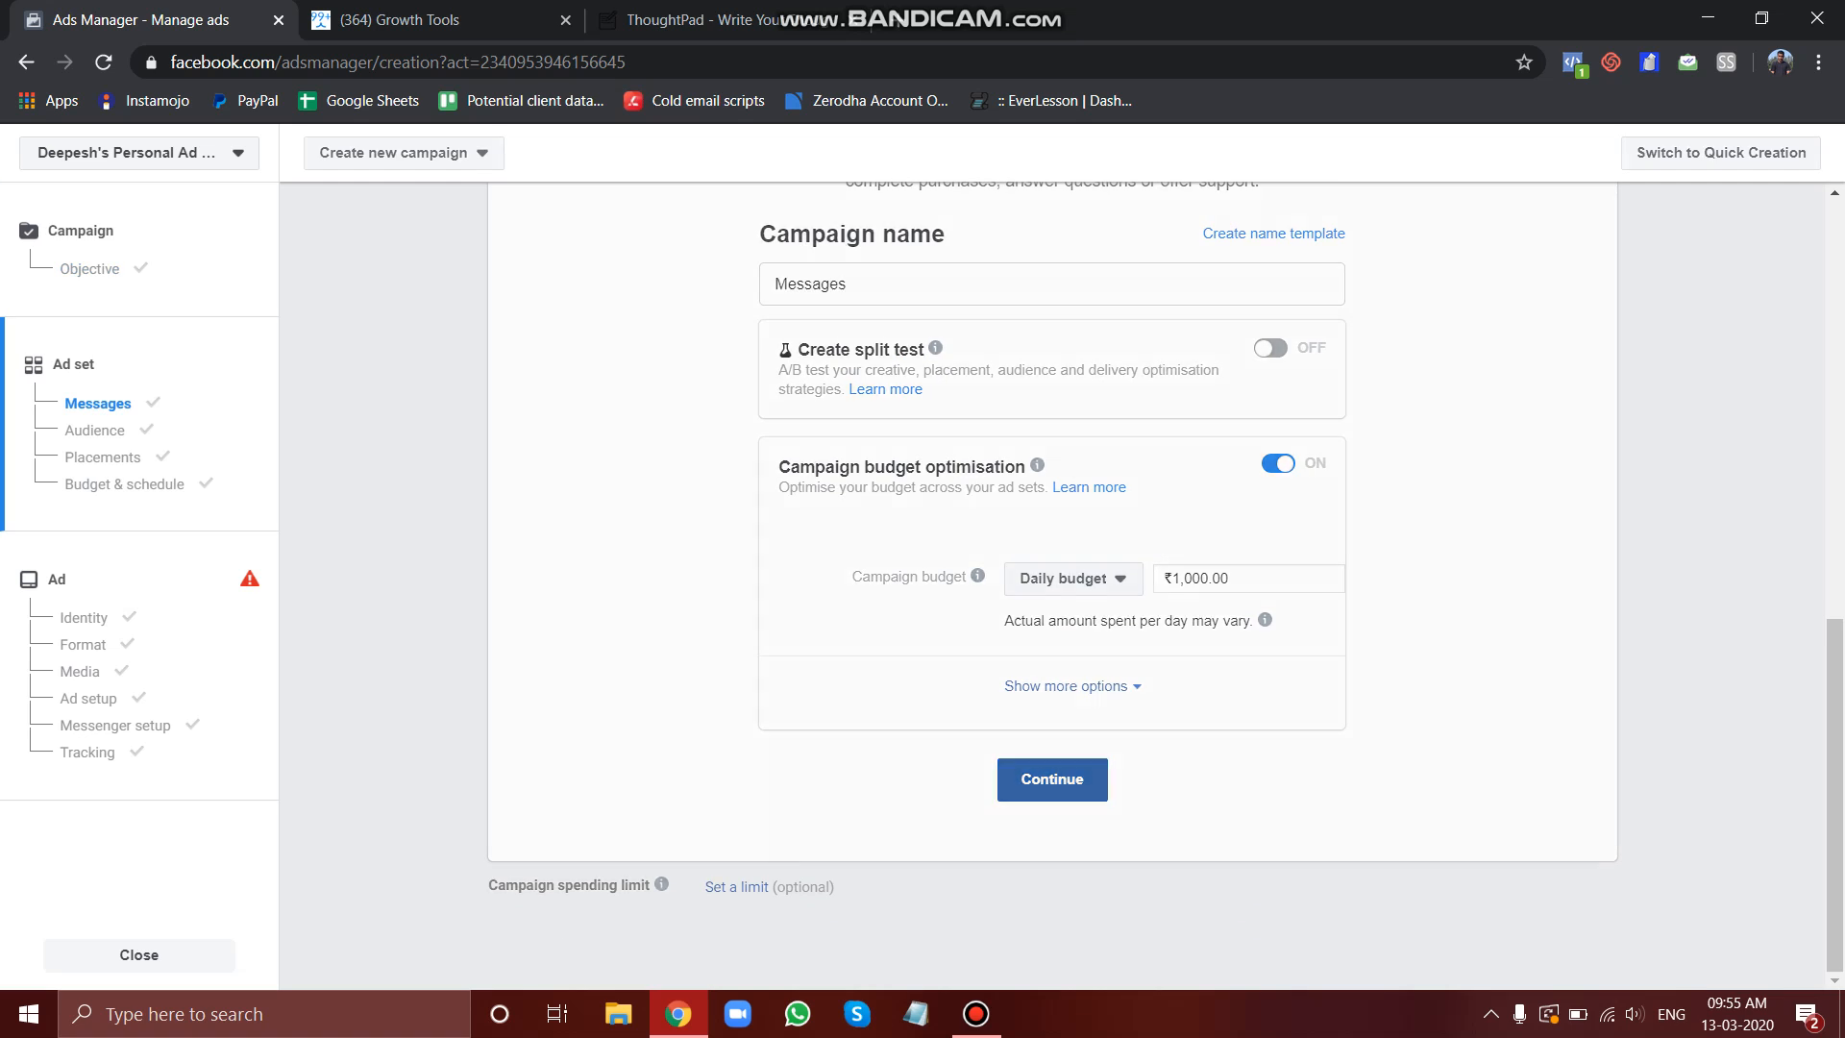
Step: Switch the ad set to manual placements, dropping Instagram and keeping Facebook and Messenger
click(1049, 779)
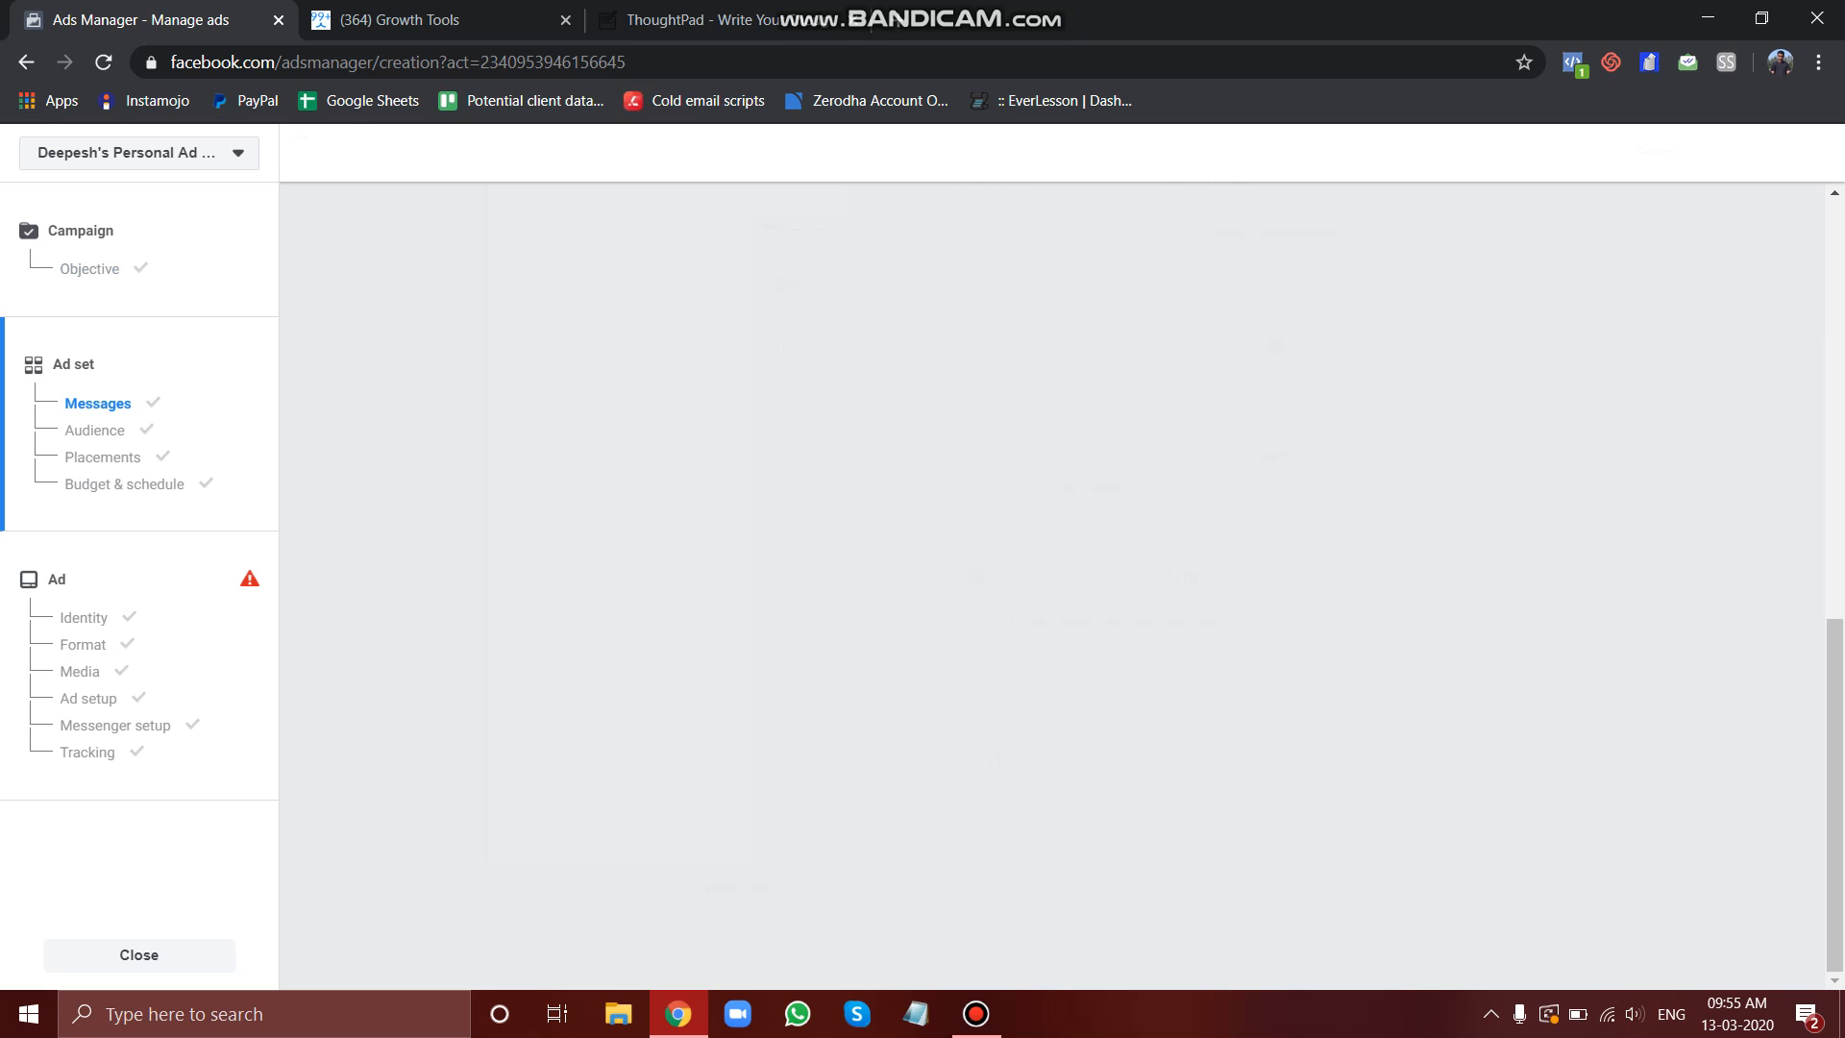
click(95, 429)
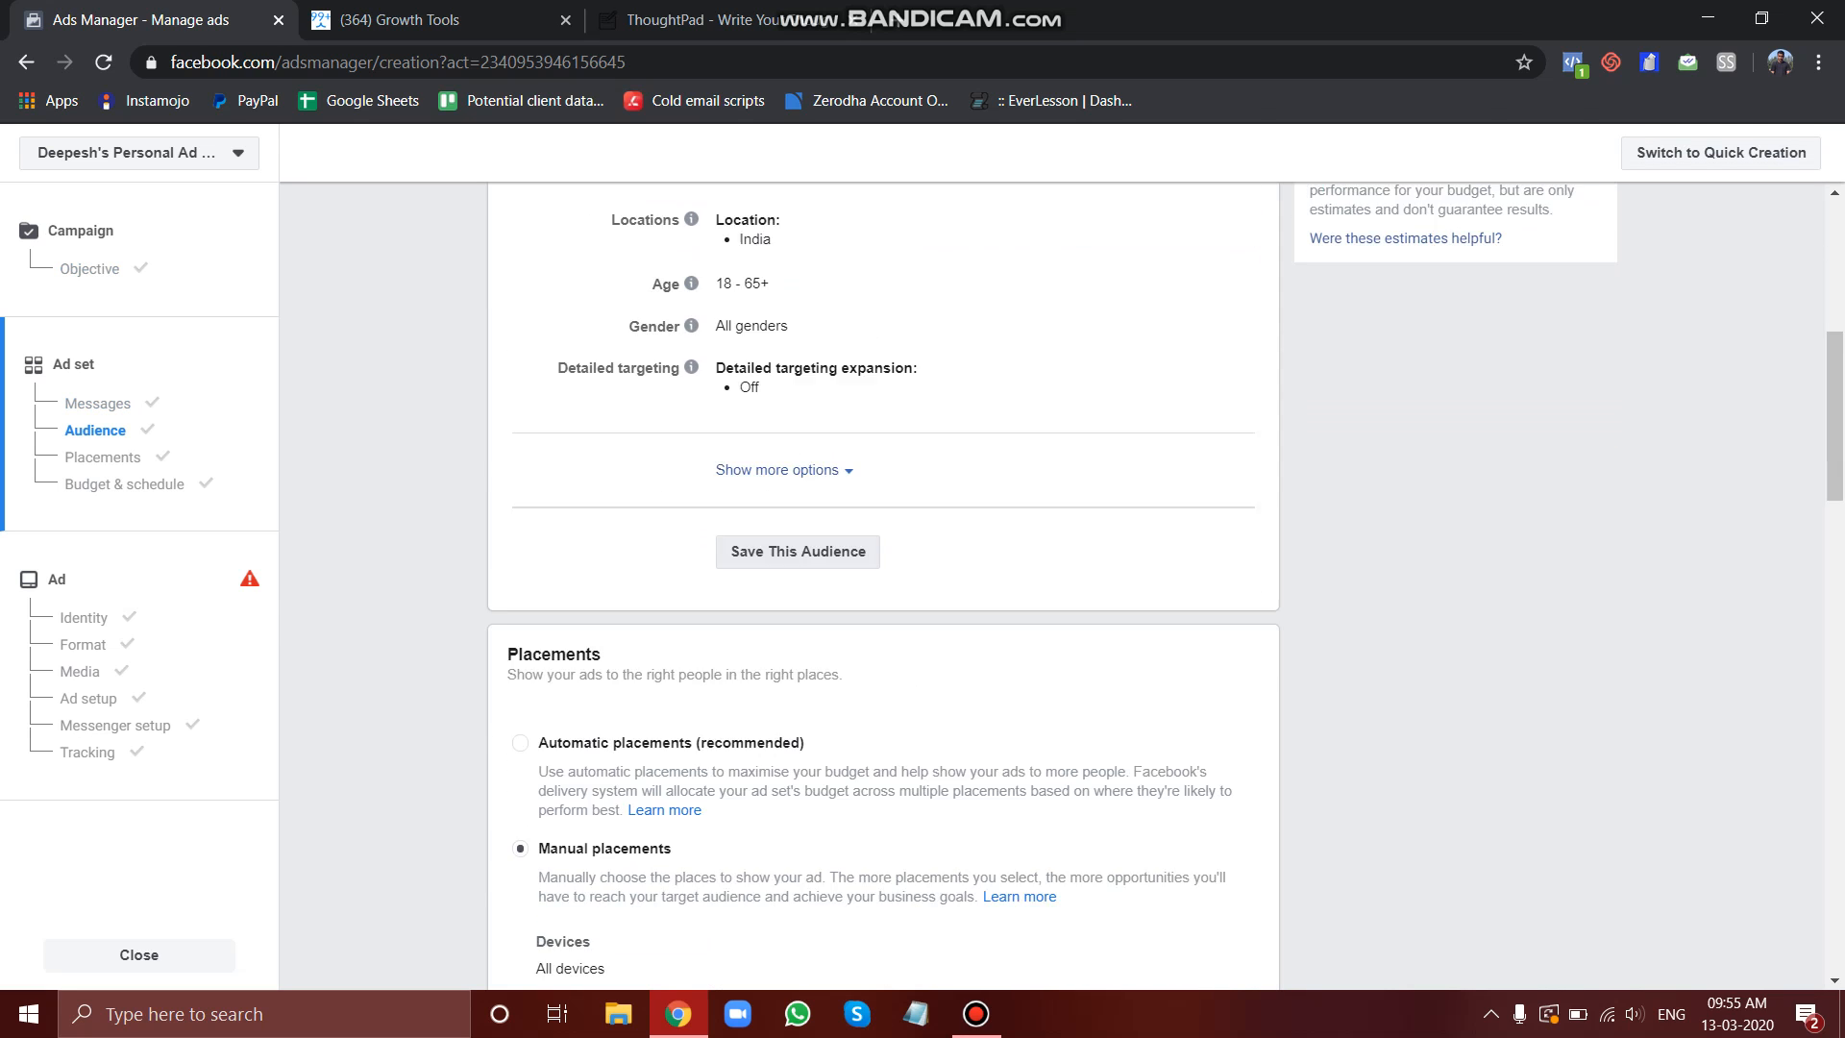
scroll(down, 3)
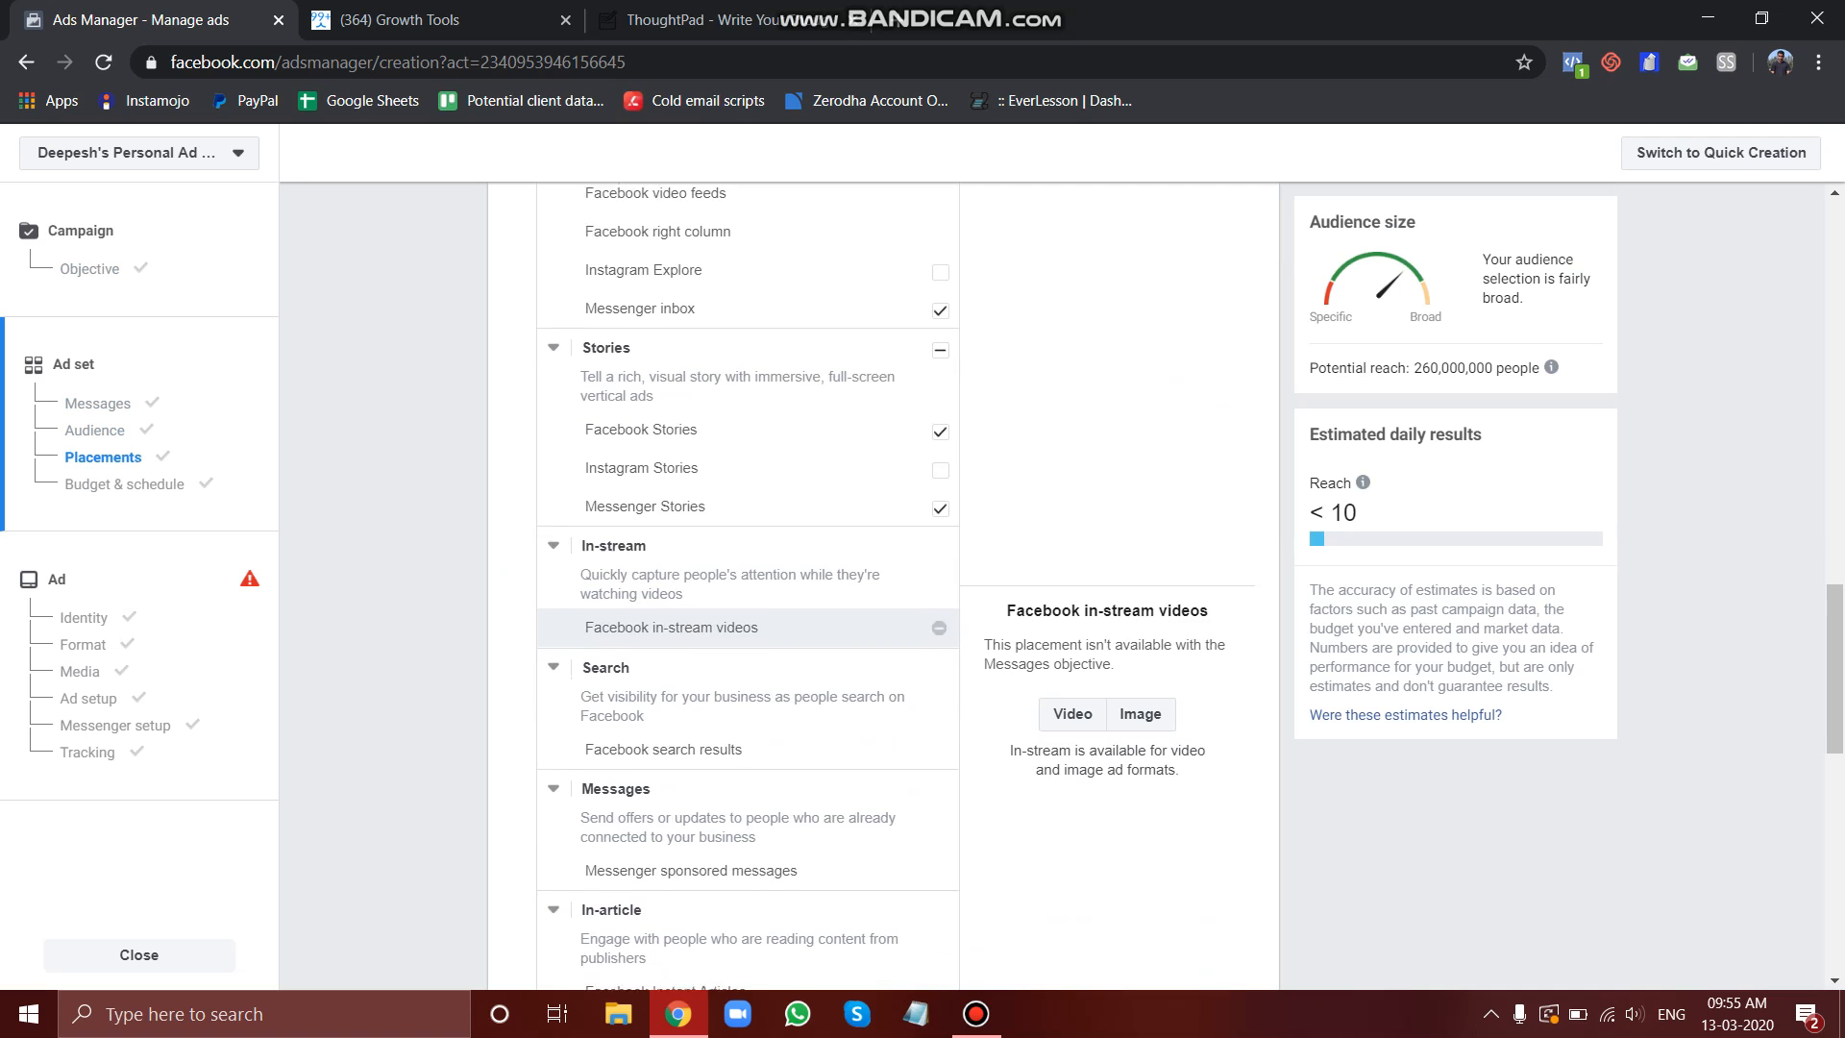
scroll(up, 3)
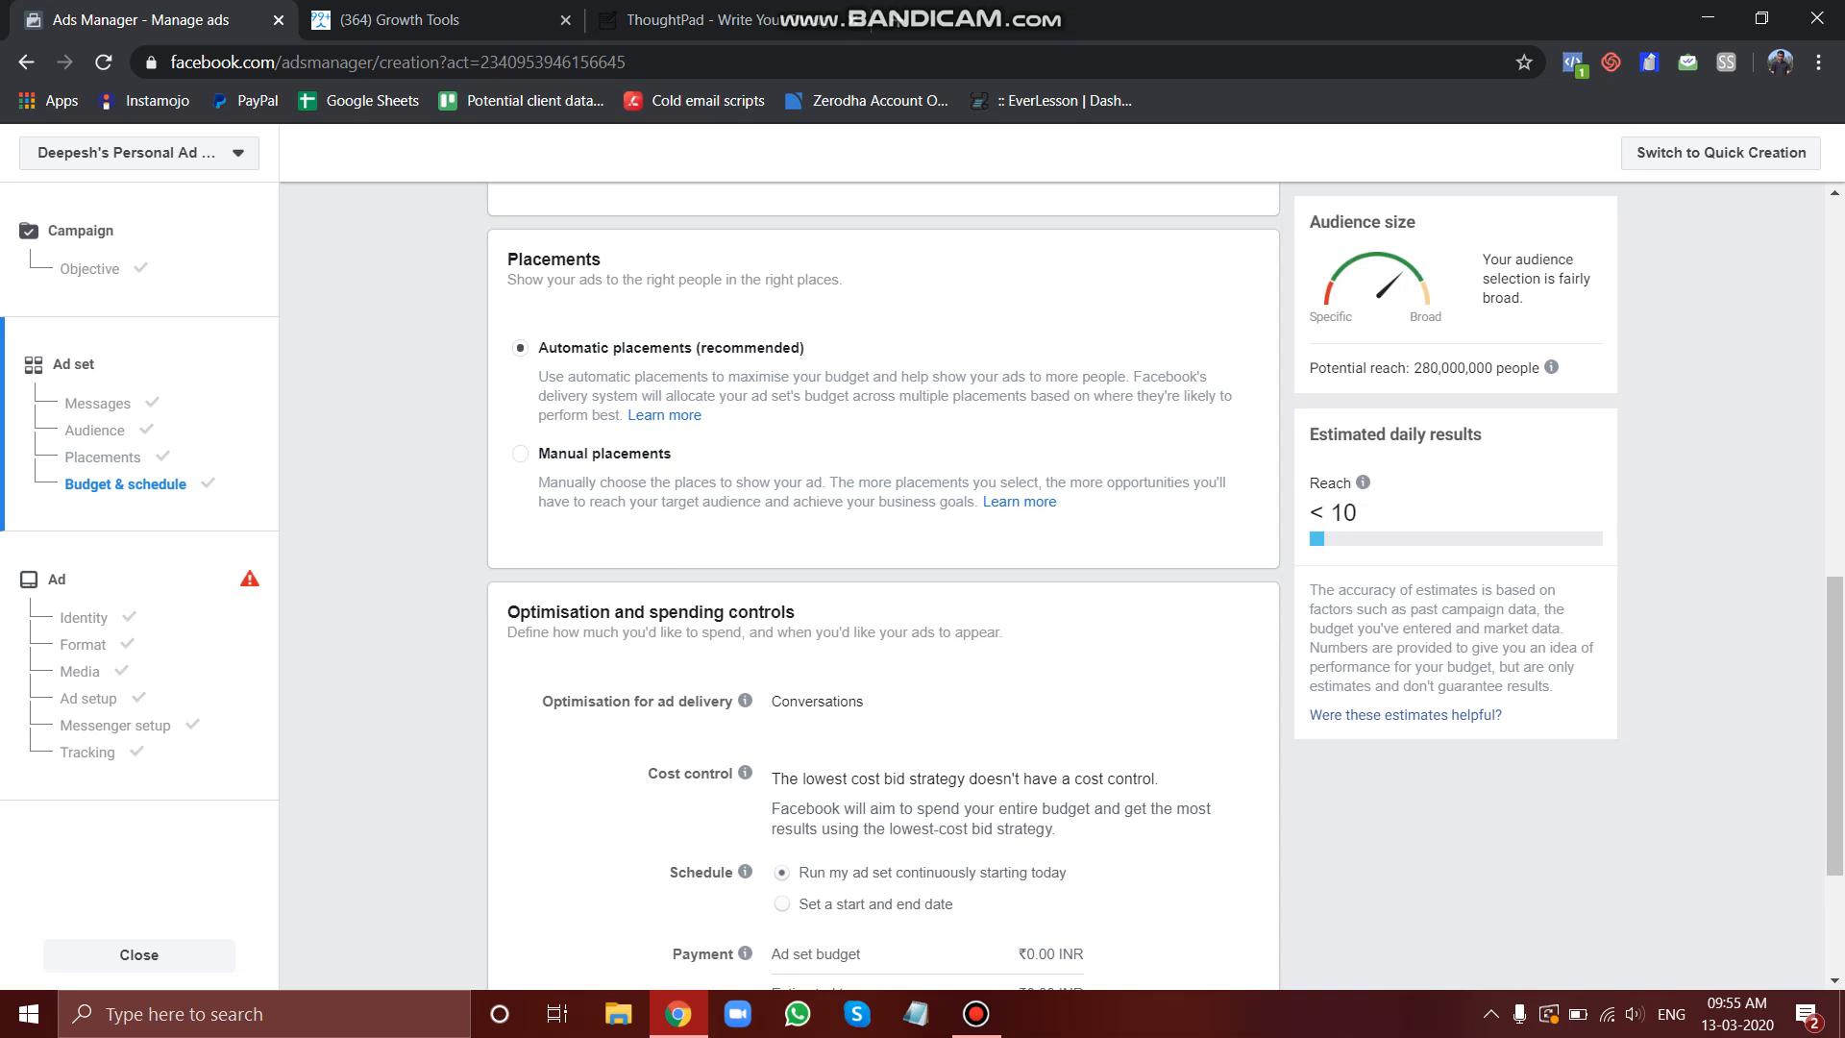
click(104, 457)
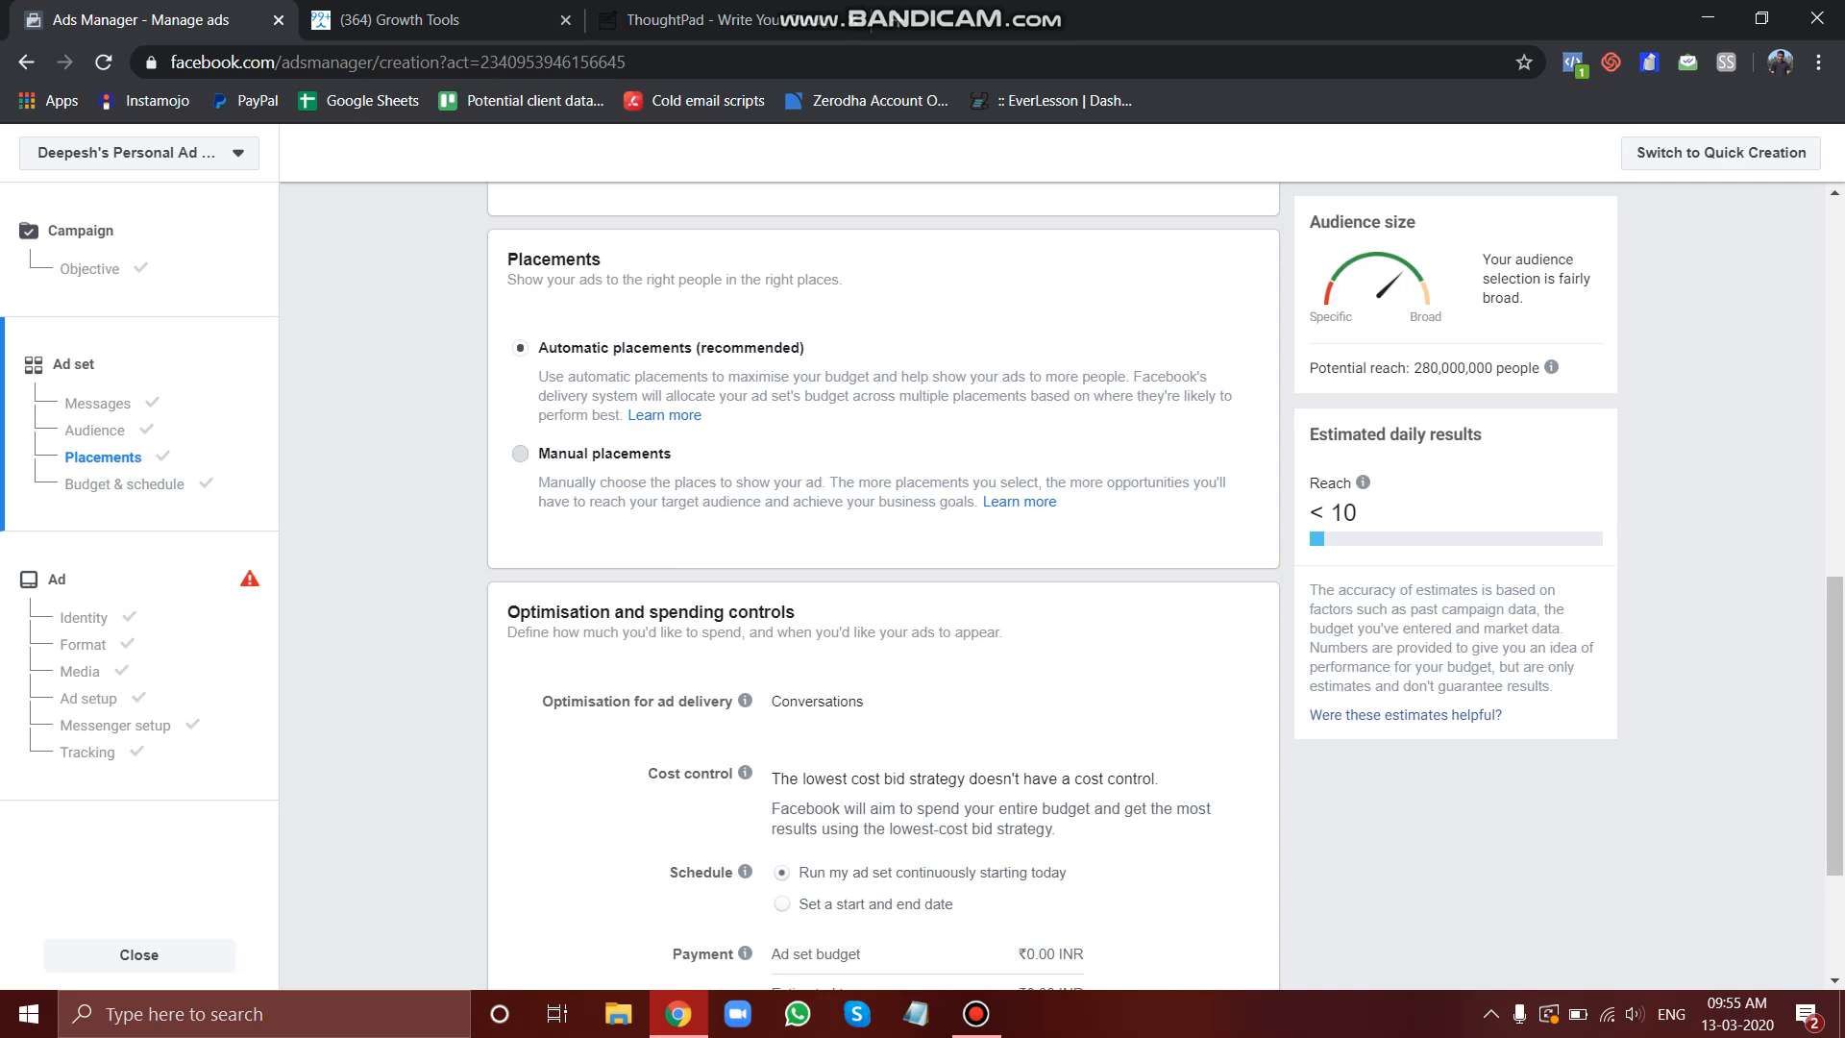
click(519, 453)
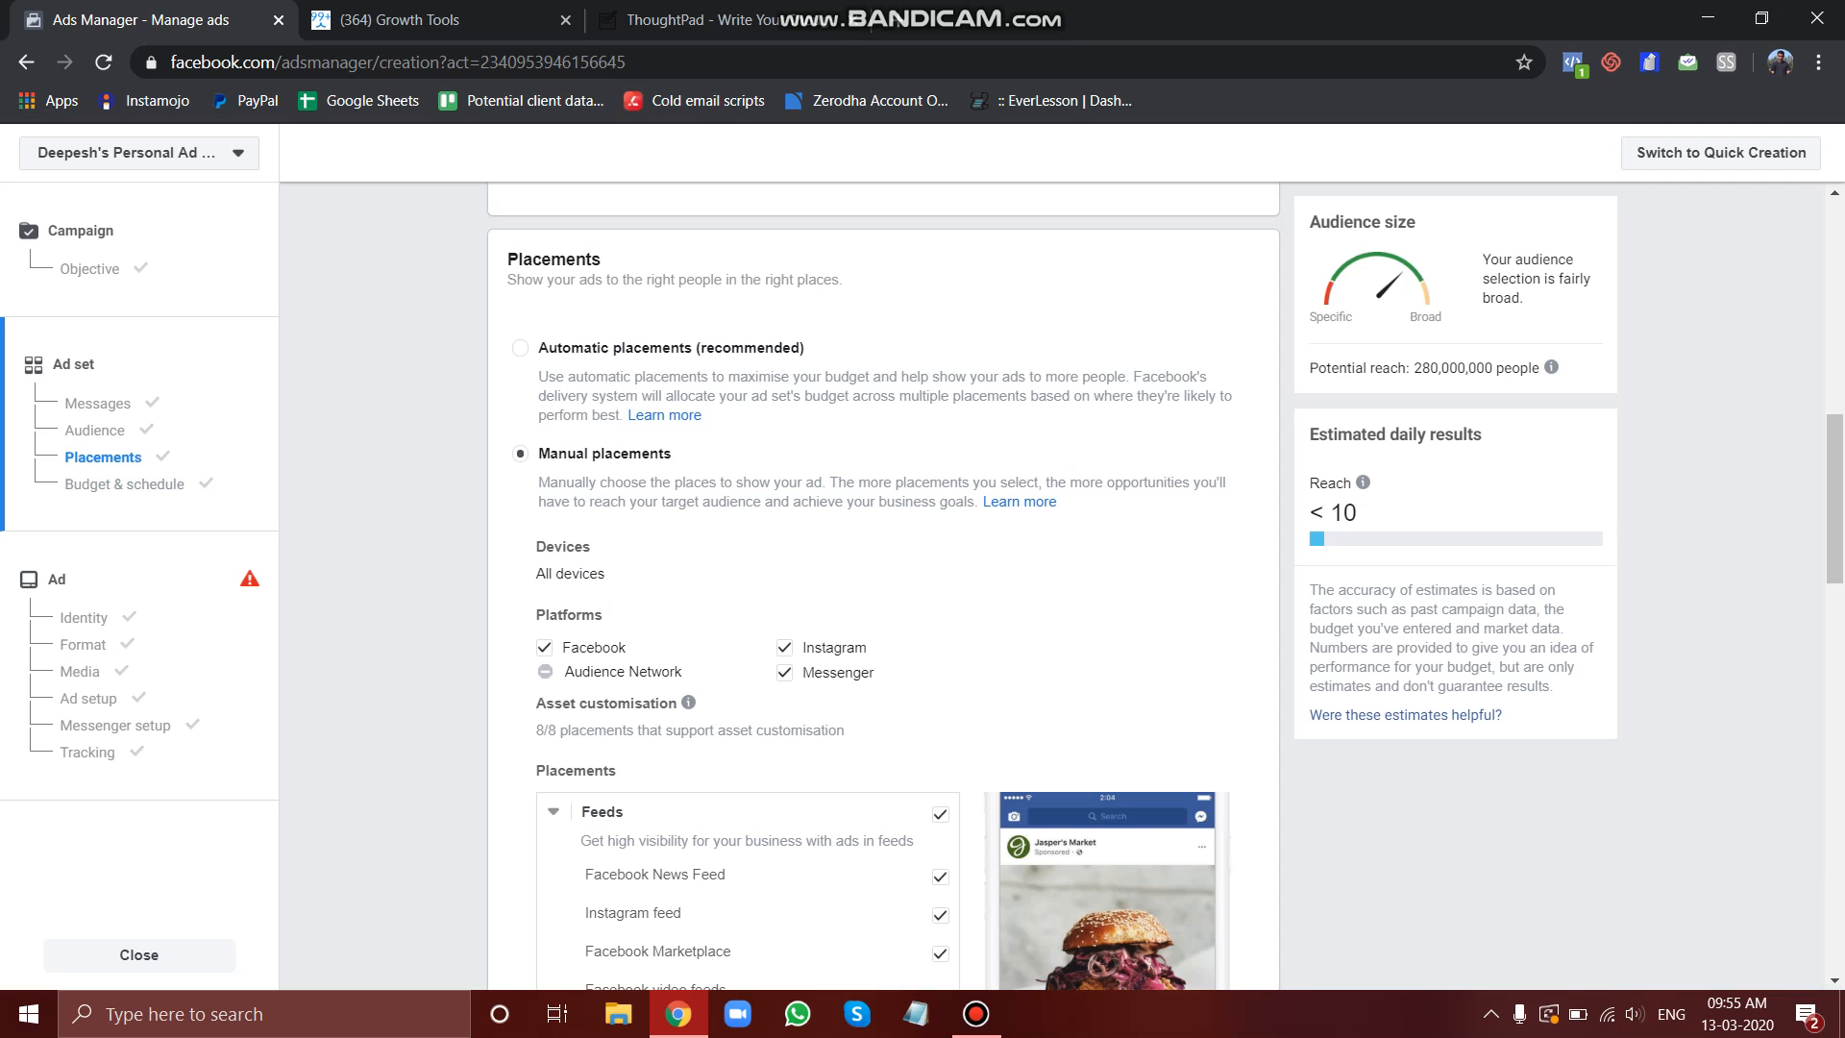
click(784, 647)
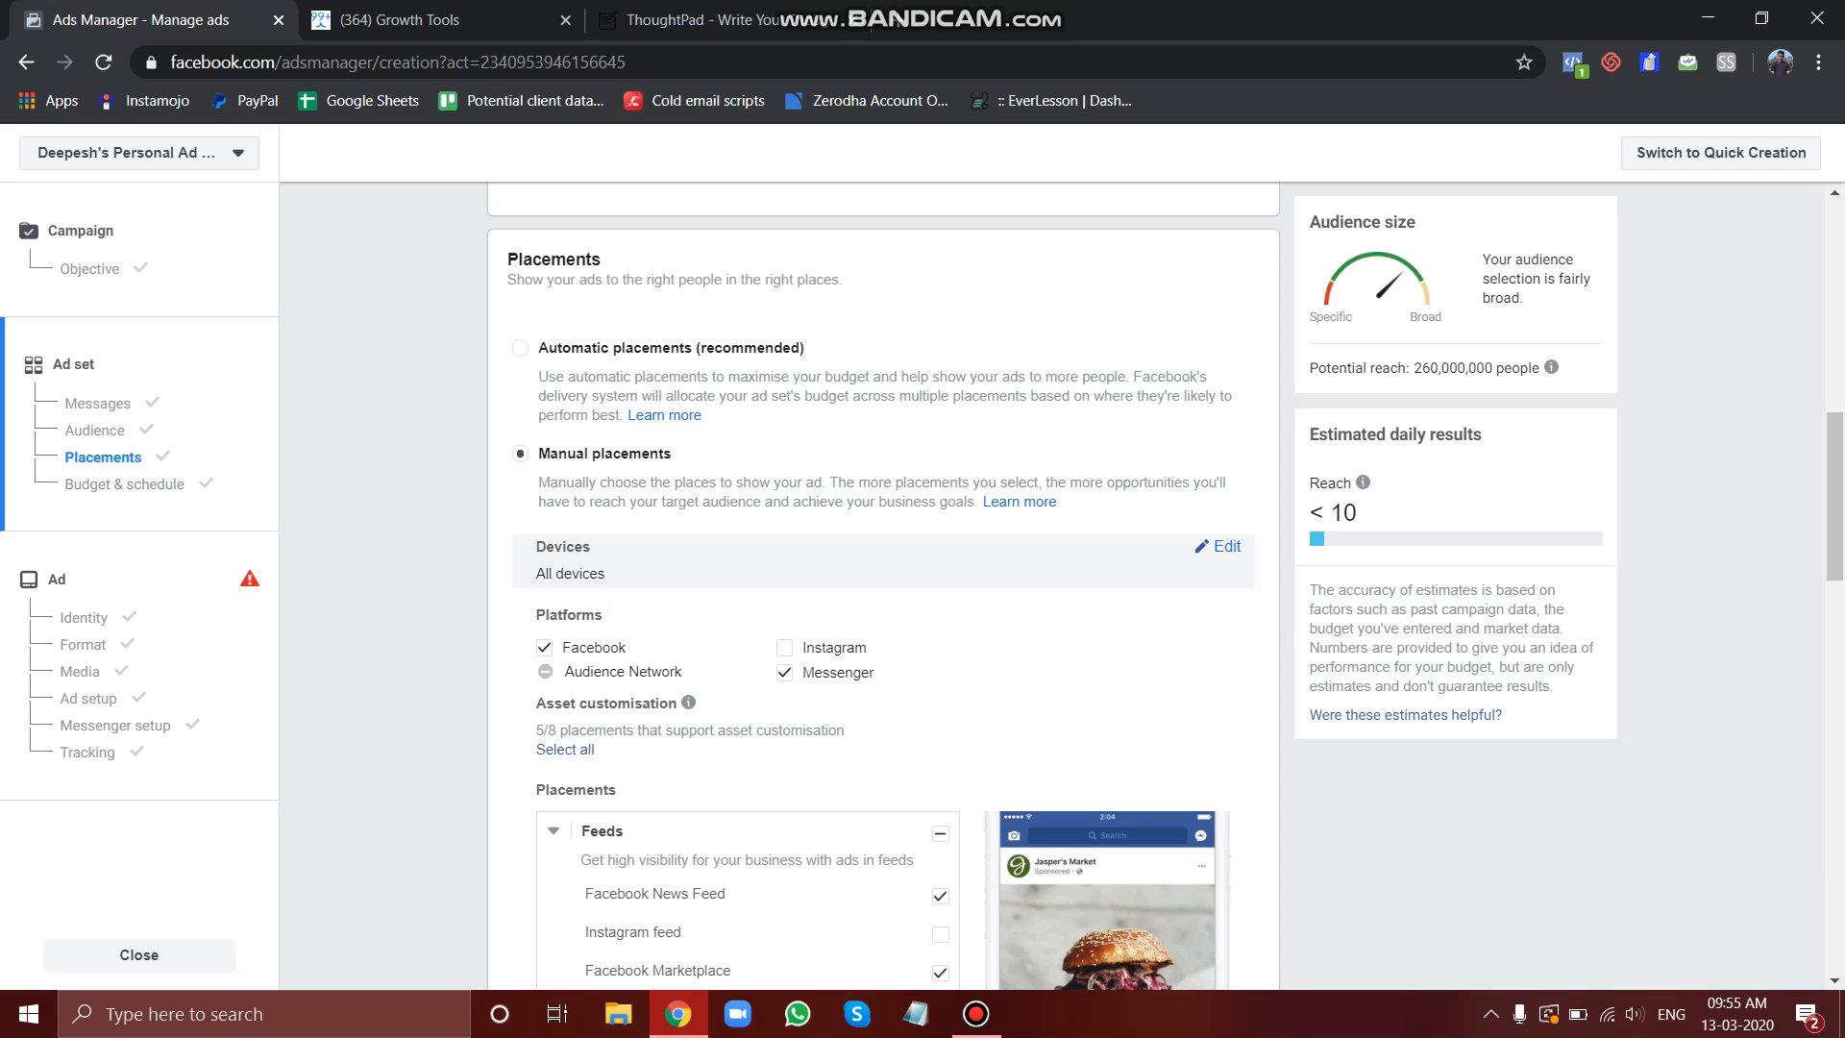
scroll(down, 3)
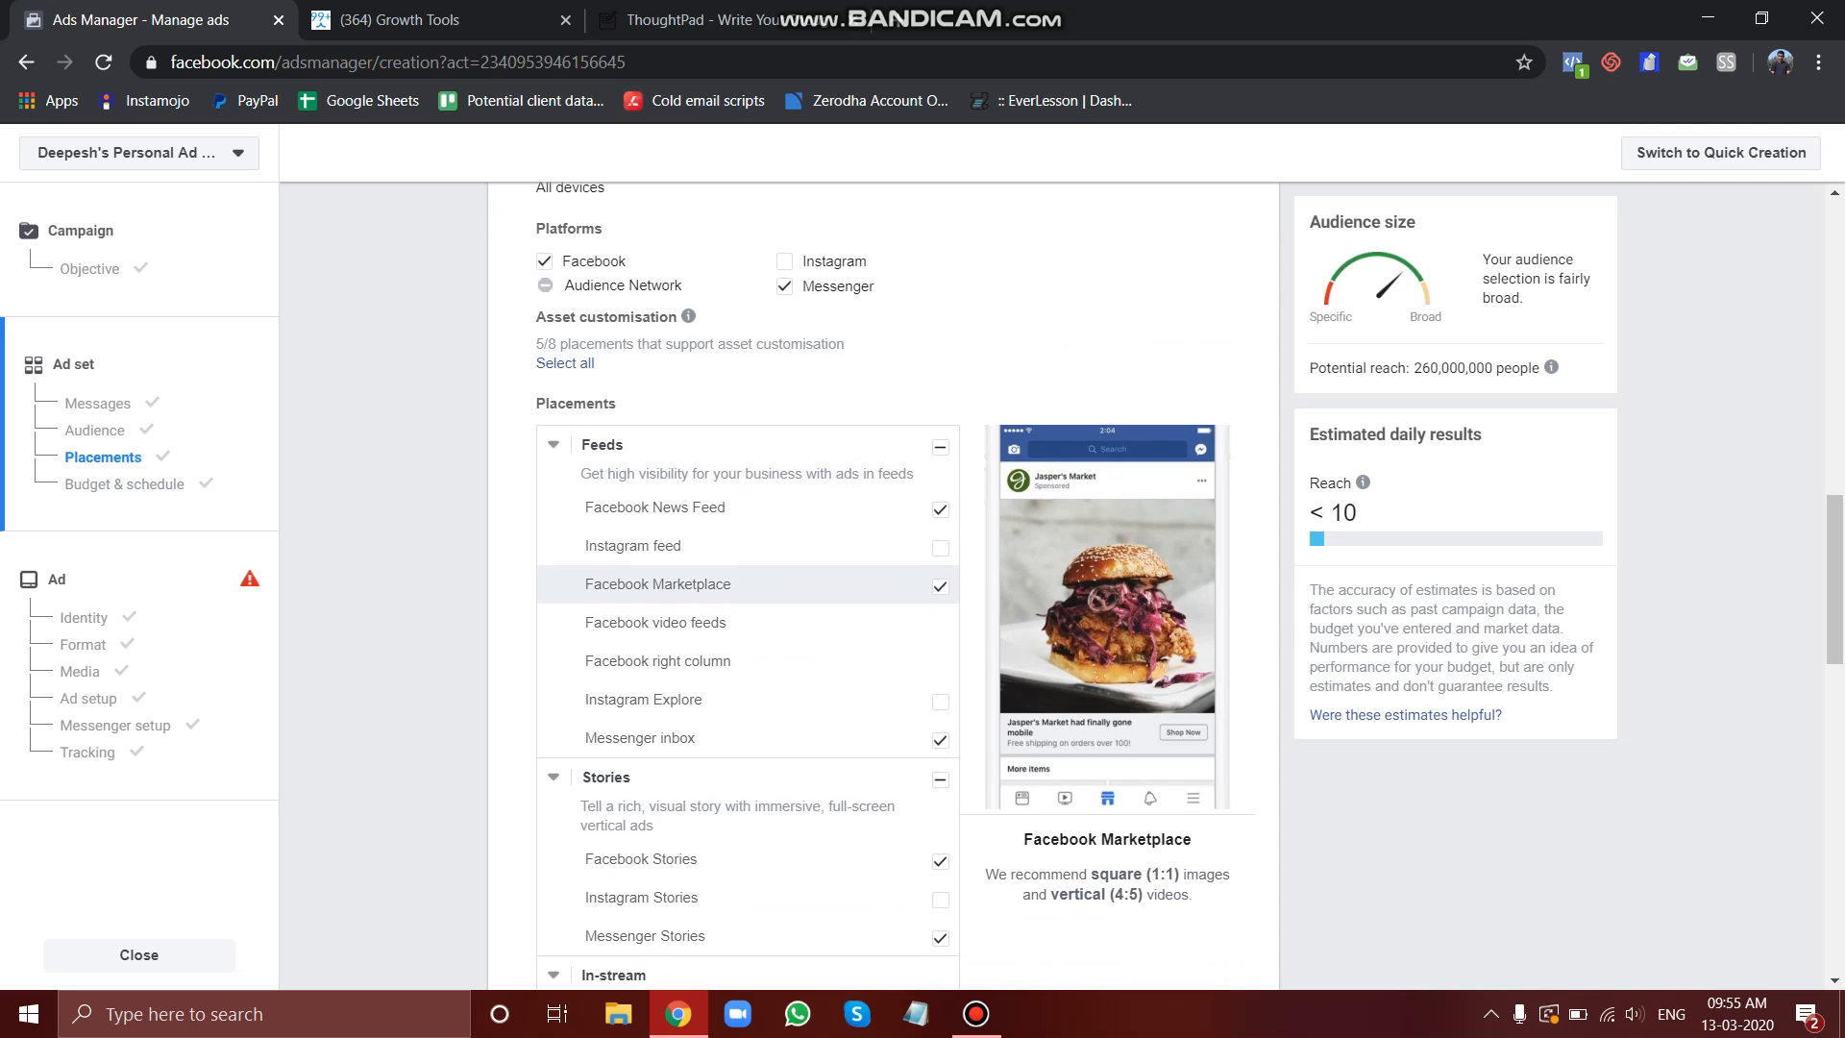
scroll(down, 3)
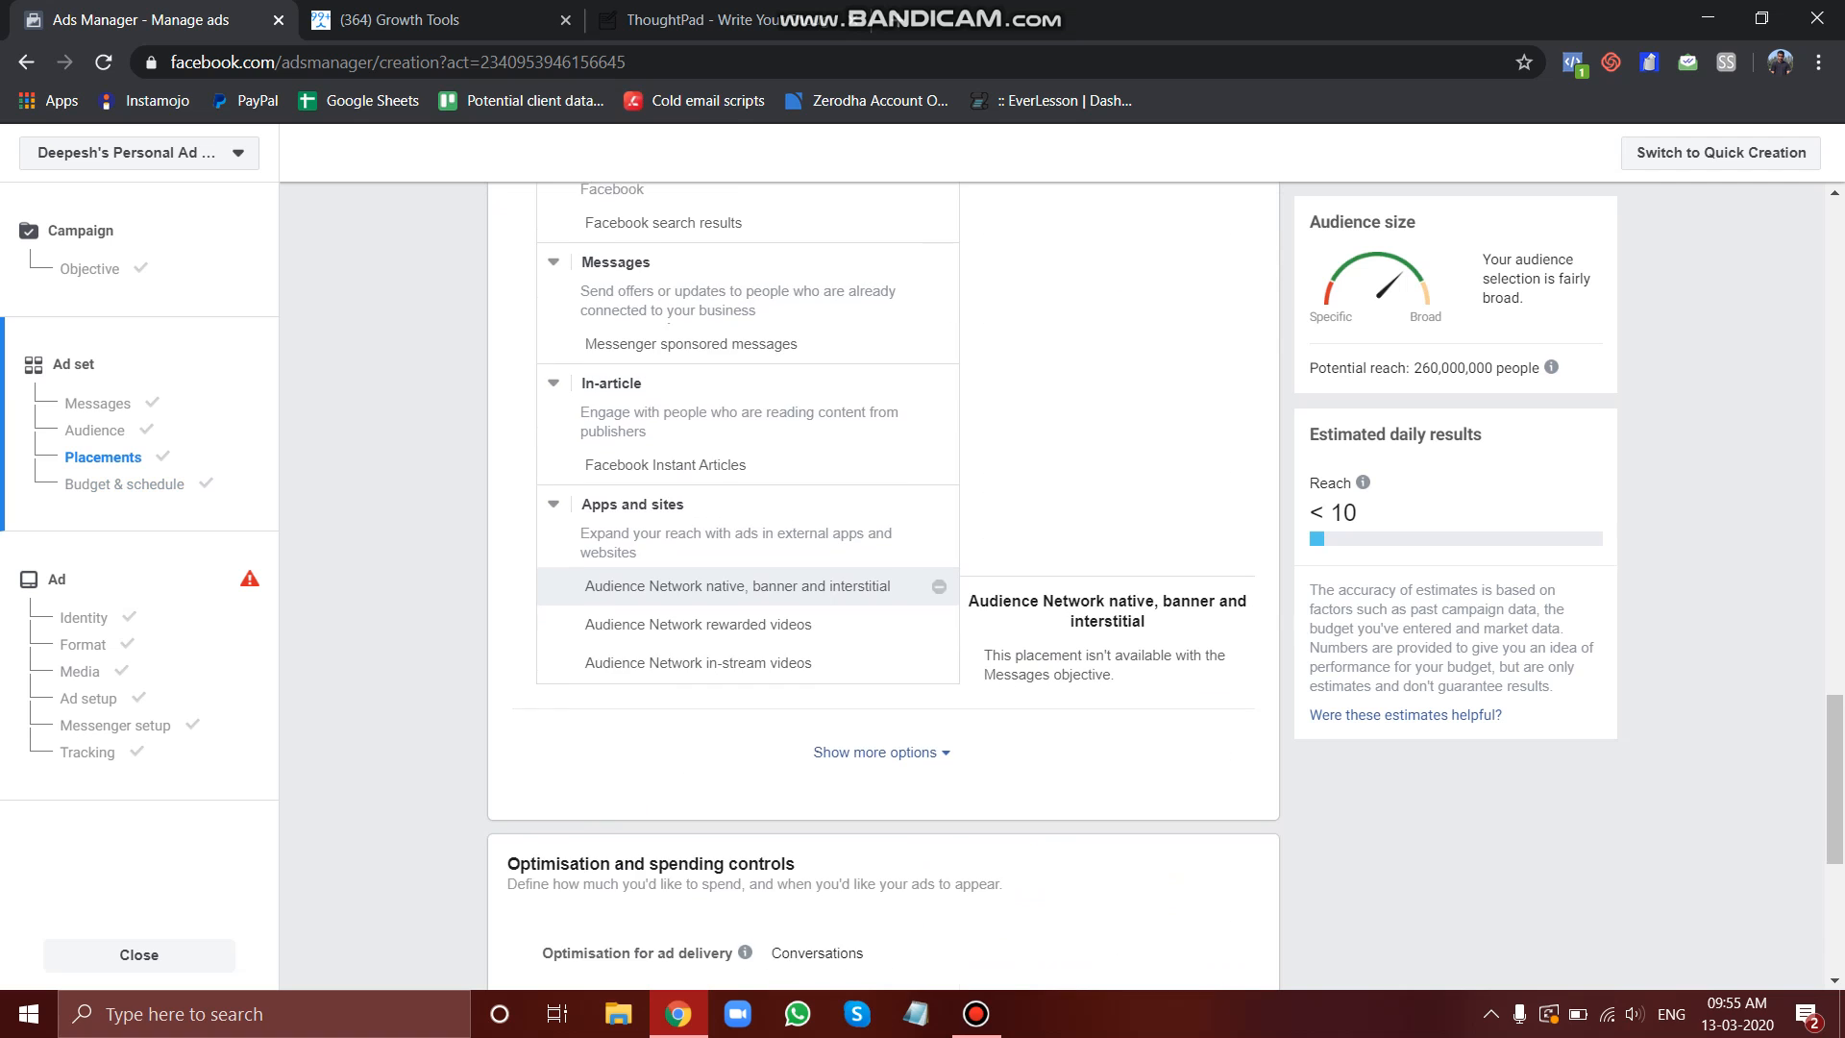
scroll(down, 3)
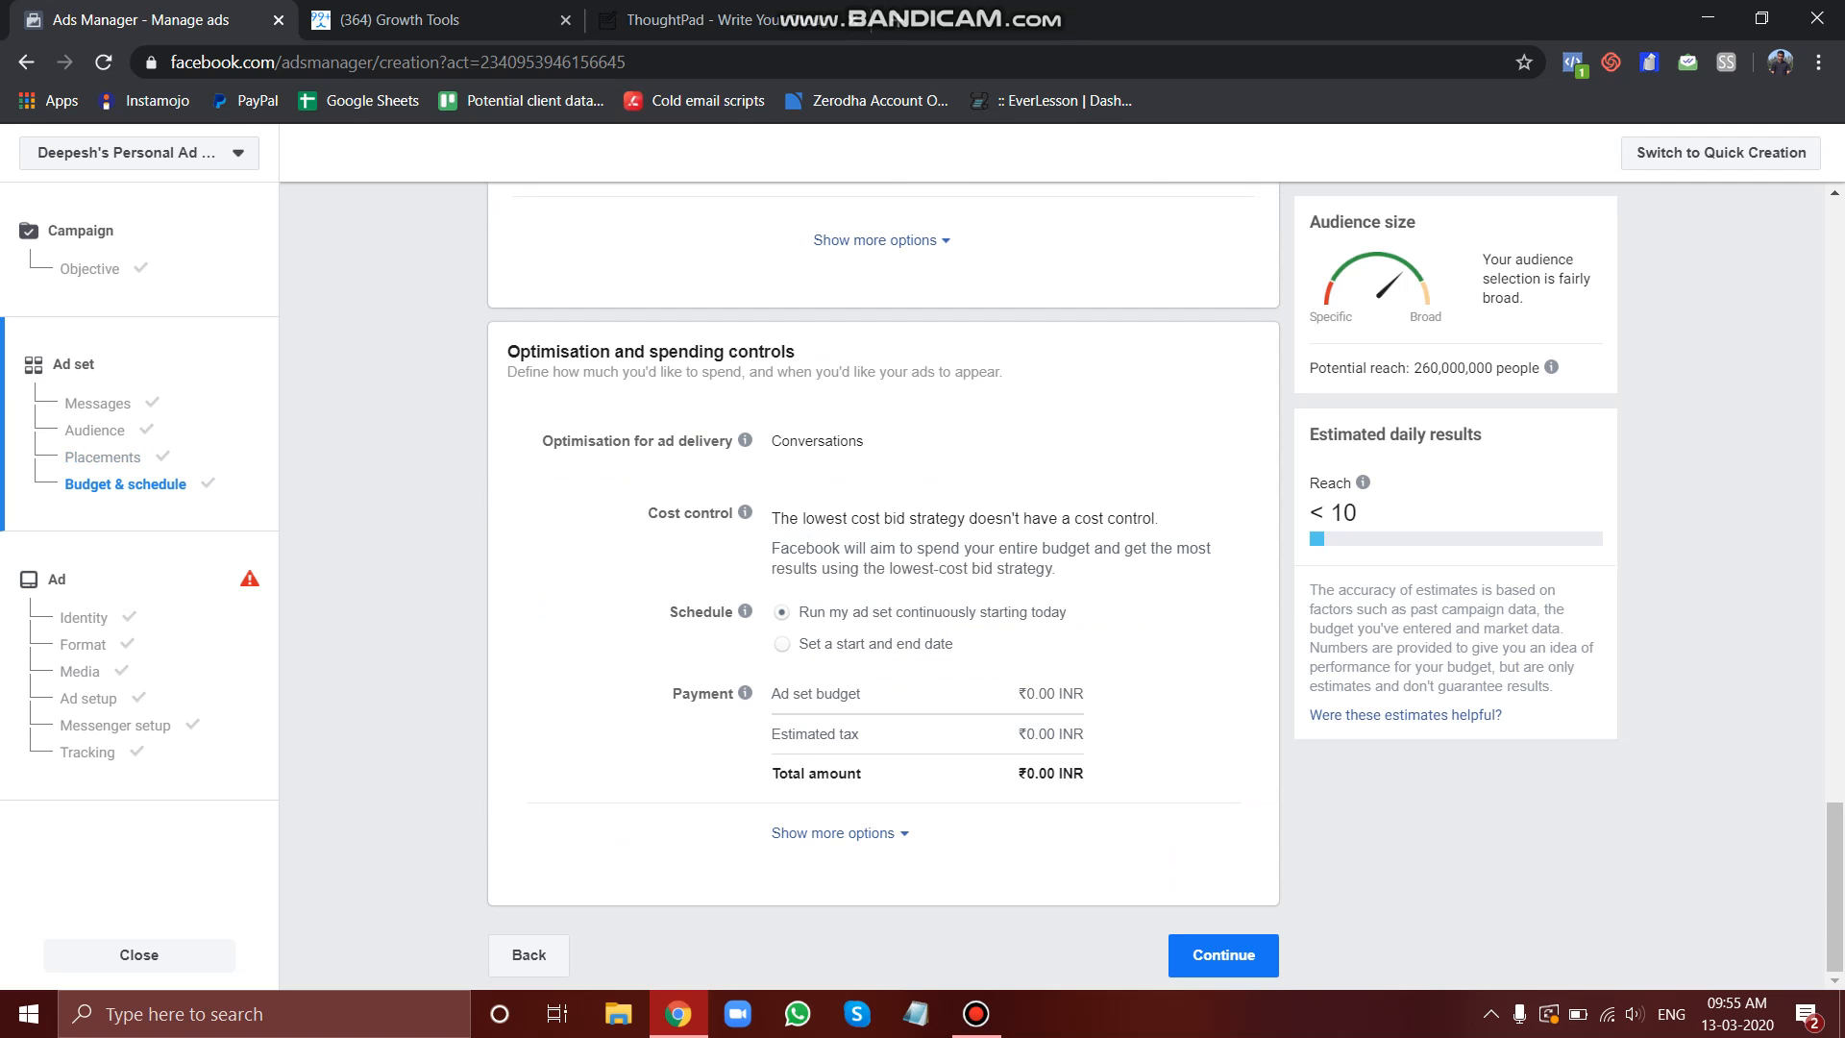
Step: Continue from the ad set to the ad stage, named Default name - Messages
click(1220, 954)
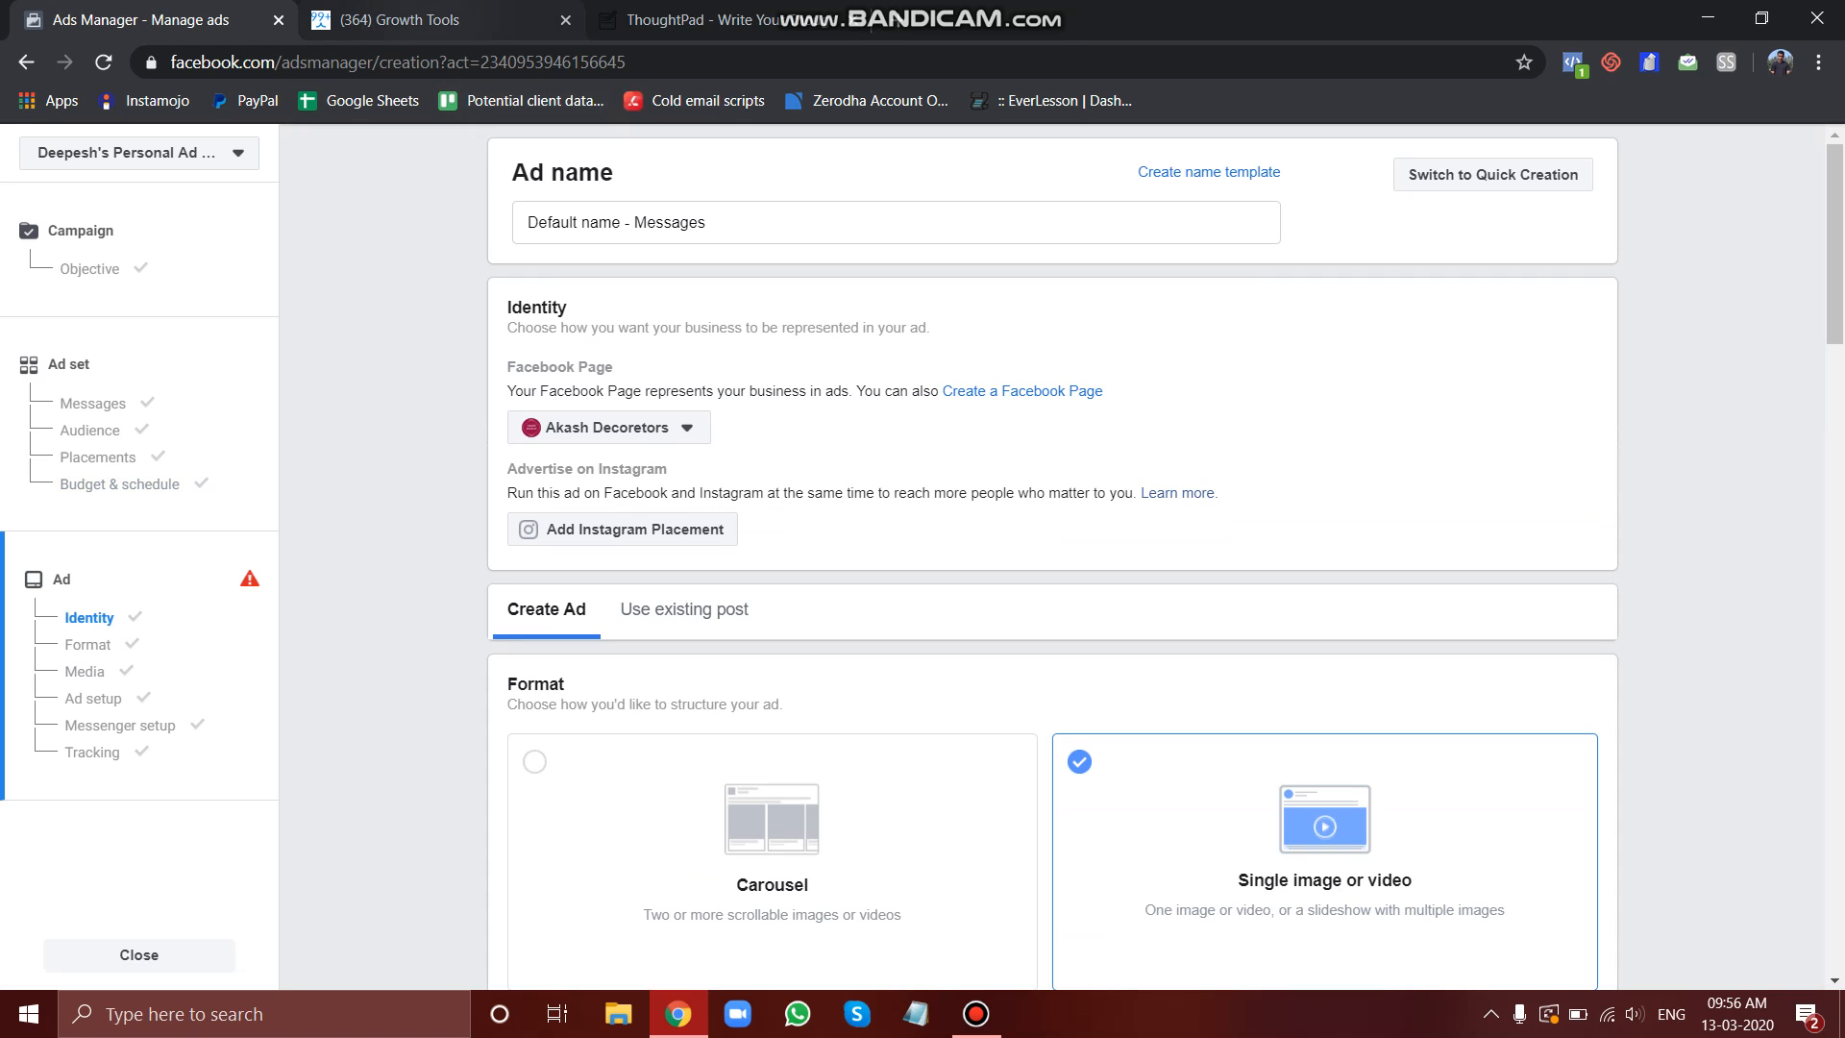
Step: Create a new Facebook Ads JSON growth tool in ManyChat
click(441, 20)
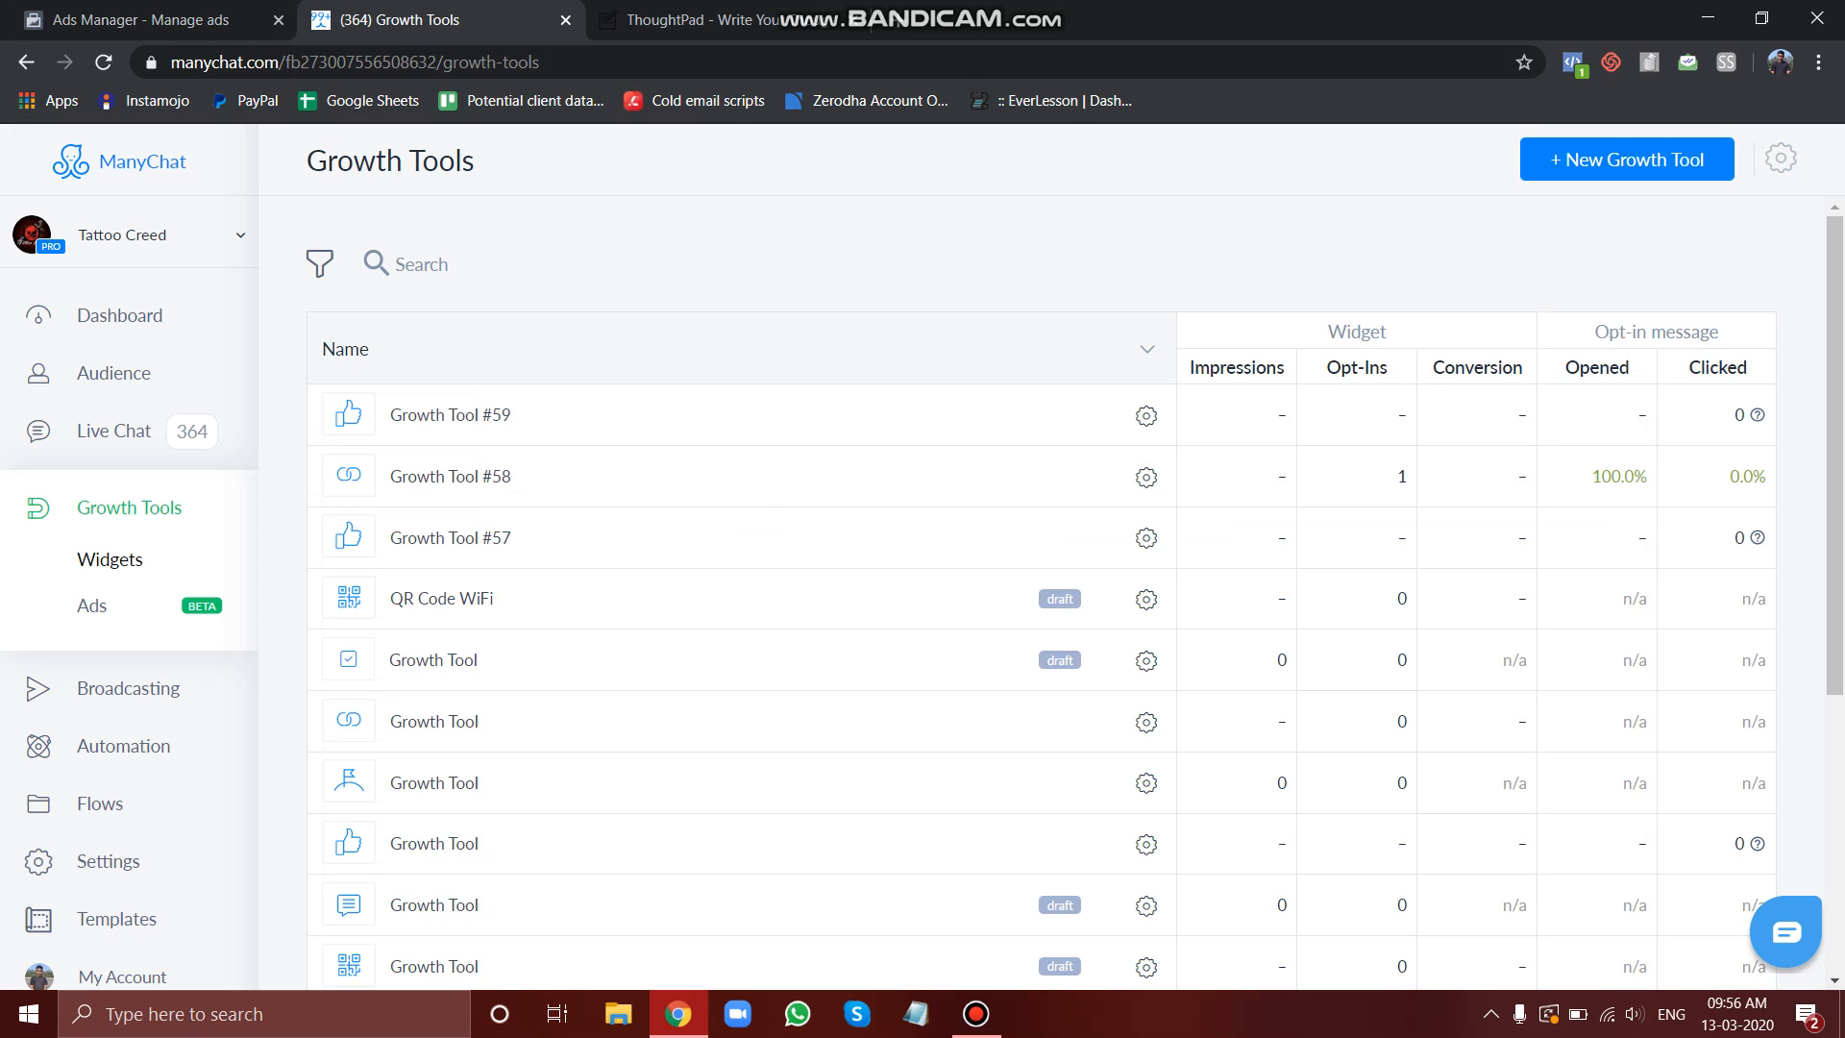
click(108, 560)
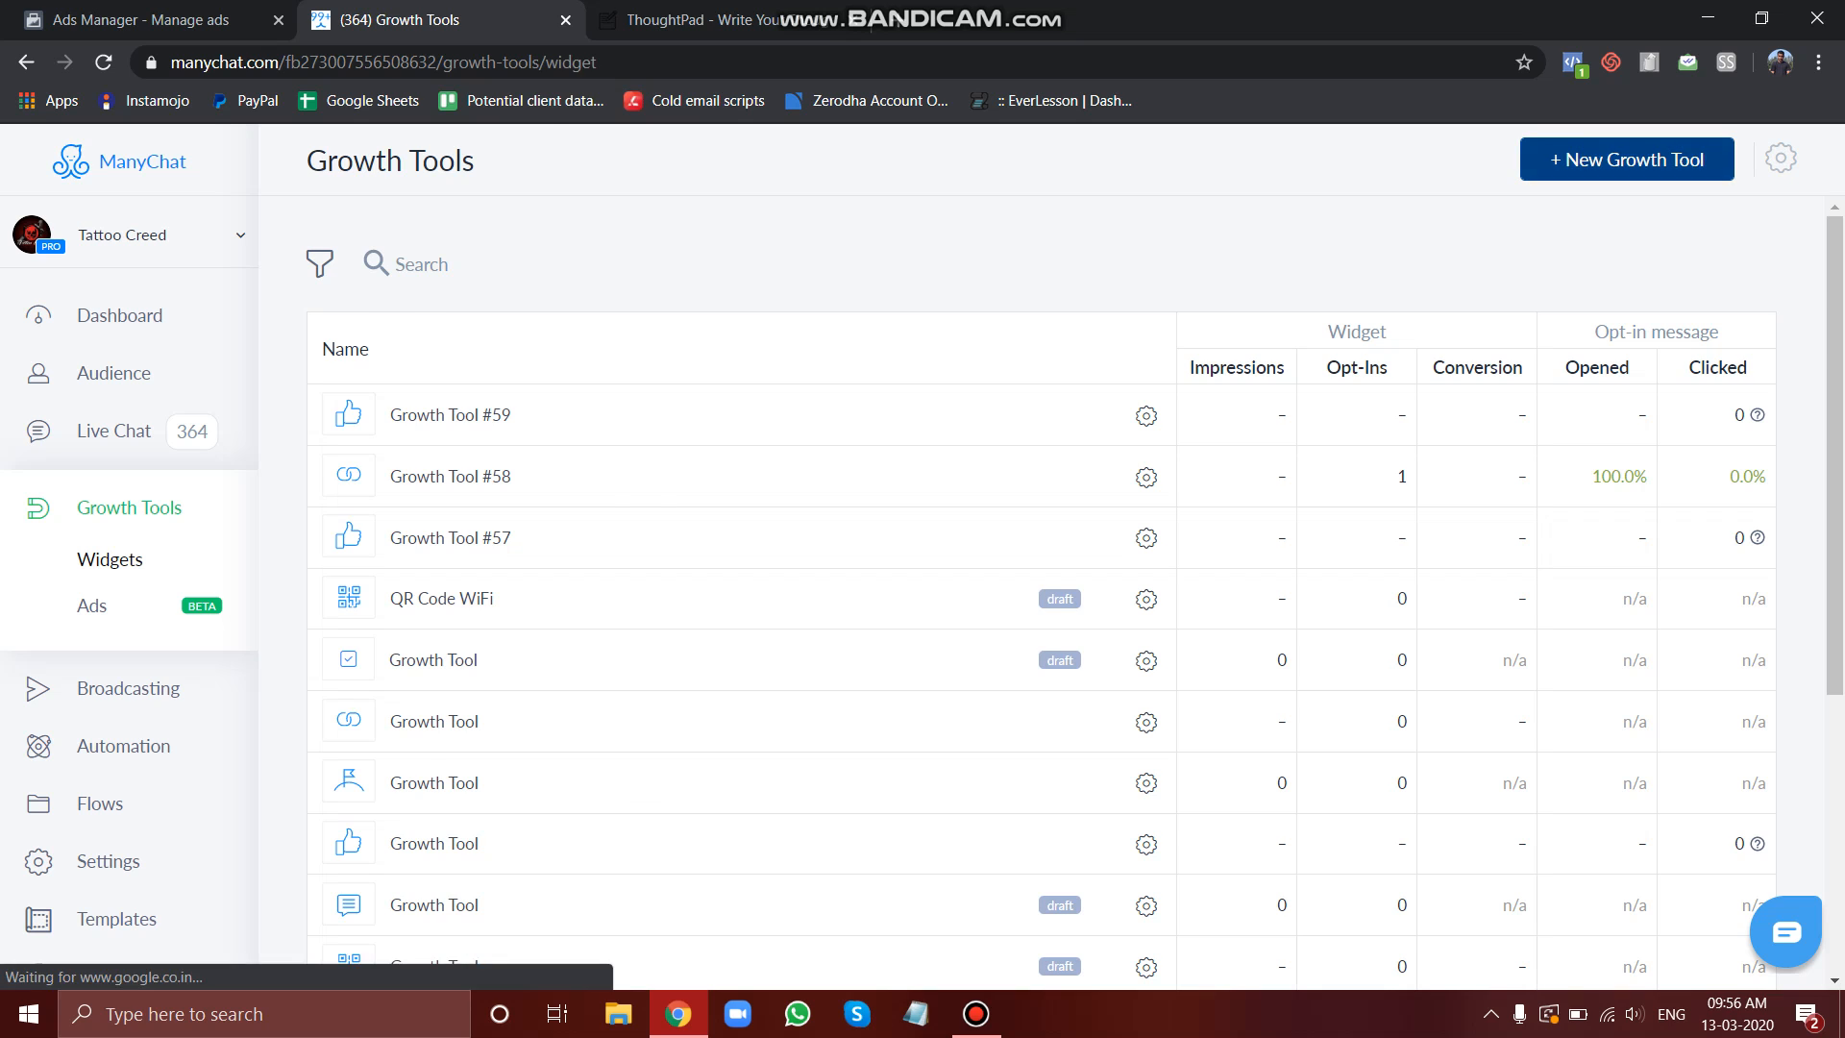
click(1627, 158)
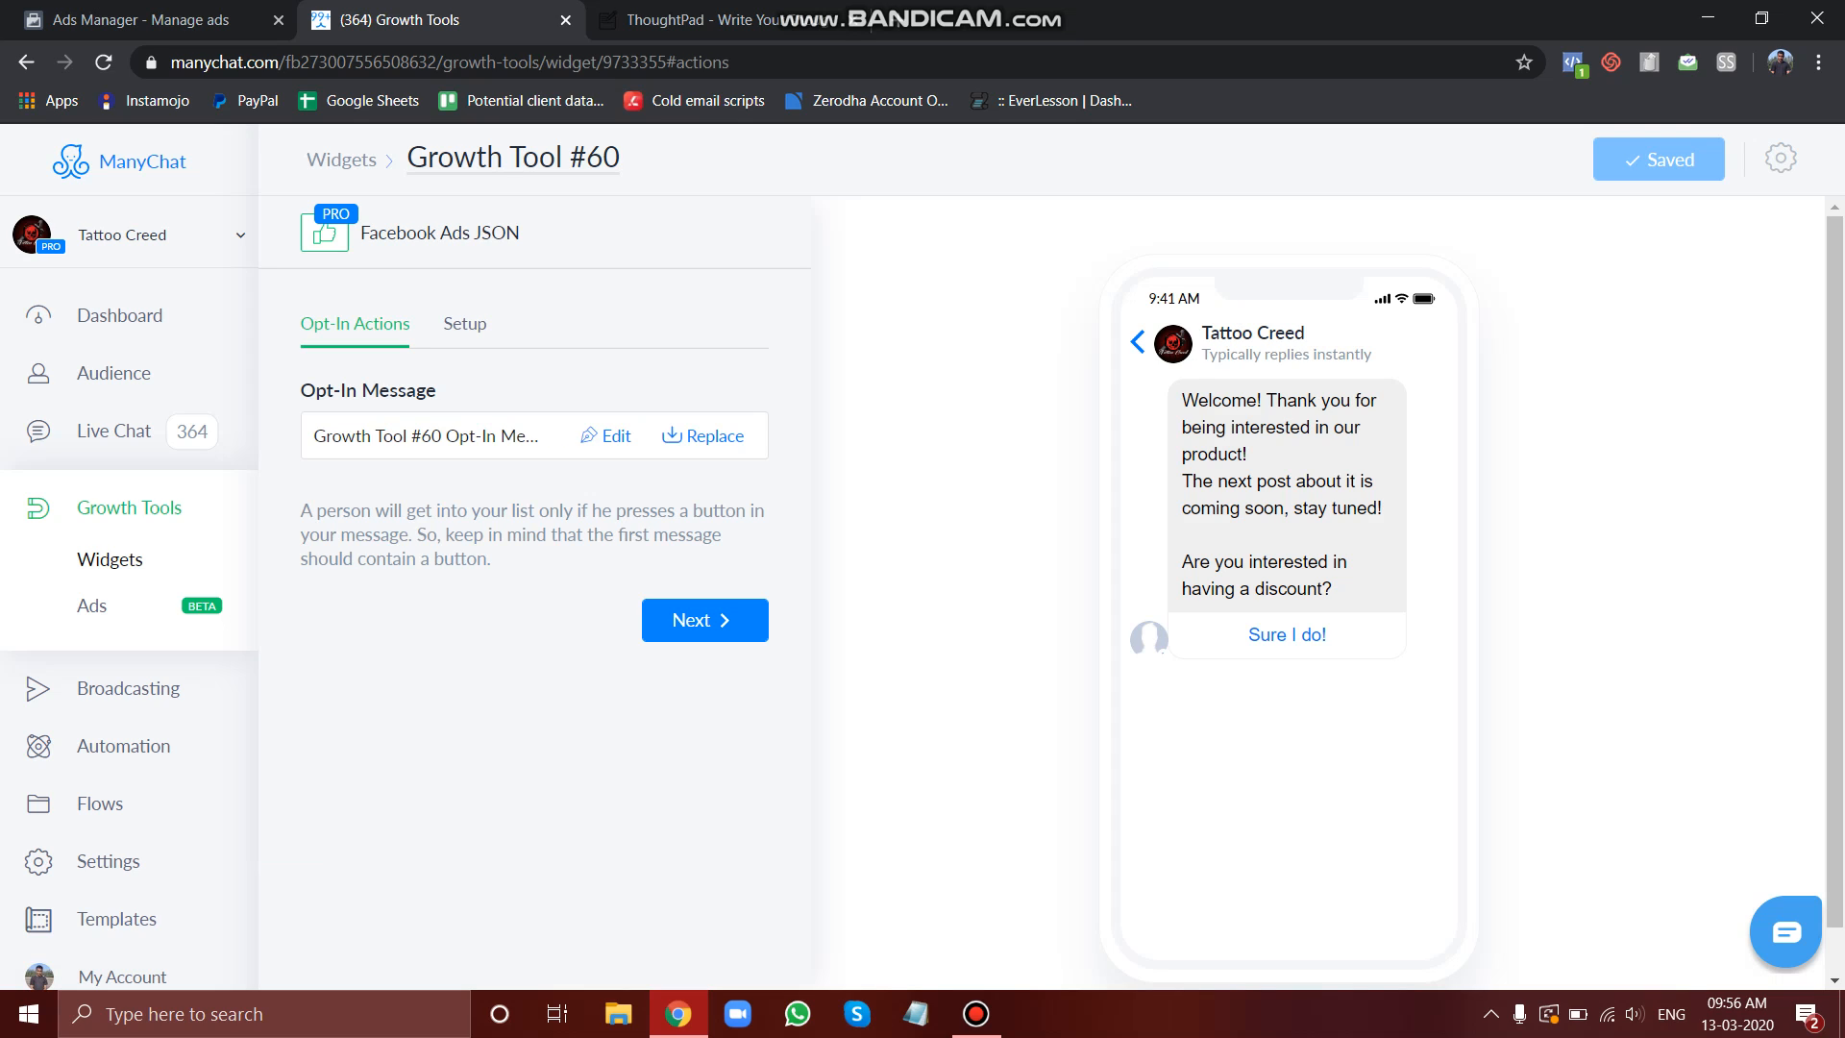
Step: Review Growth Tool #60's generated JSON code and its welcome opt-in message
click(464, 324)
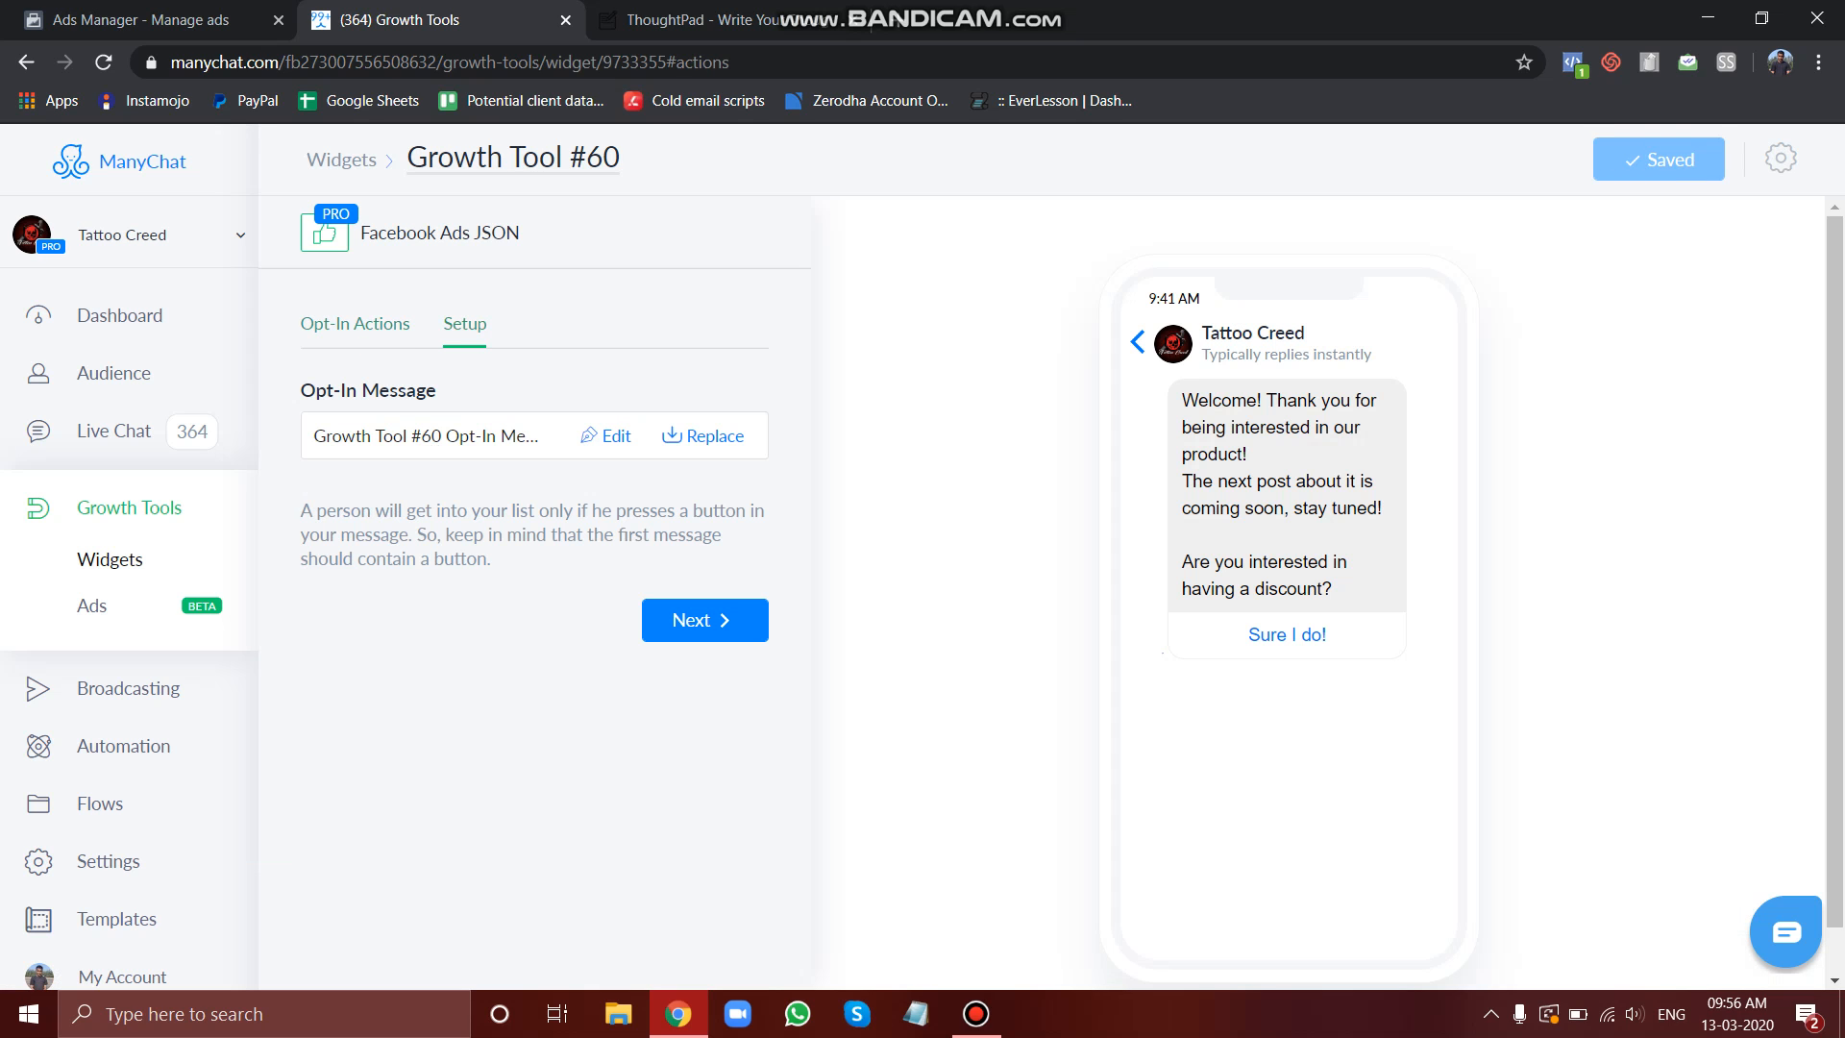
click(355, 325)
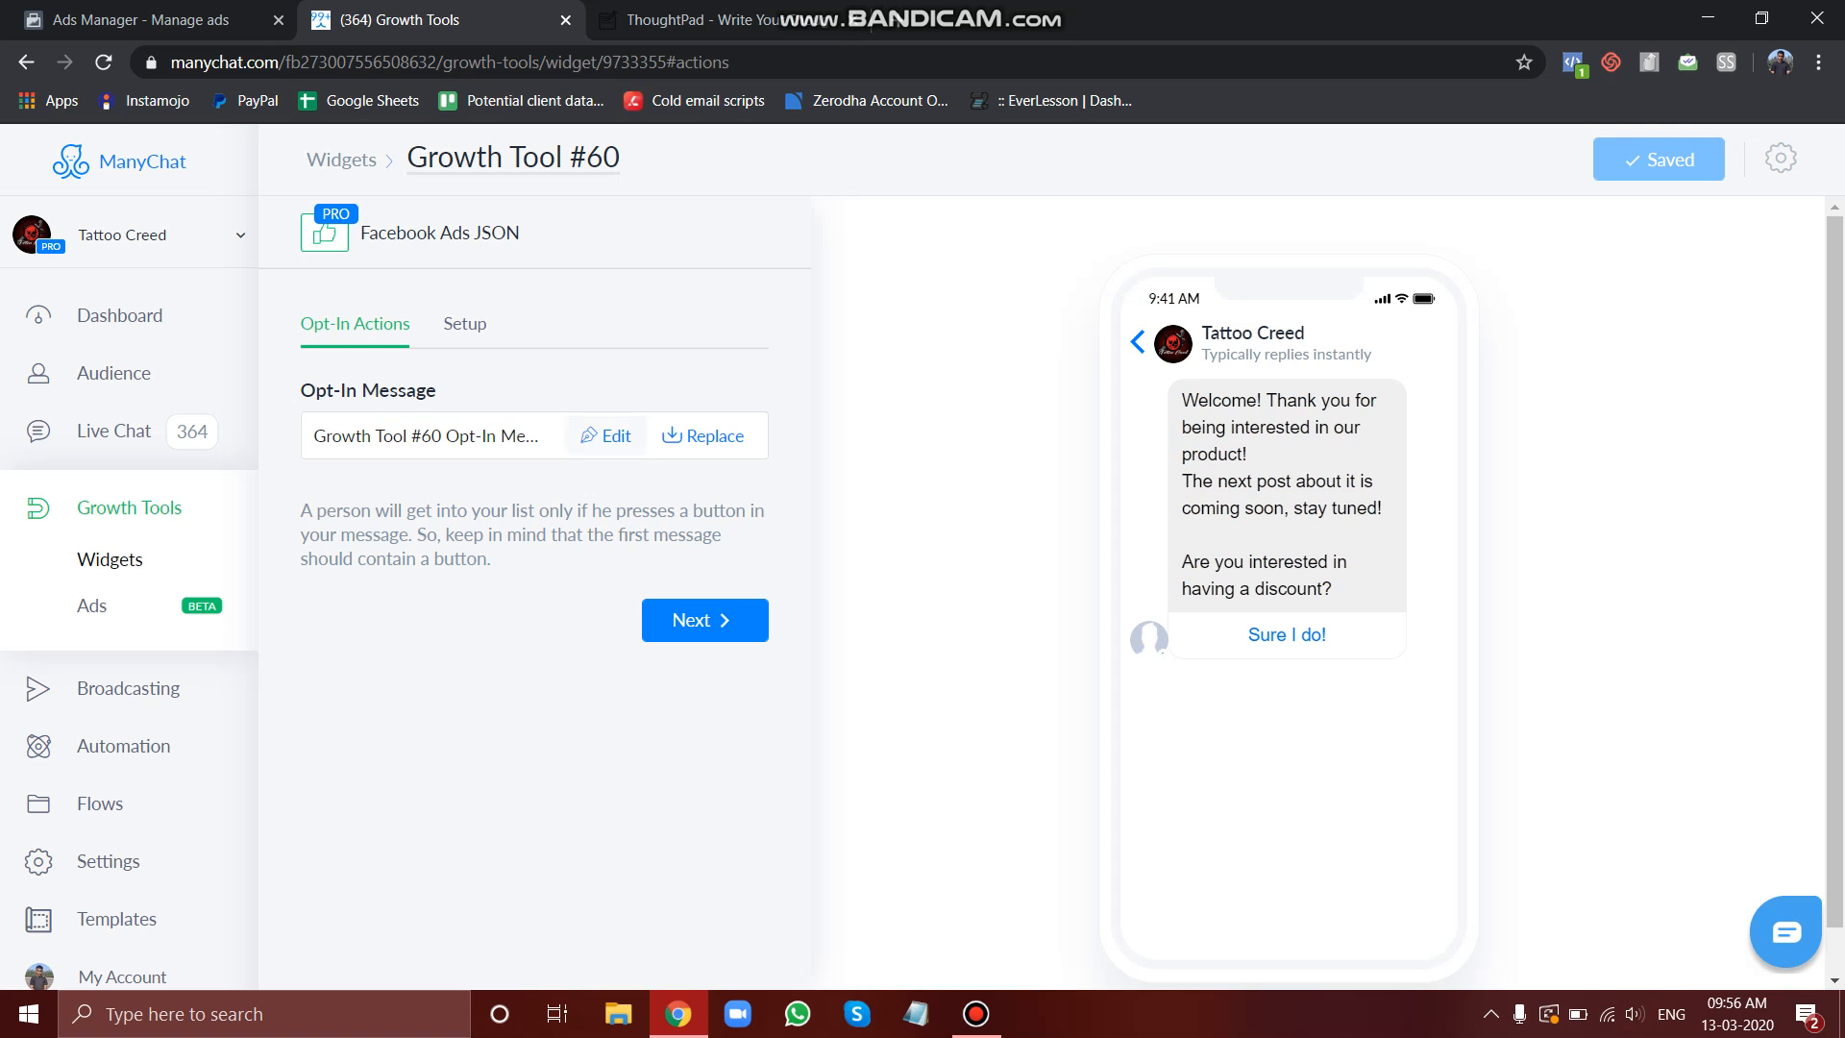
click(462, 324)
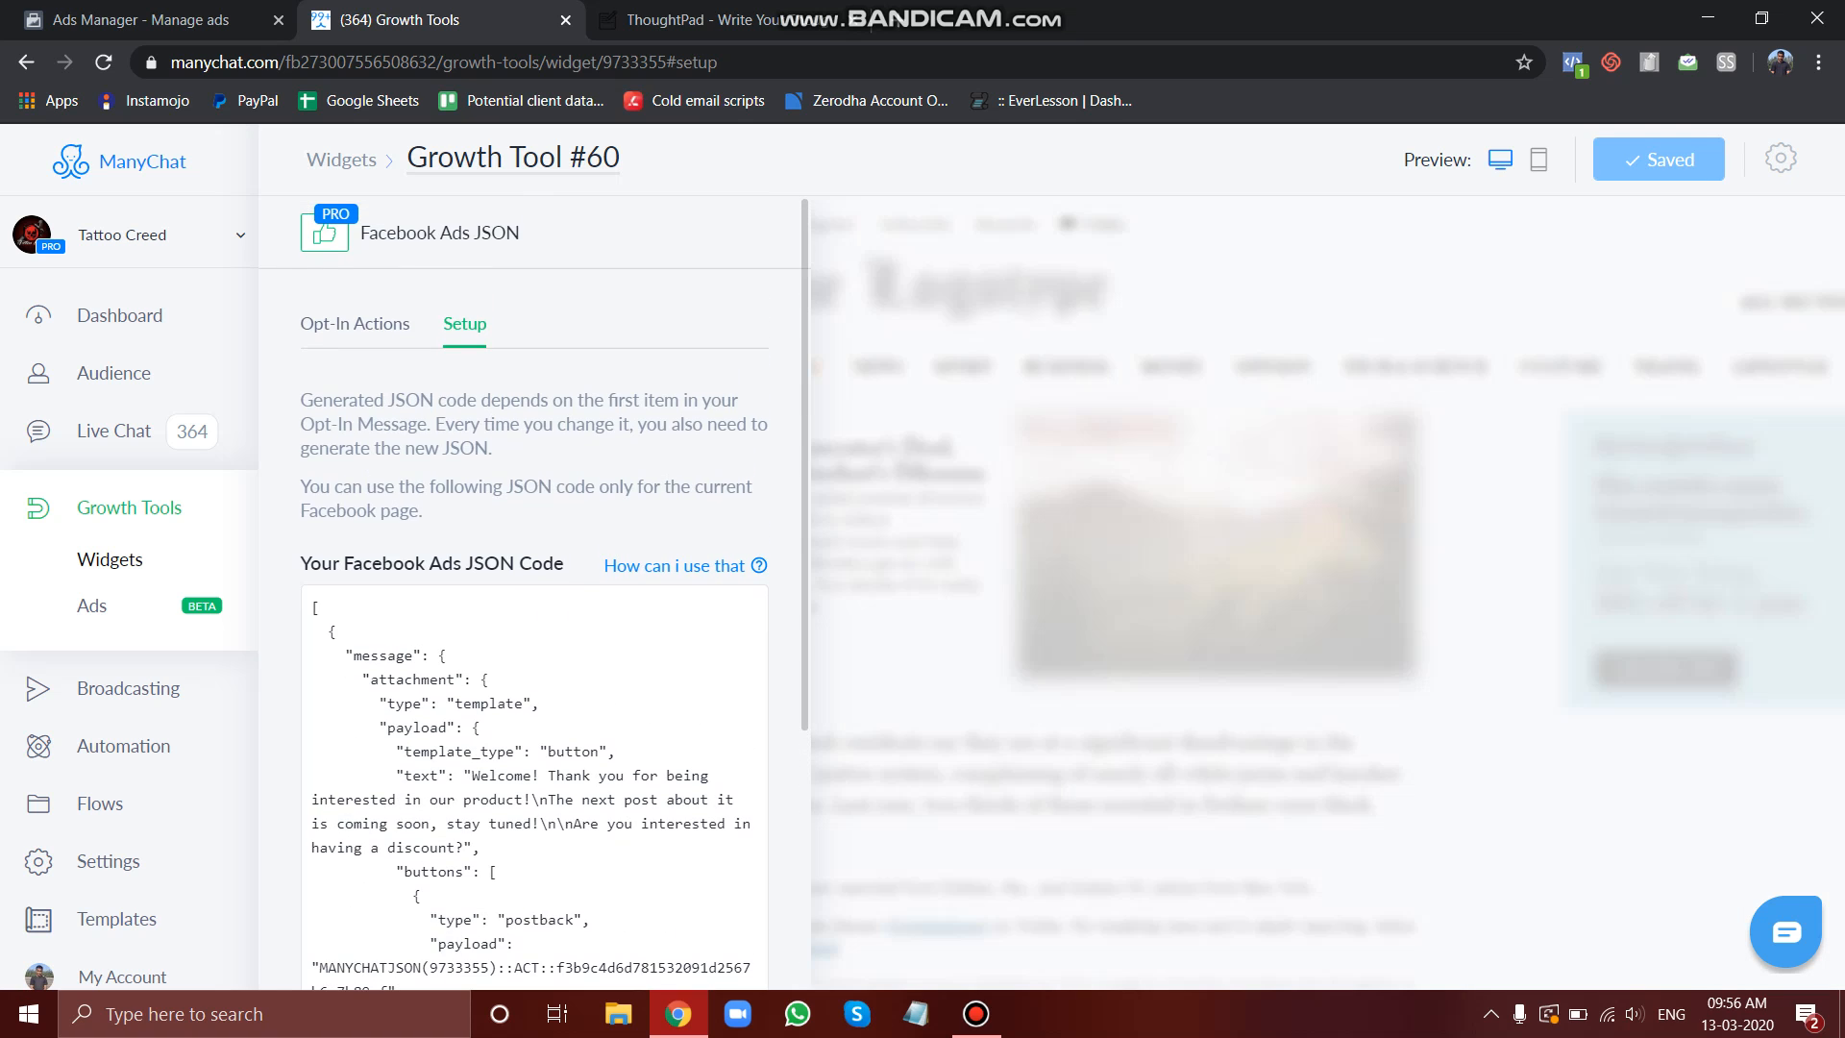
click(355, 323)
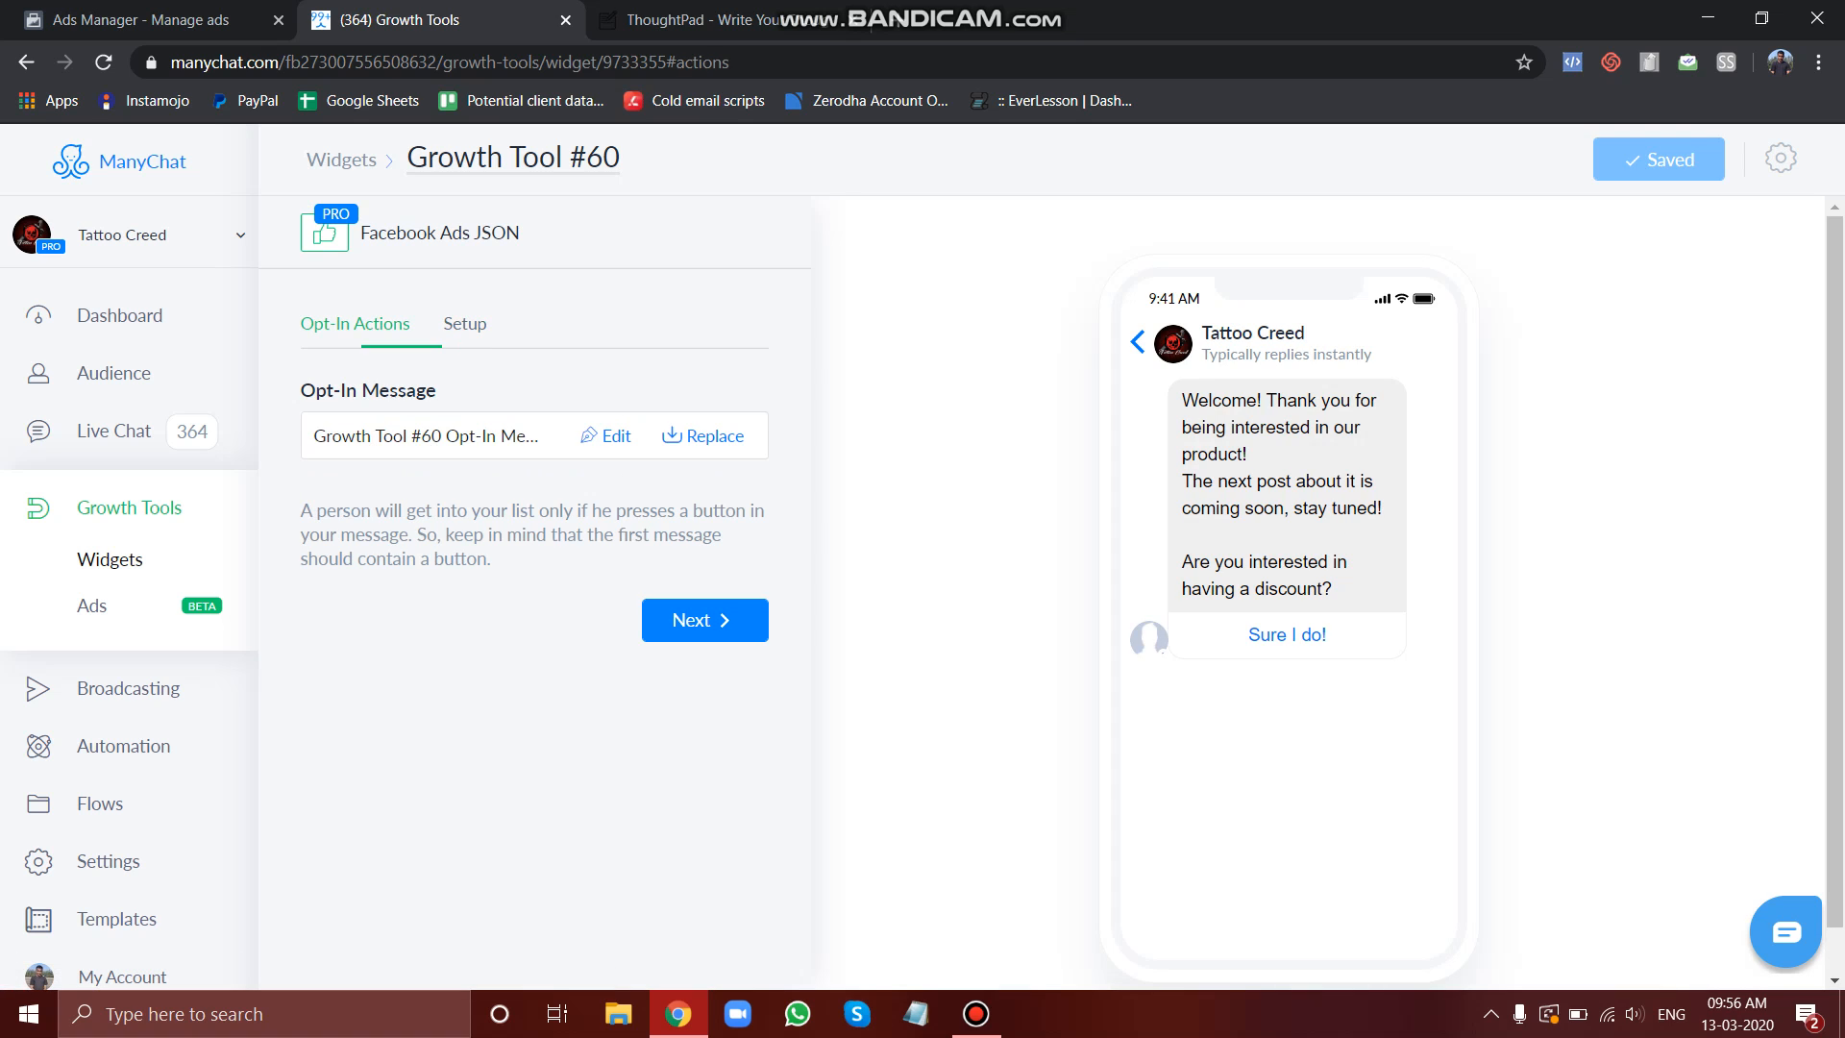
Step: Rewrite the opt-in message as "Do you like tattoos ?" and clear the Sure I do! reply
click(607, 435)
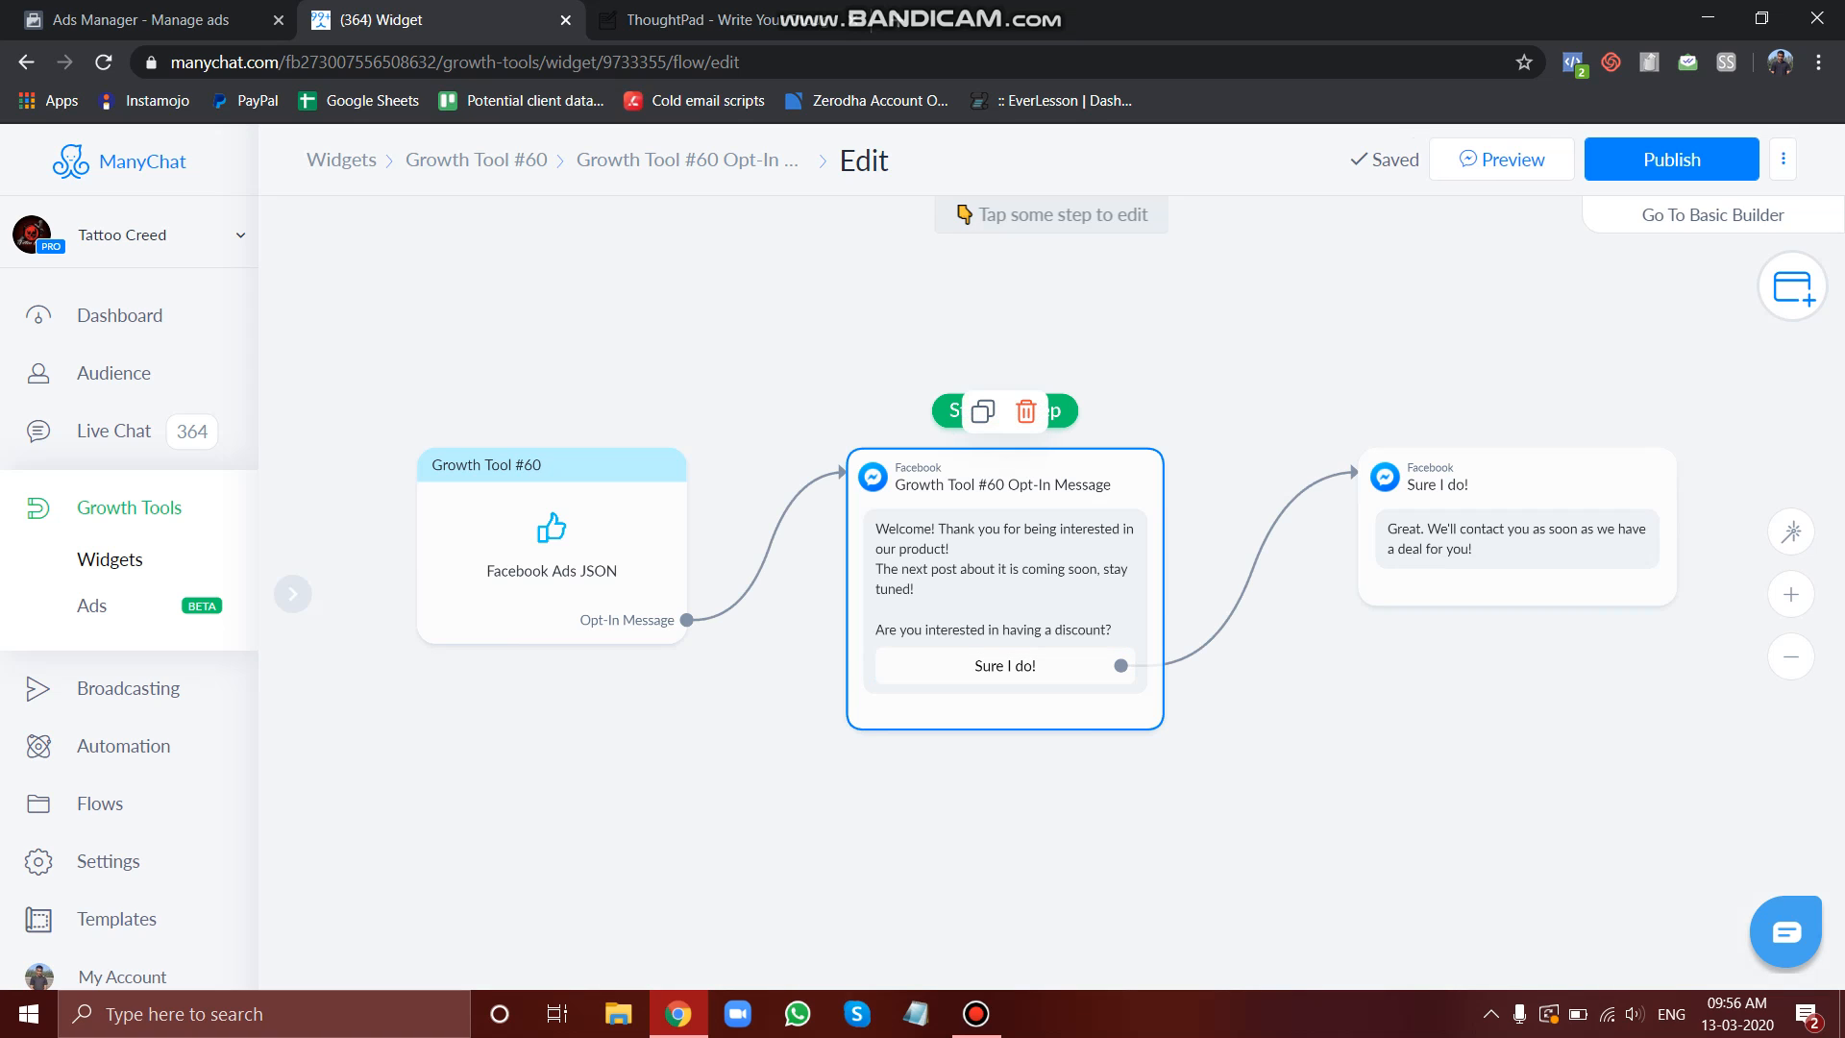
click(1004, 587)
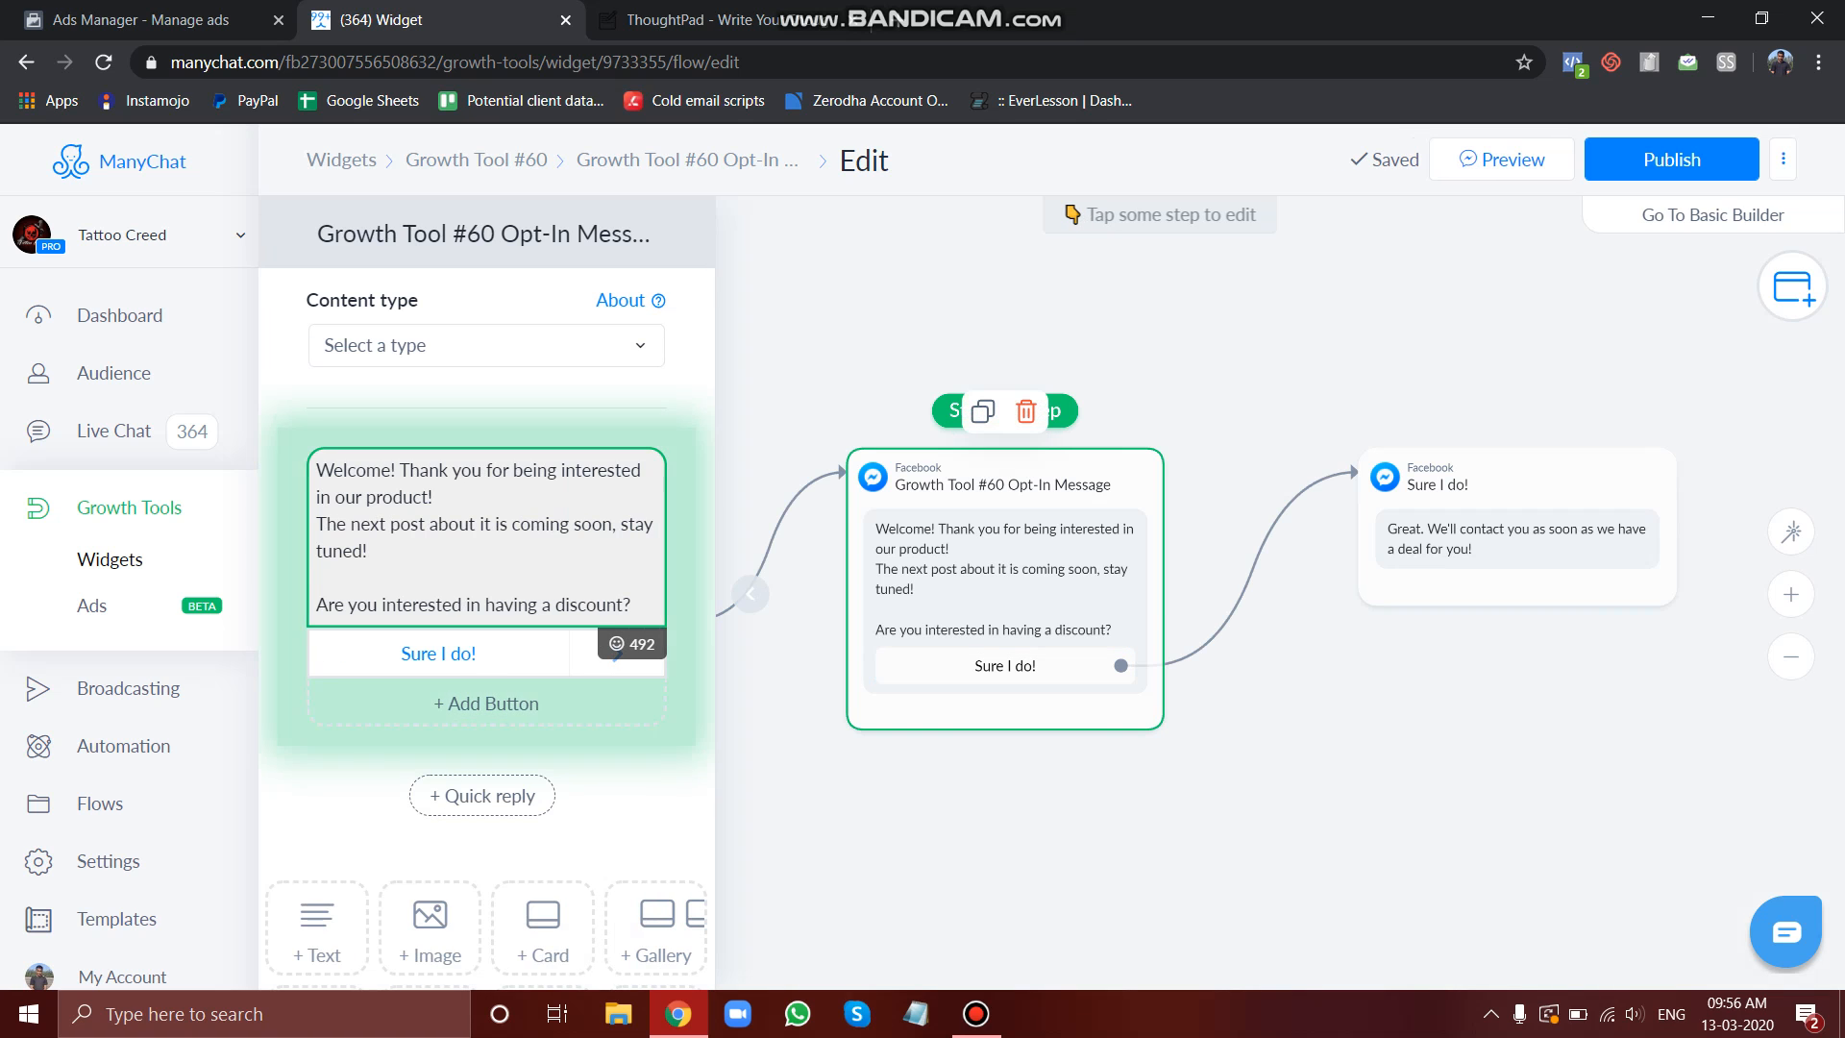
click(483, 536)
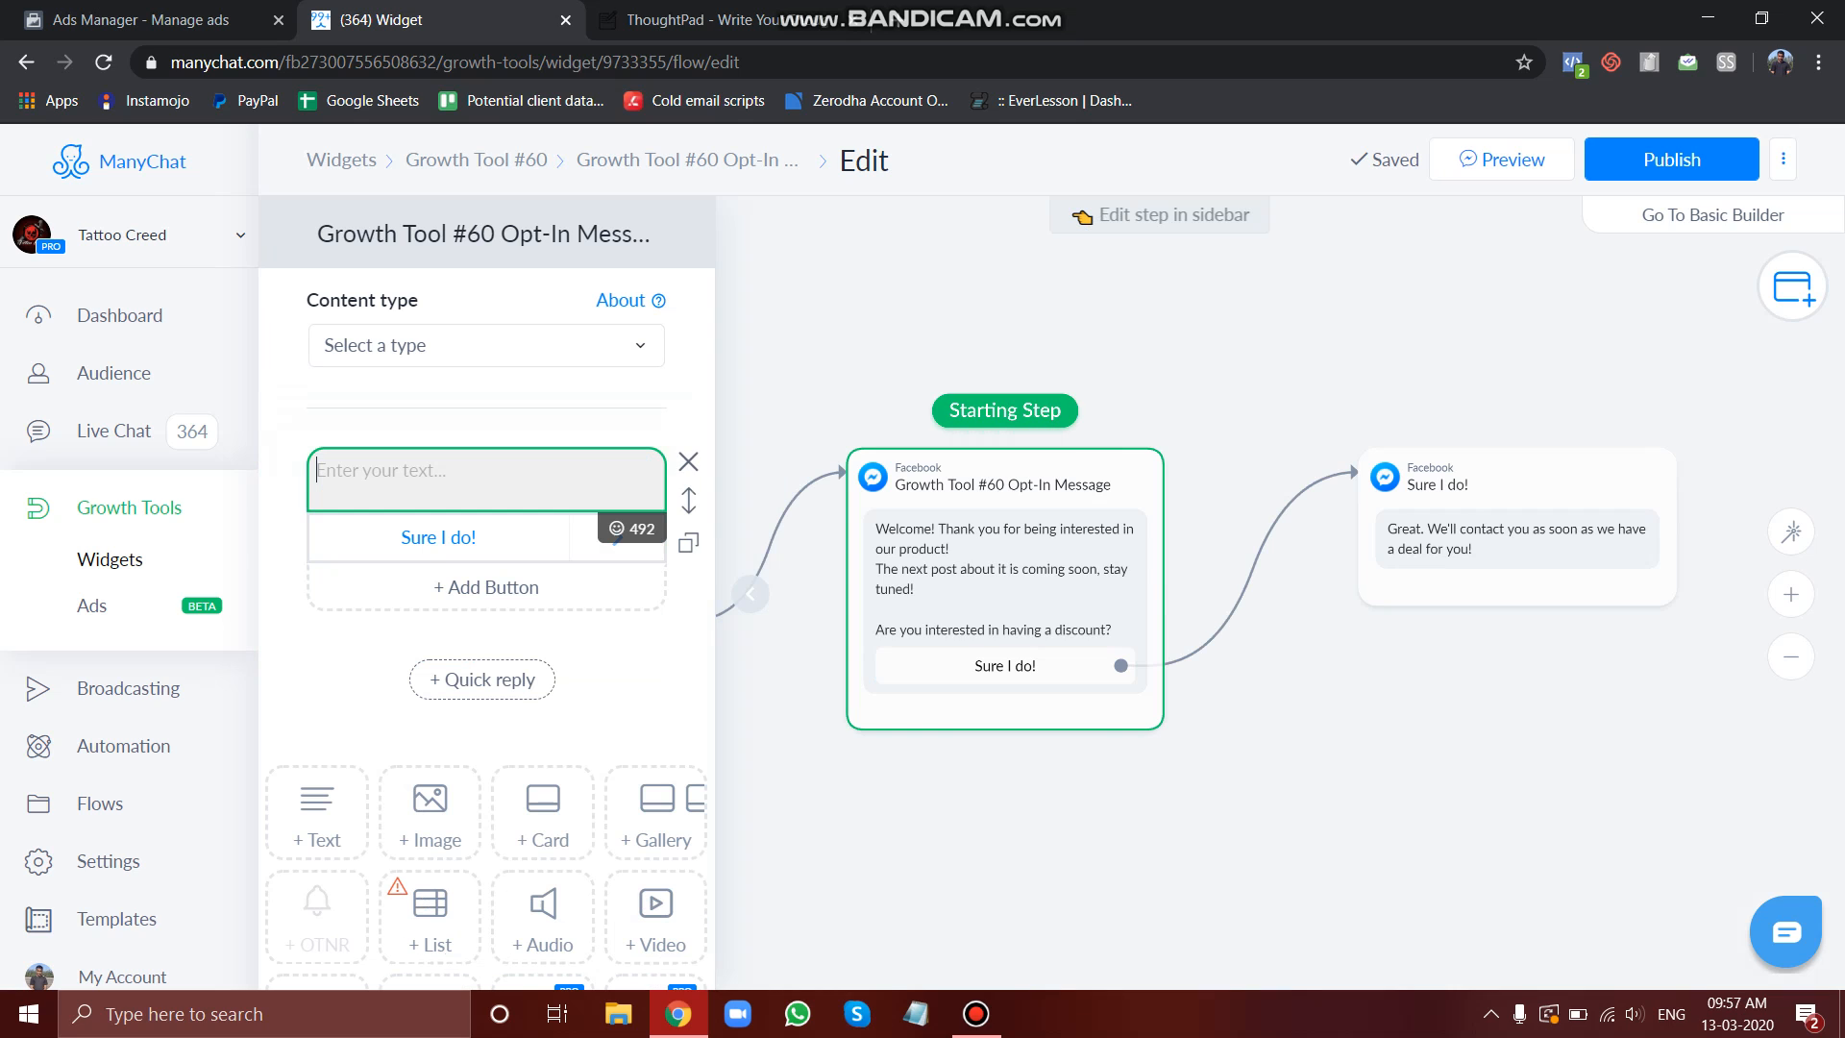
text(Do yo)
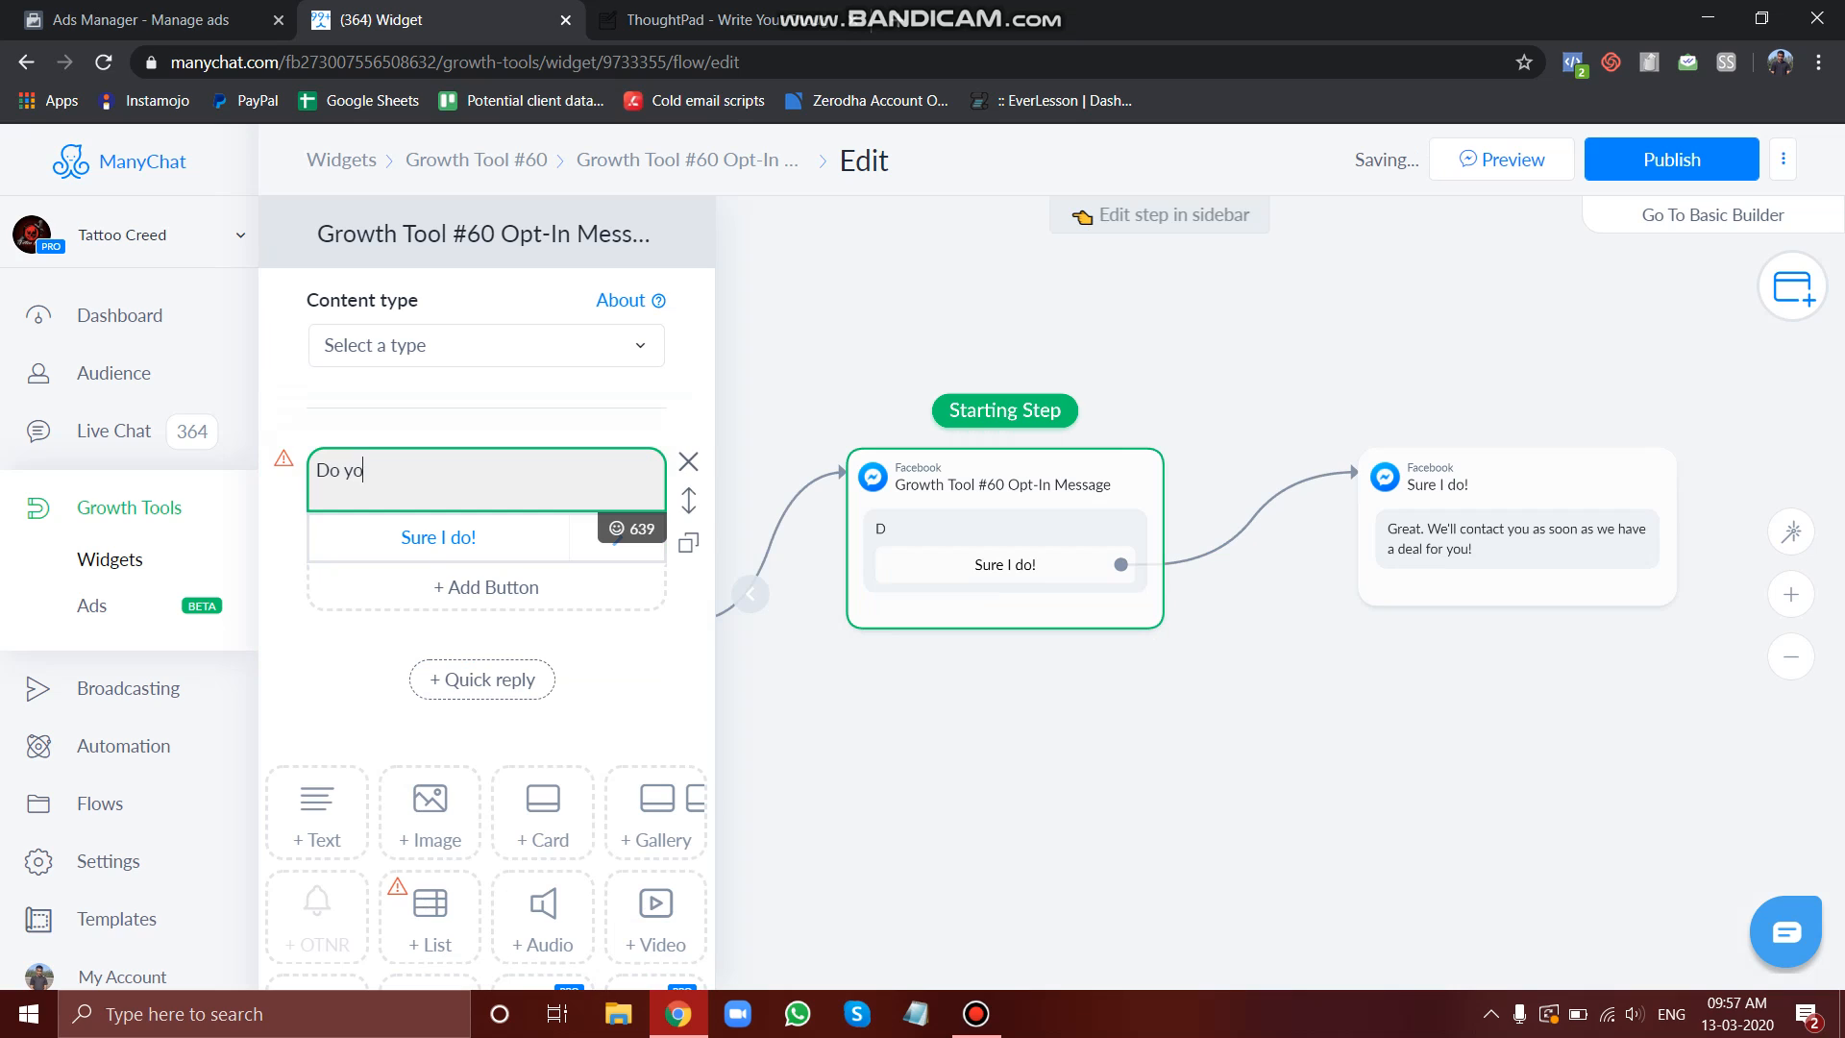
text(u like tatt)
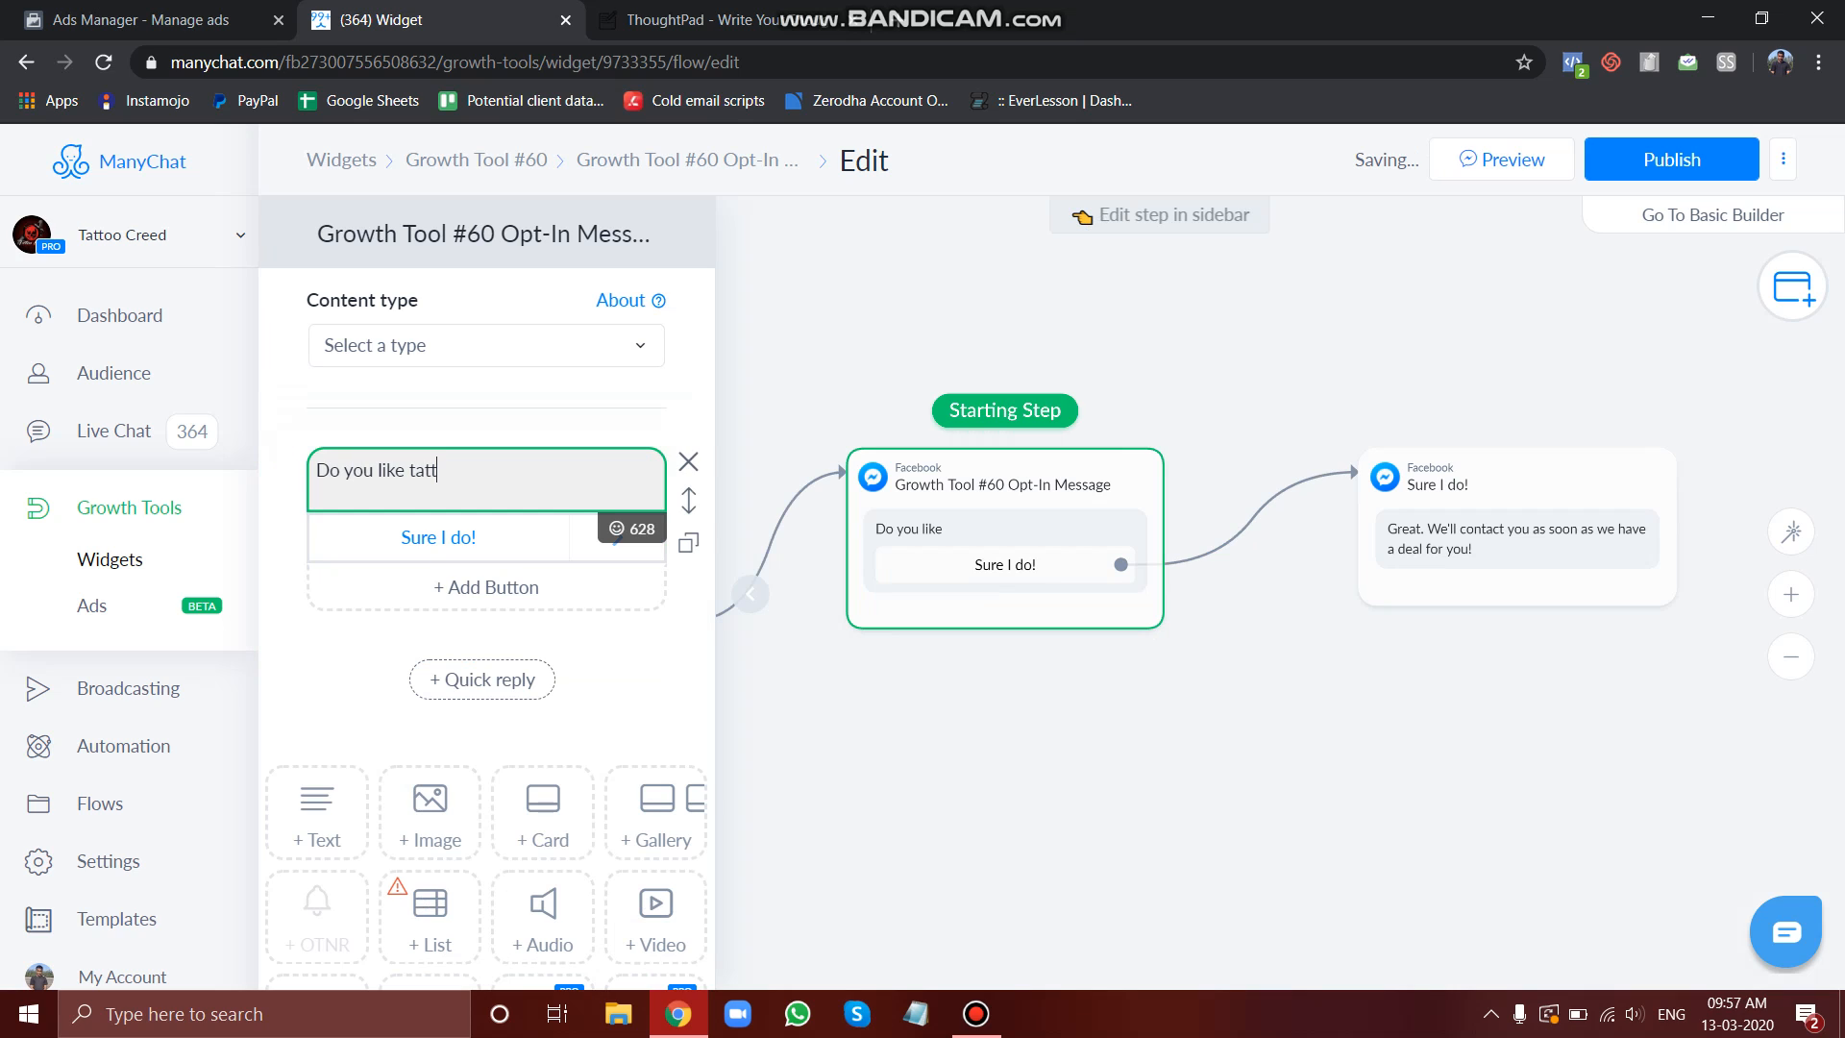
text(oos ?)
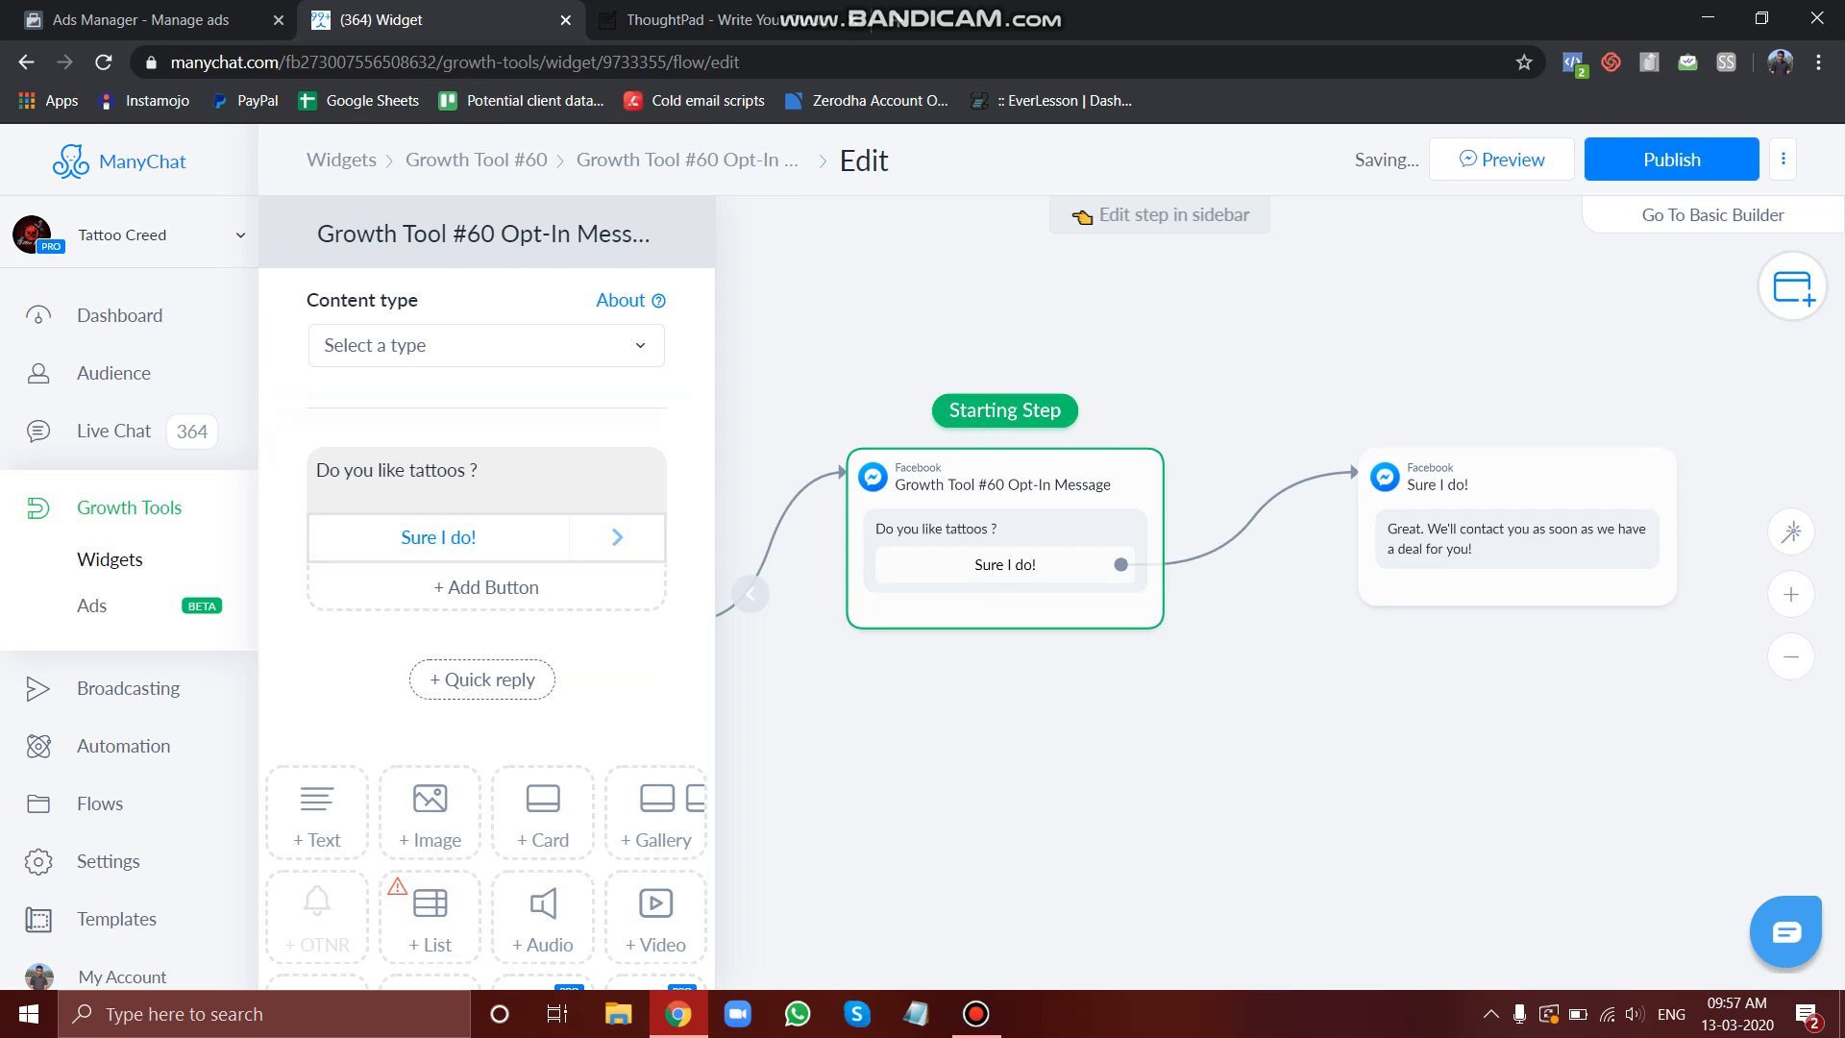
click(1516, 524)
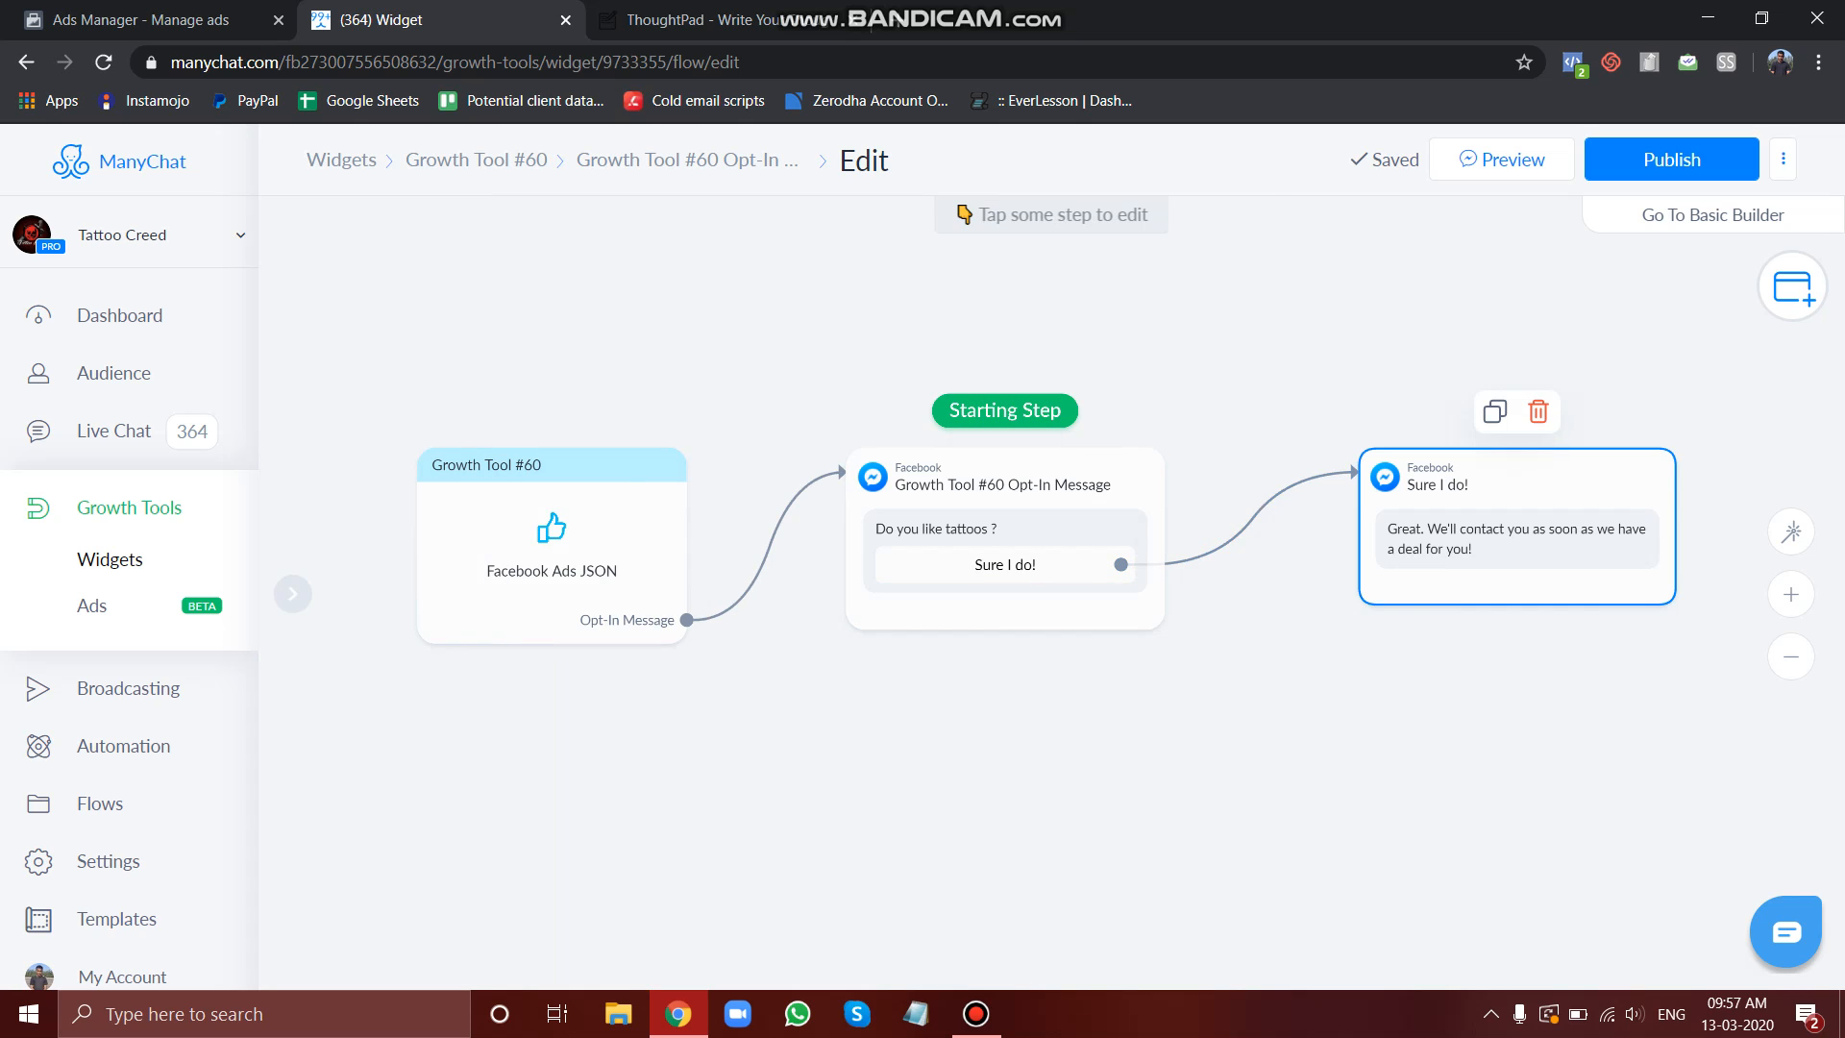
click(1515, 524)
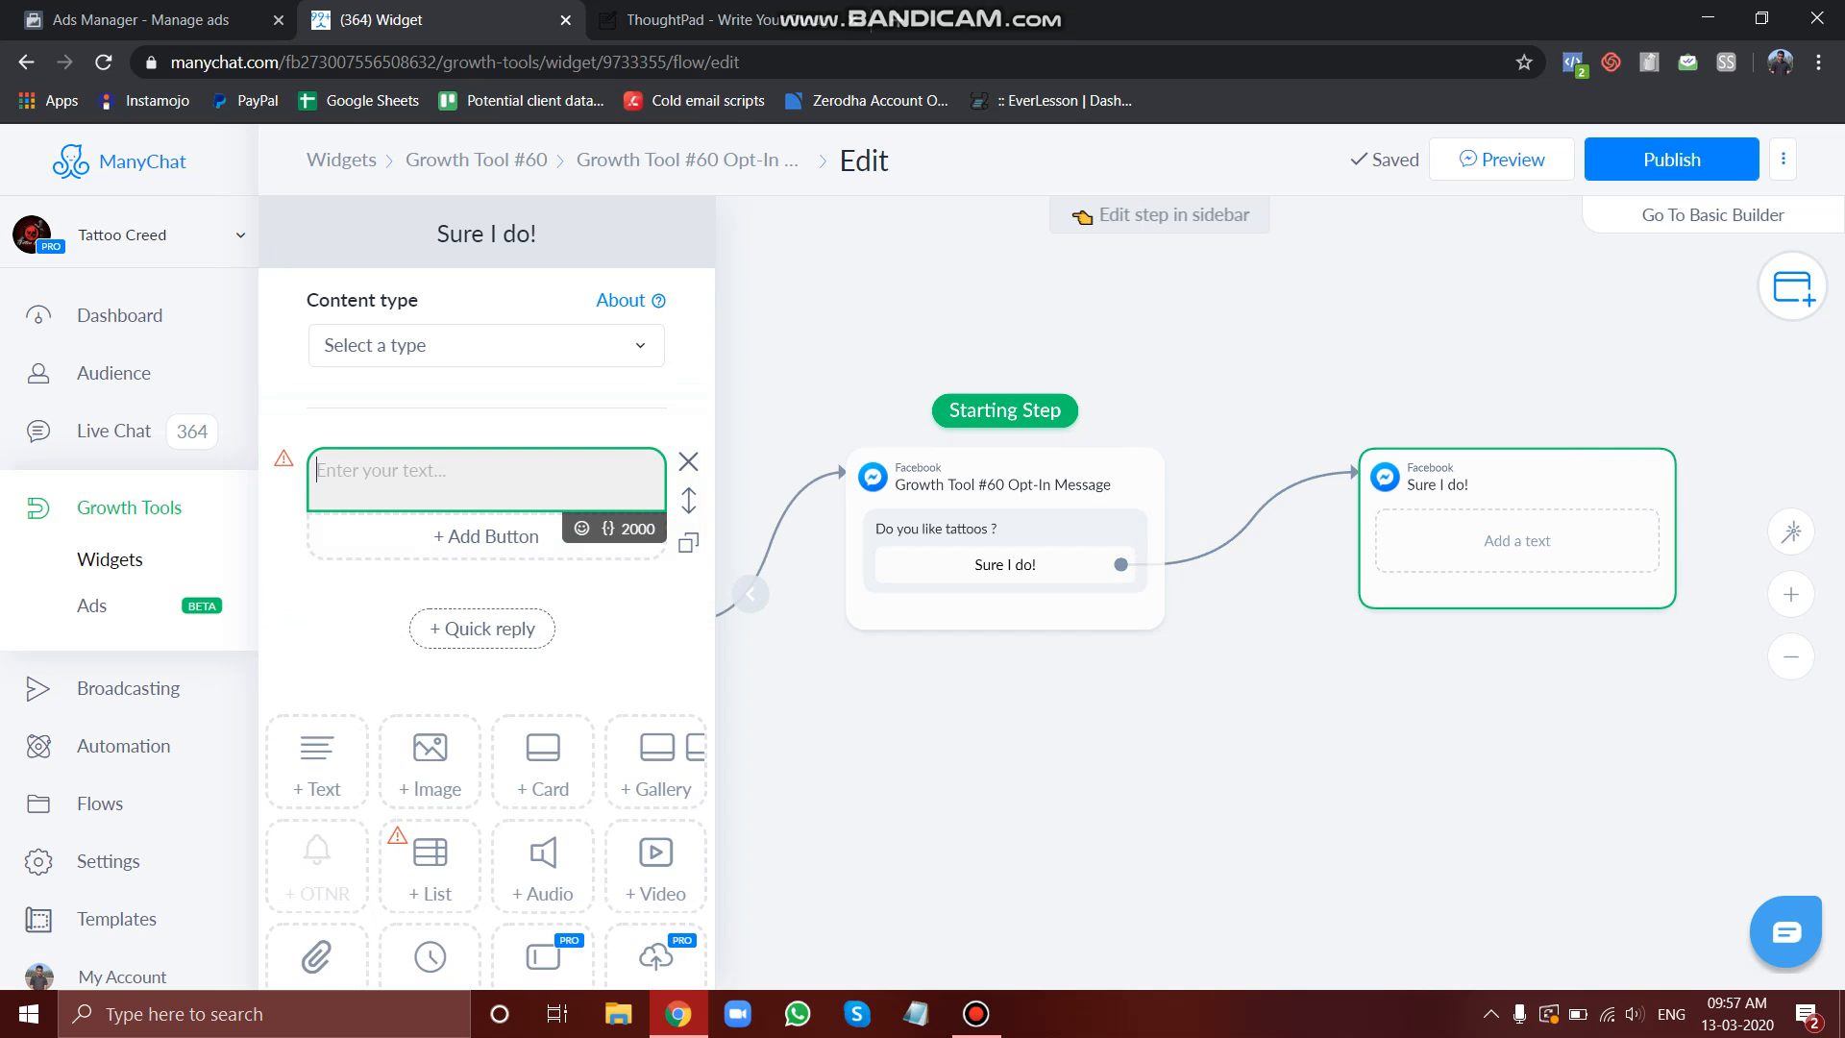
Step: Set the Sure I do! reply to "Thats great !", publish, and return to Growth Tool #60
text(Yes)
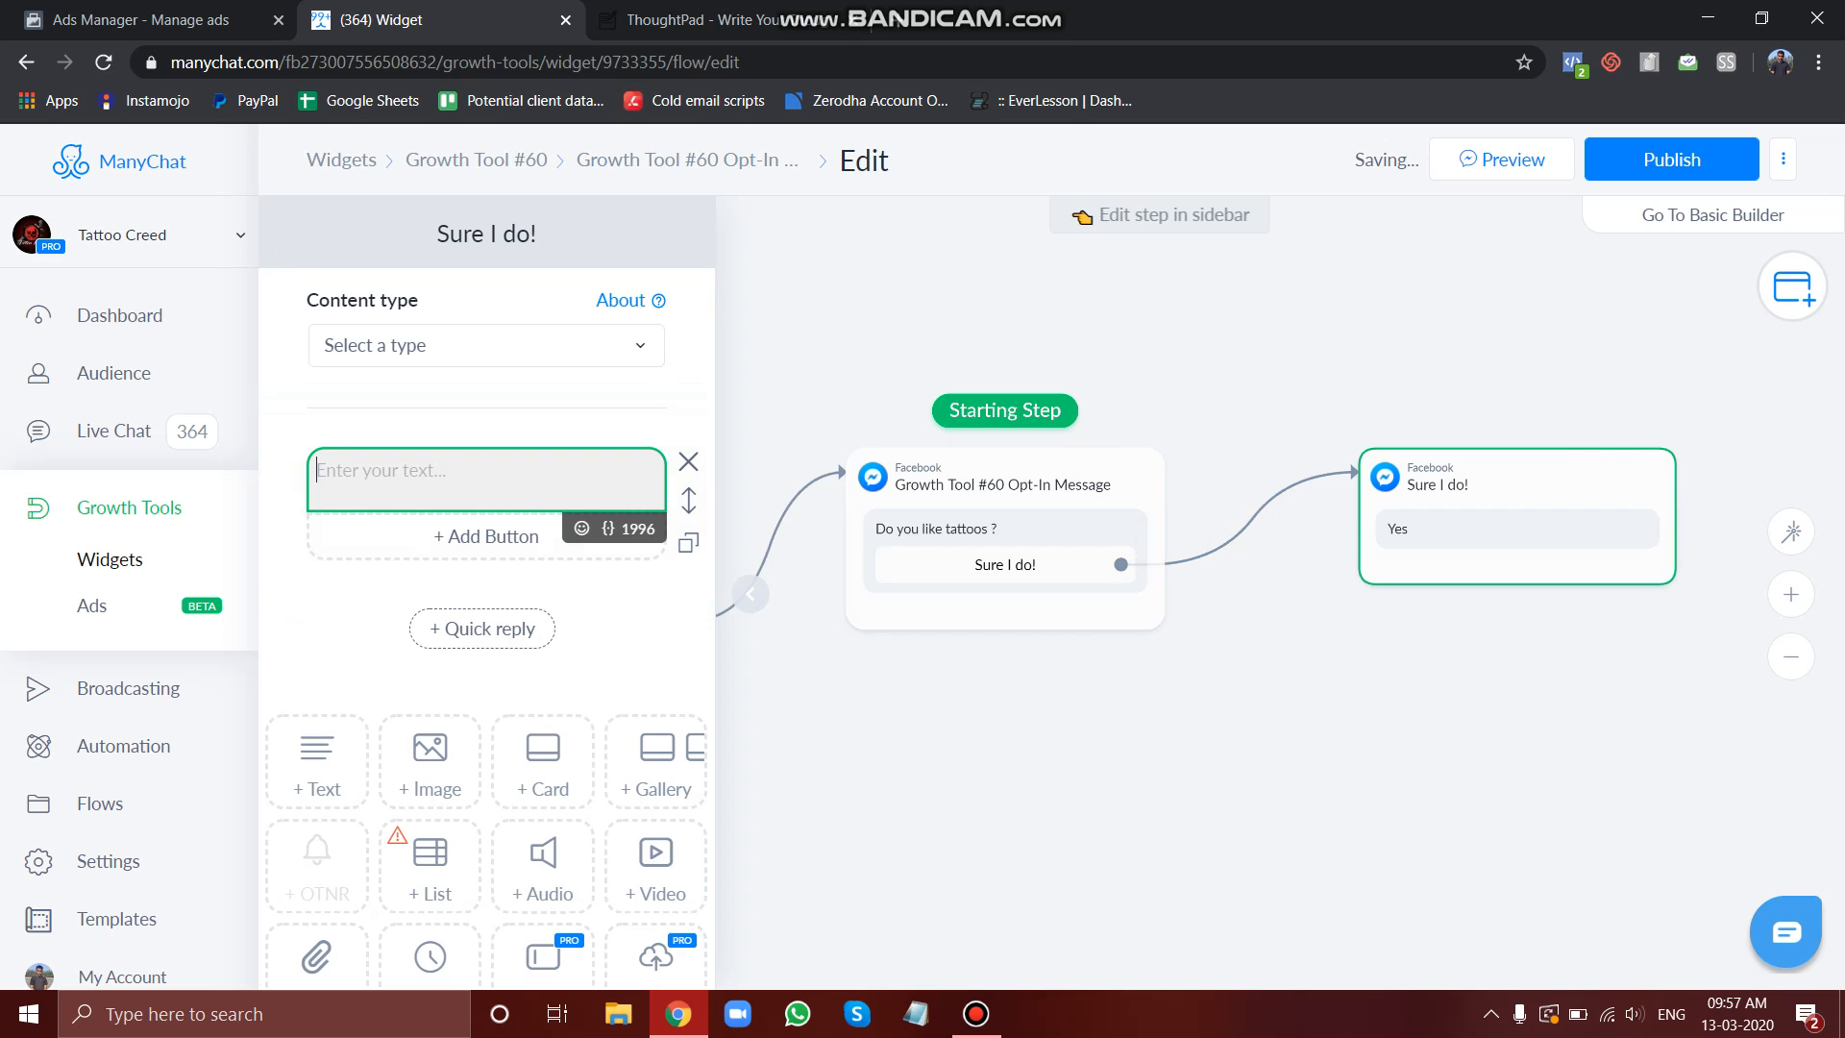
text(Thata)
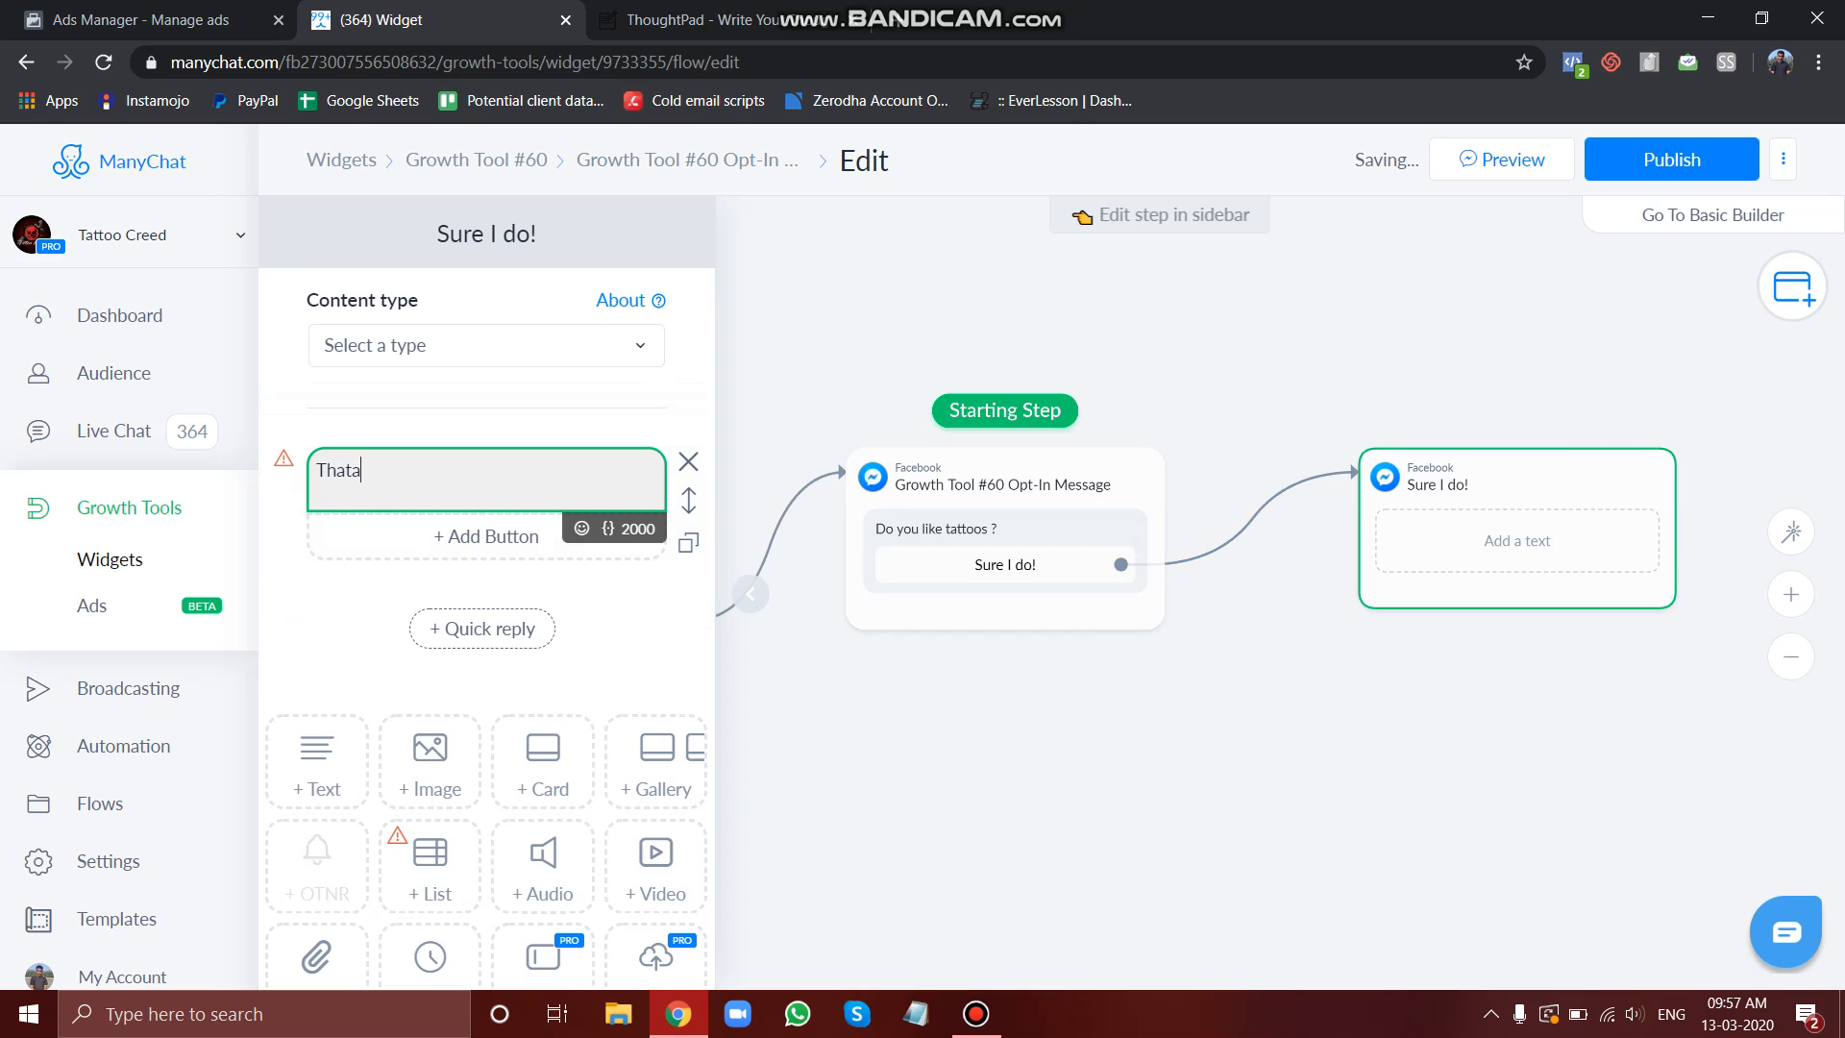
key(Backspace)
text(s gresat !)
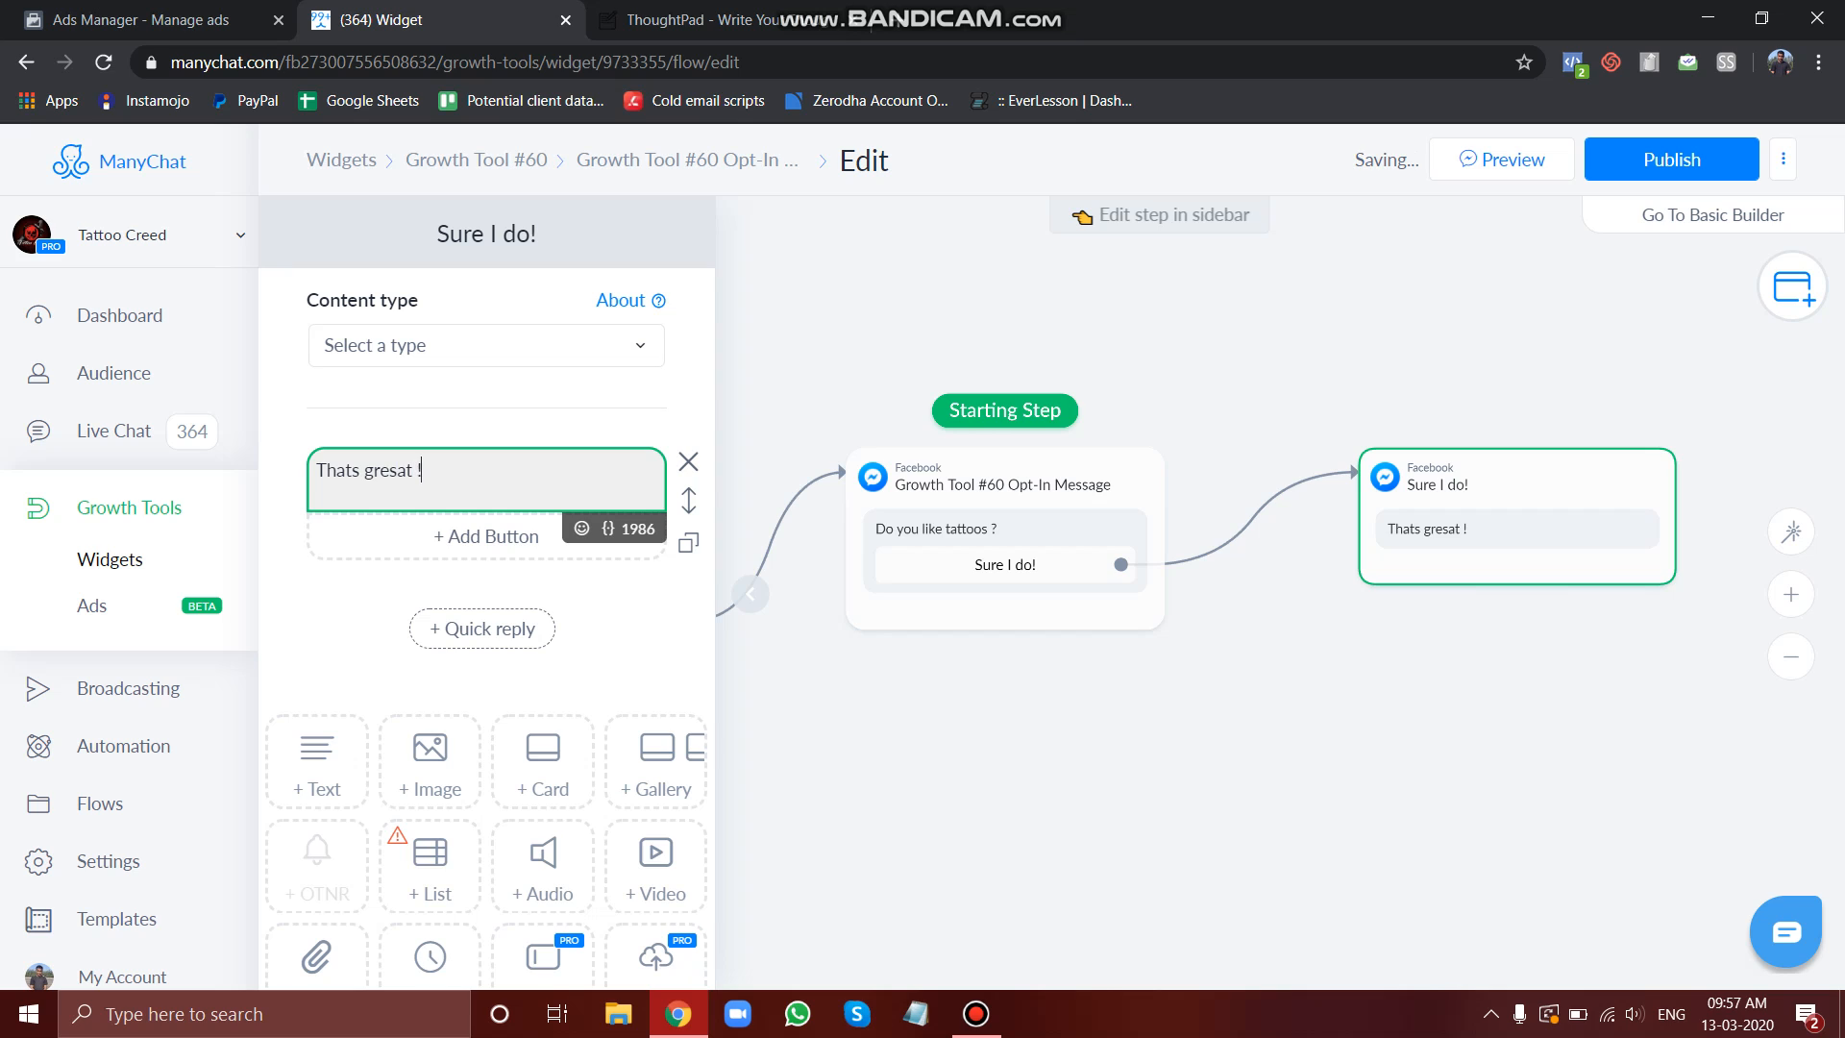
key(Backspace)
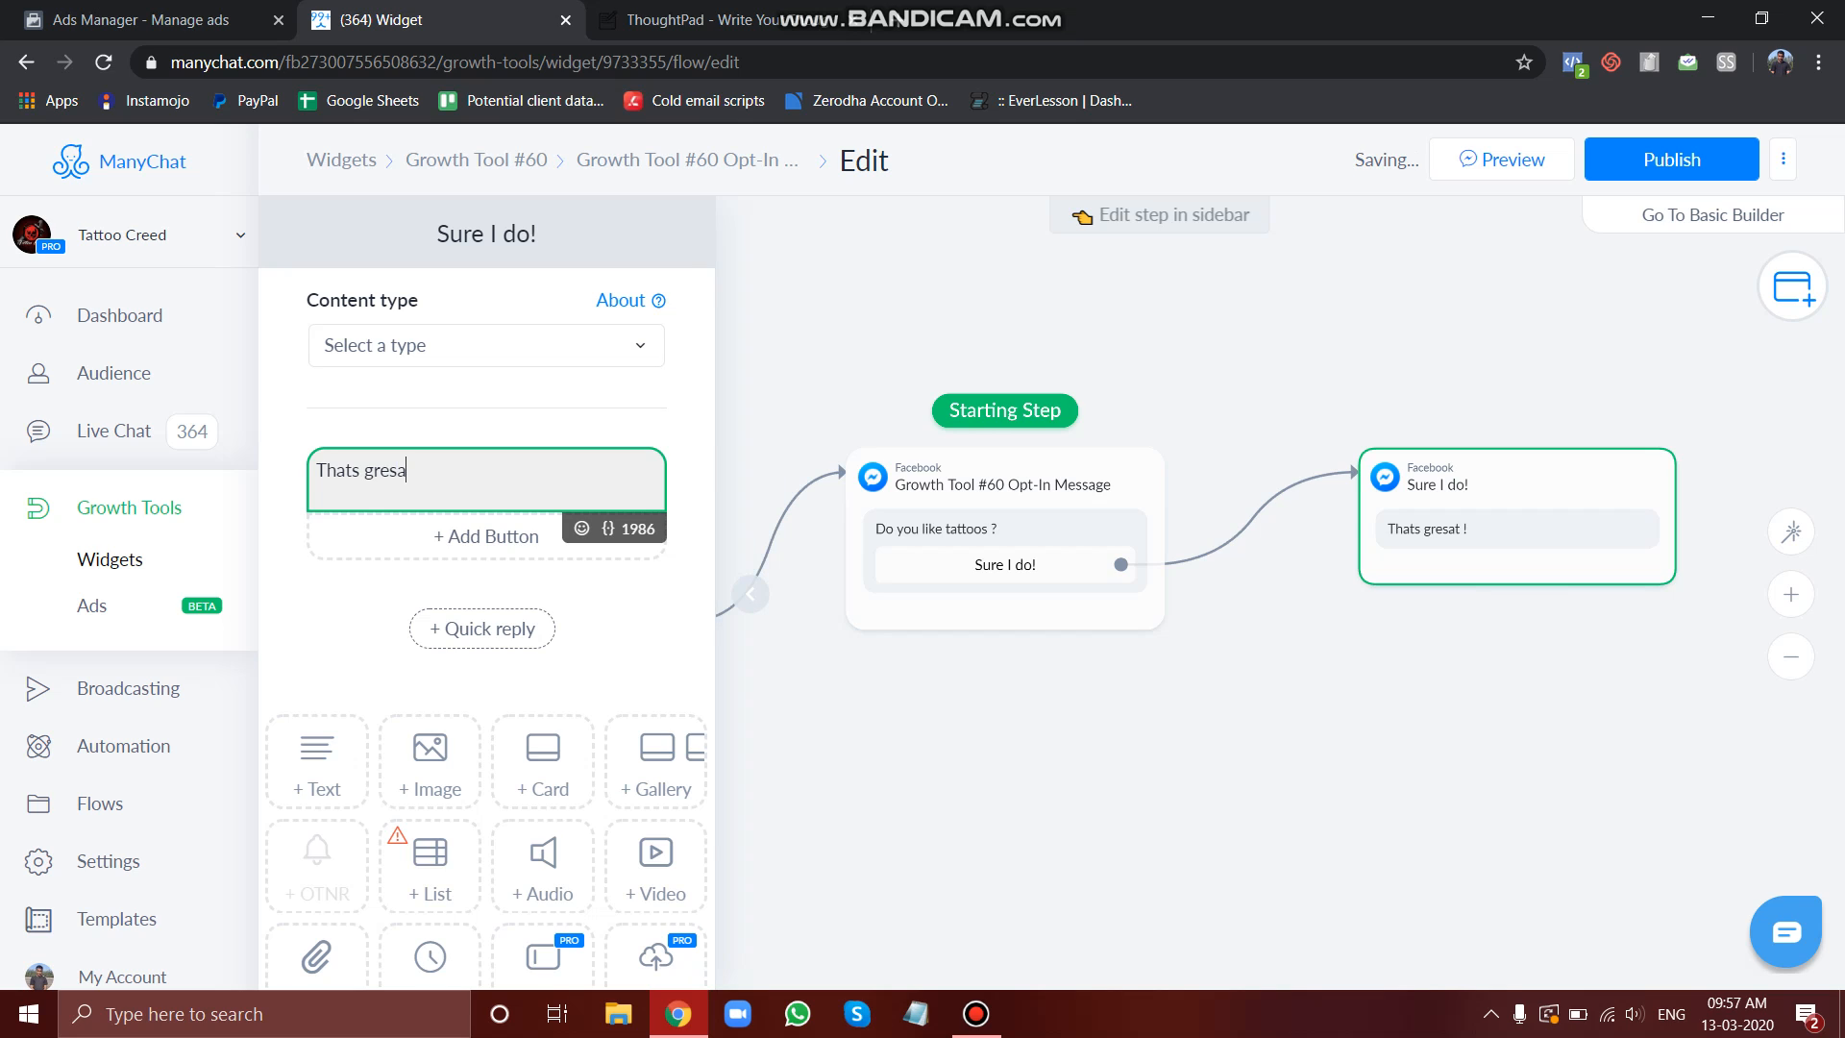
text(Thats great !)
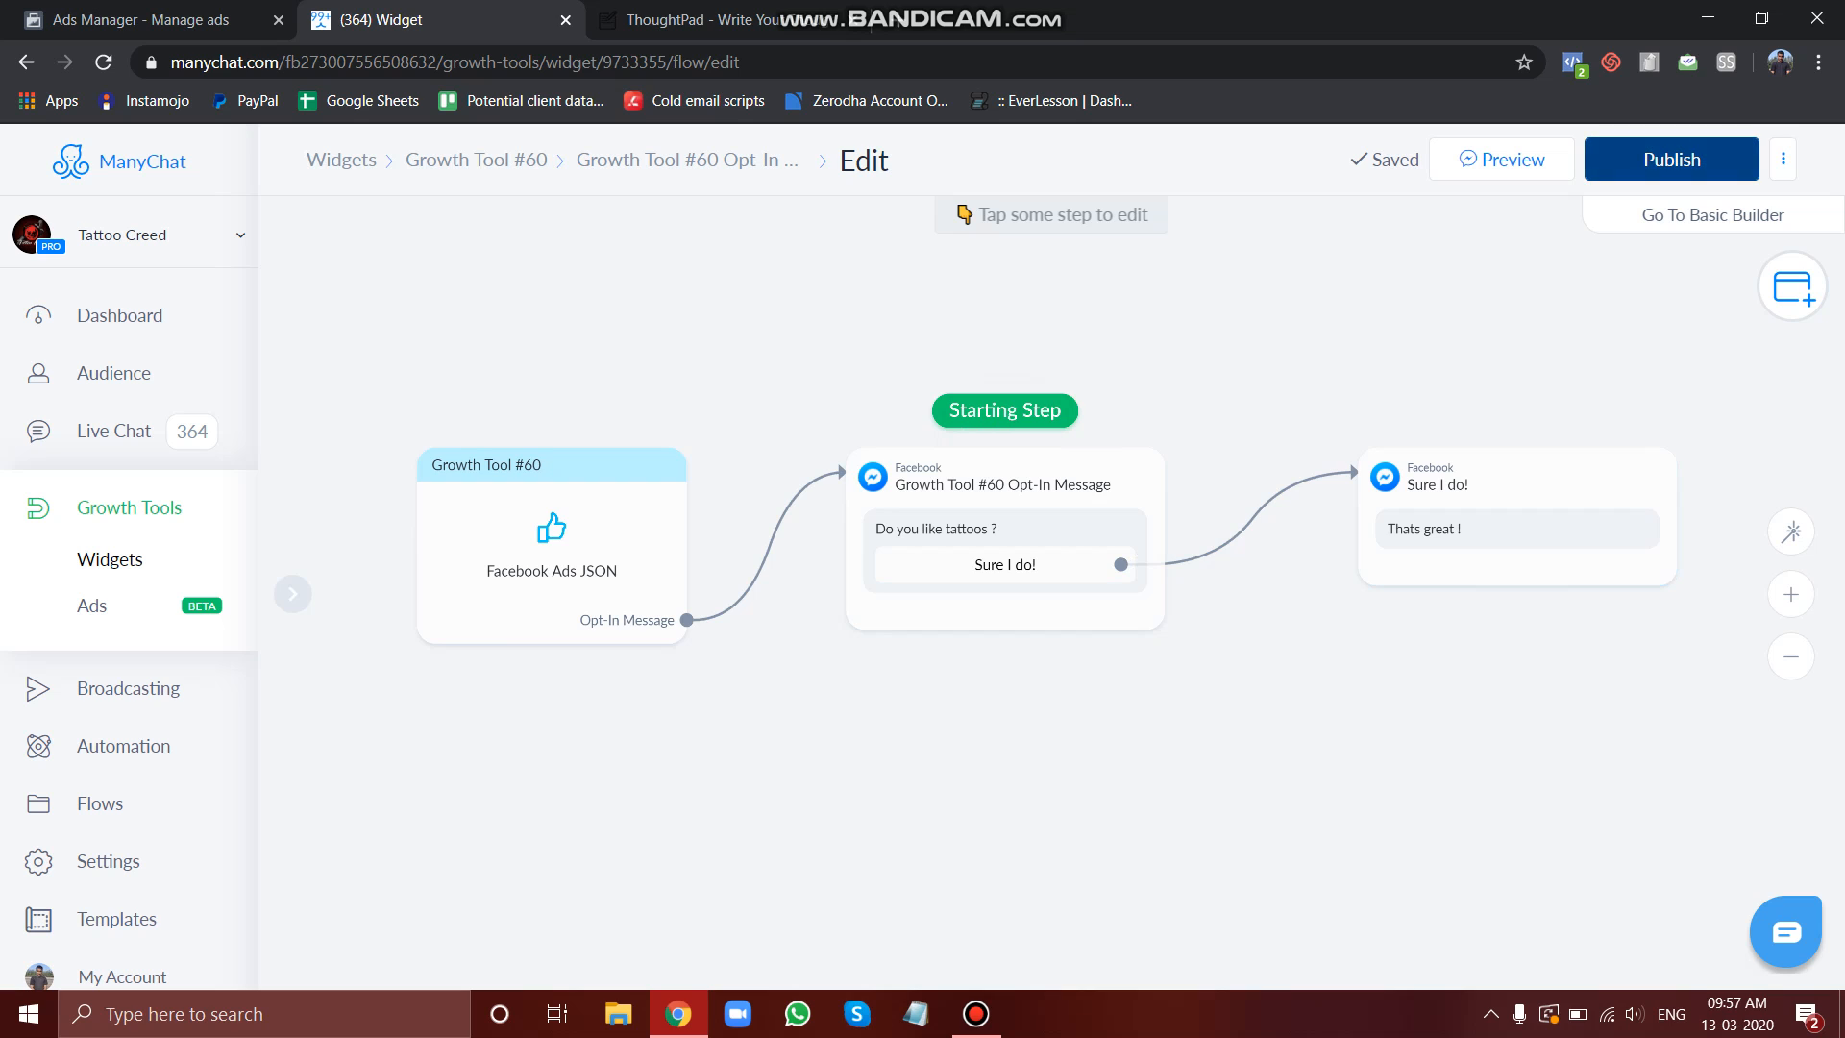
click(1670, 159)
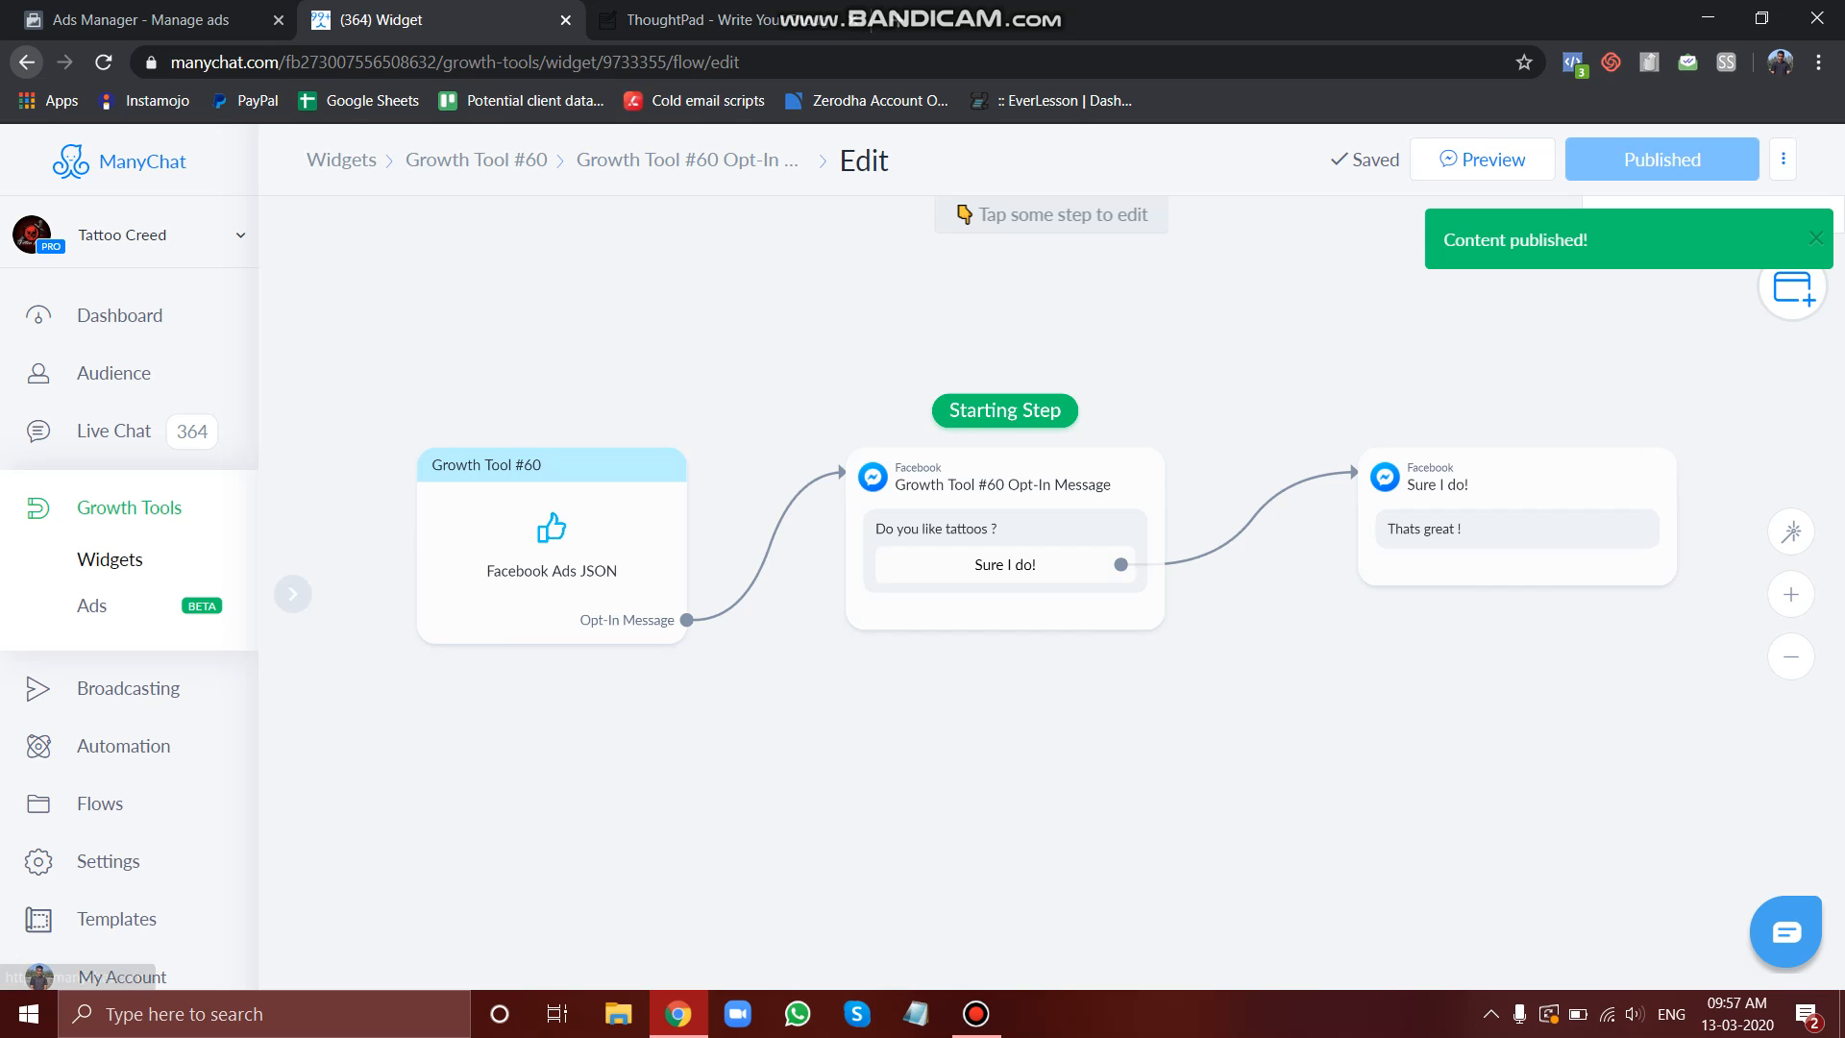
click(476, 159)
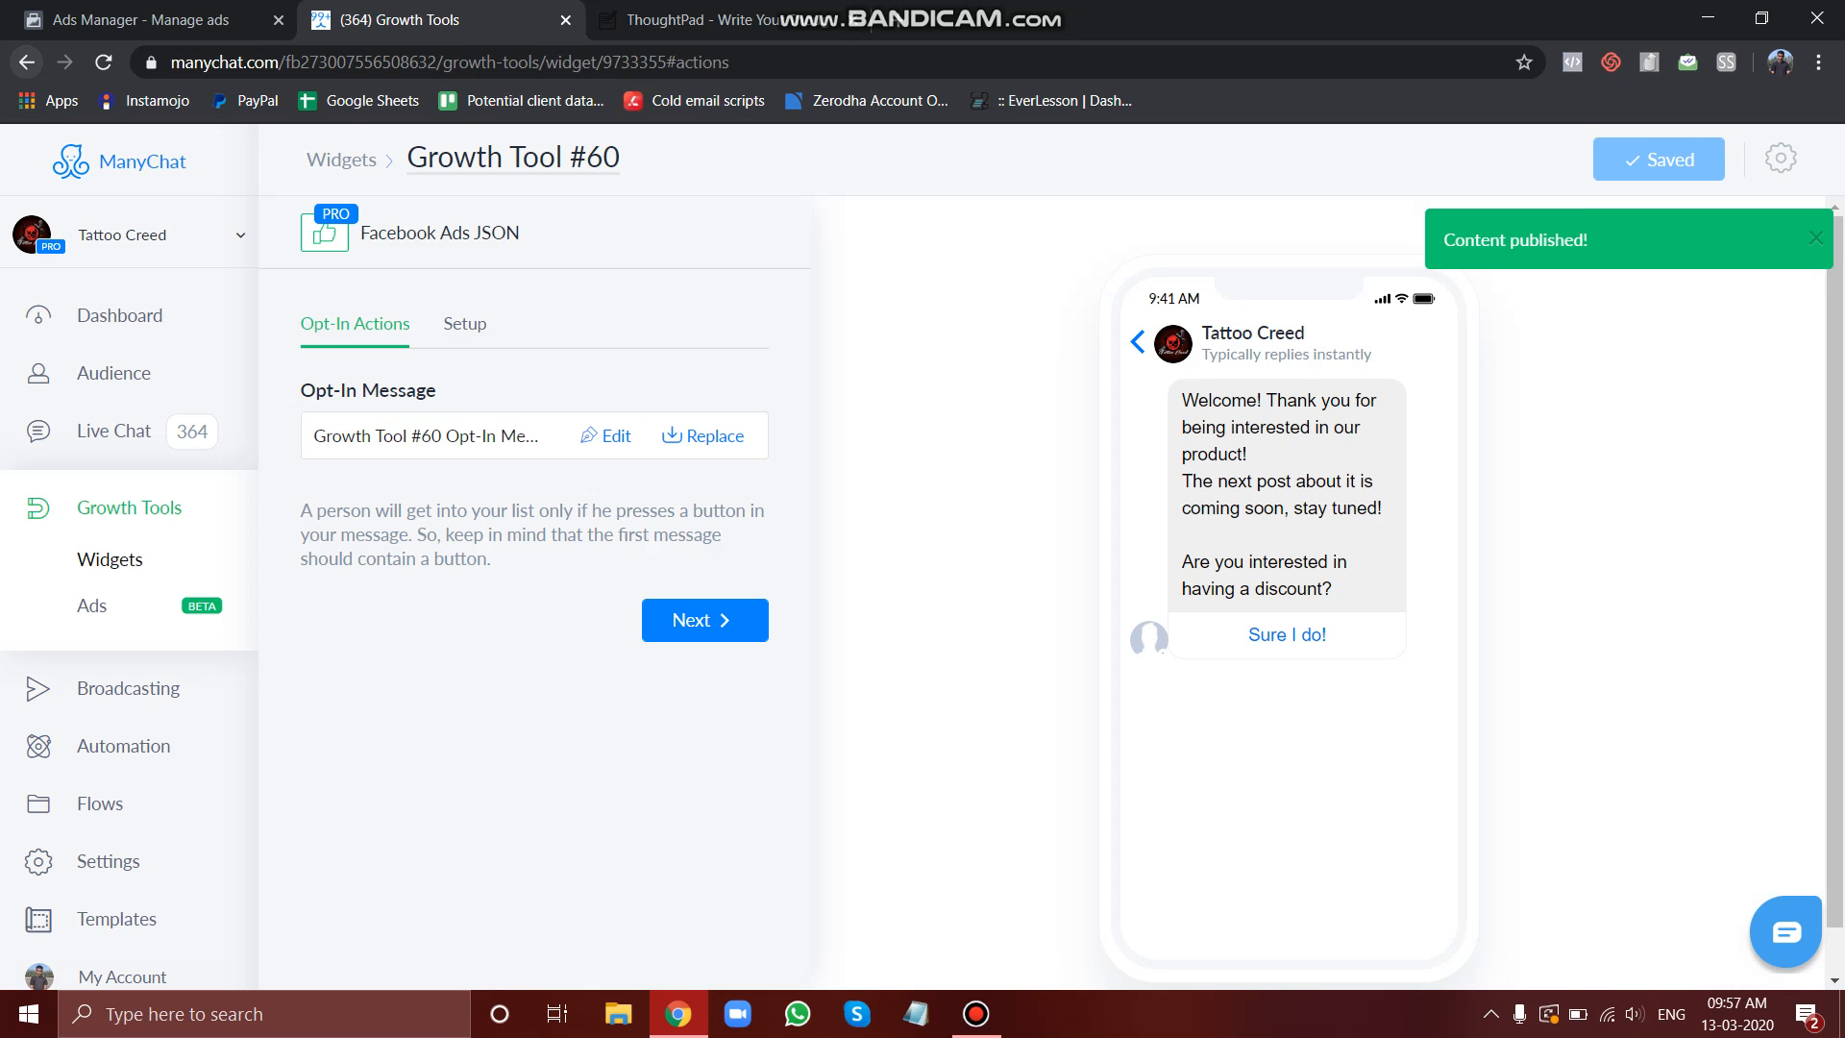
Step: Copy Growth Tool #60's updated JSON code and return to the Ads Manager ad
click(463, 324)
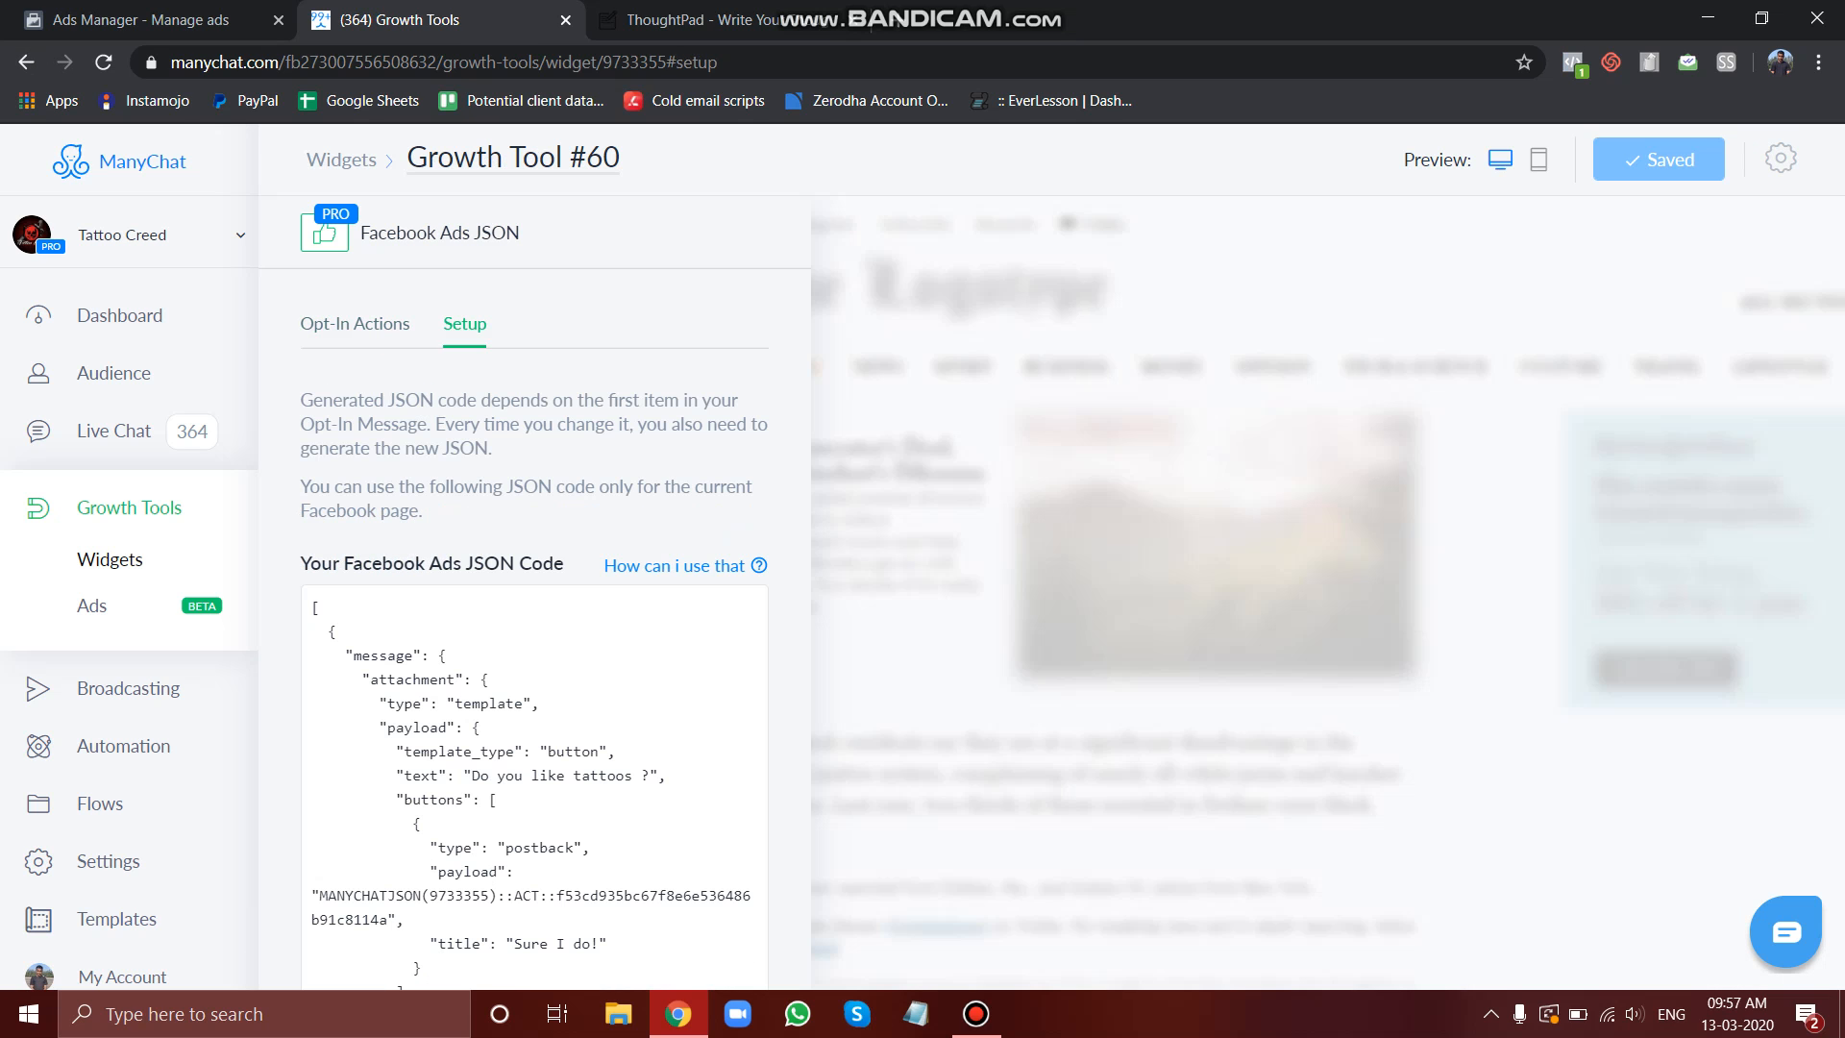
scroll(down, 3)
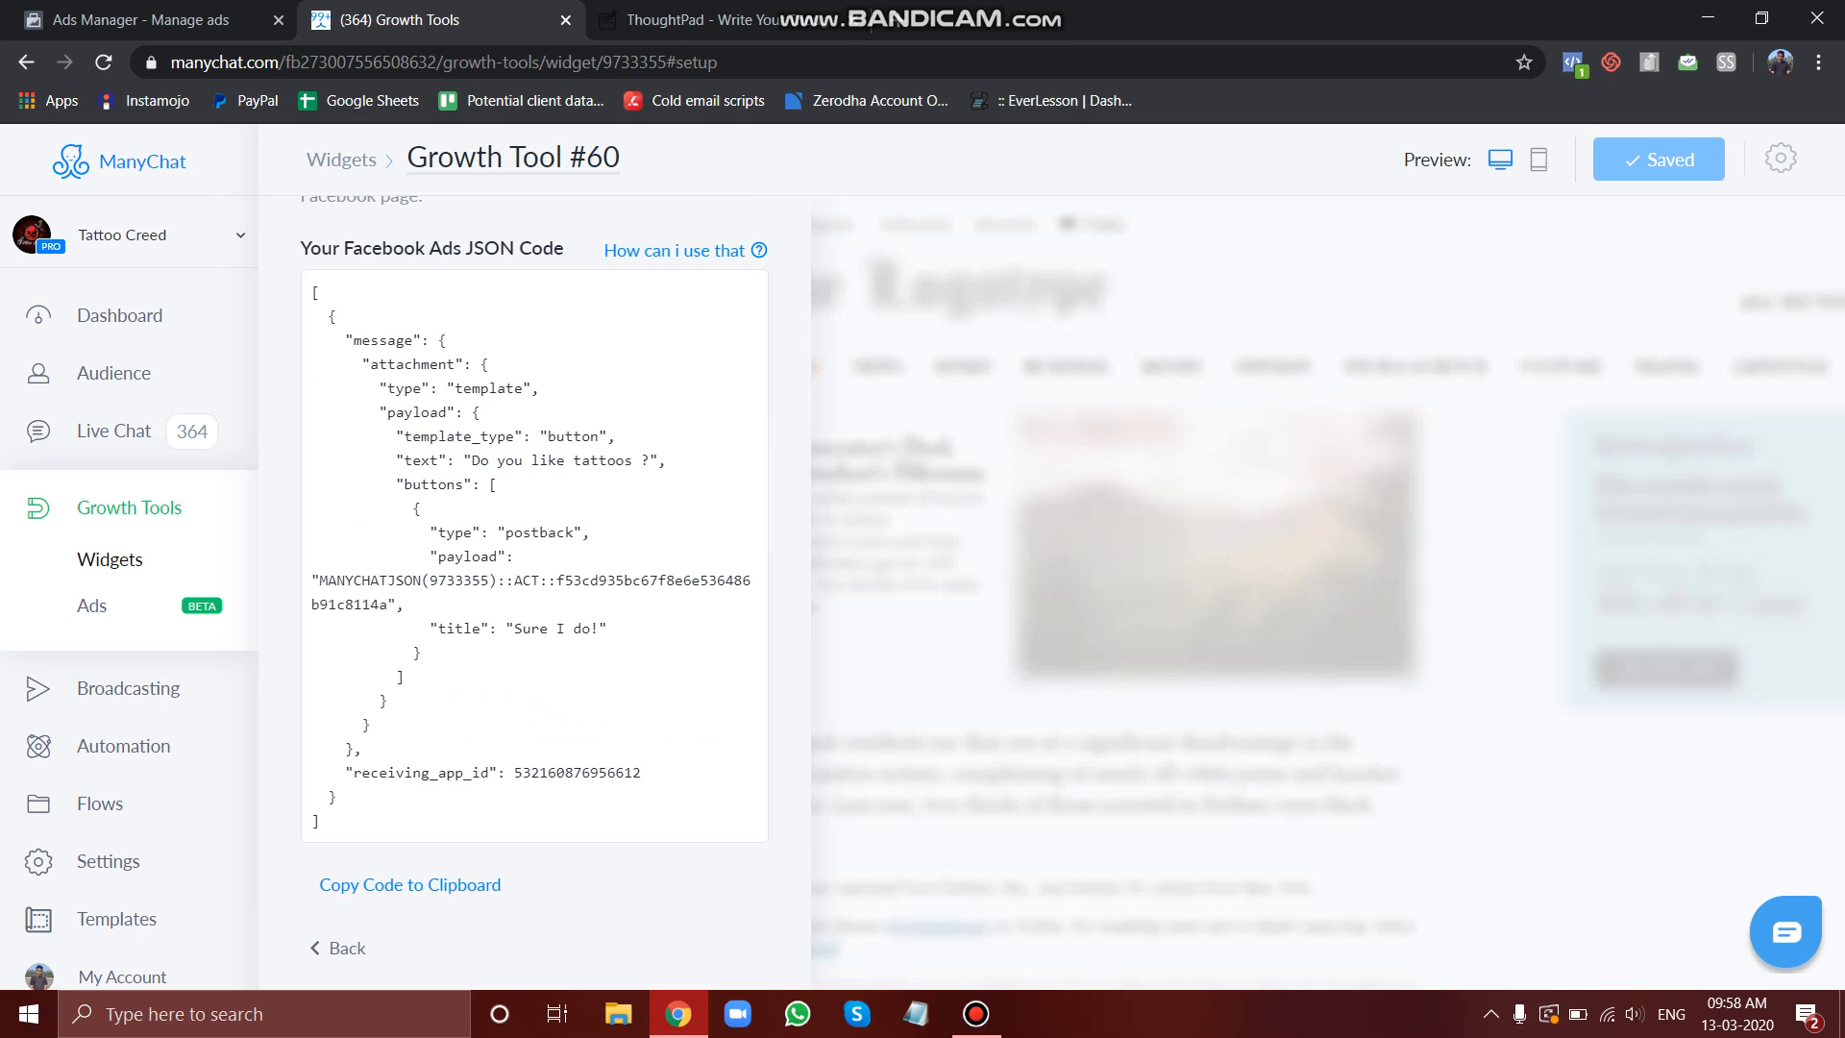
key(ctrl+a)
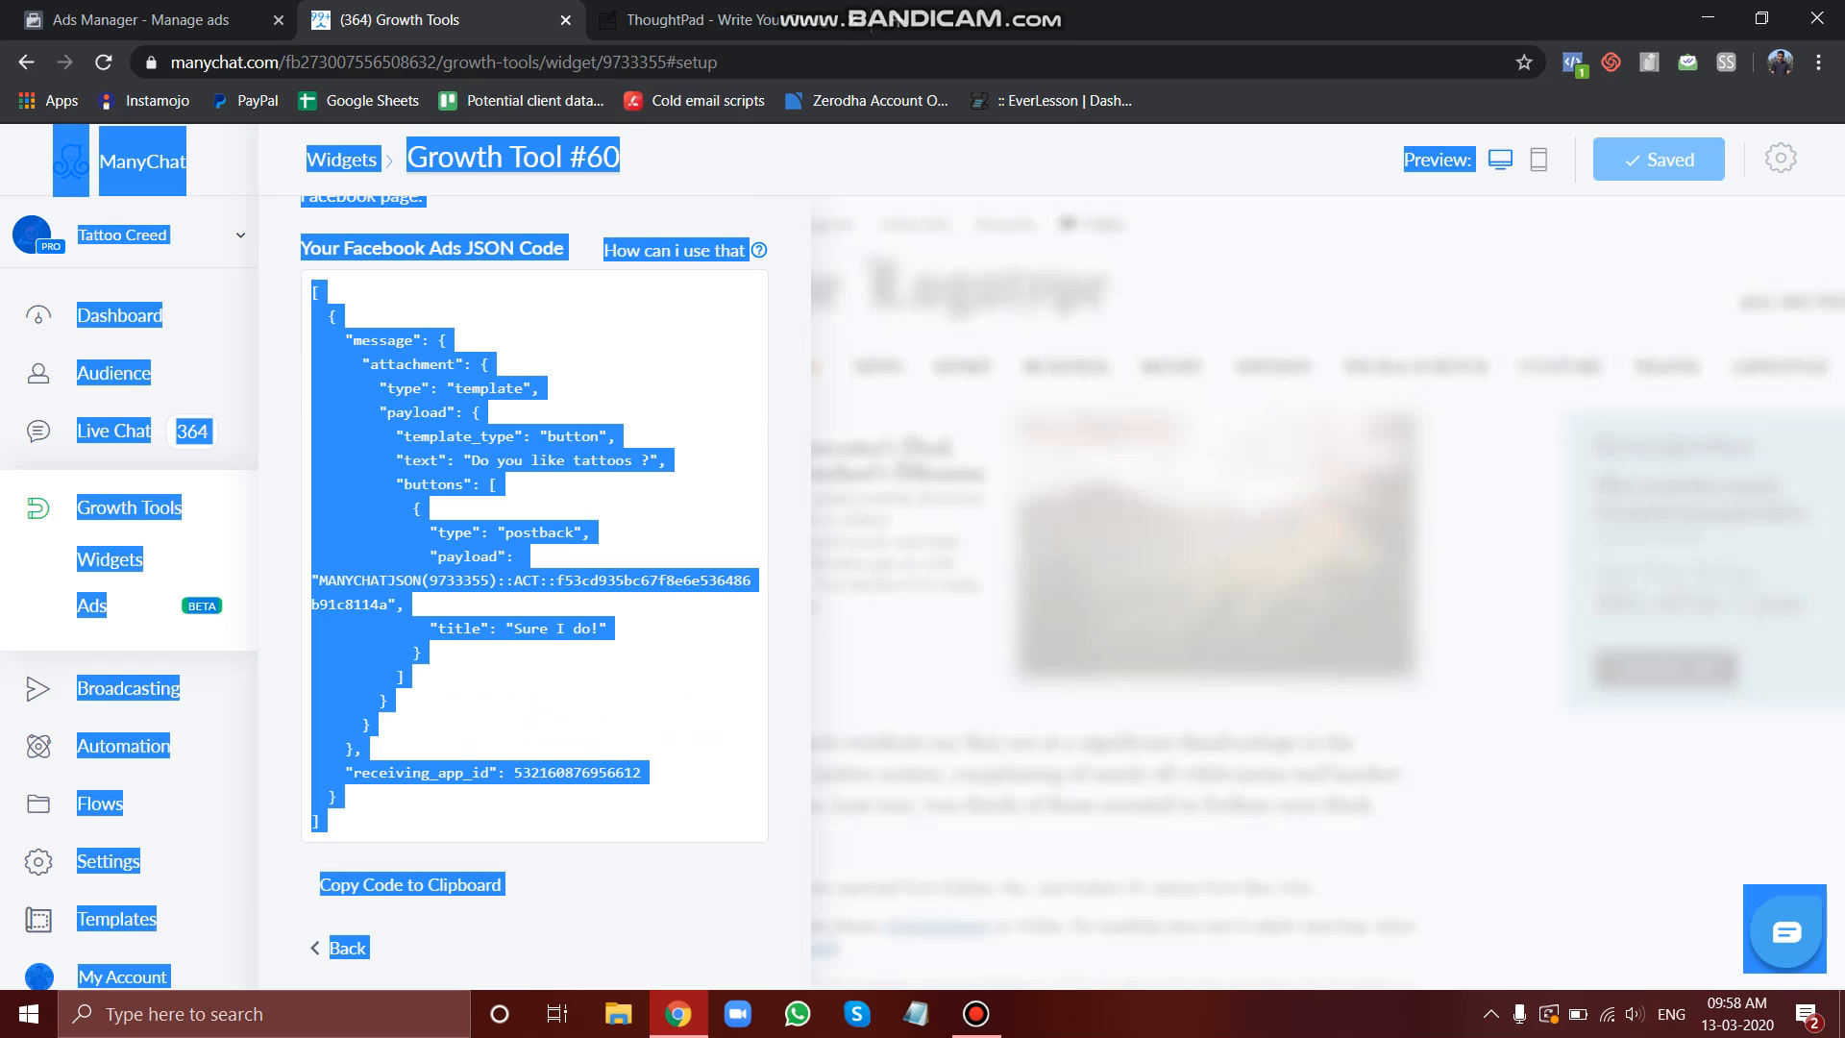
click(412, 884)
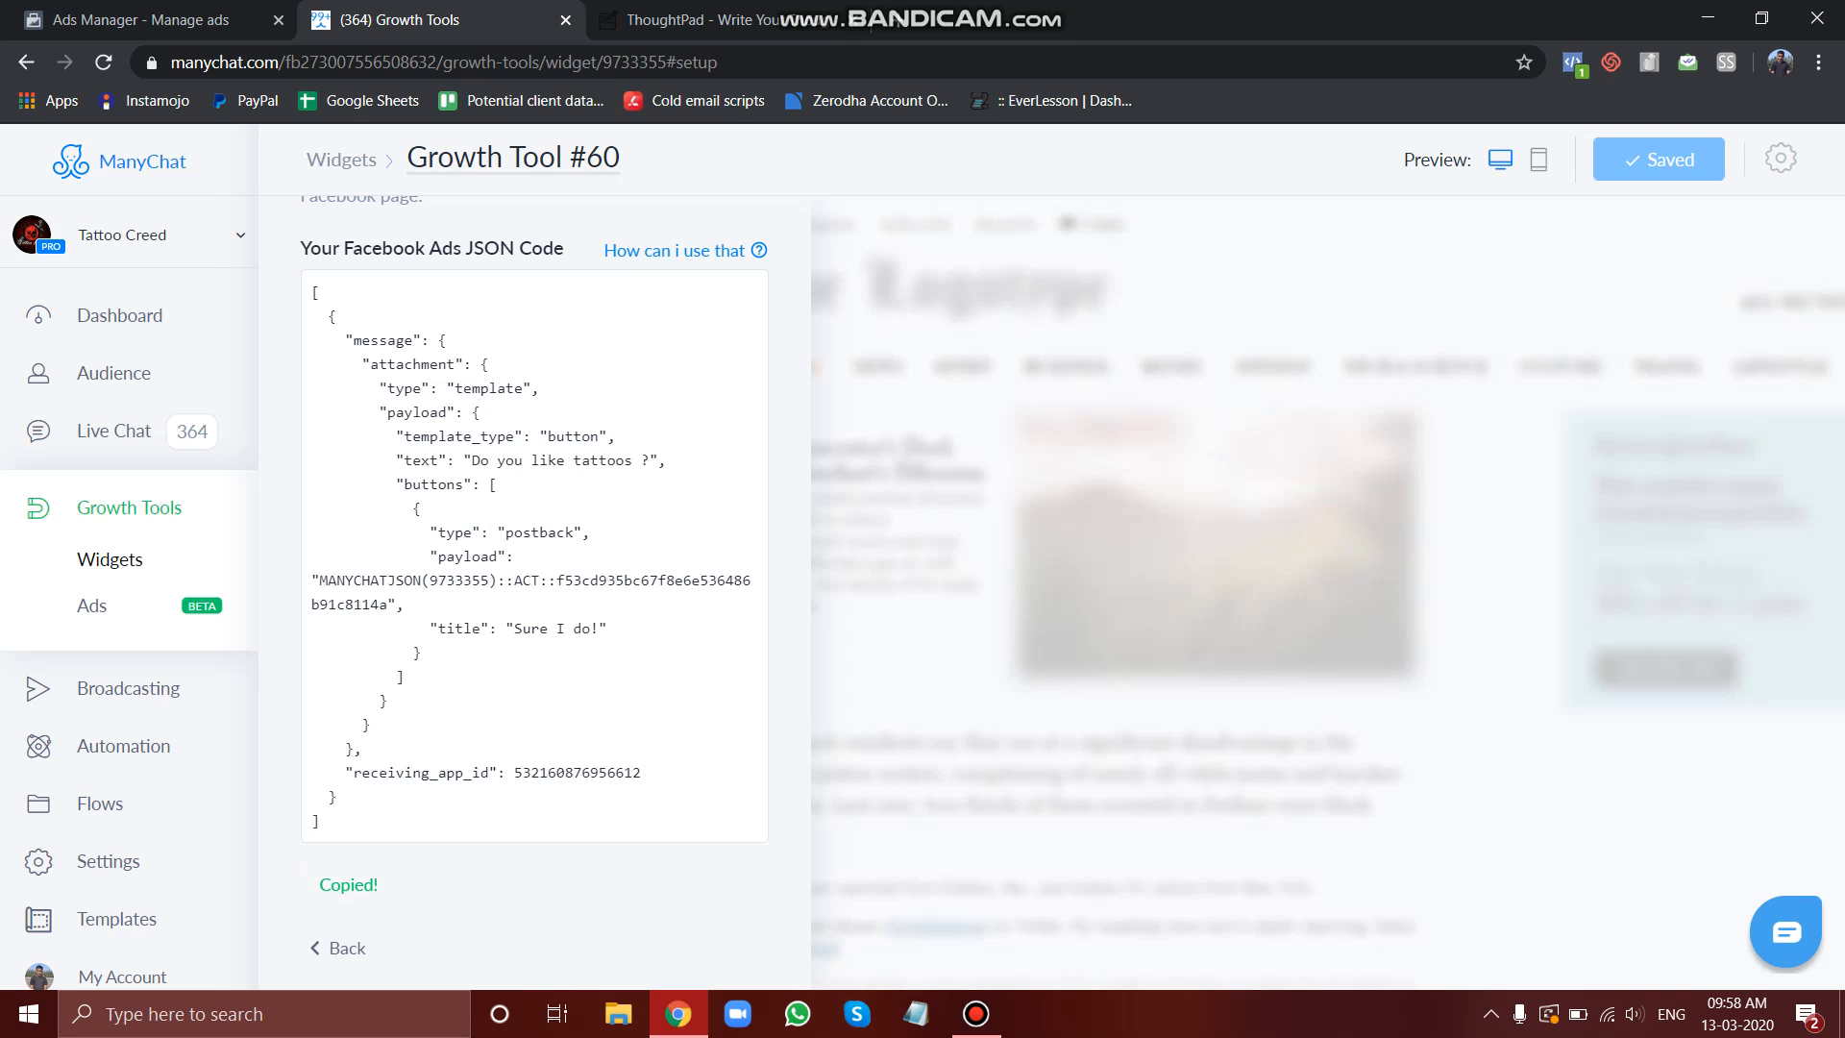
click(142, 20)
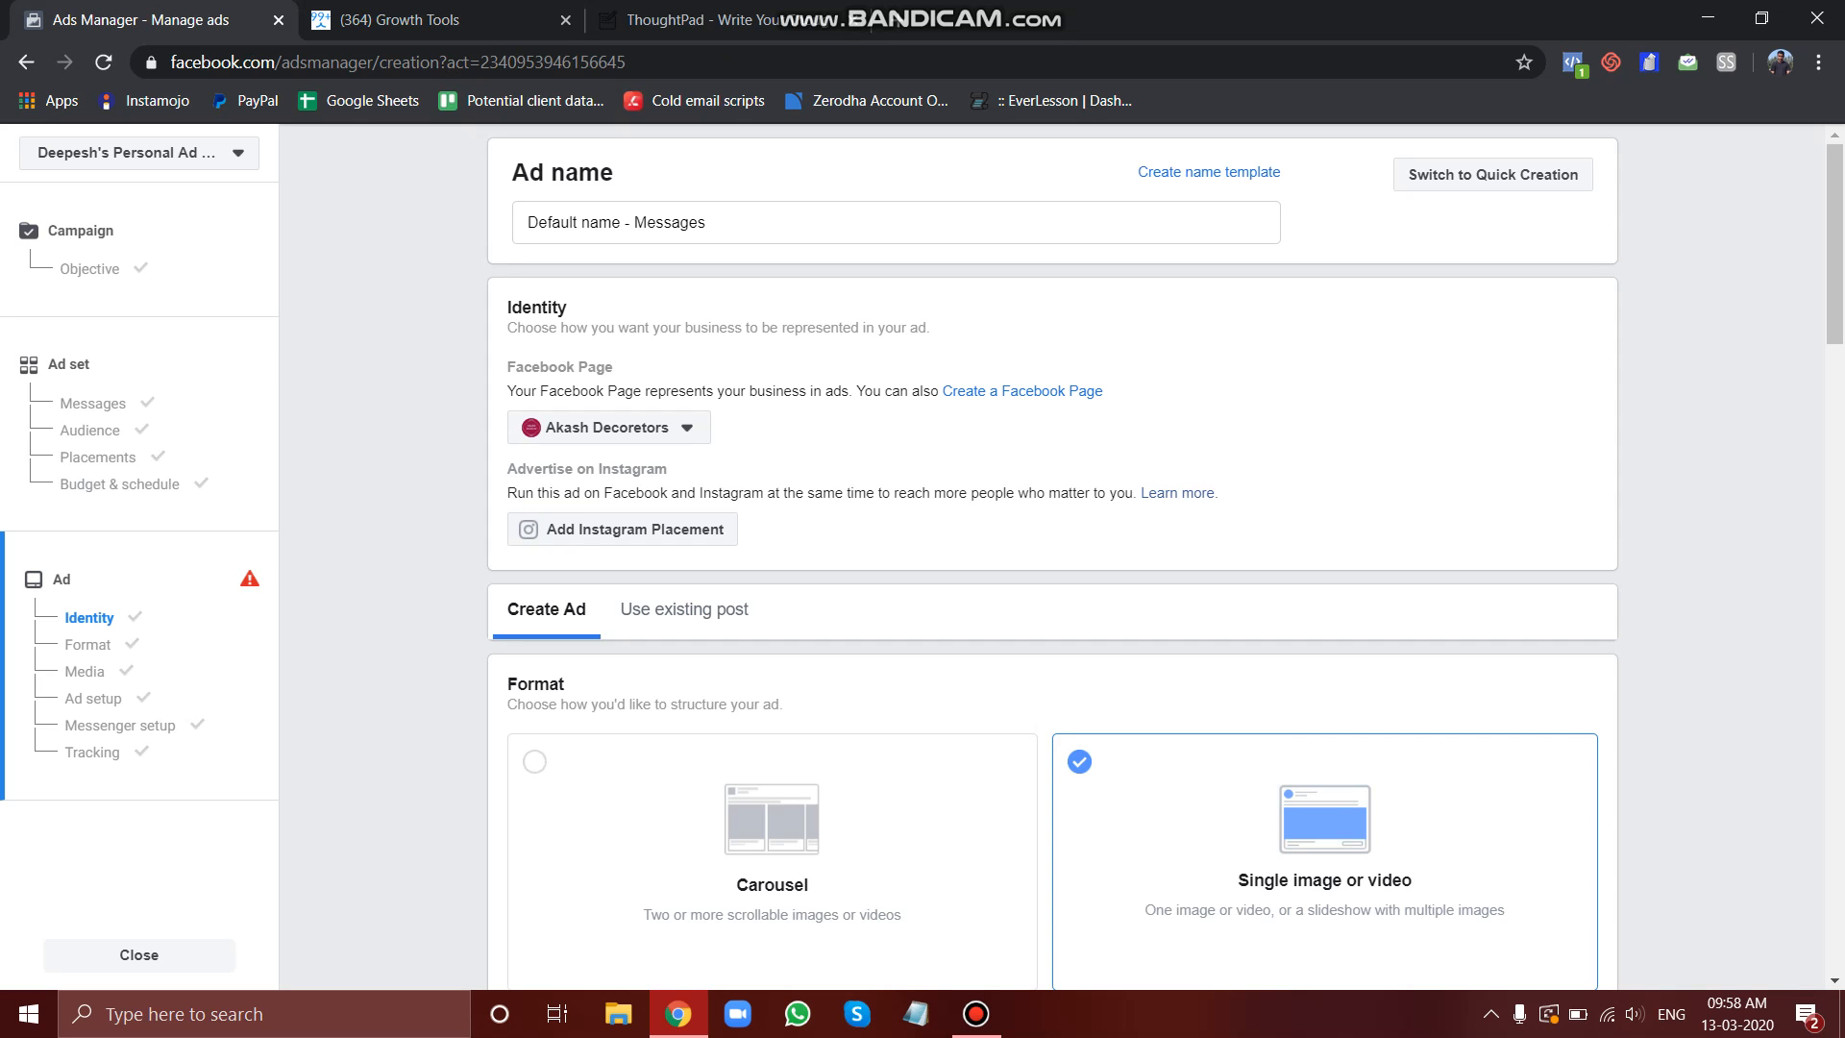
scroll(down, 3)
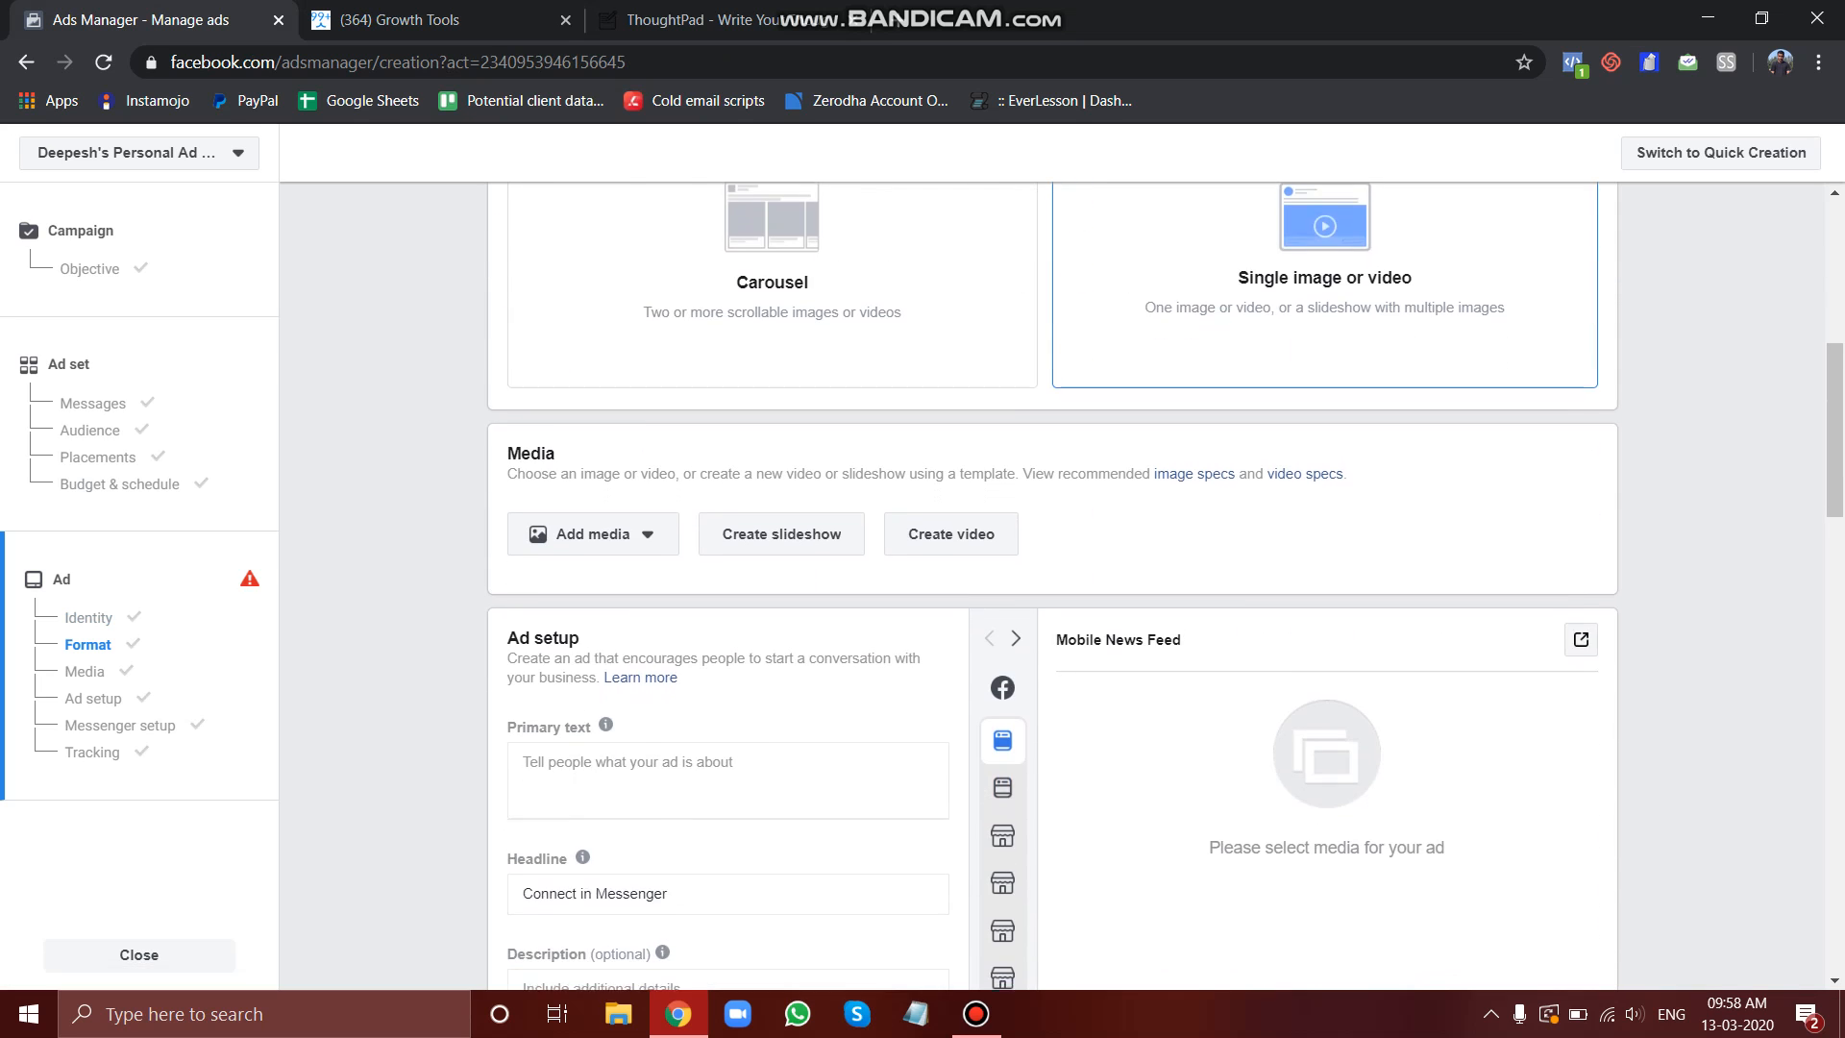
scroll(up, 3)
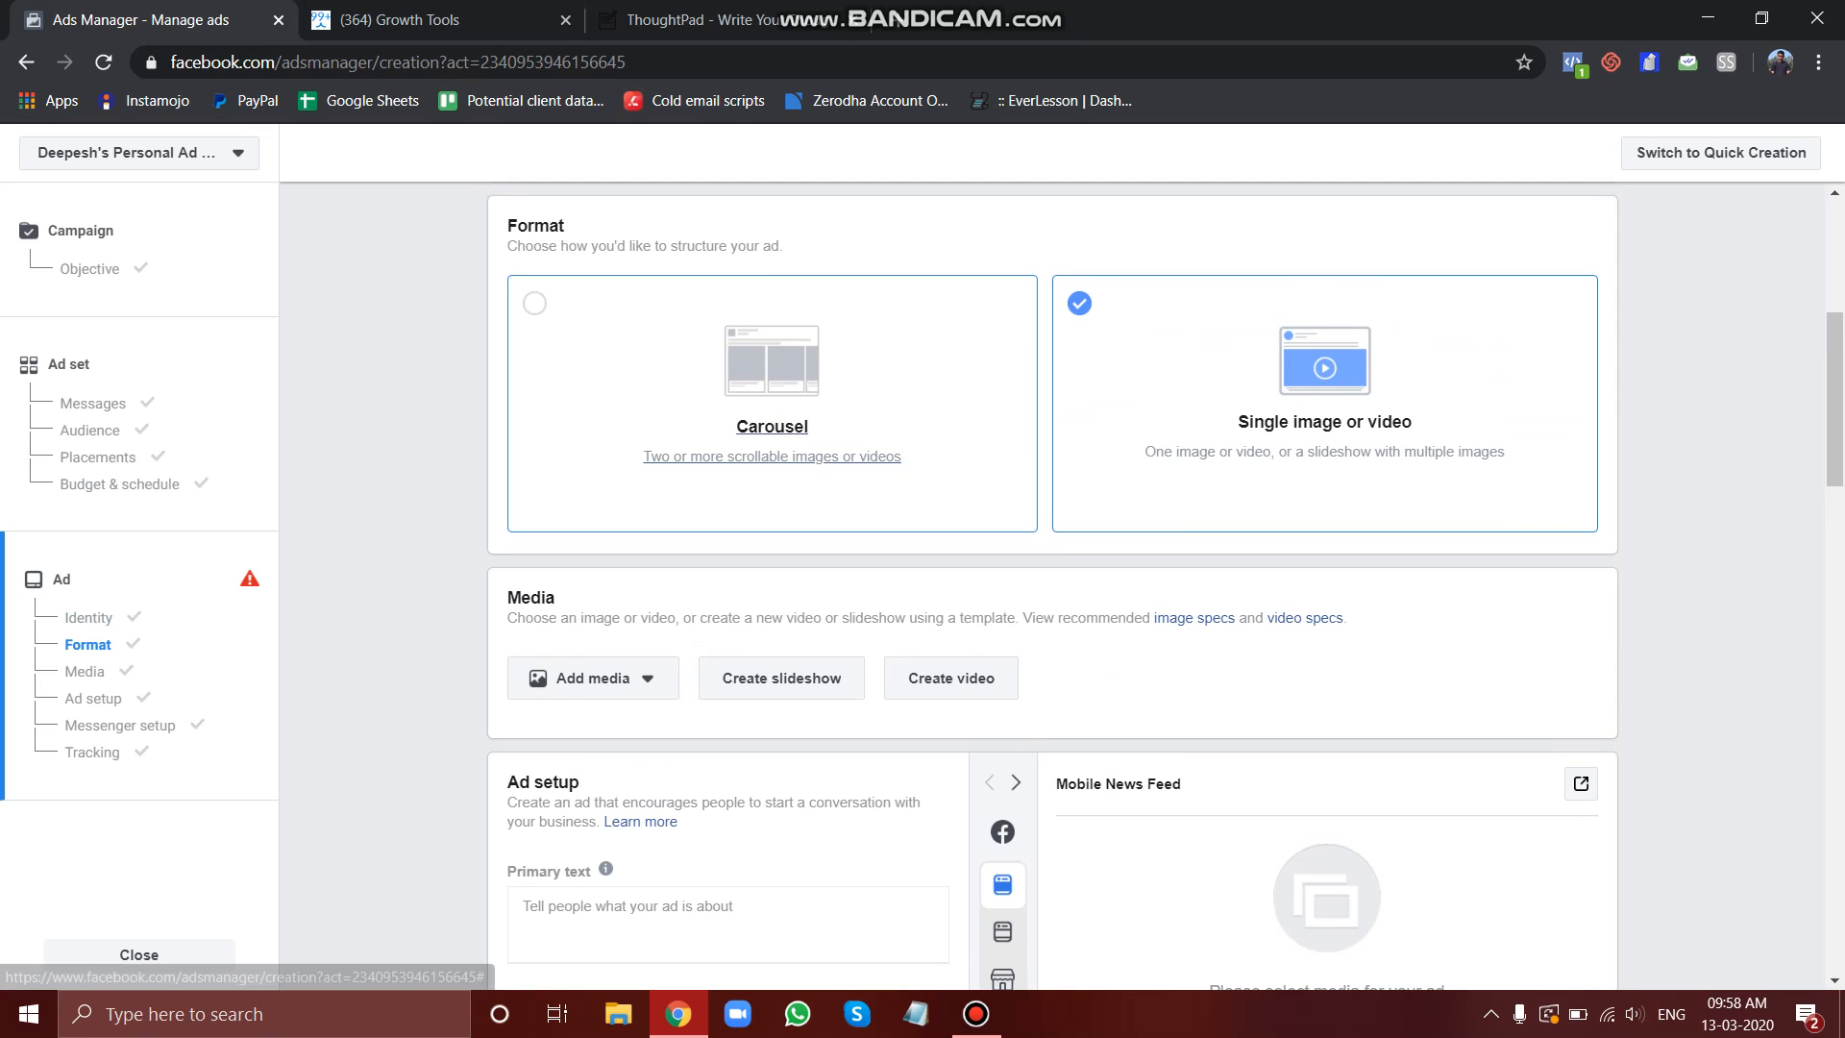
scroll(down, 3)
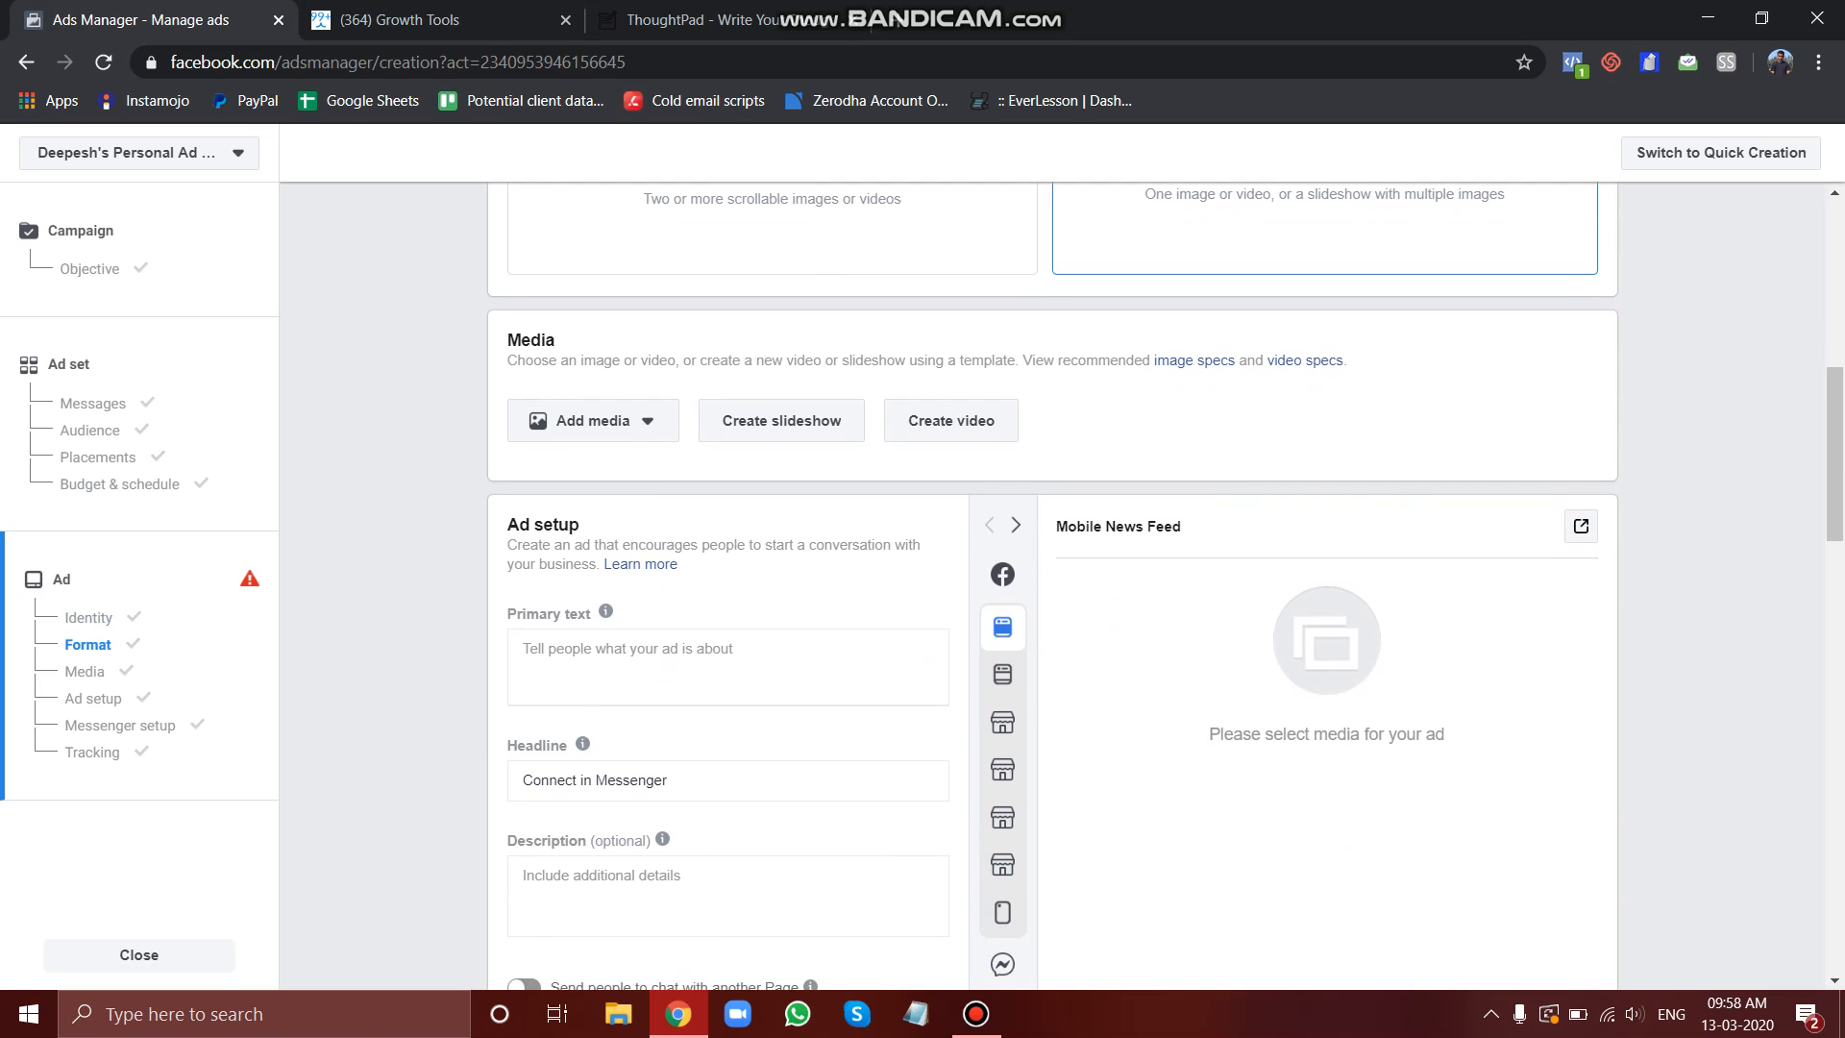
scroll(down, 3)
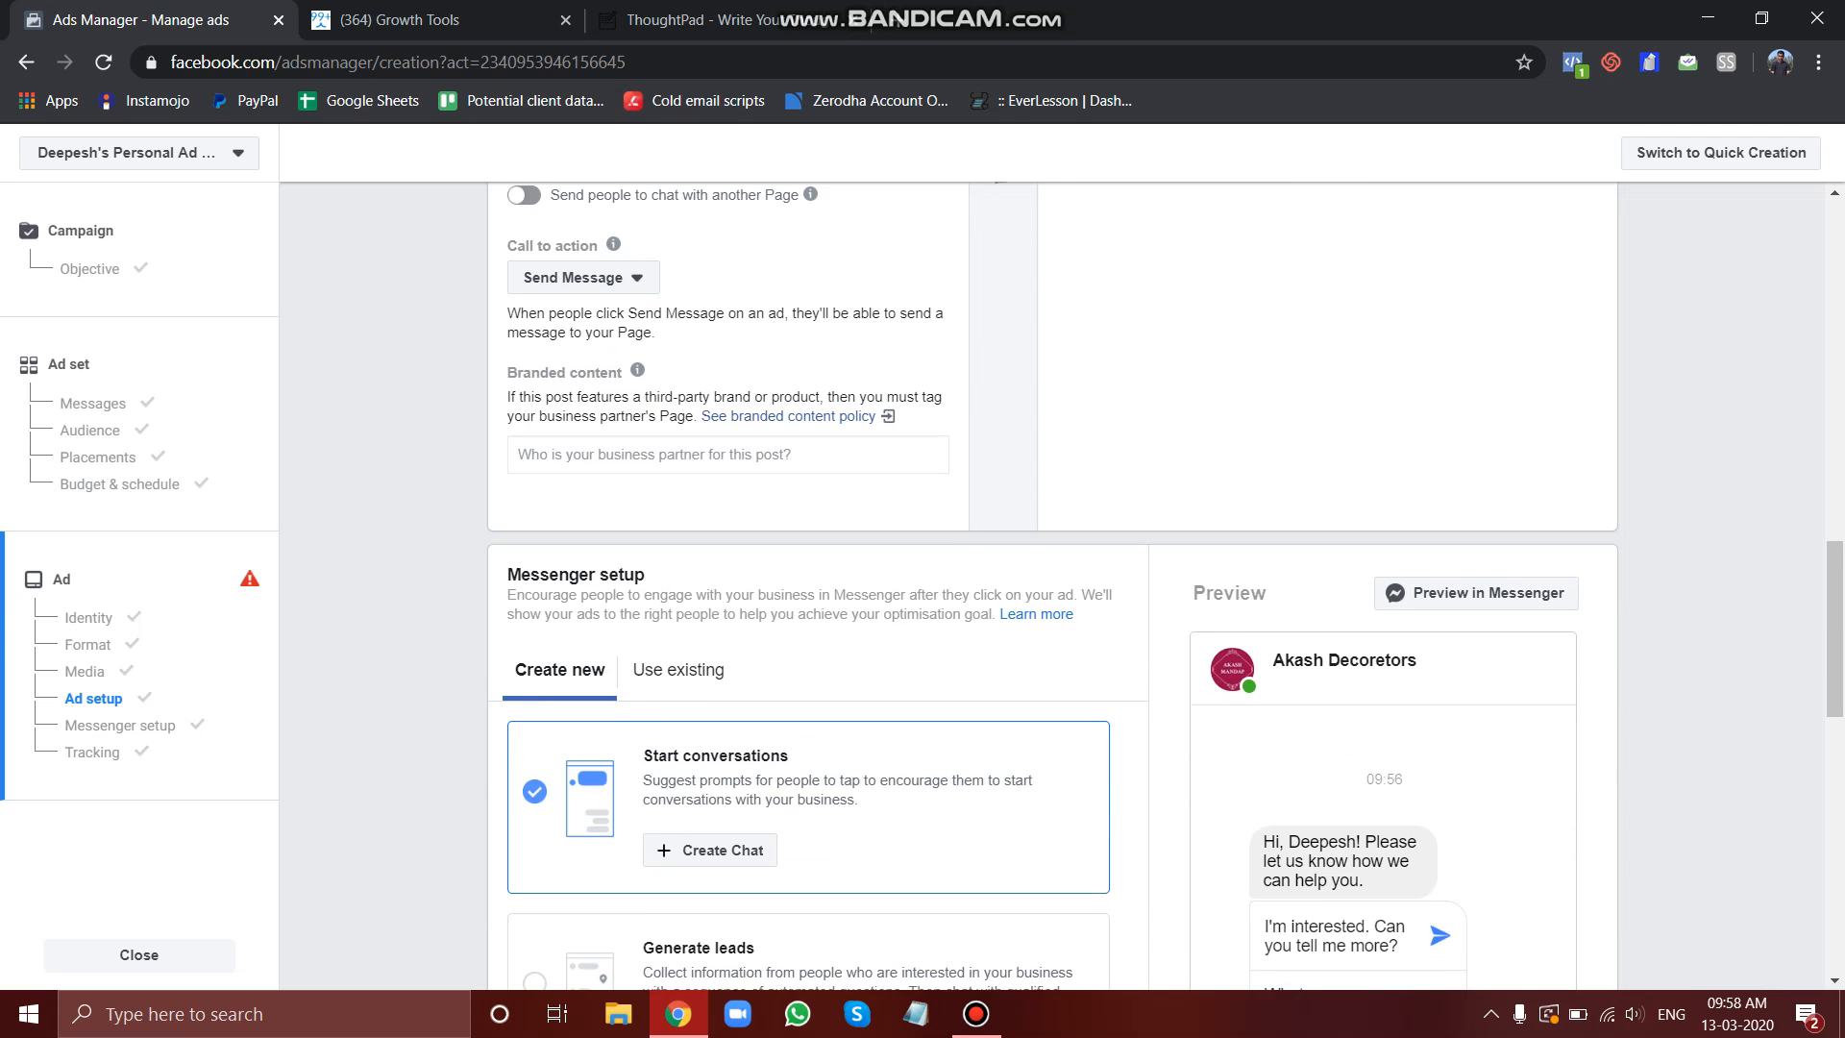
scroll(down, 3)
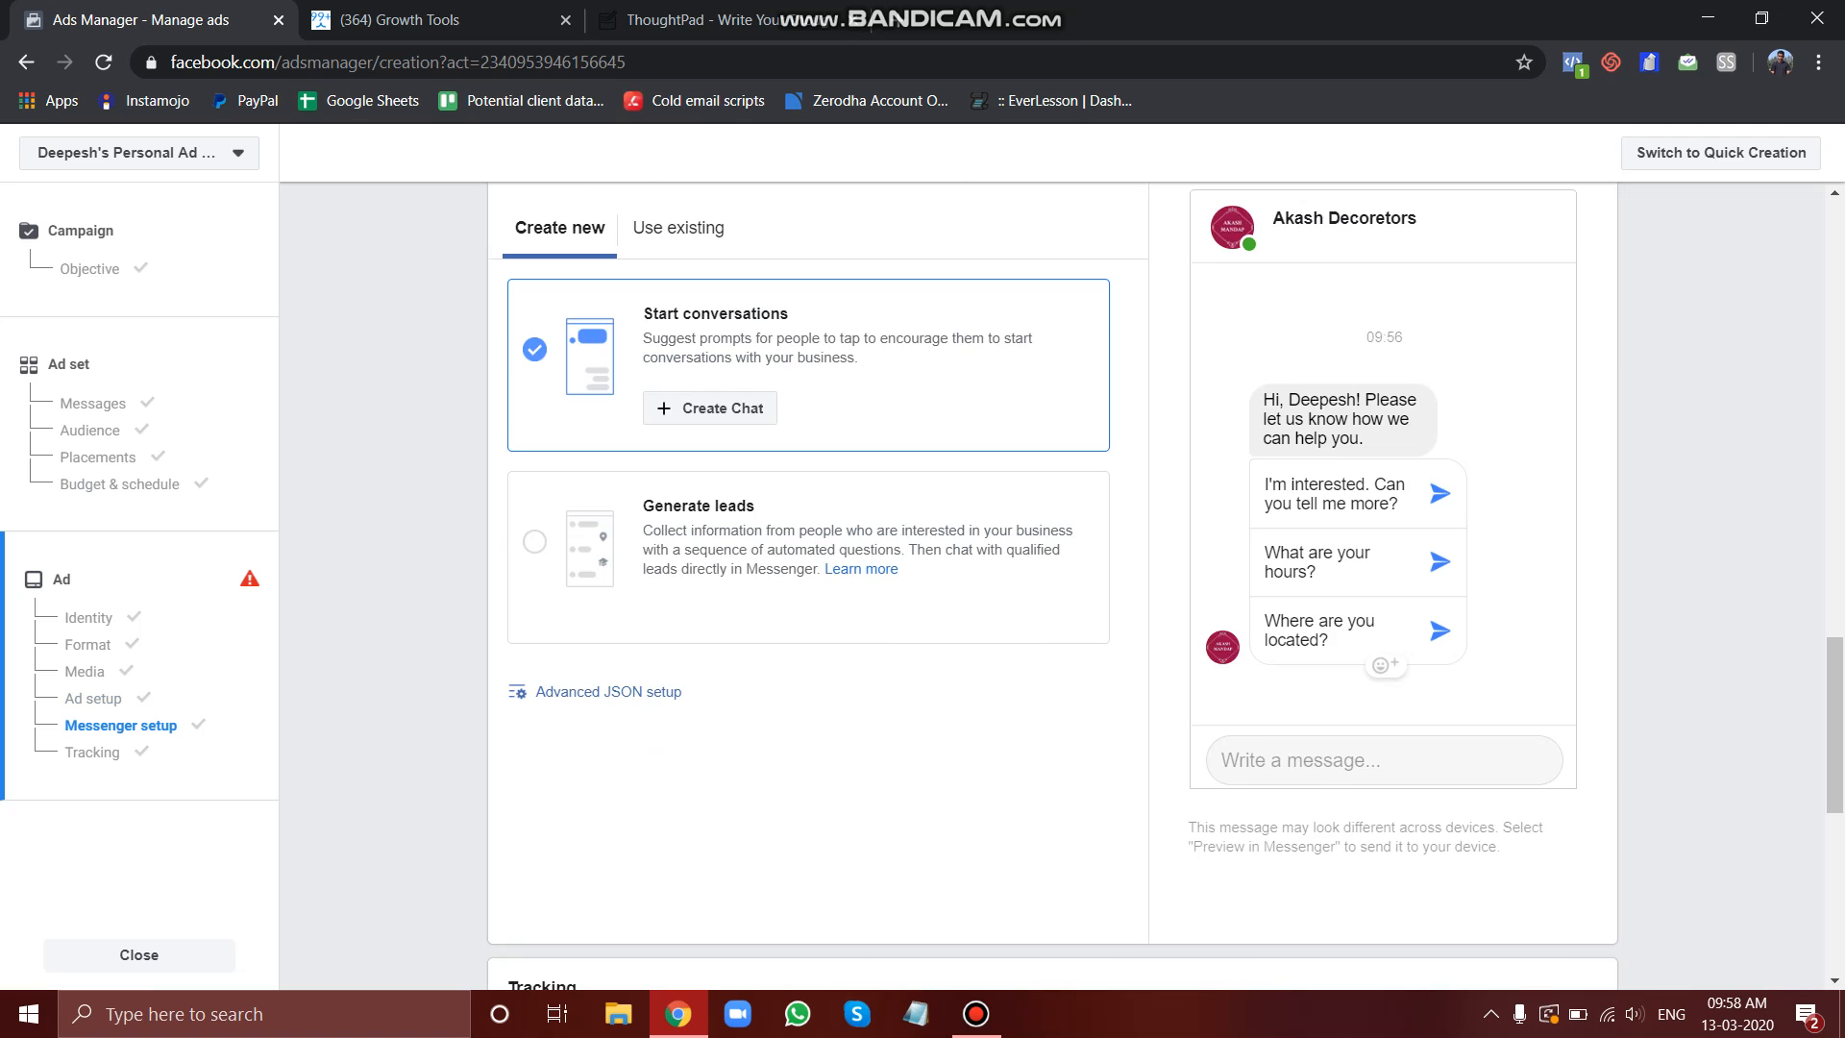
scroll(up, 3)
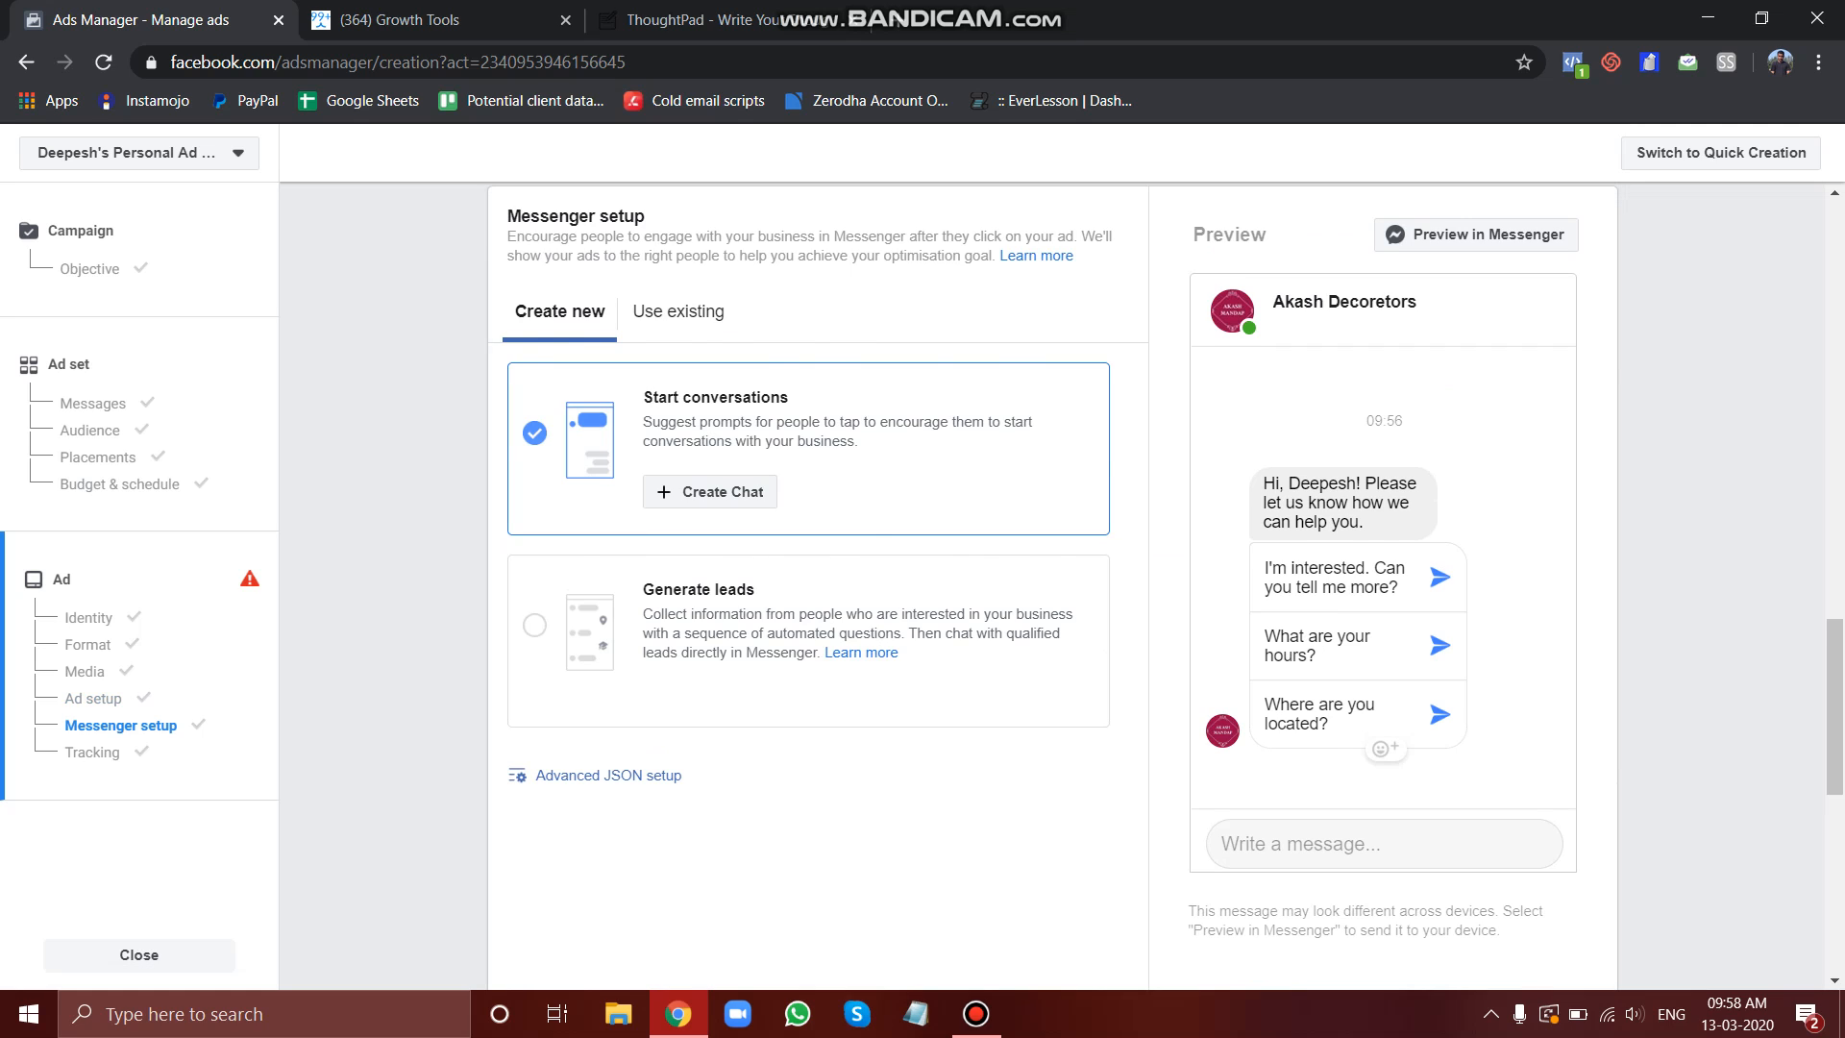
scroll(down, 3)
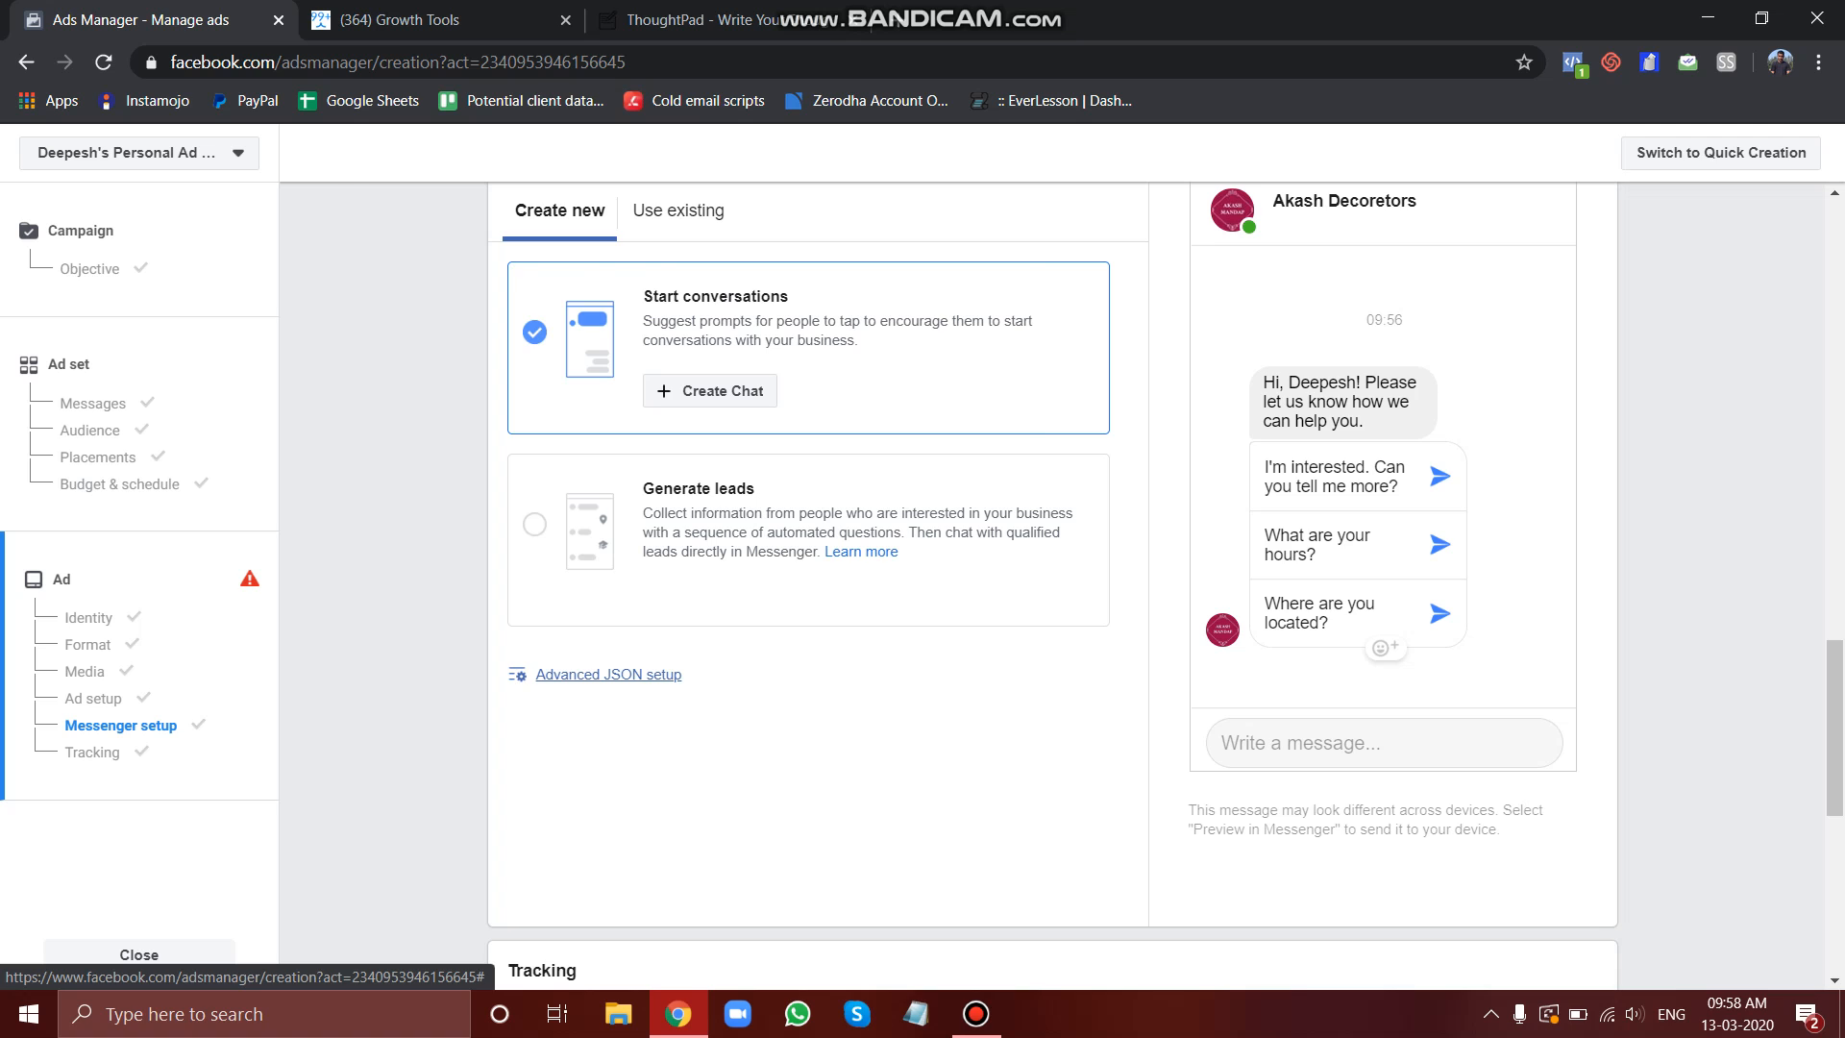
Step: Replace the Messenger greeting's Advanced JSON setup code with the copied ManyChat JSON
click(607, 675)
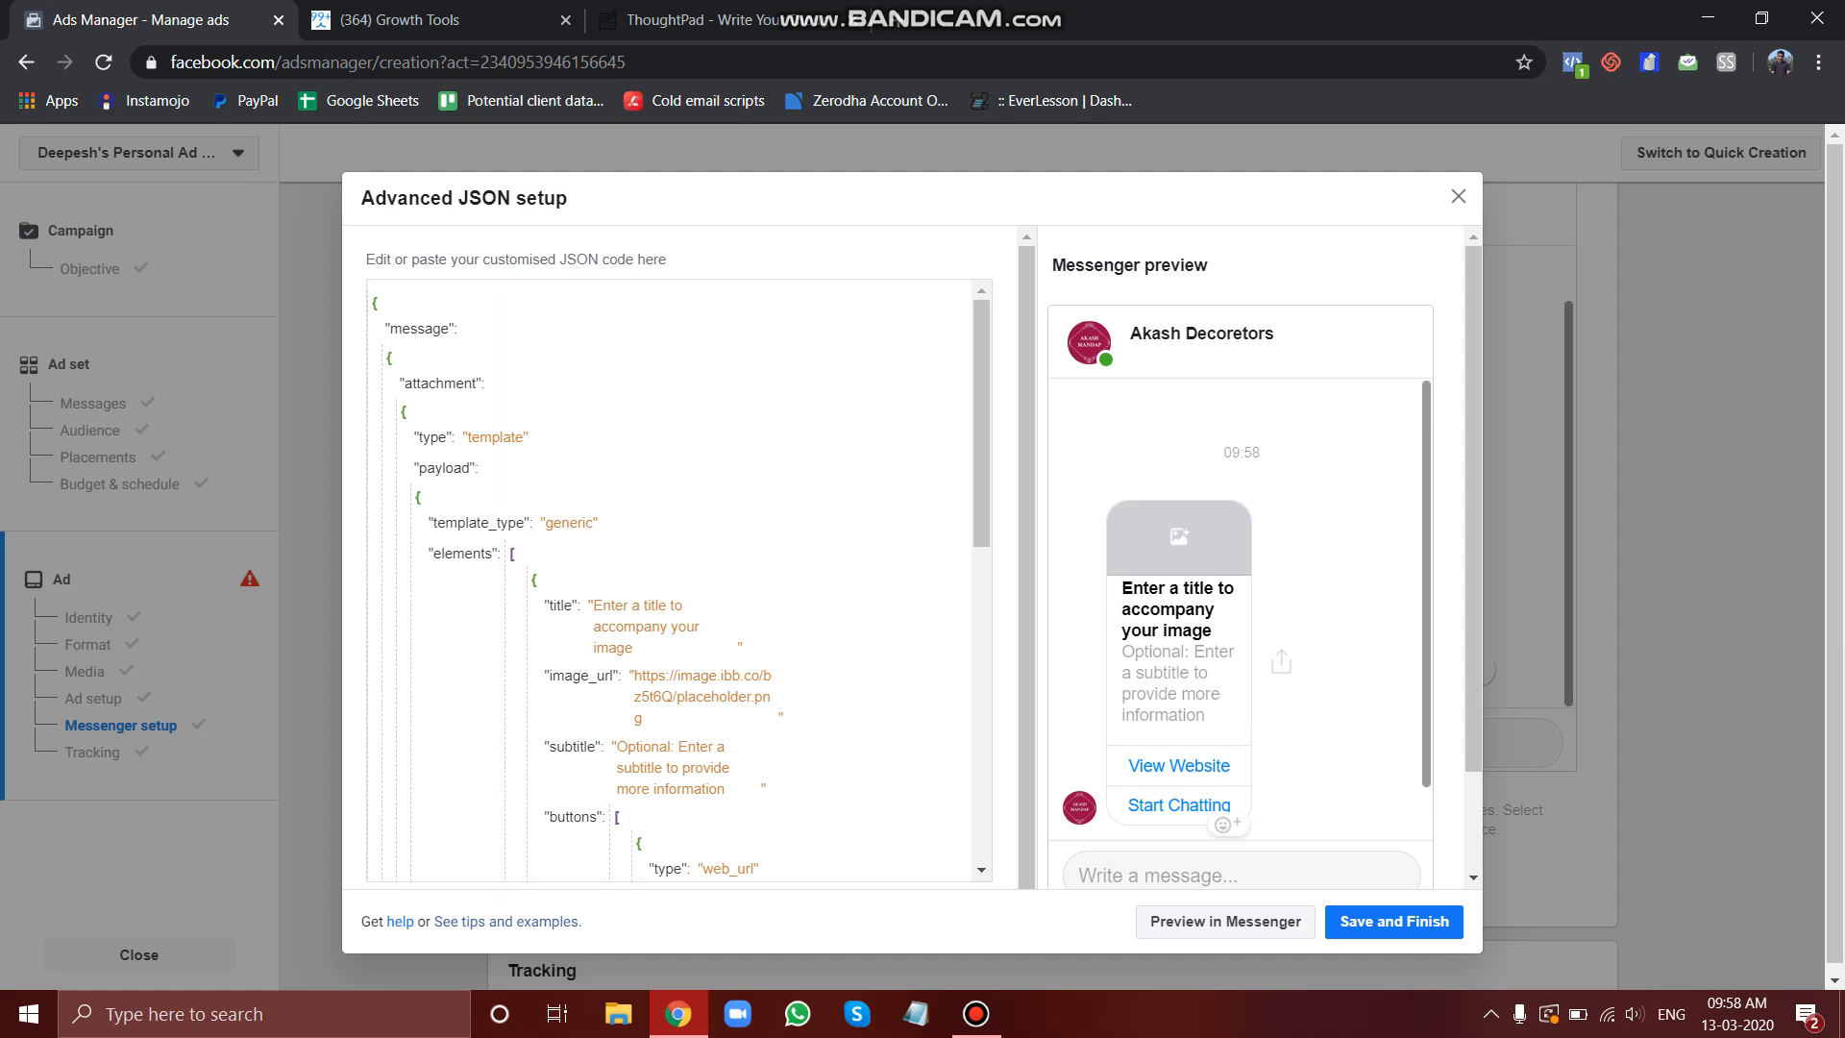
scroll(down, 3)
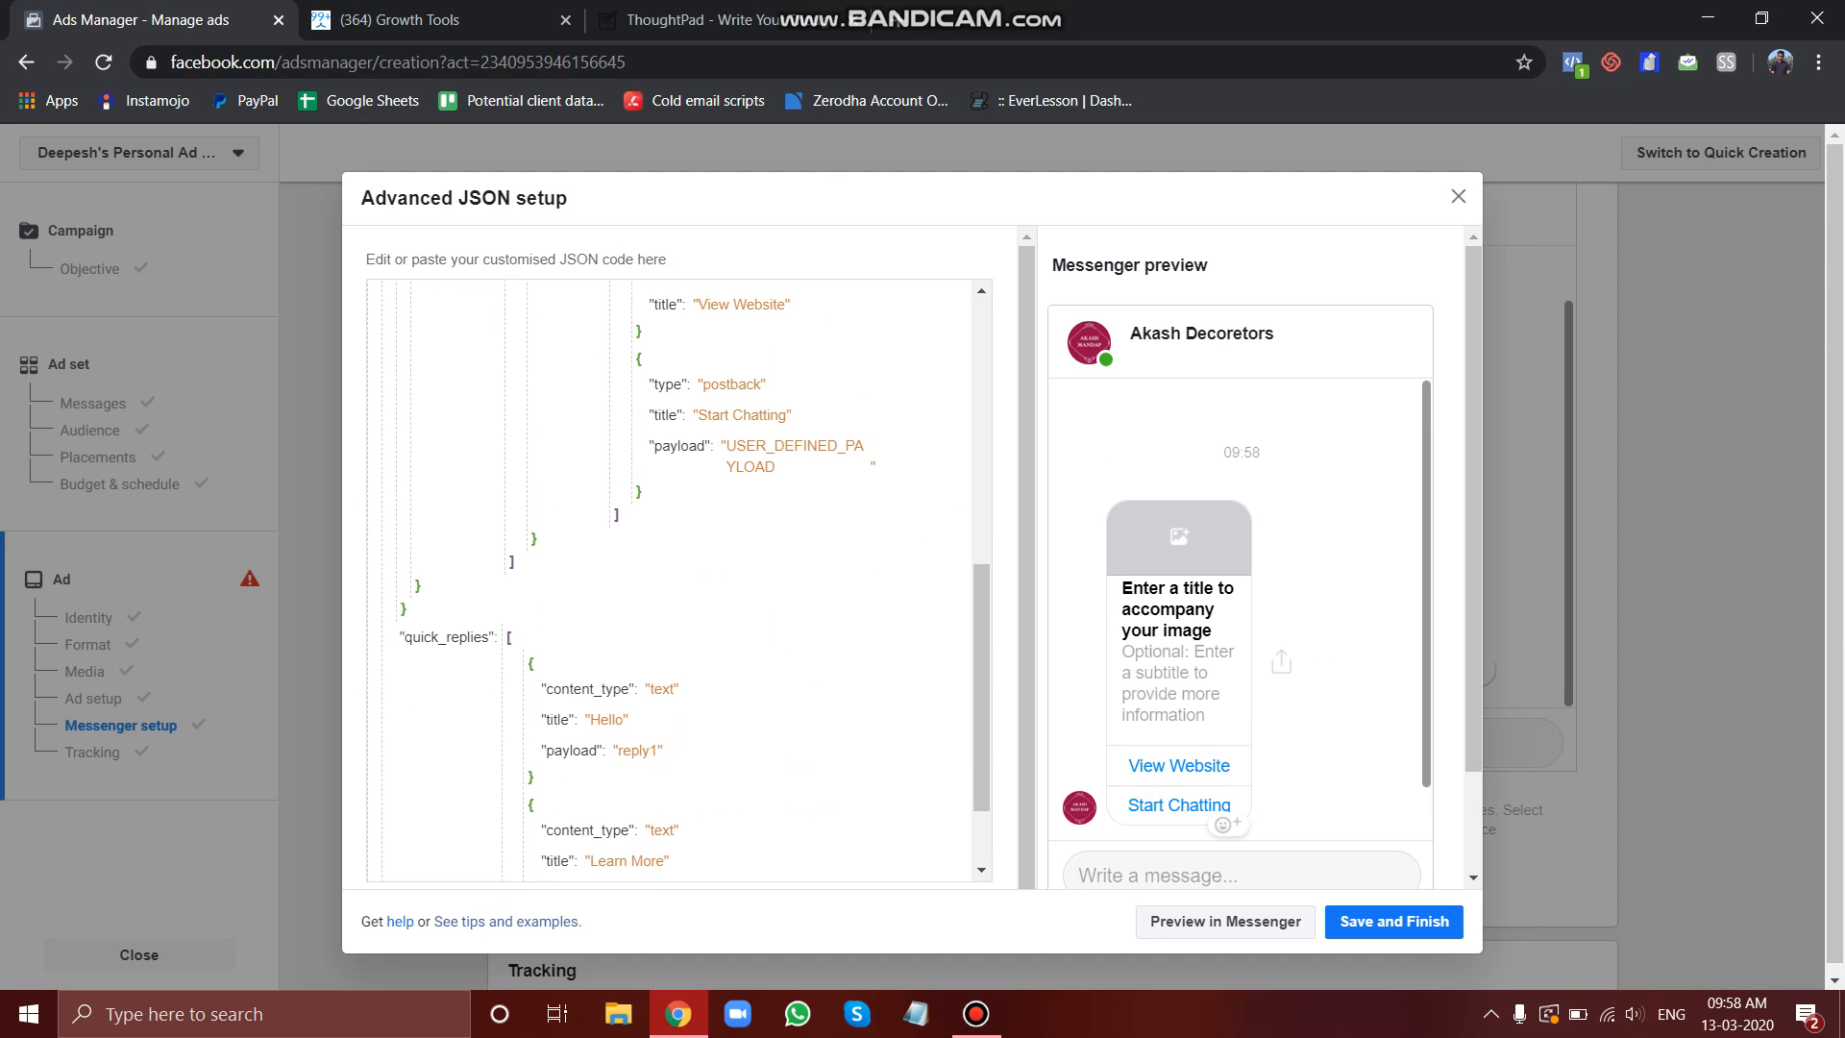
scroll(down, 3)
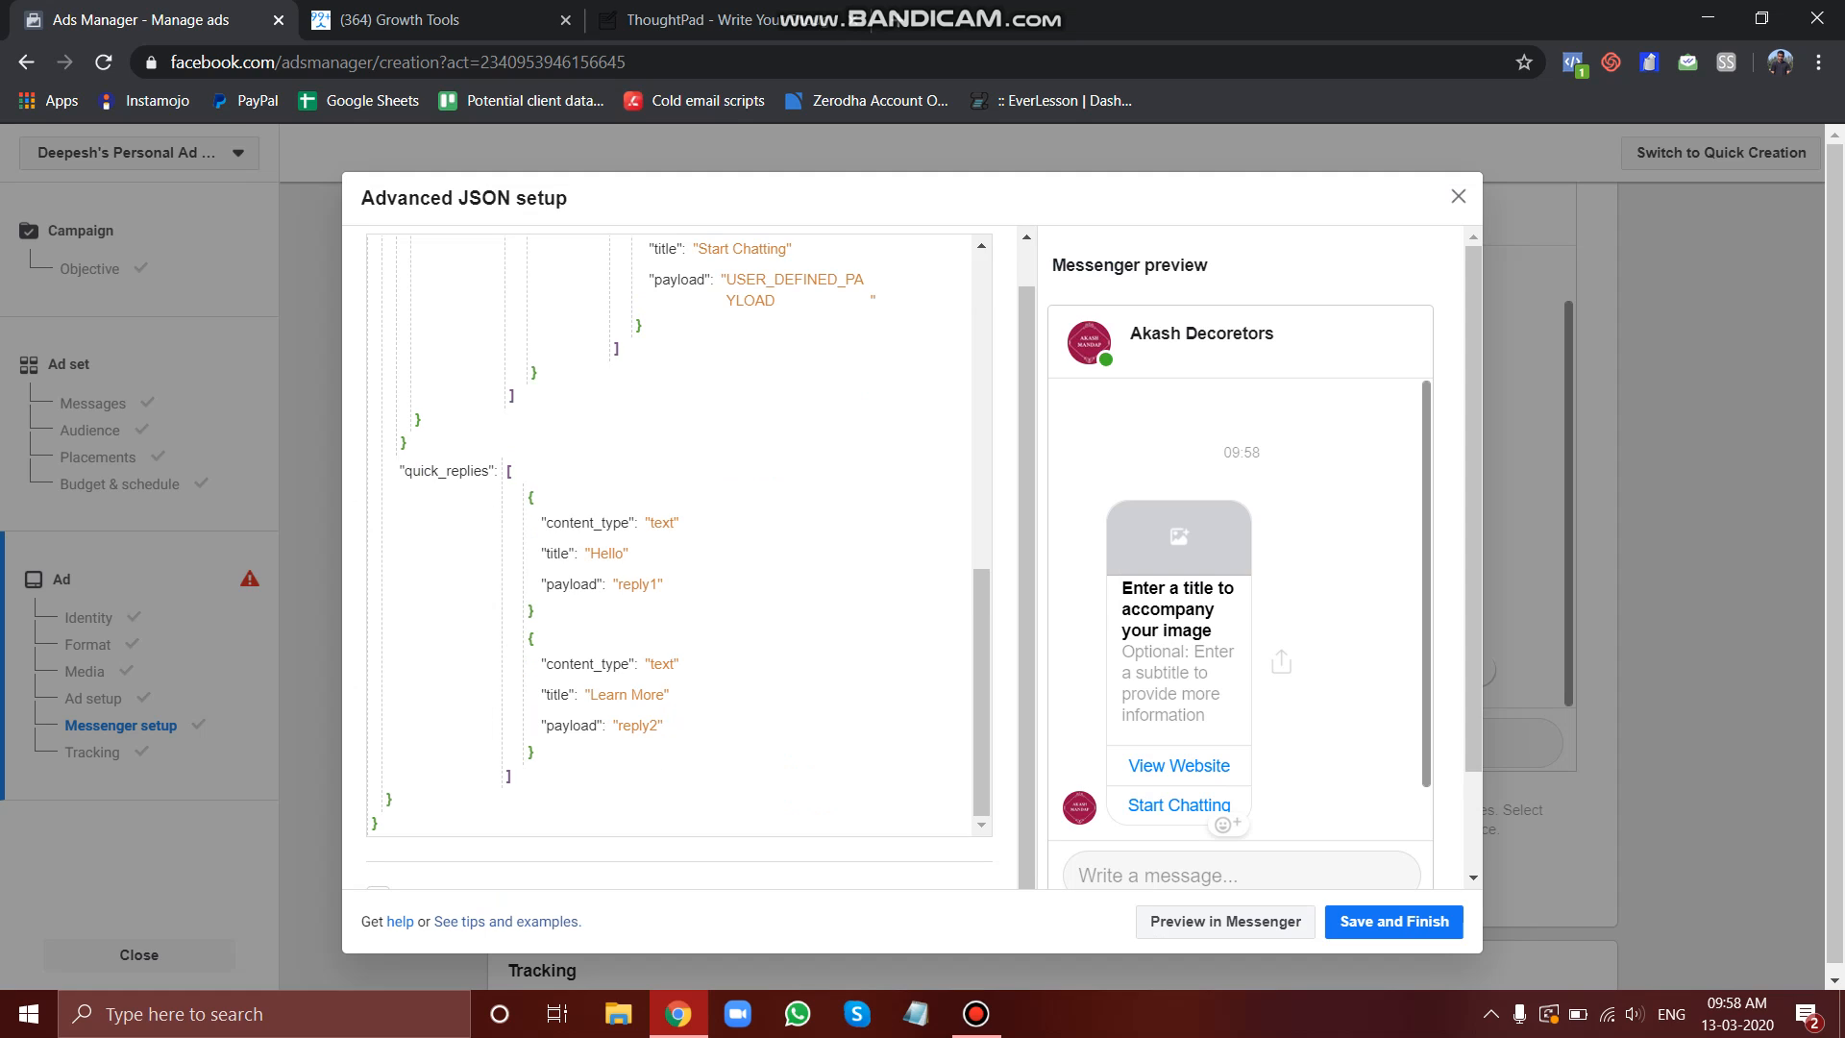
scroll(up, 3)
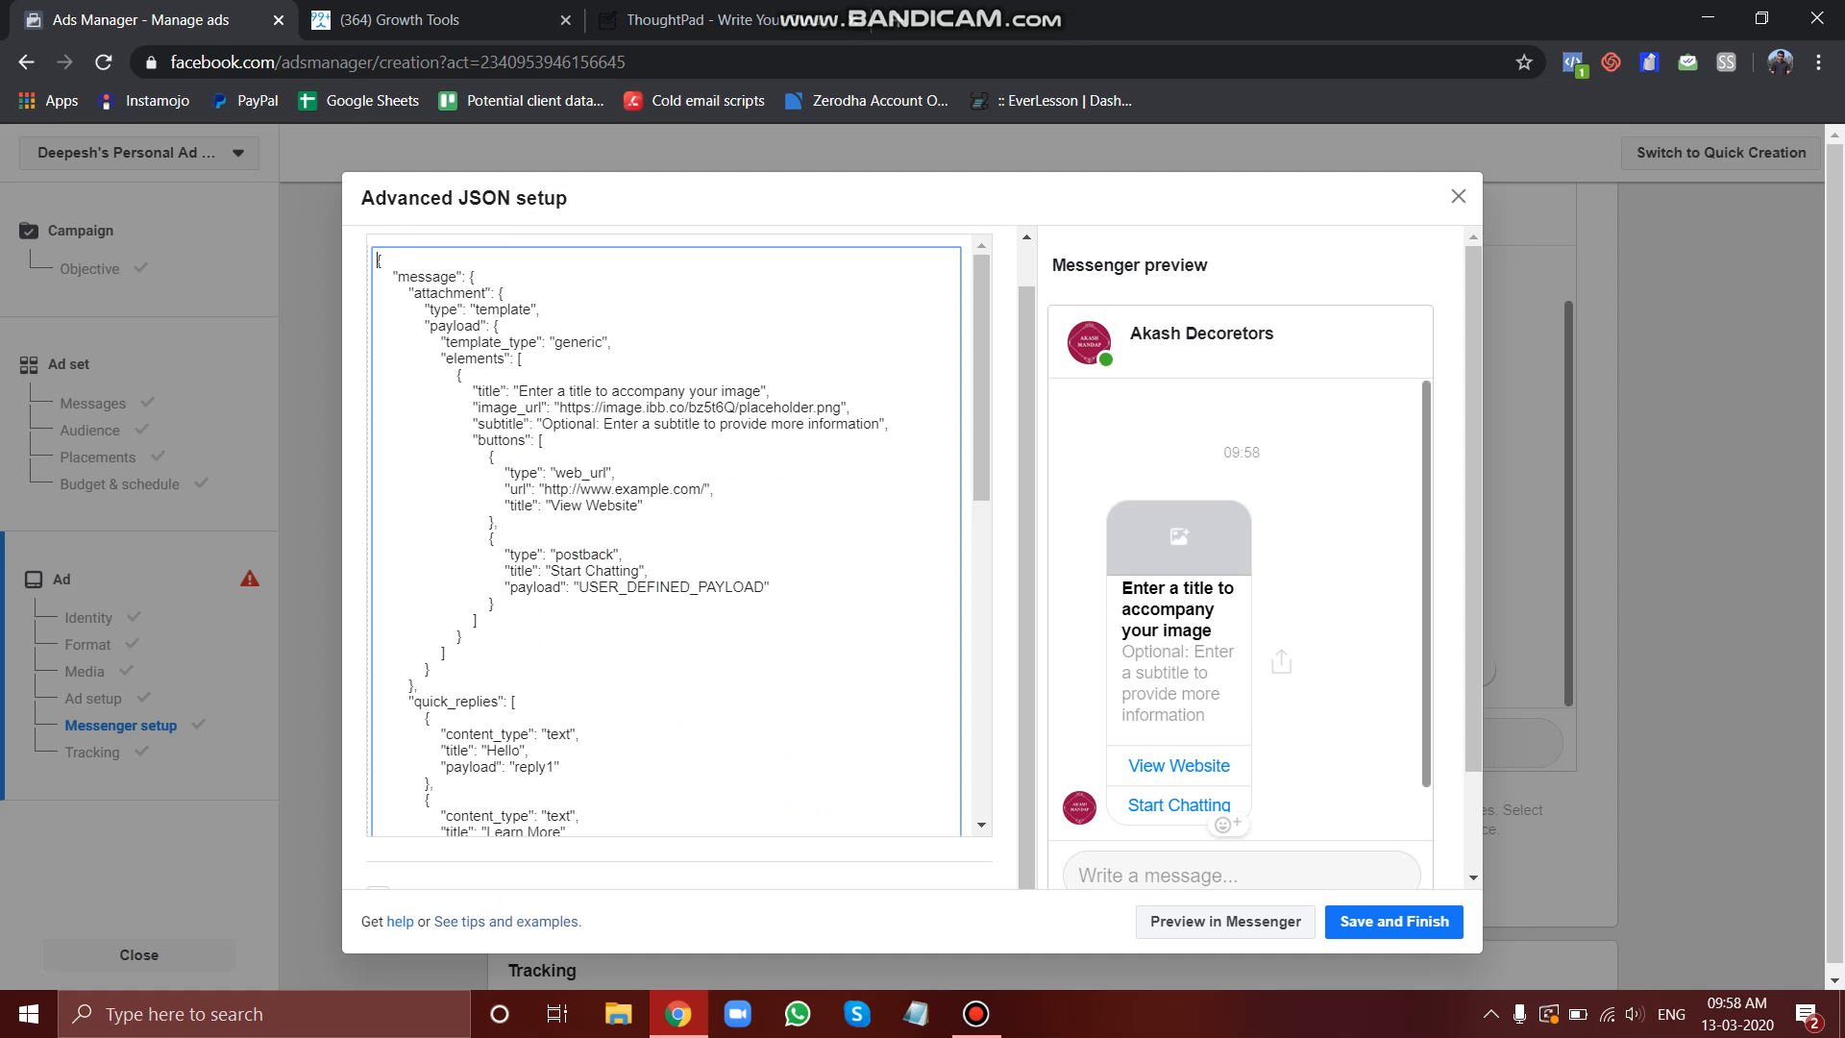
key(ctrl+a)
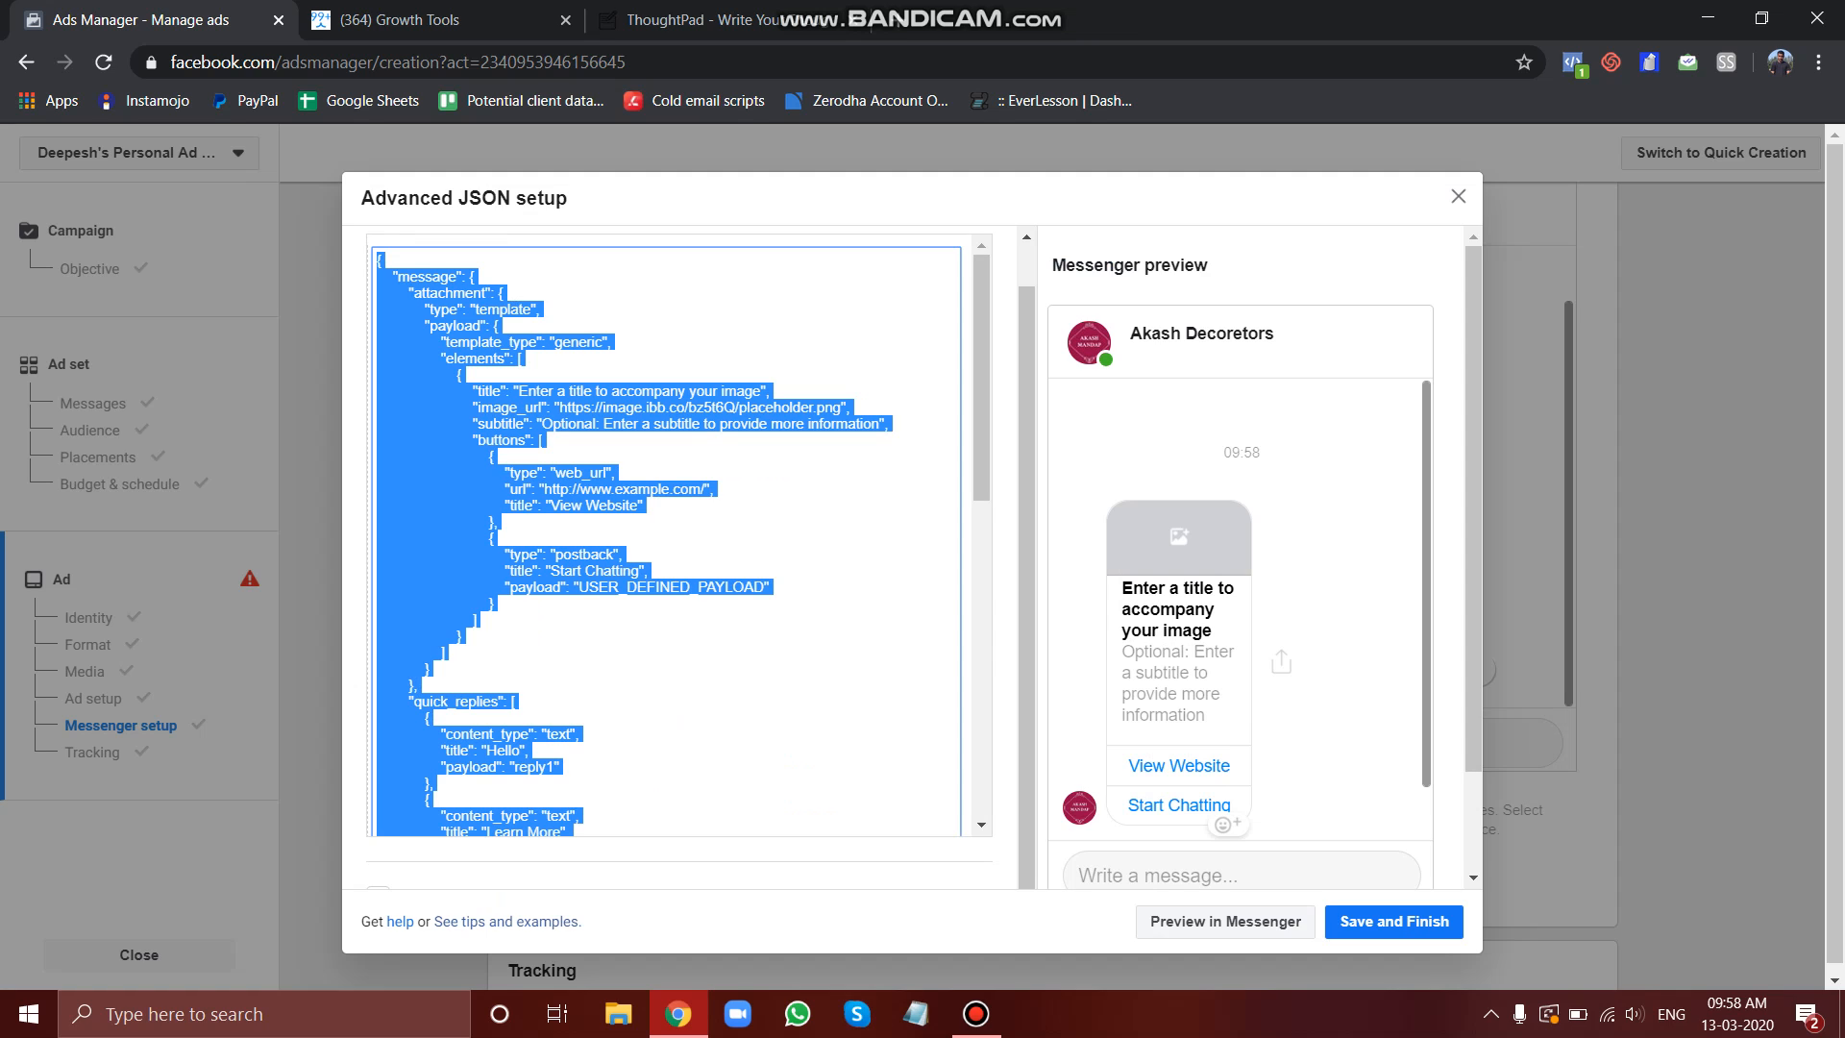
key(Delete)
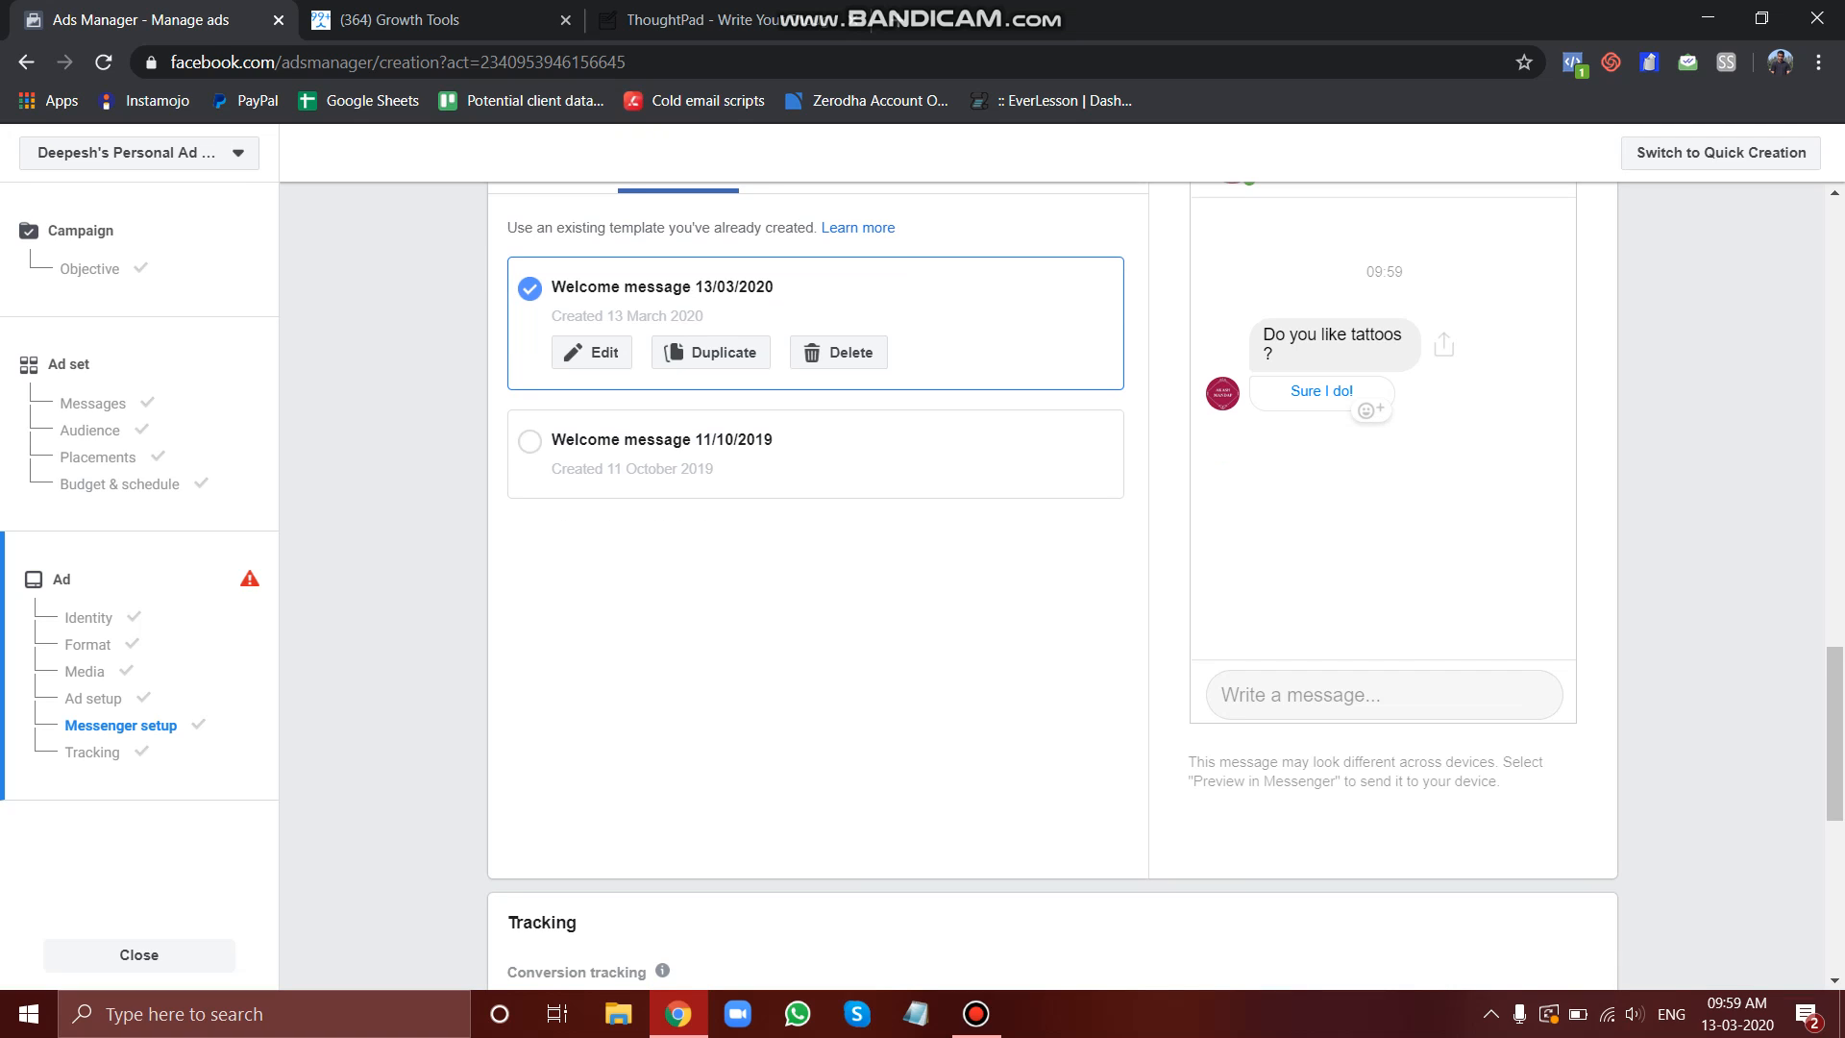
Step: Review the Welcome message 13/03/2020 template and Tracking settings, then bring up the ThoughtPad notes
scroll(down, 3)
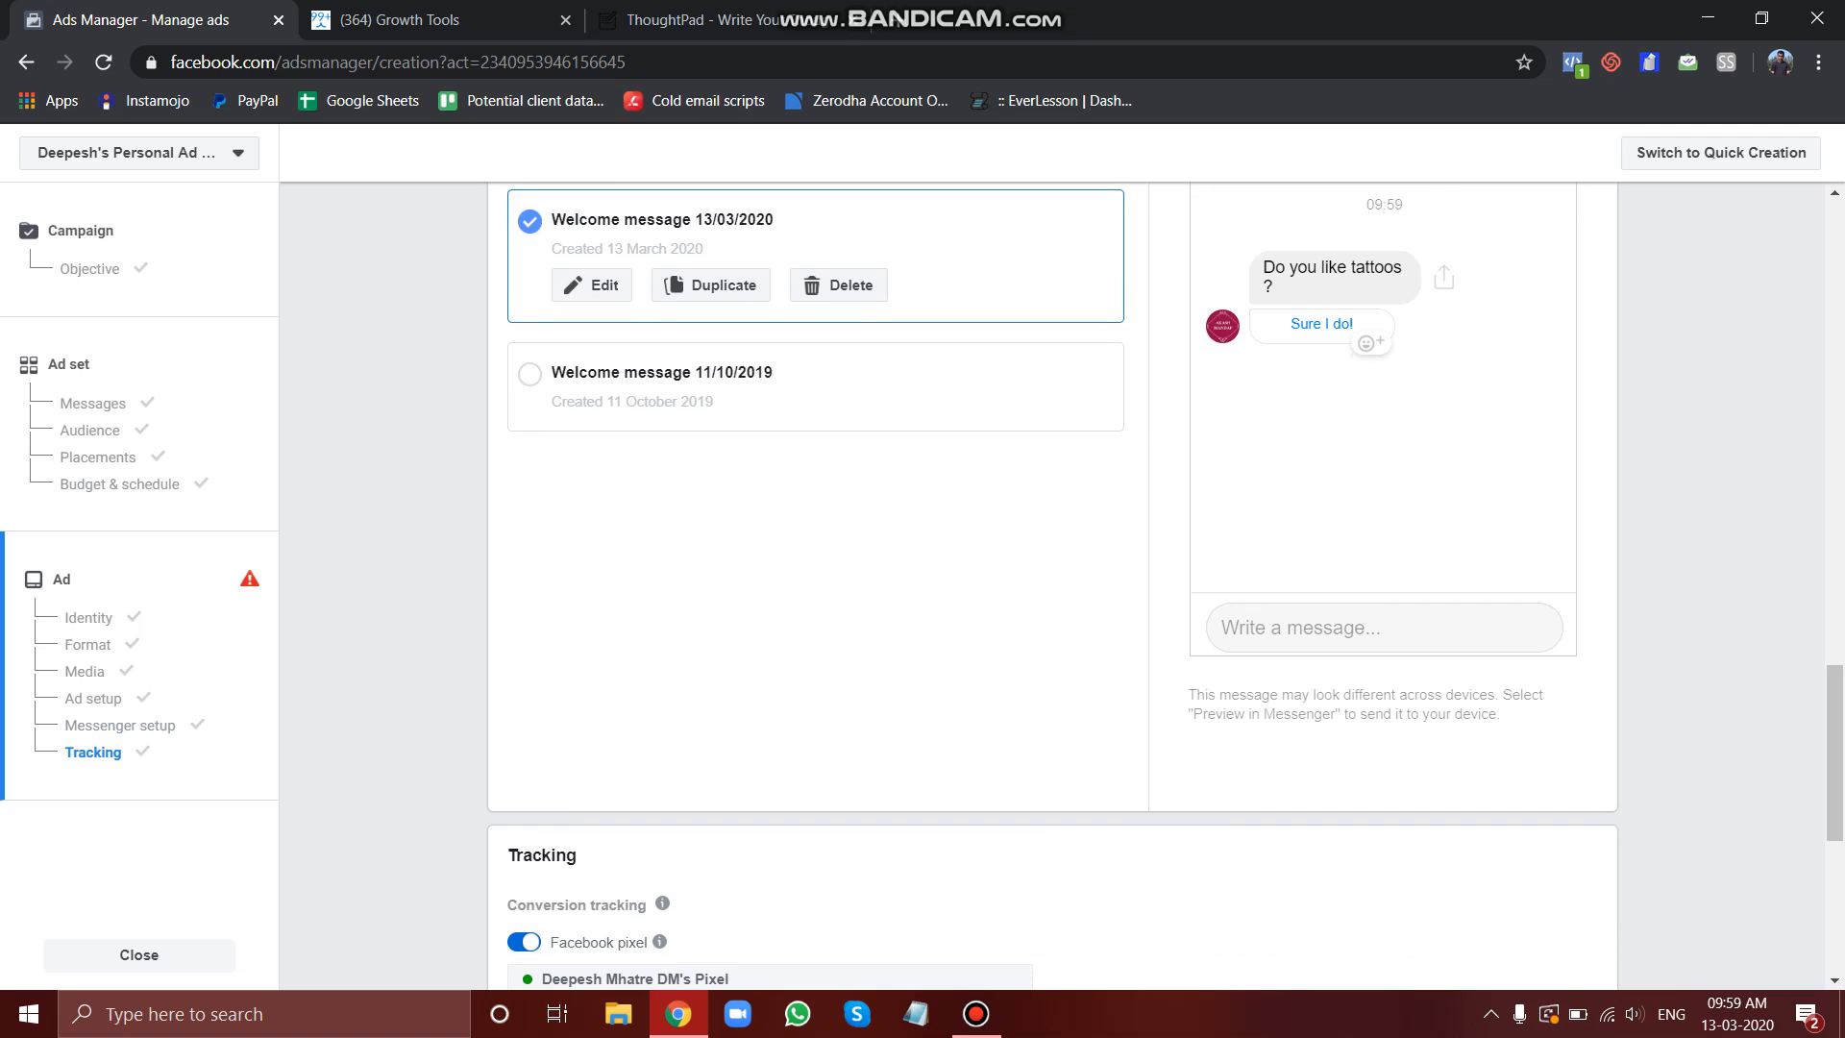
scroll(down, 3)
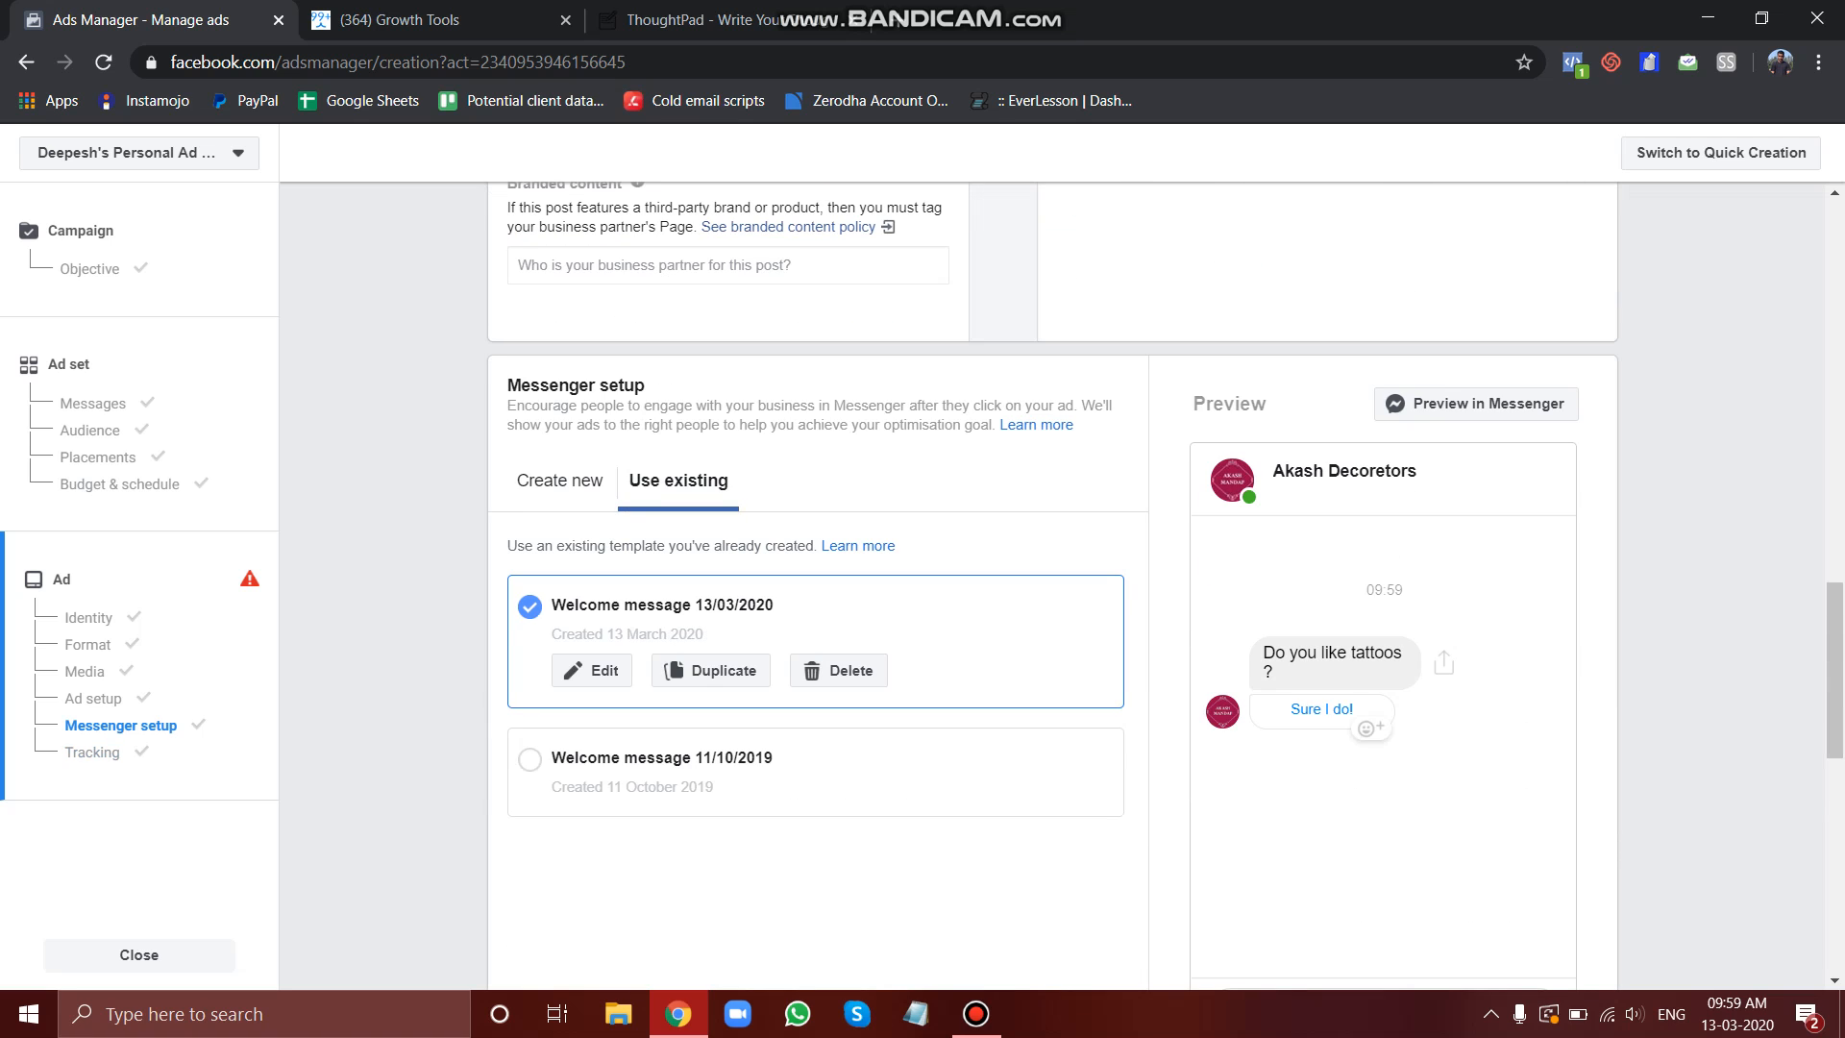
scroll(down, 3)
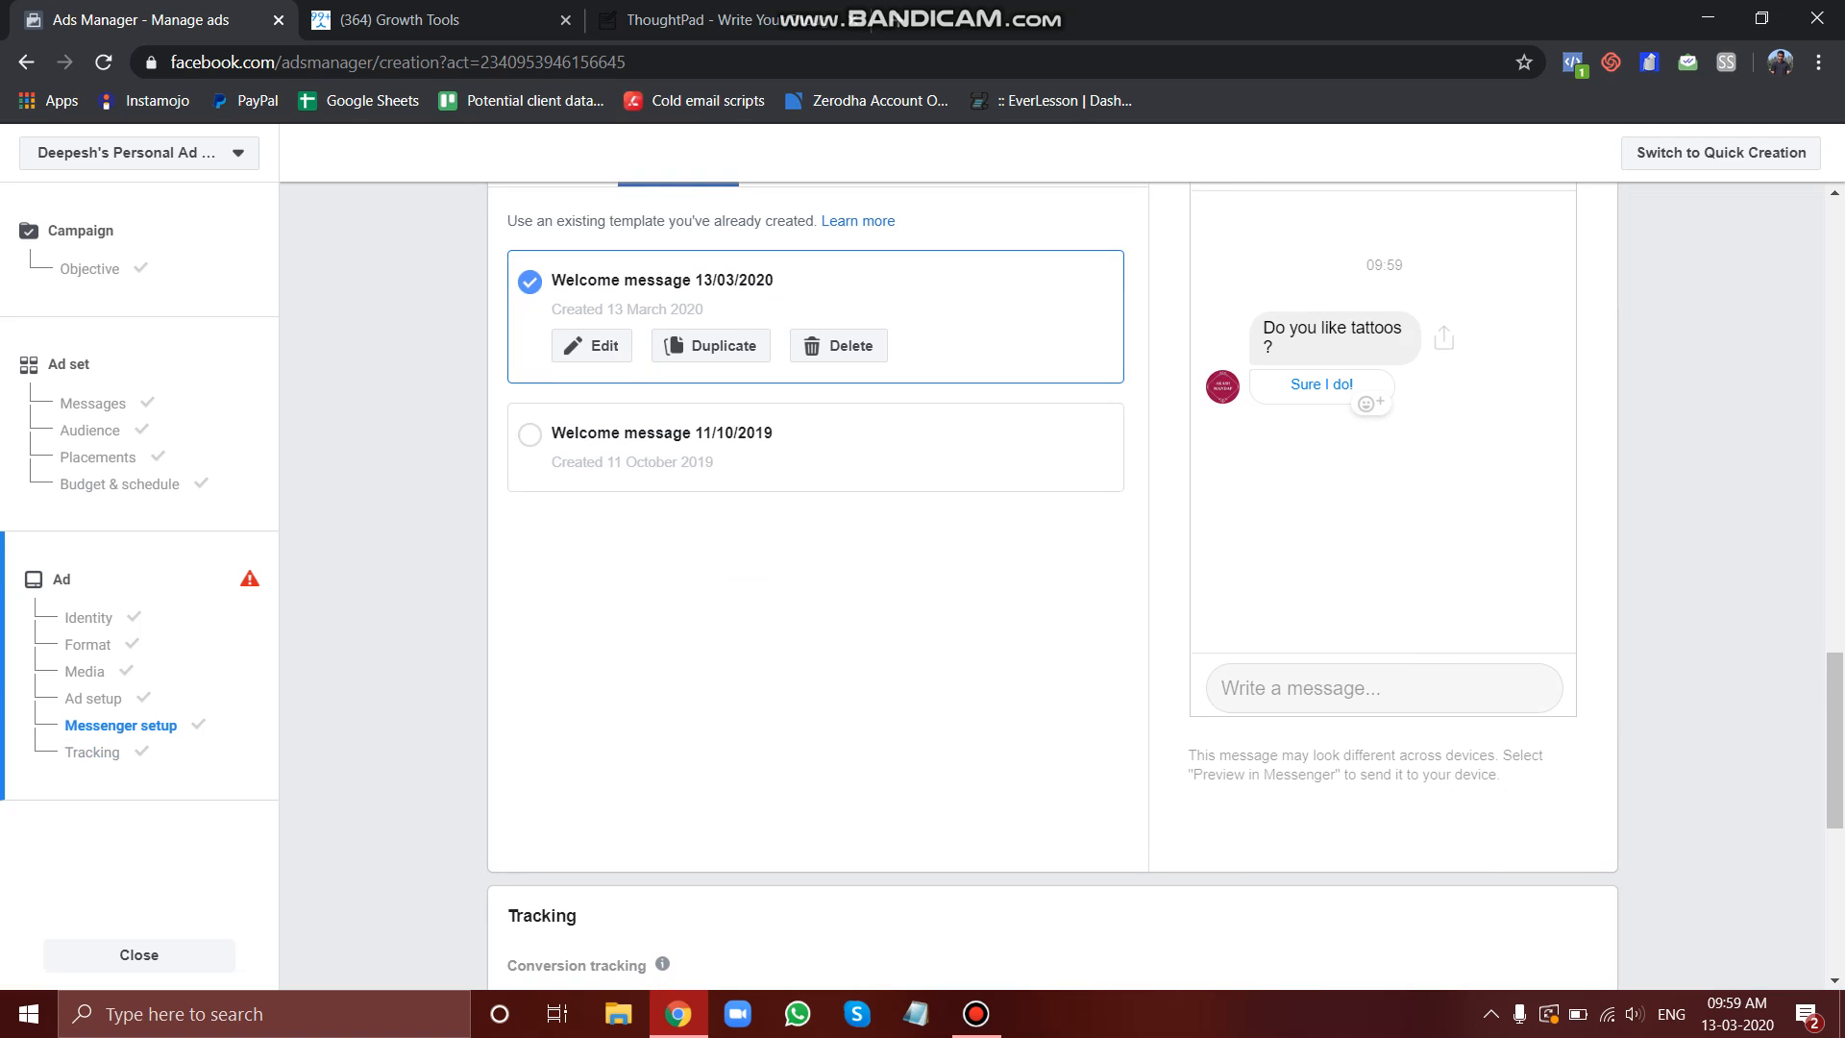
click(729, 20)
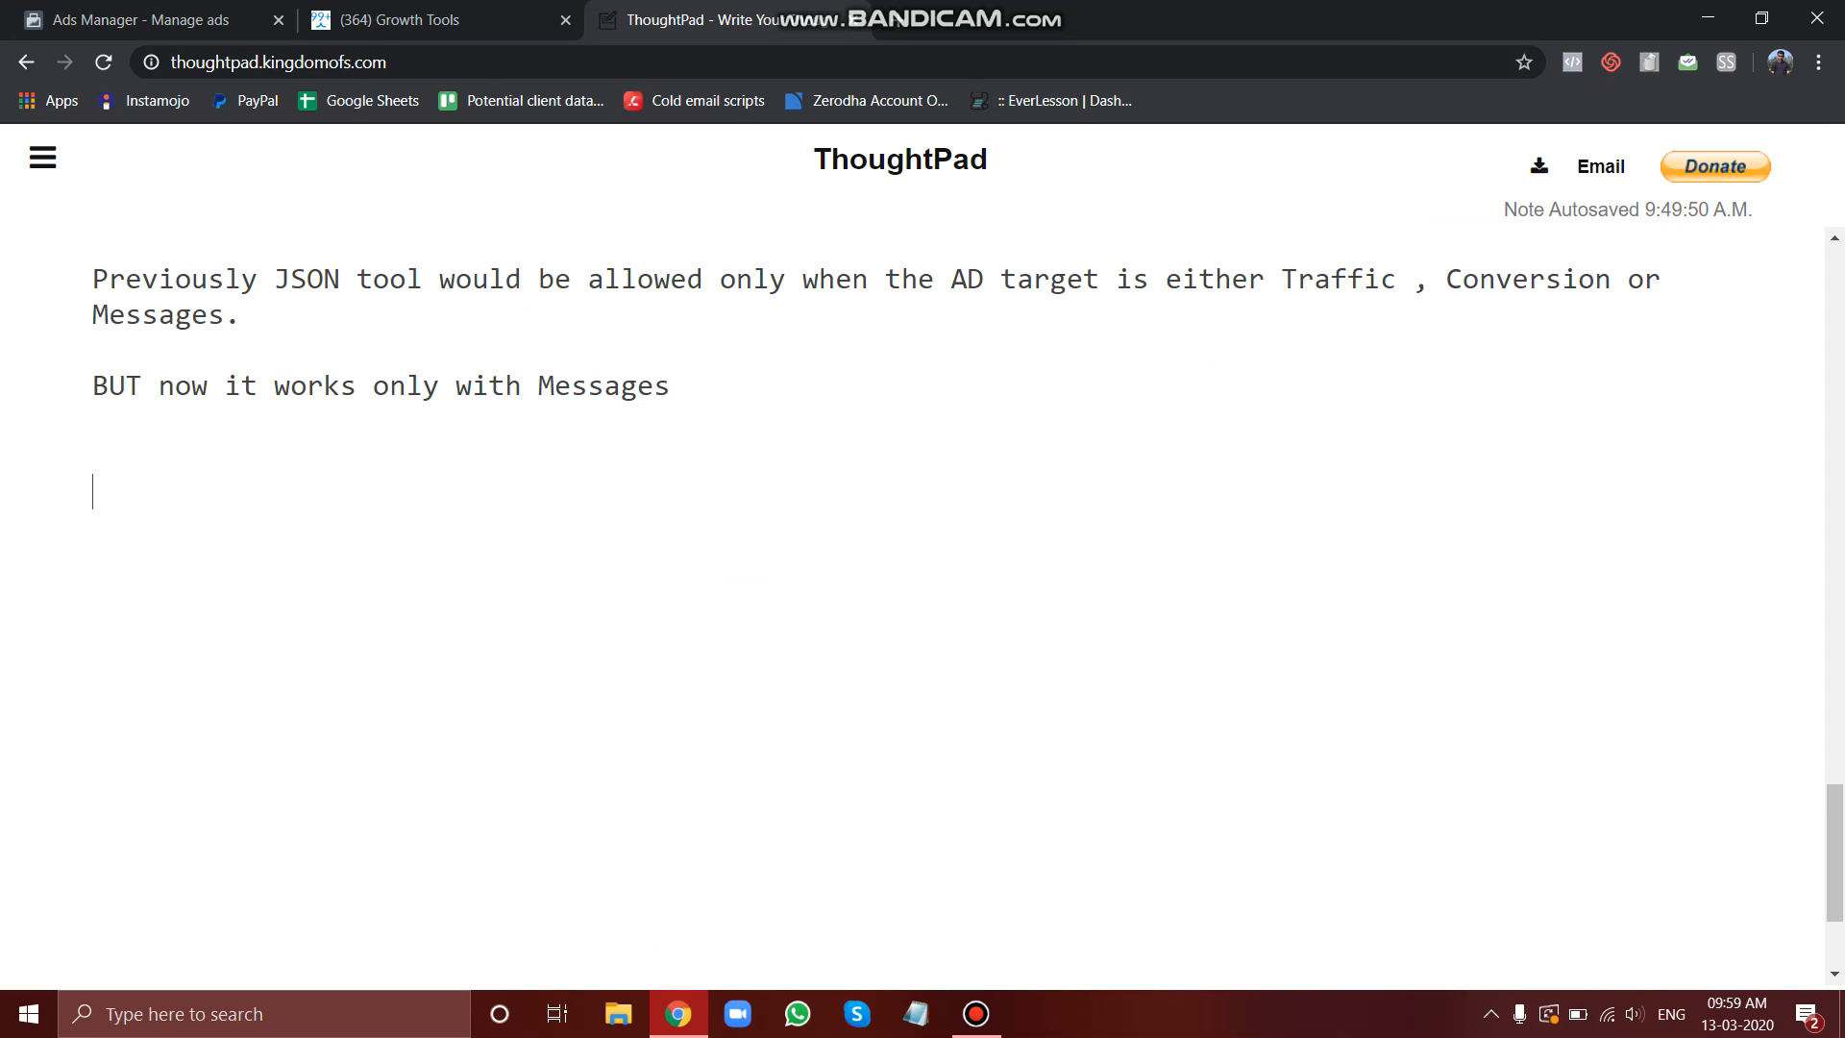
Step: Note 'Create a flow in JSON GROWTH TOOL, COPY THE CODE IN THE ADS MANAGER'
text(Create a f)
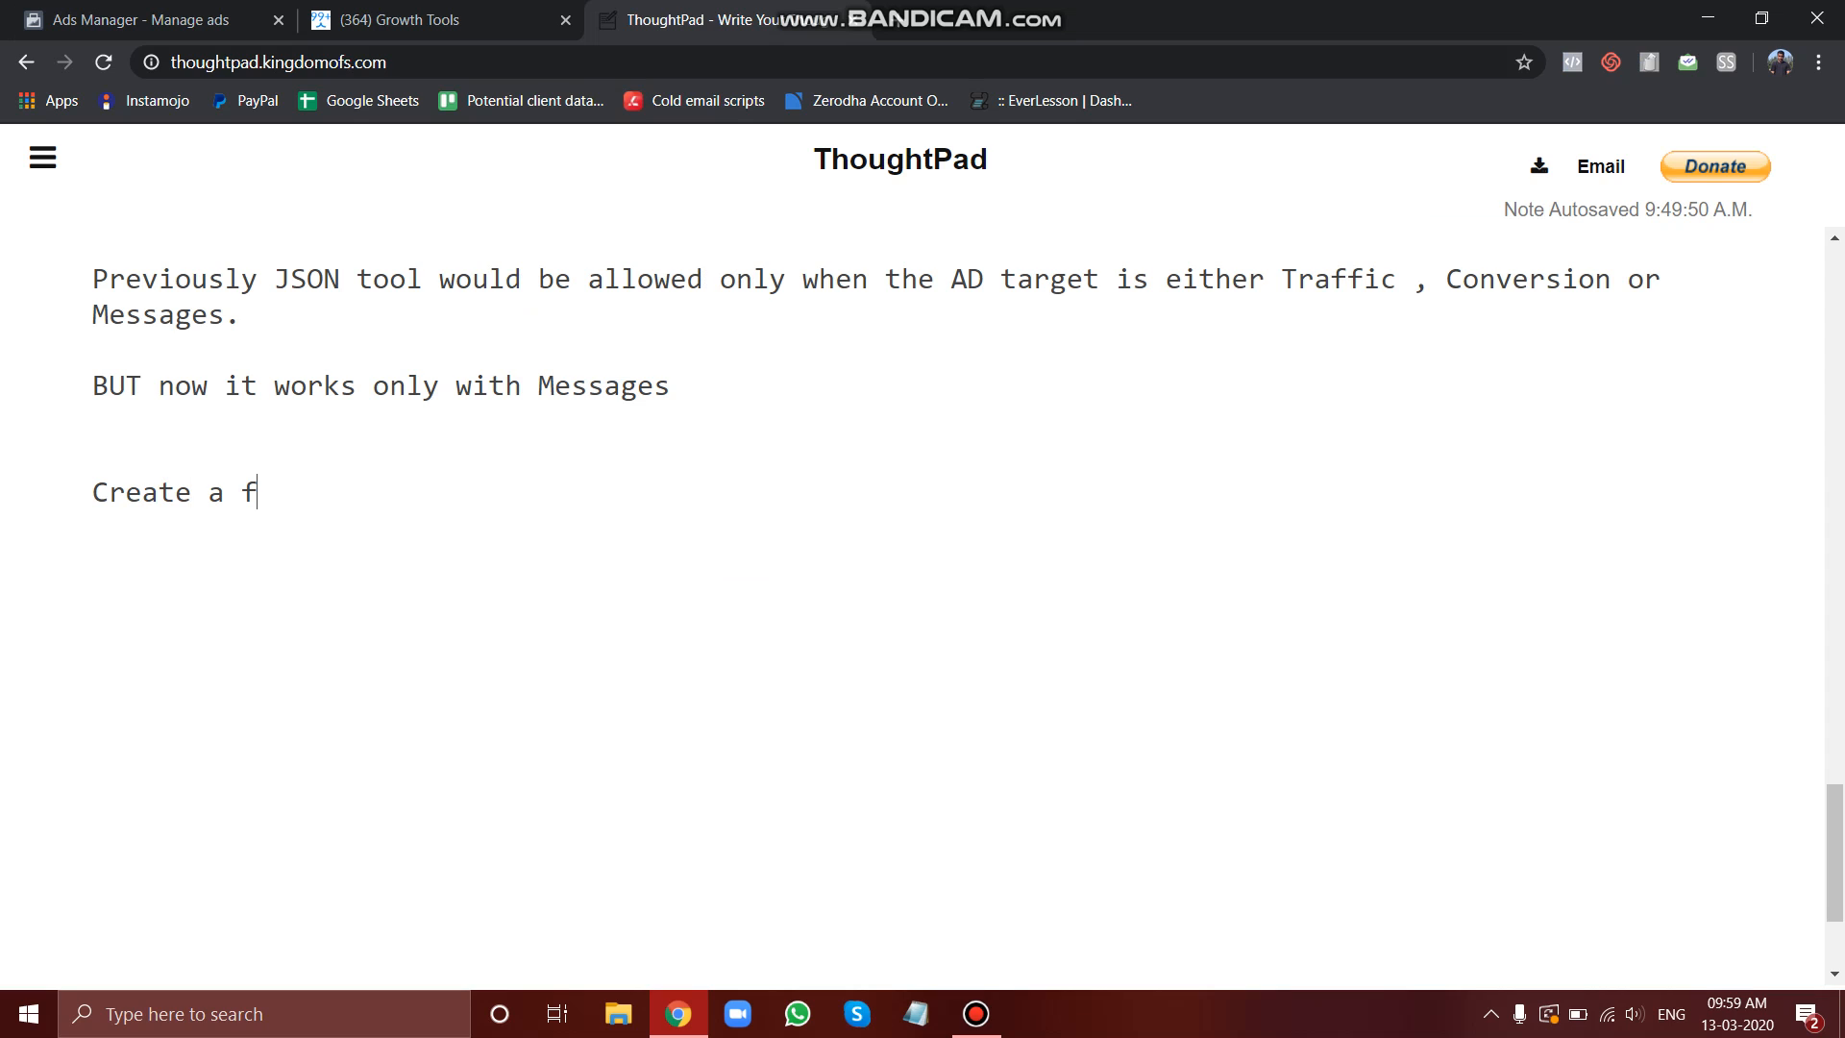
text(low in)
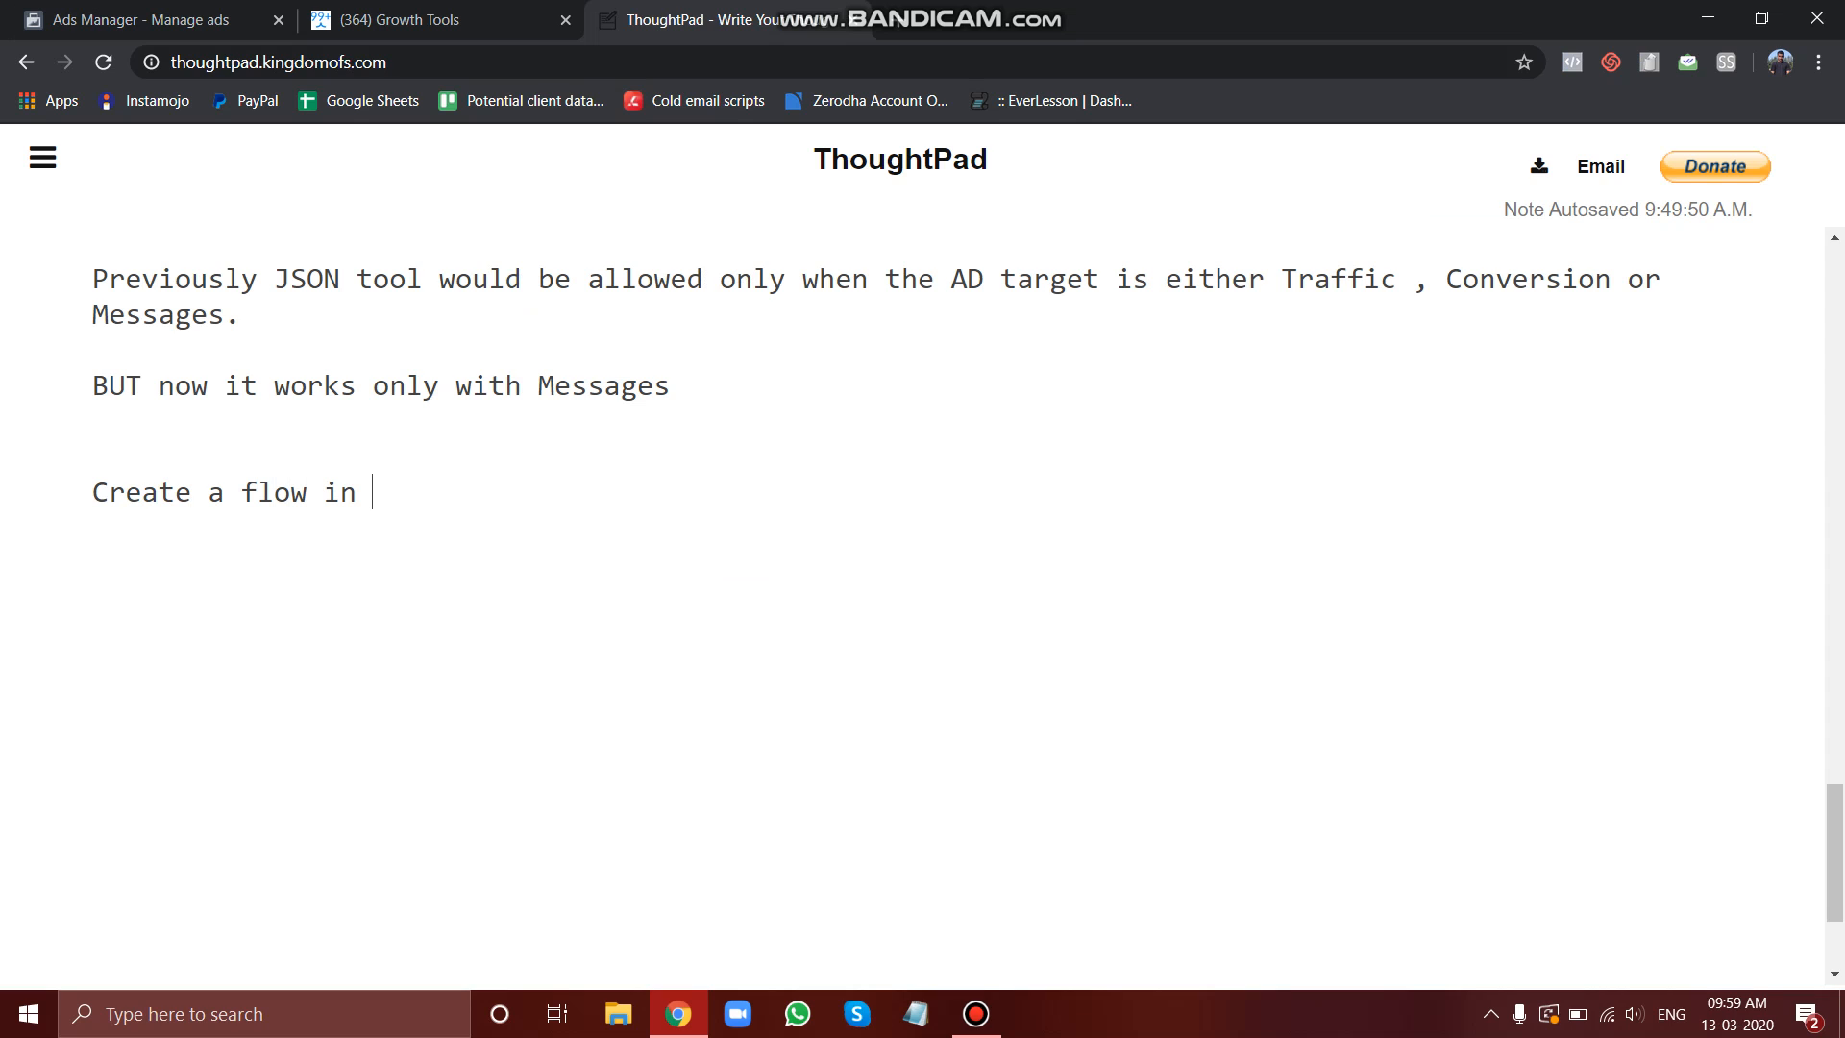
text(JSON GR)
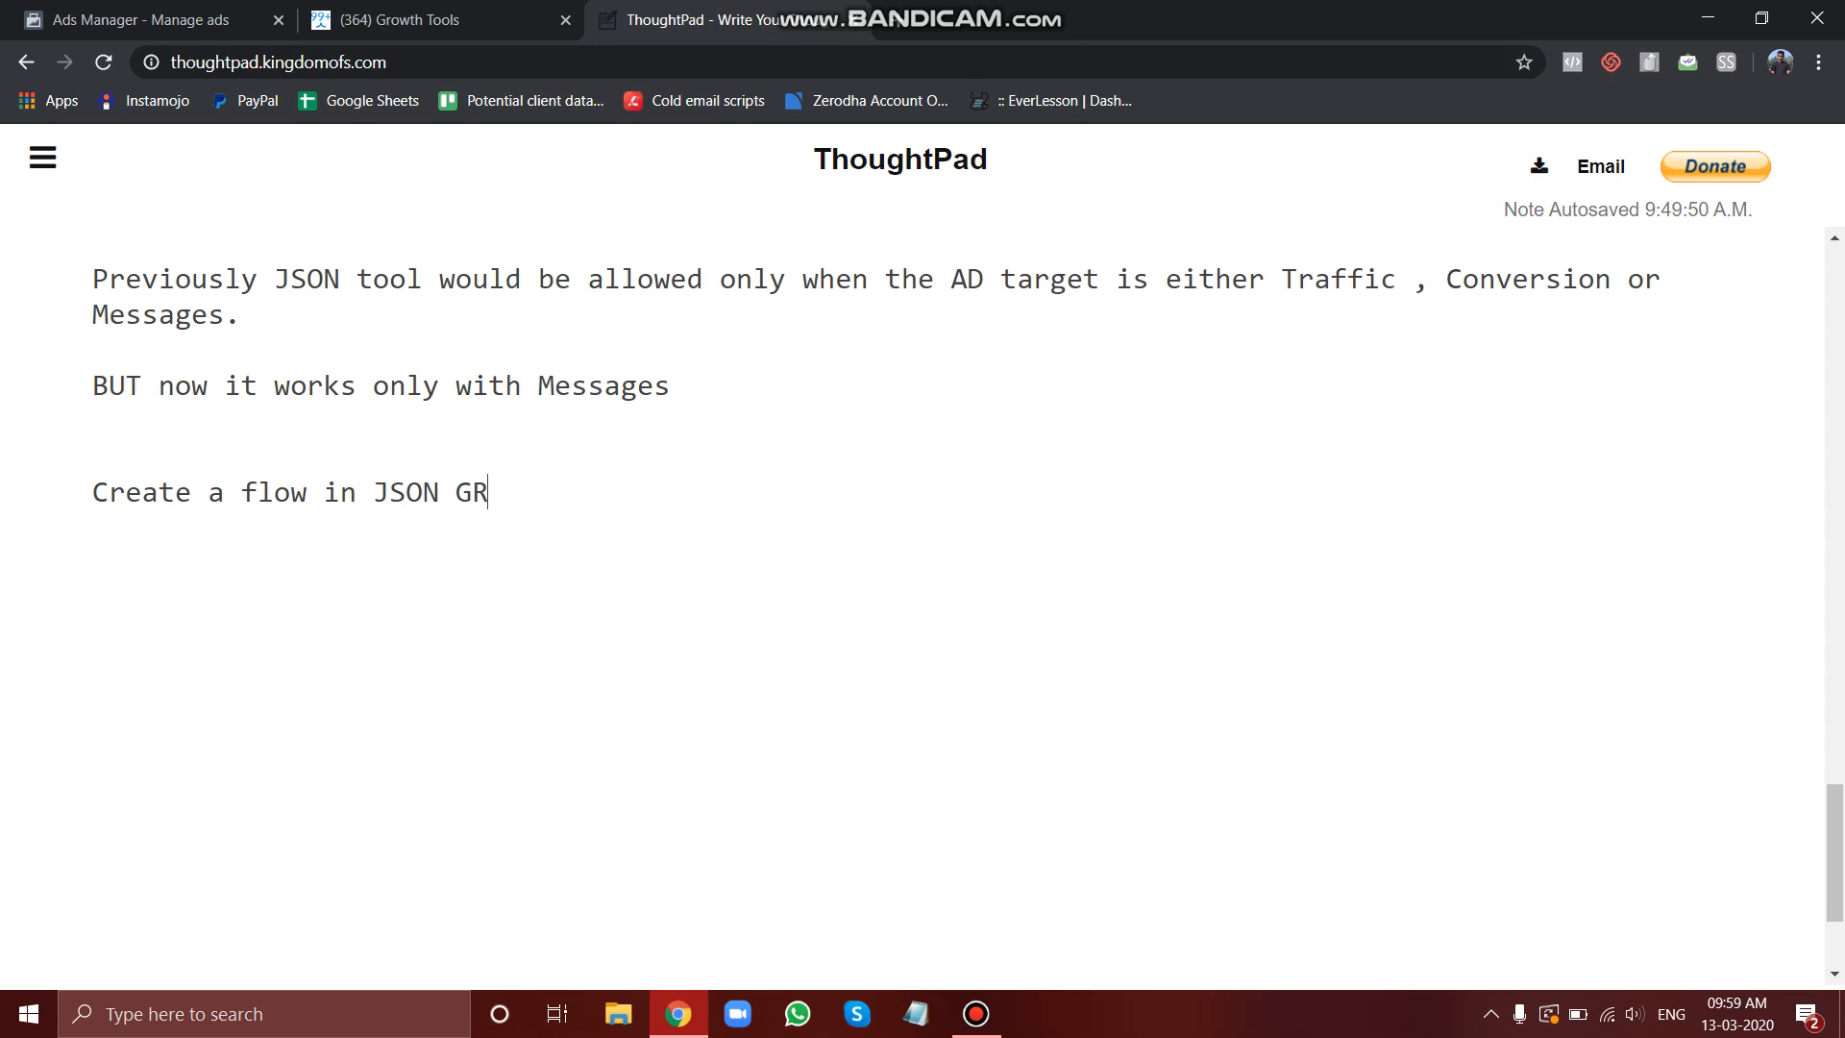
text(OWTH ROOL)
text(then)
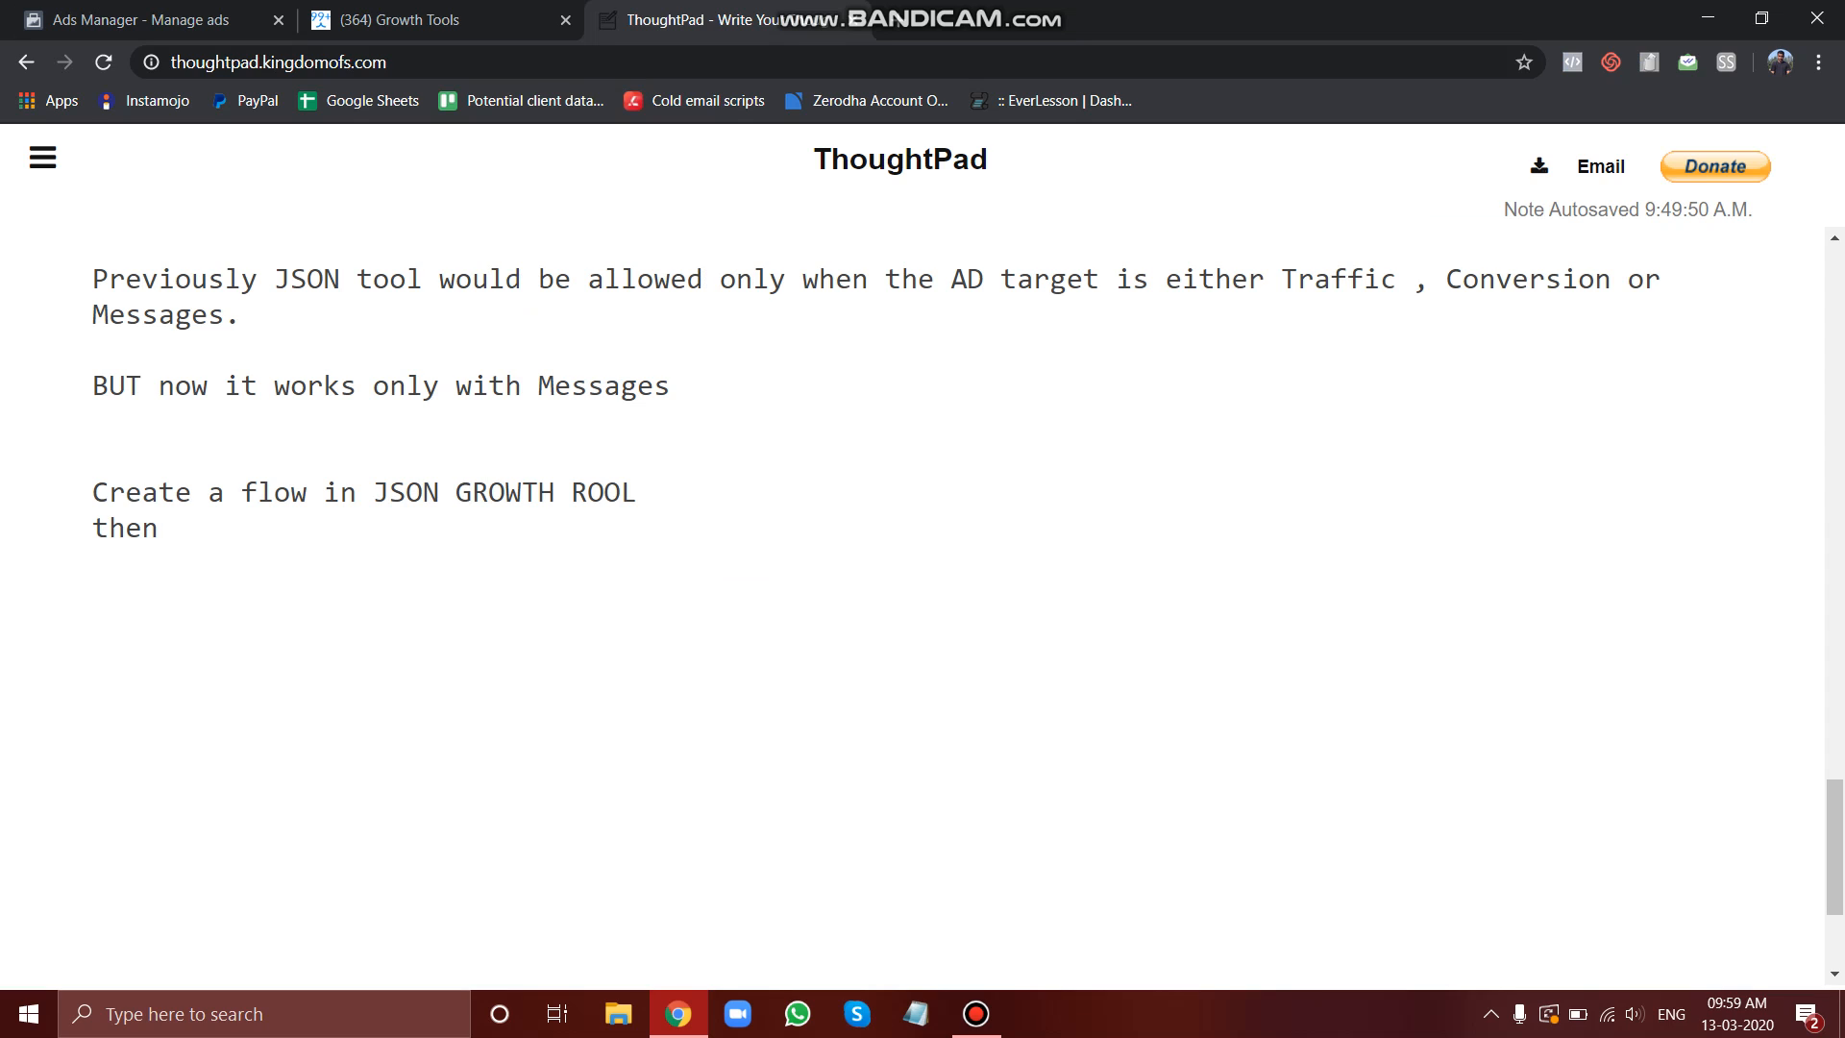
text(CO)
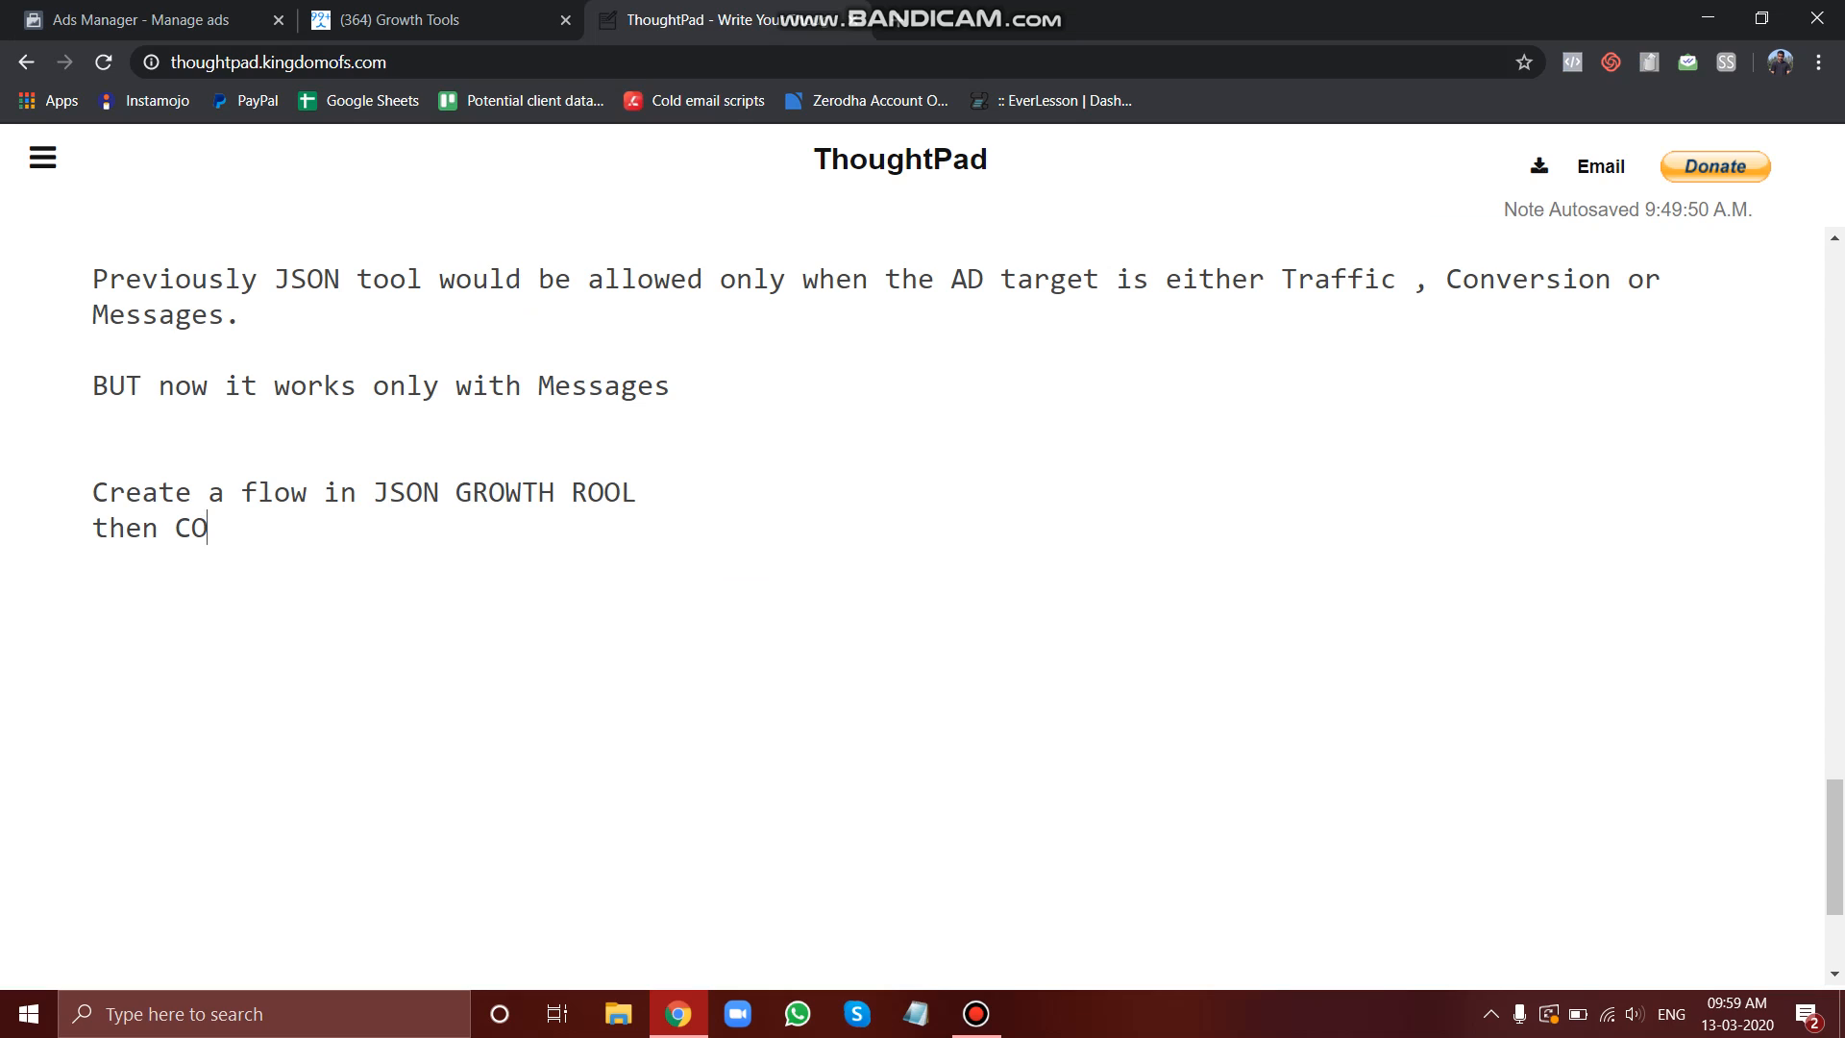
text(PY THE COD)
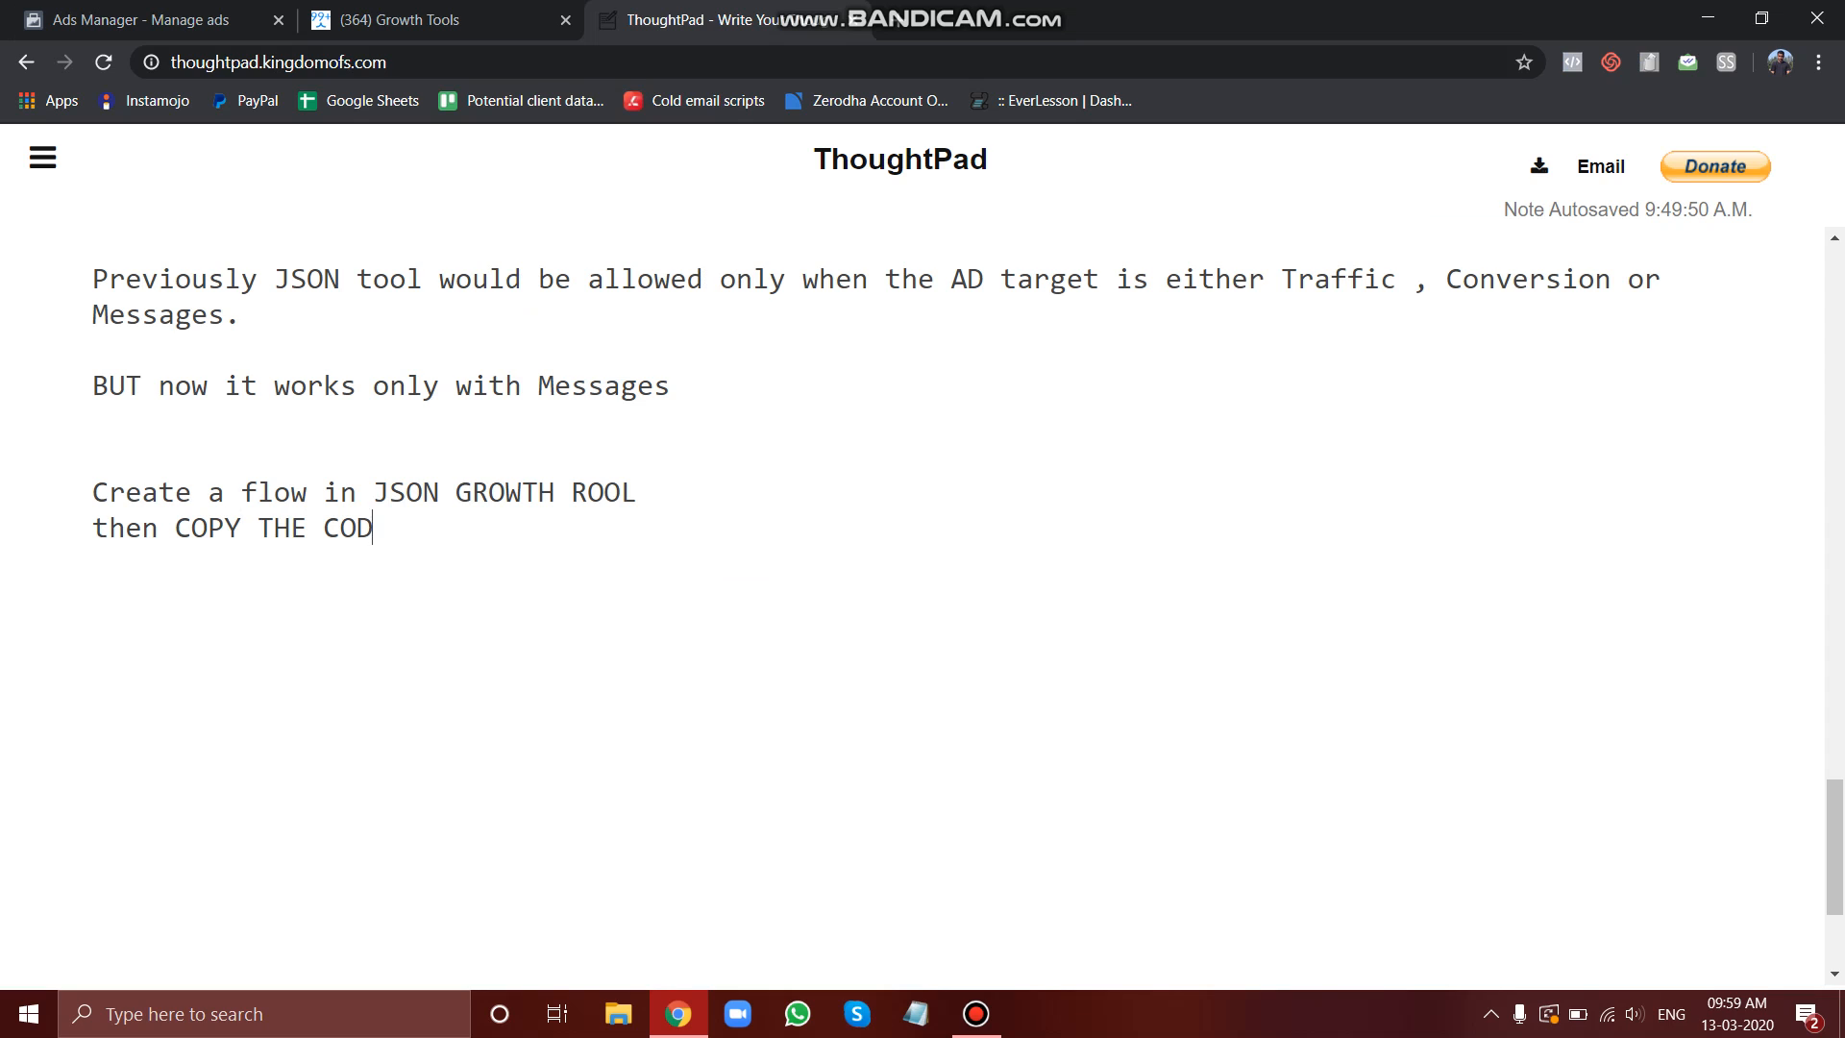
text(E IN THE A)
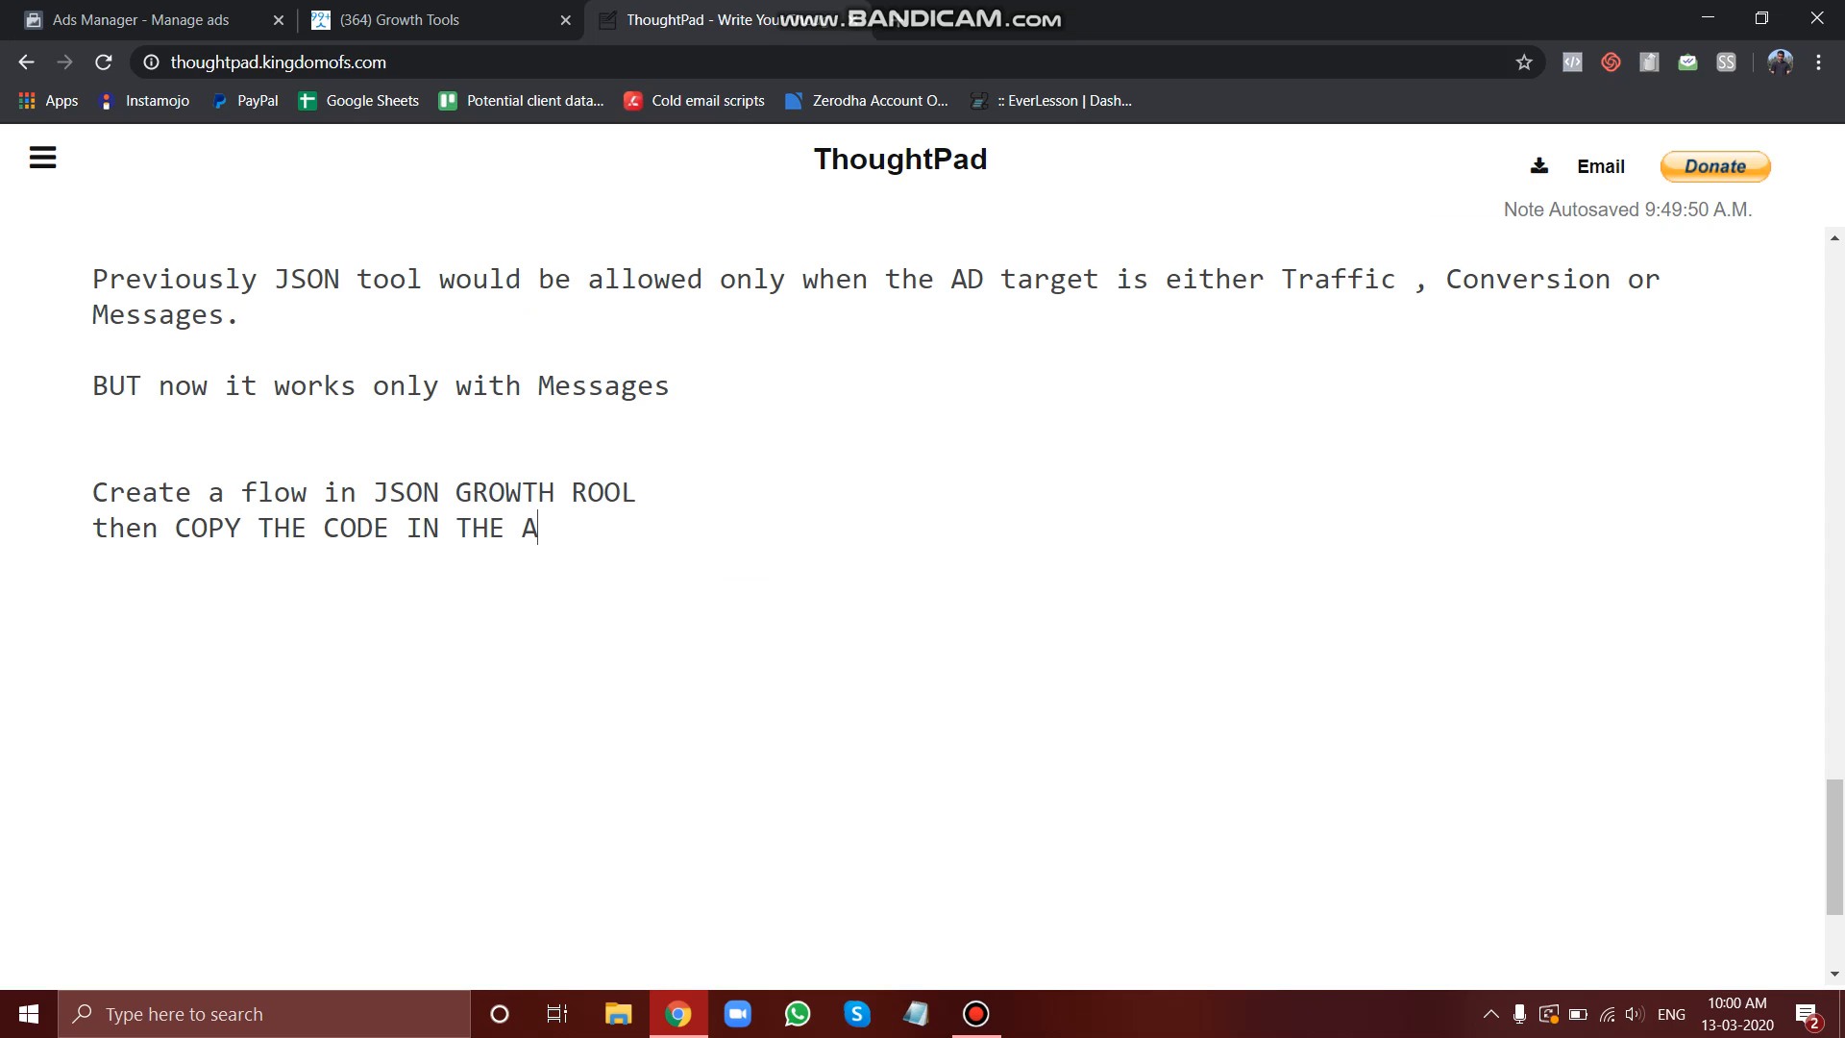
text(DS MANAGER .)
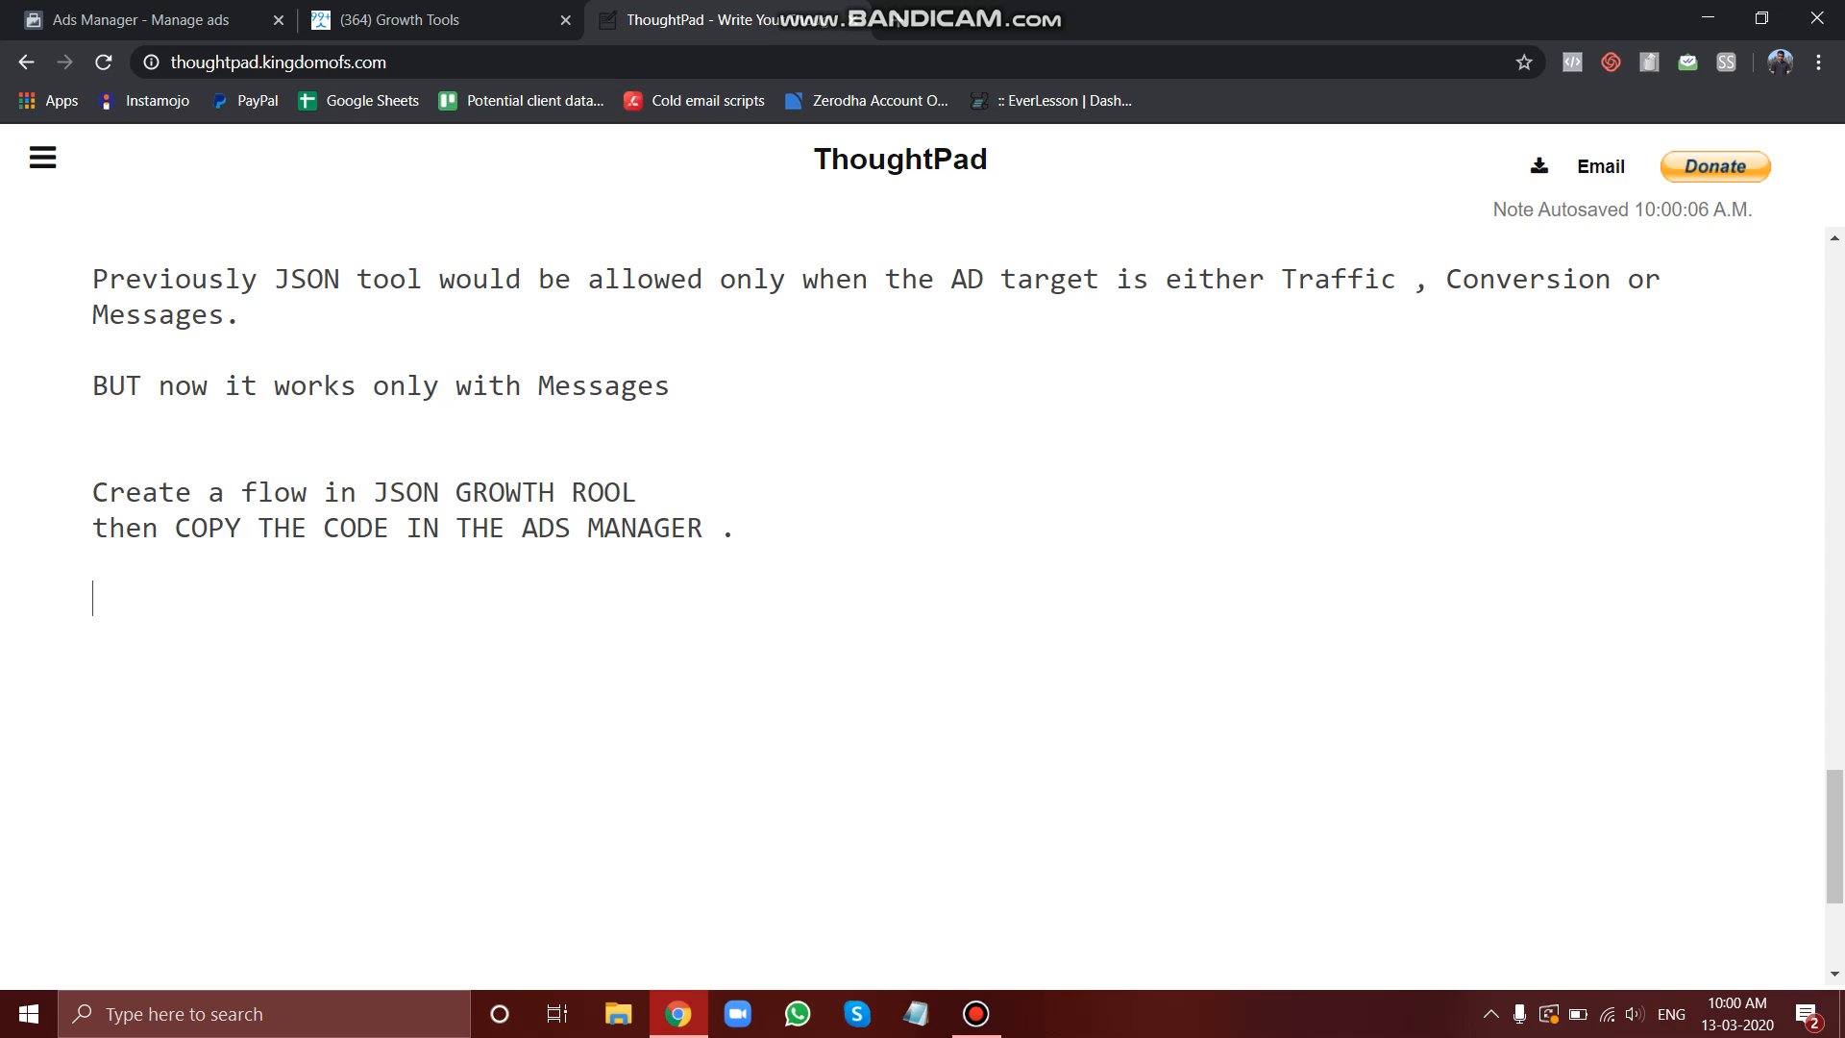
Step: Add the question line 'Why shouldnt we use JSON TOOL :-'
text(Why)
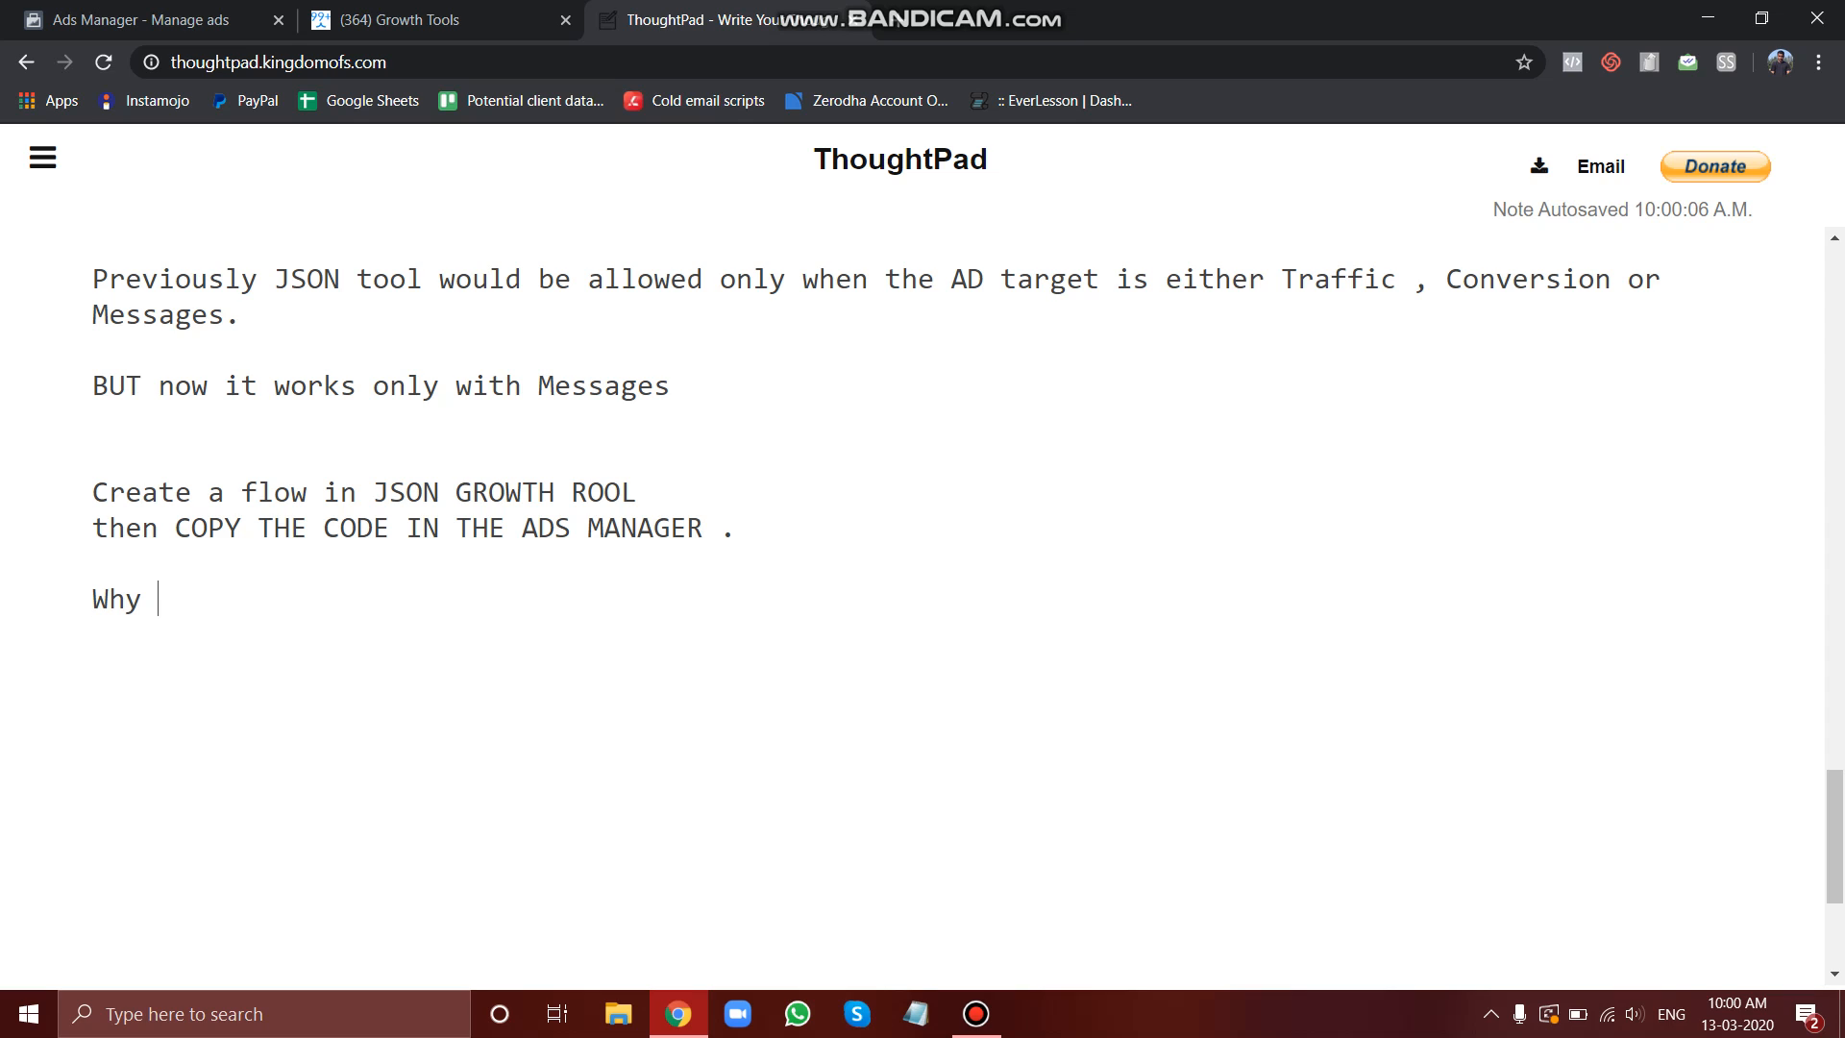
text(shouldnt we)
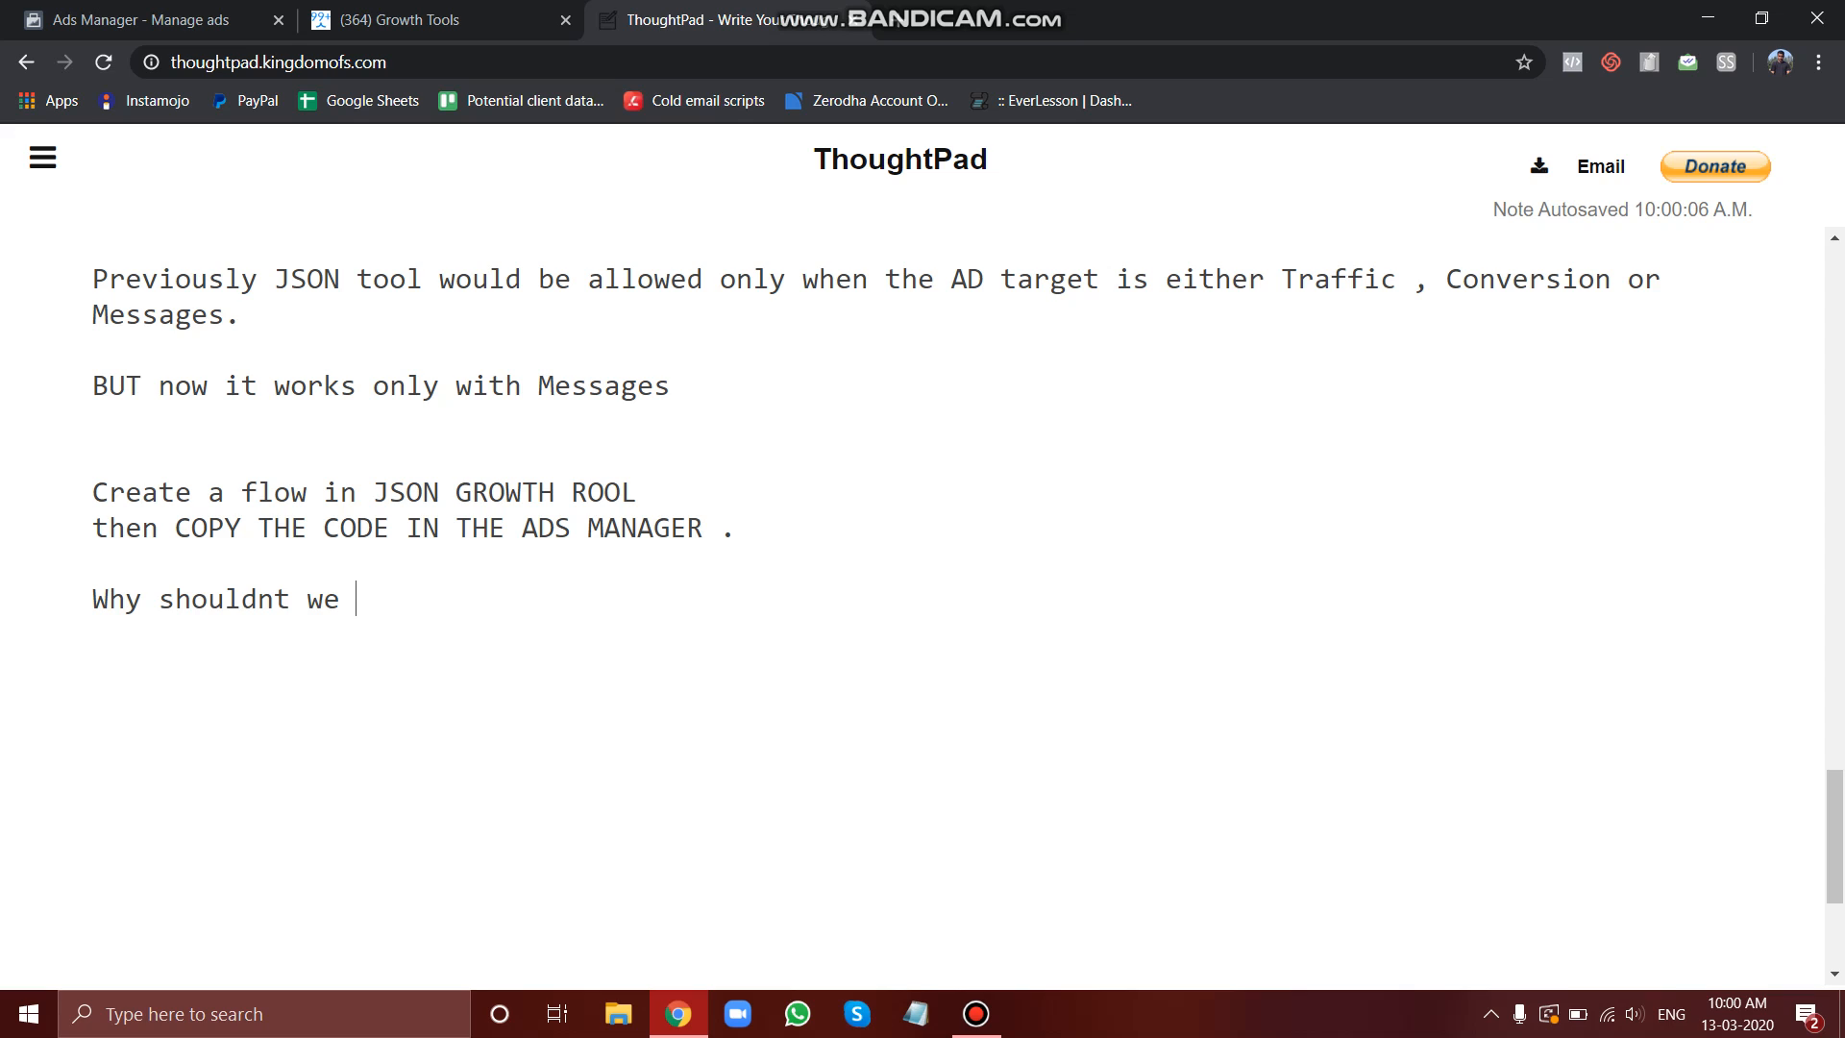
text(use JSON T)
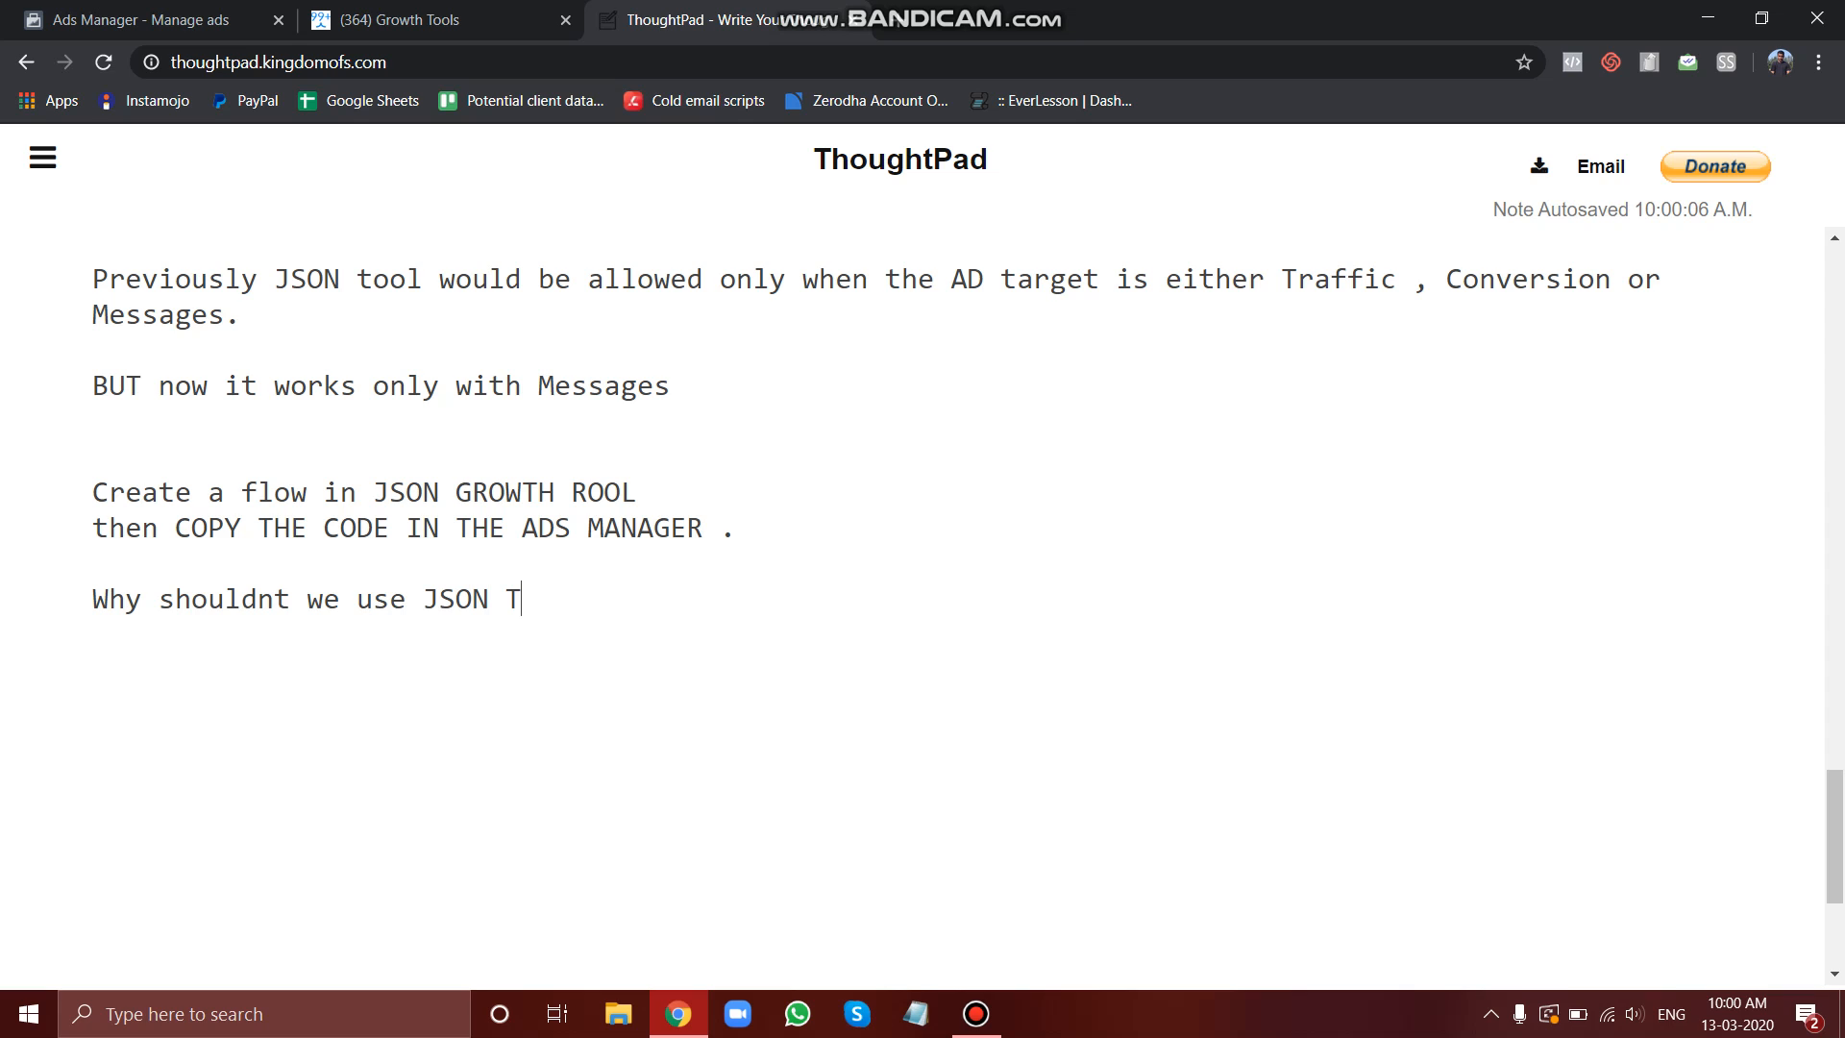
text(OOL)
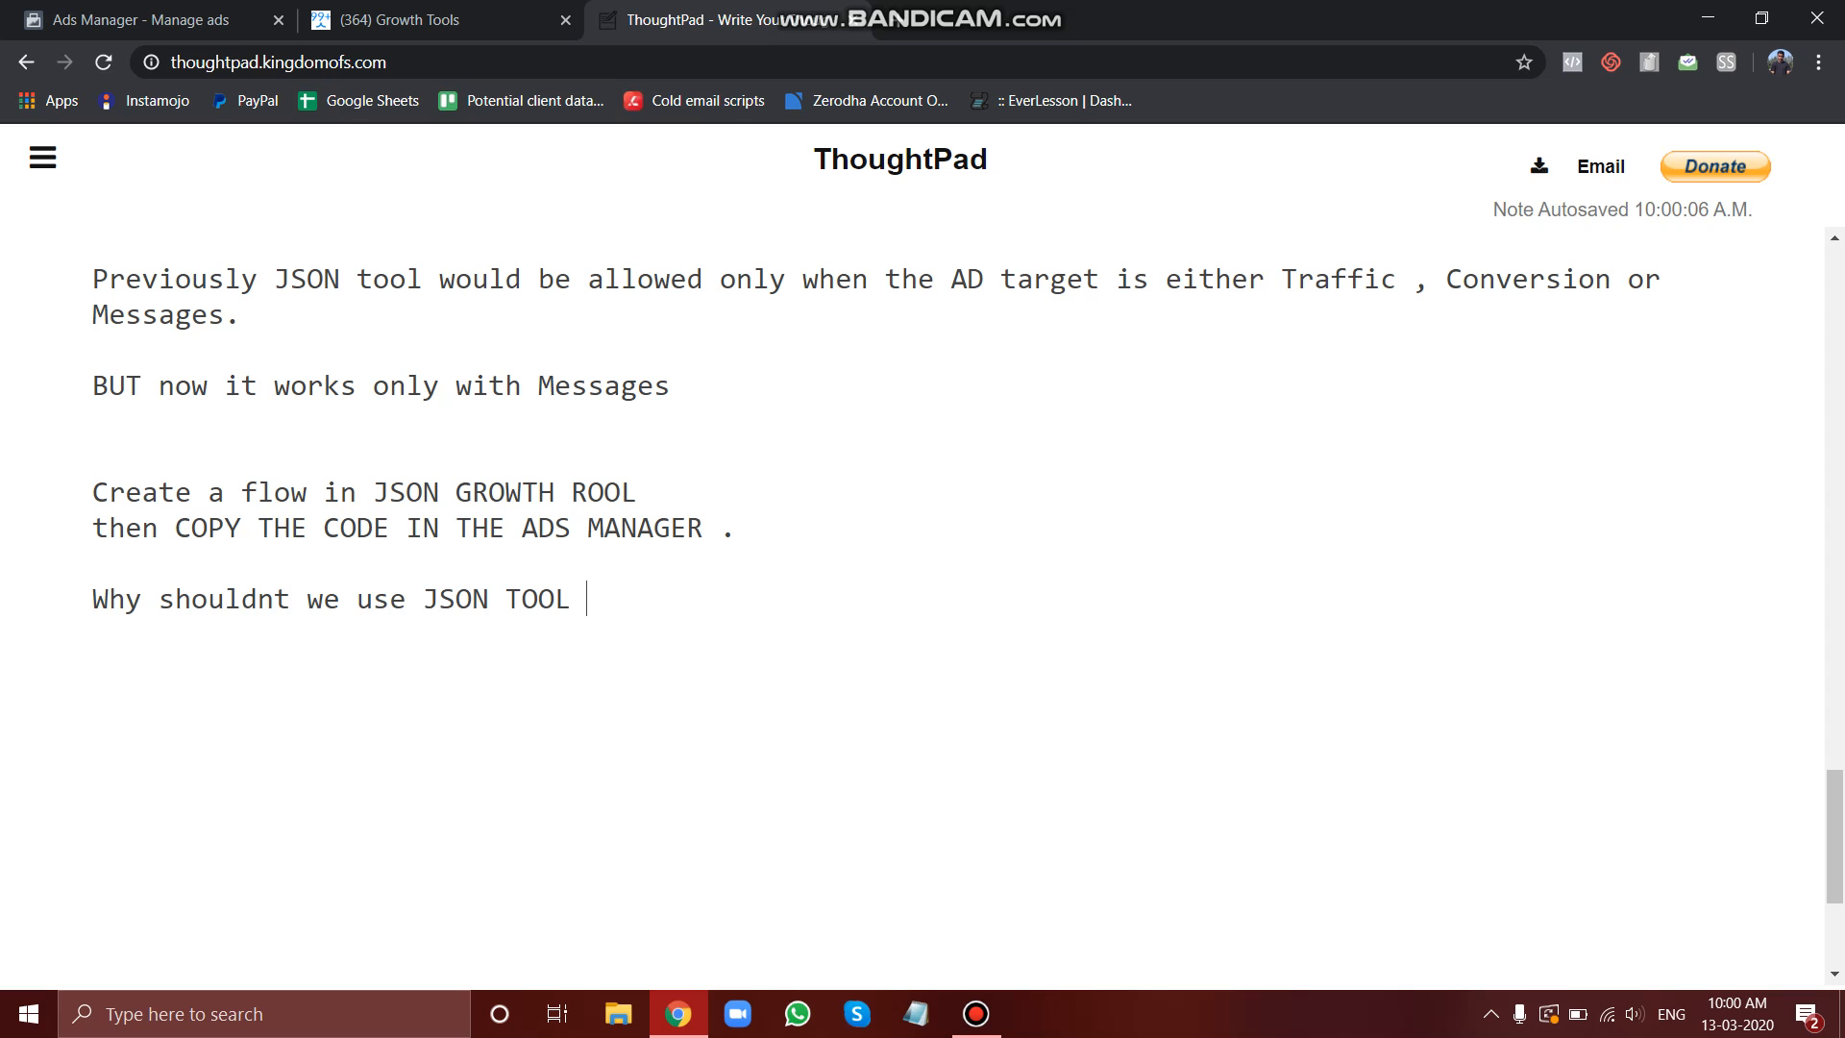
text(:-)
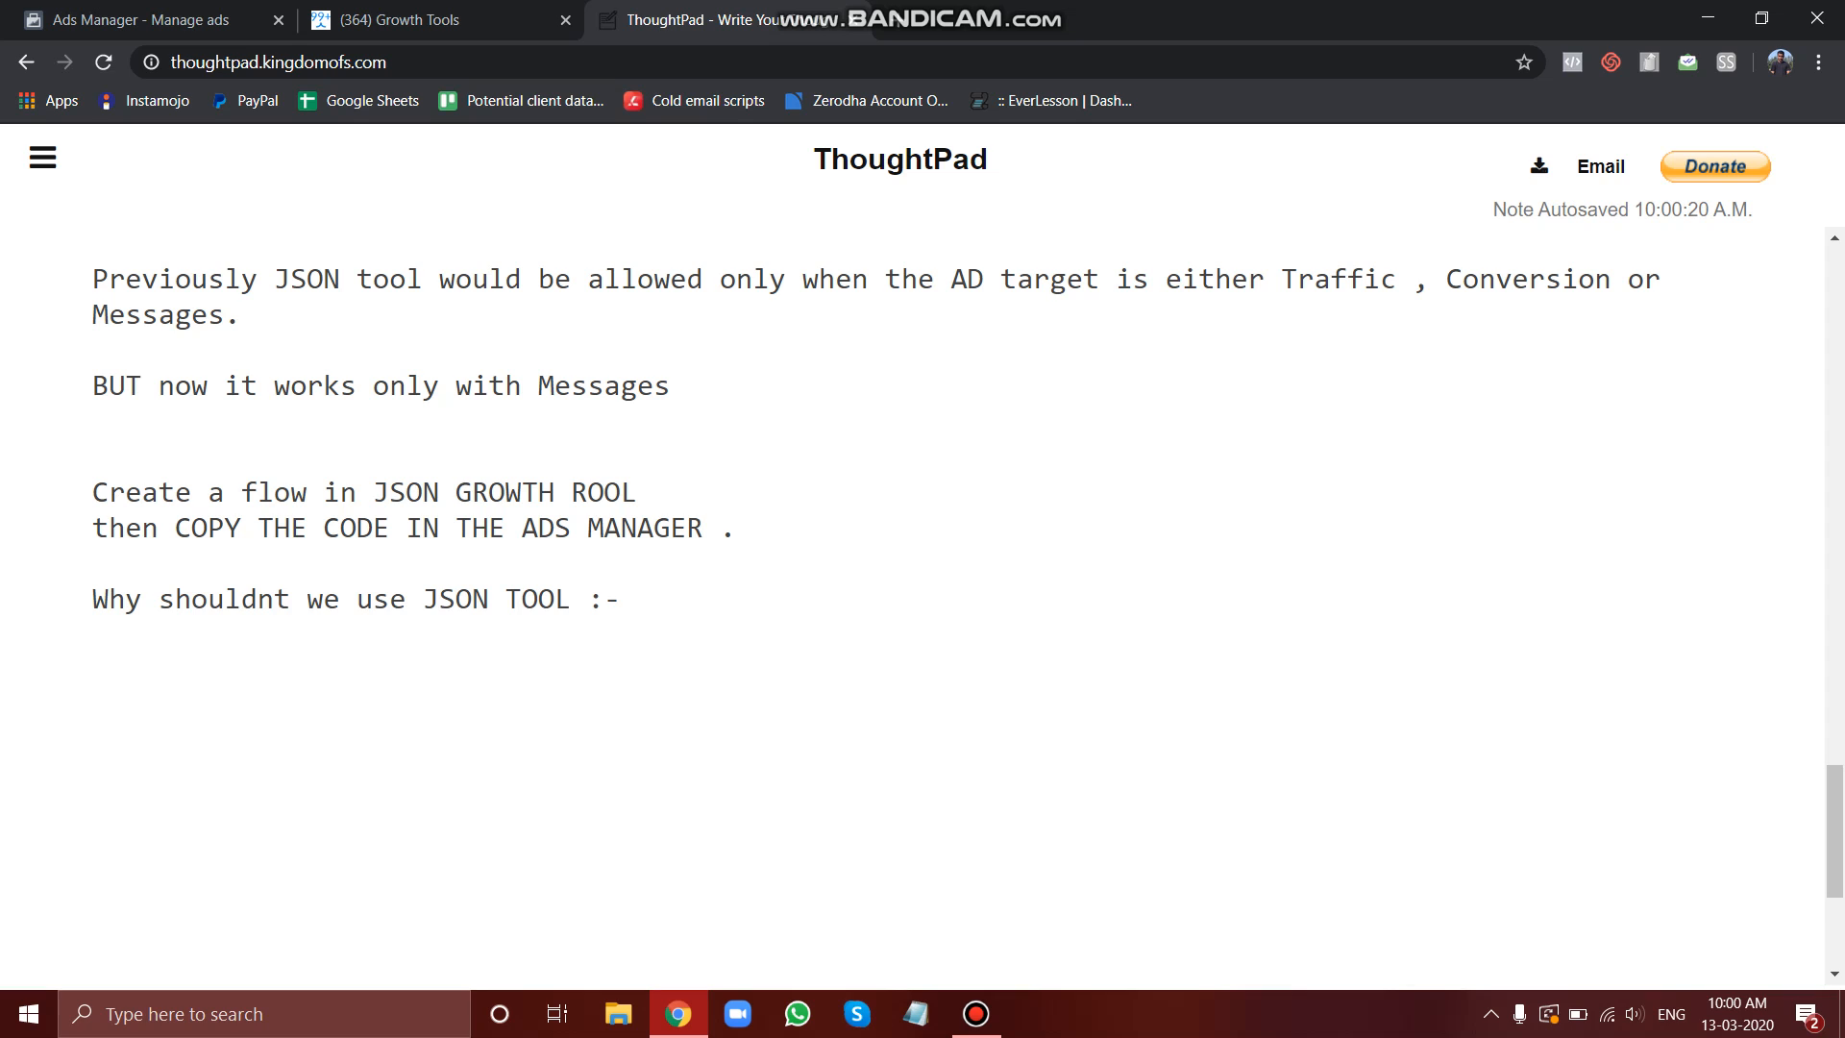
click(94, 635)
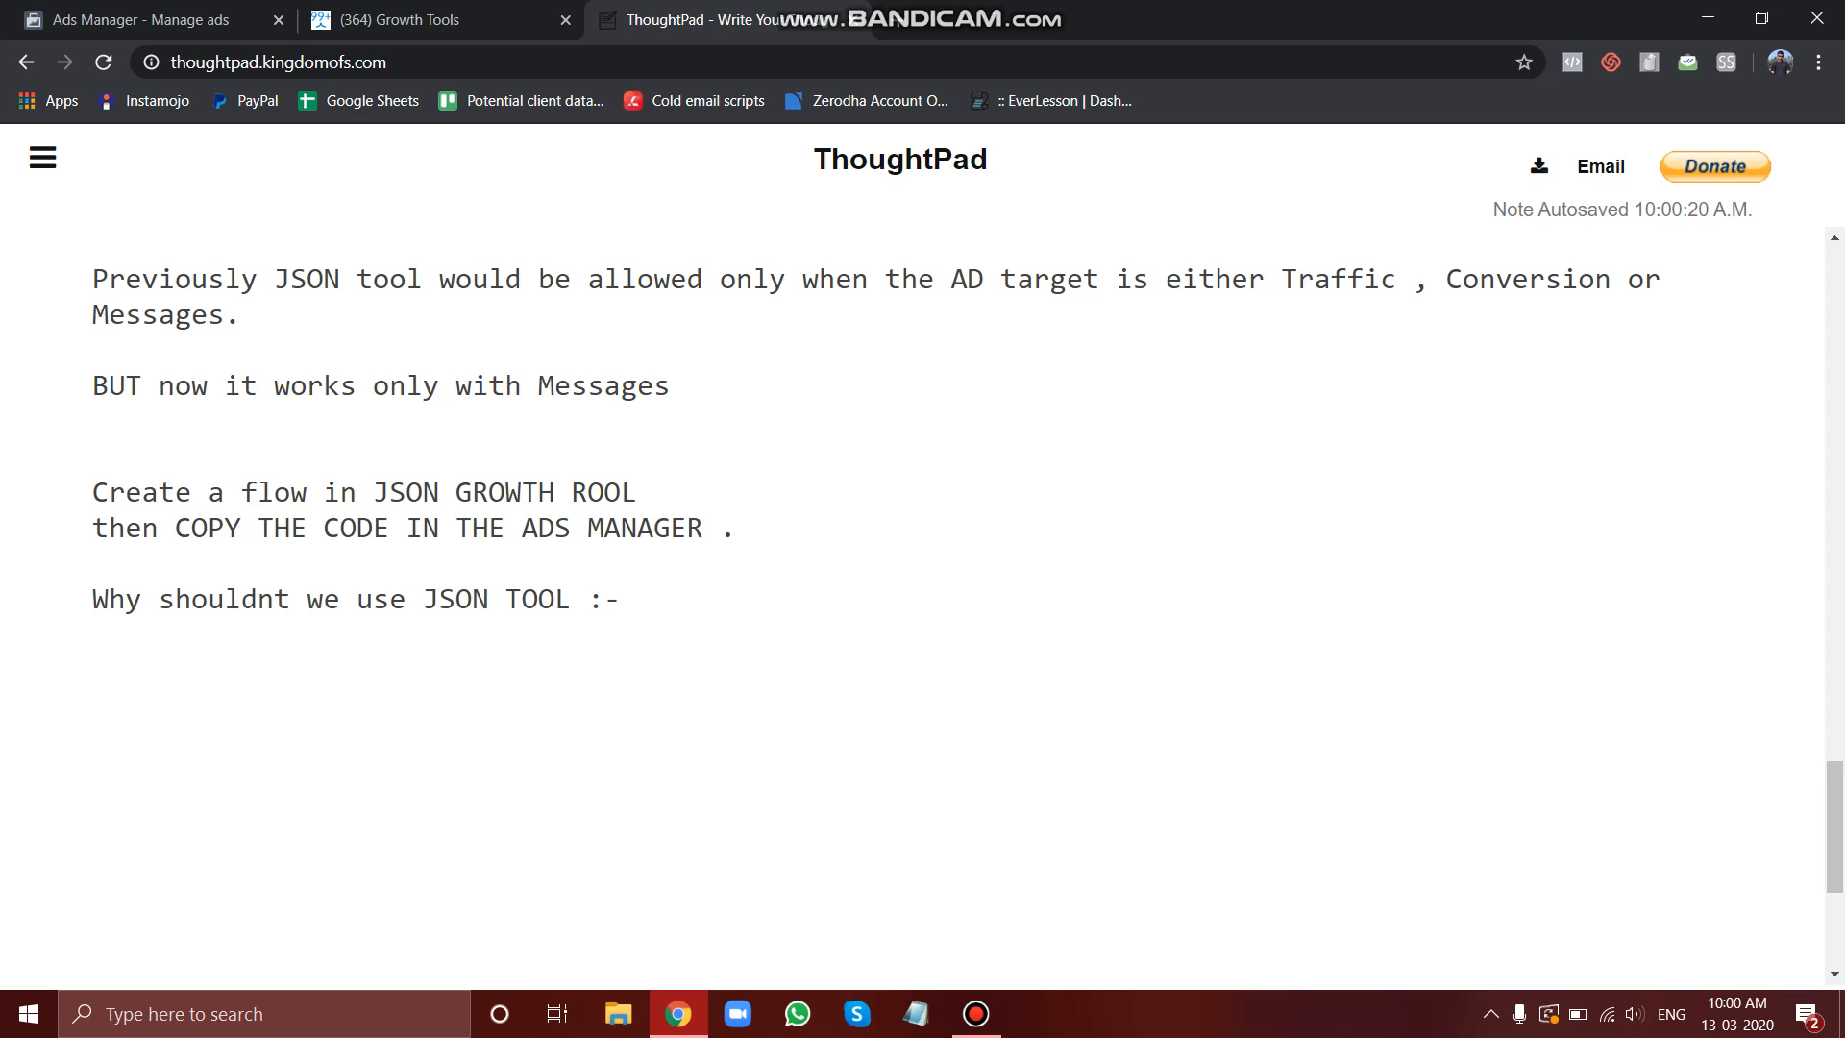
Step: Write a new line reading 'use REF url' below the question
text(REF)
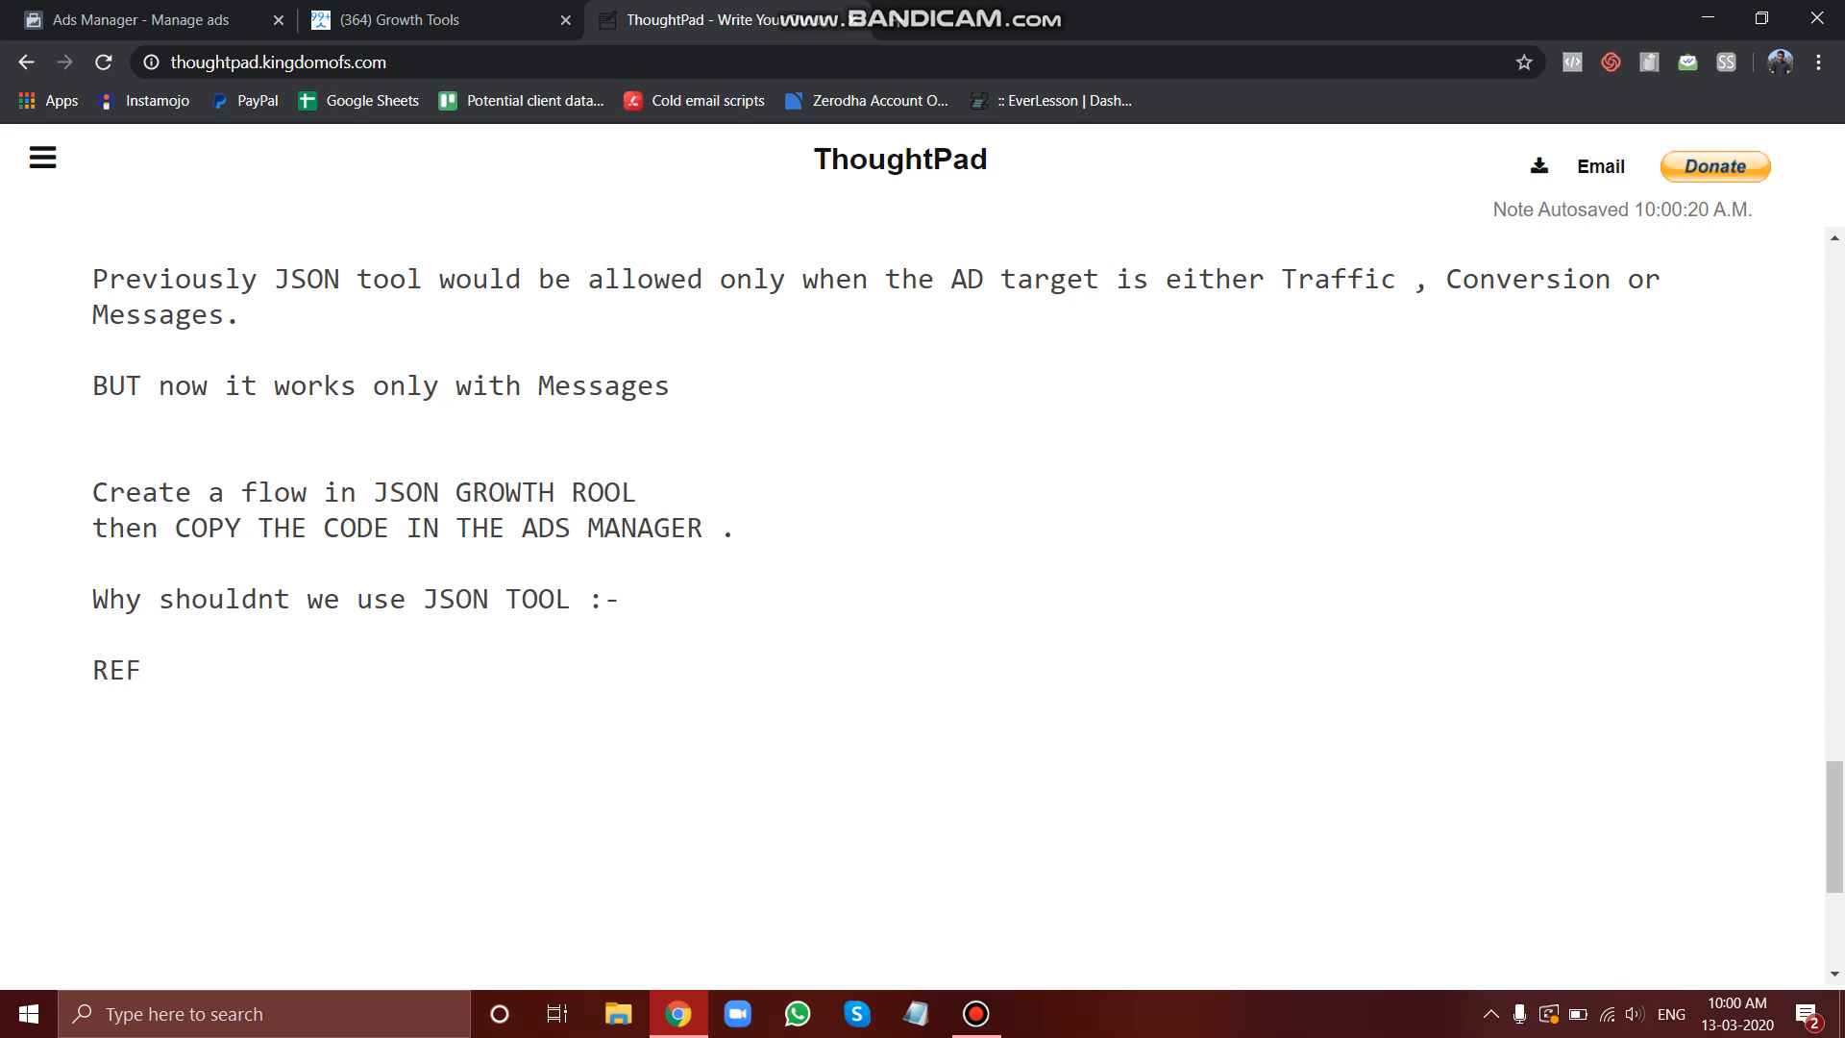
text(url)
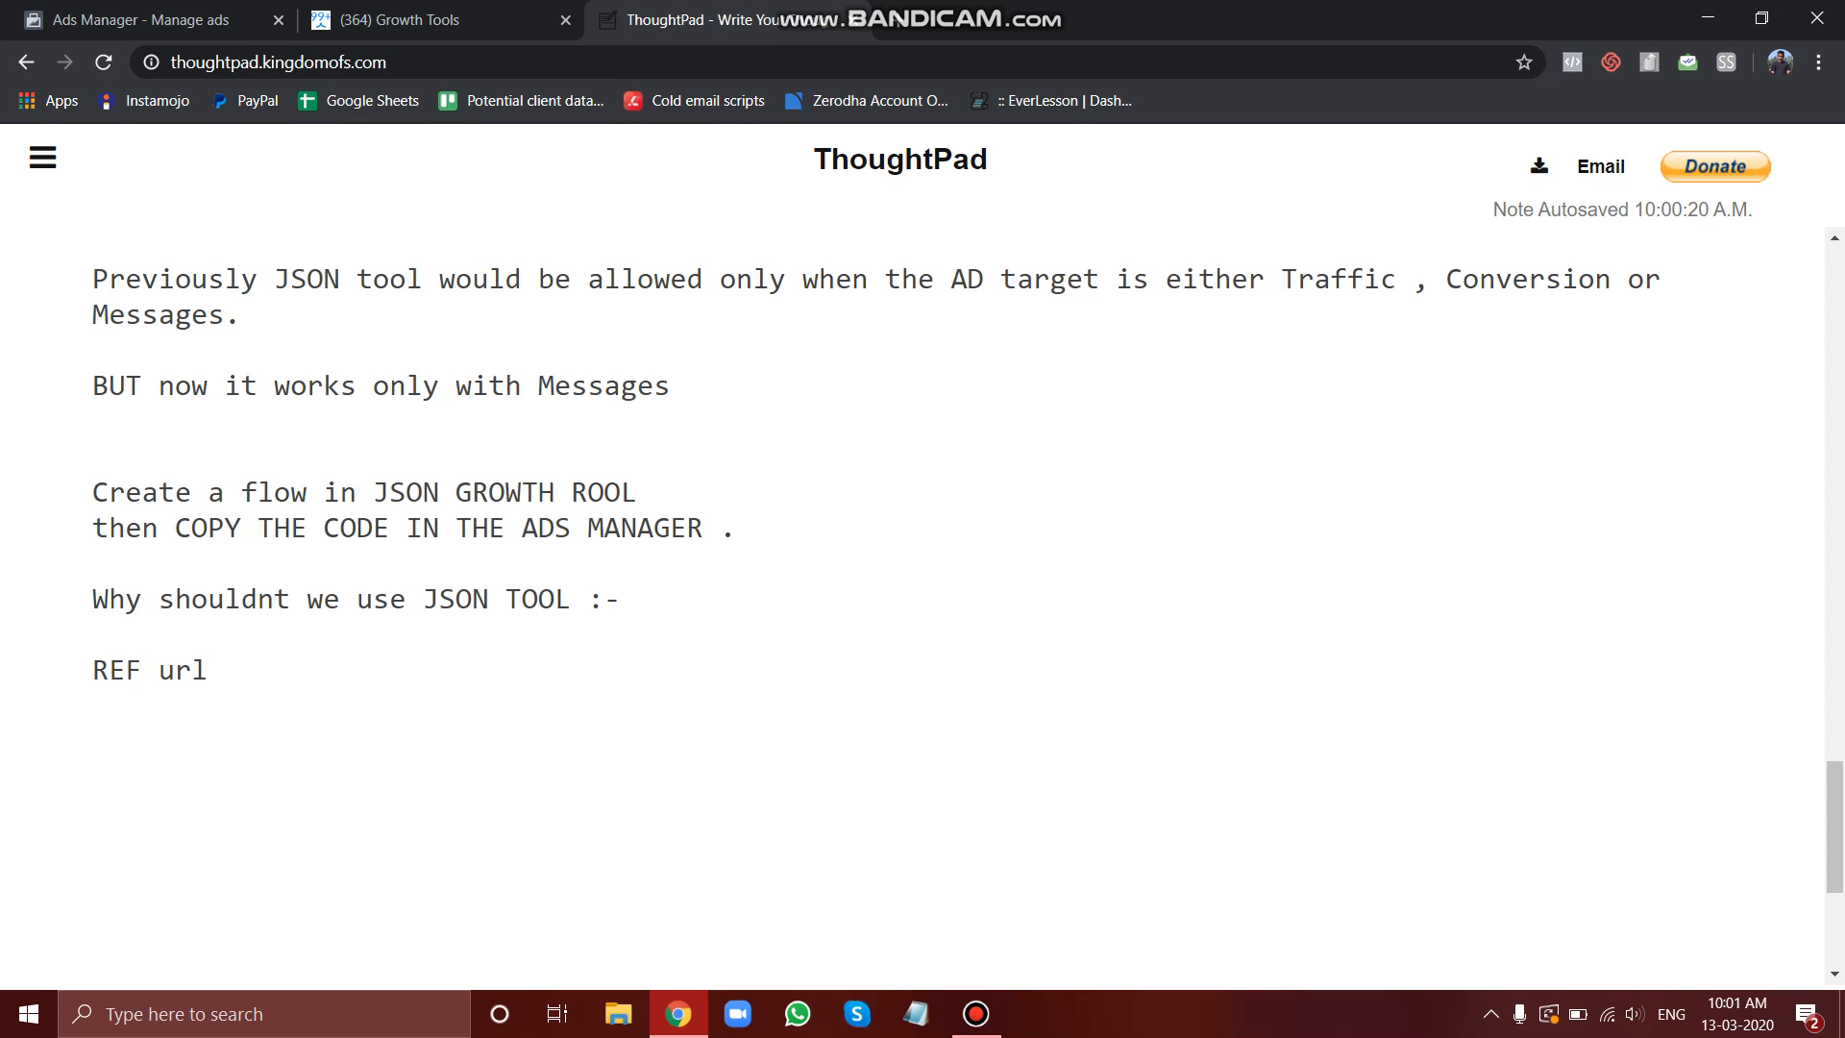
text(u)
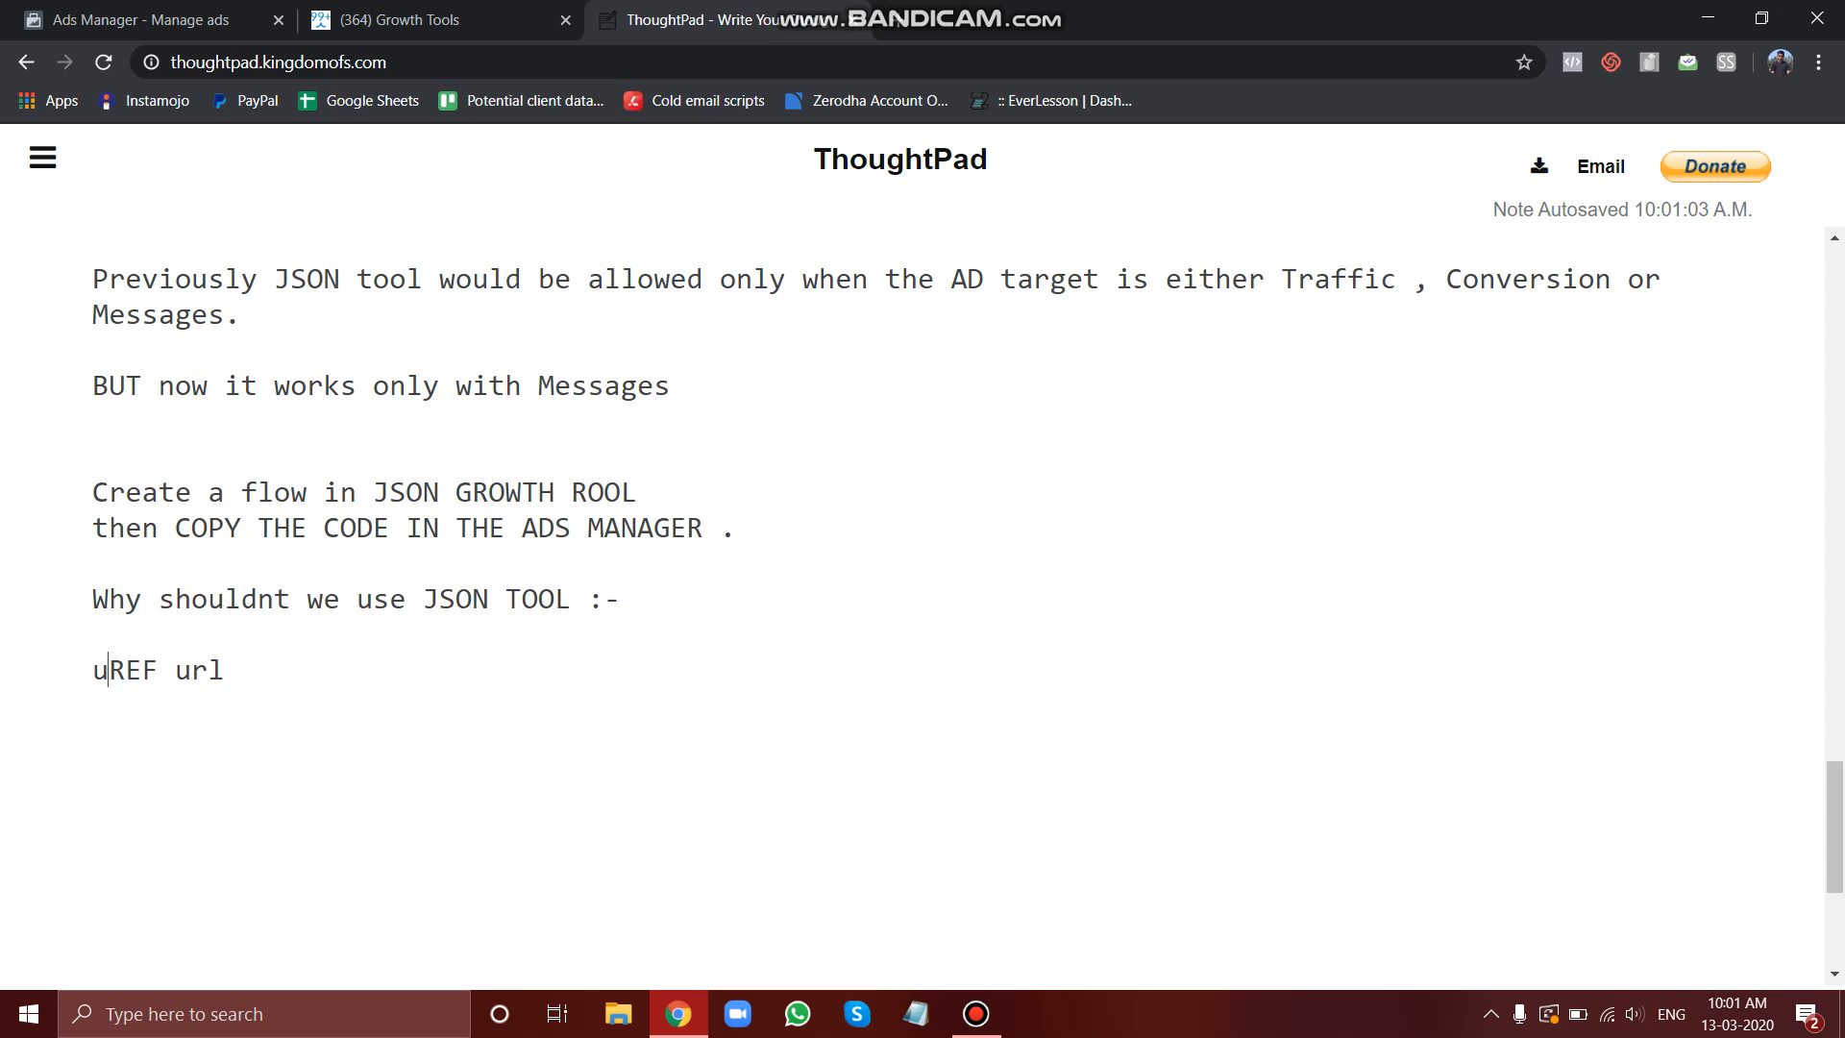
text(se)
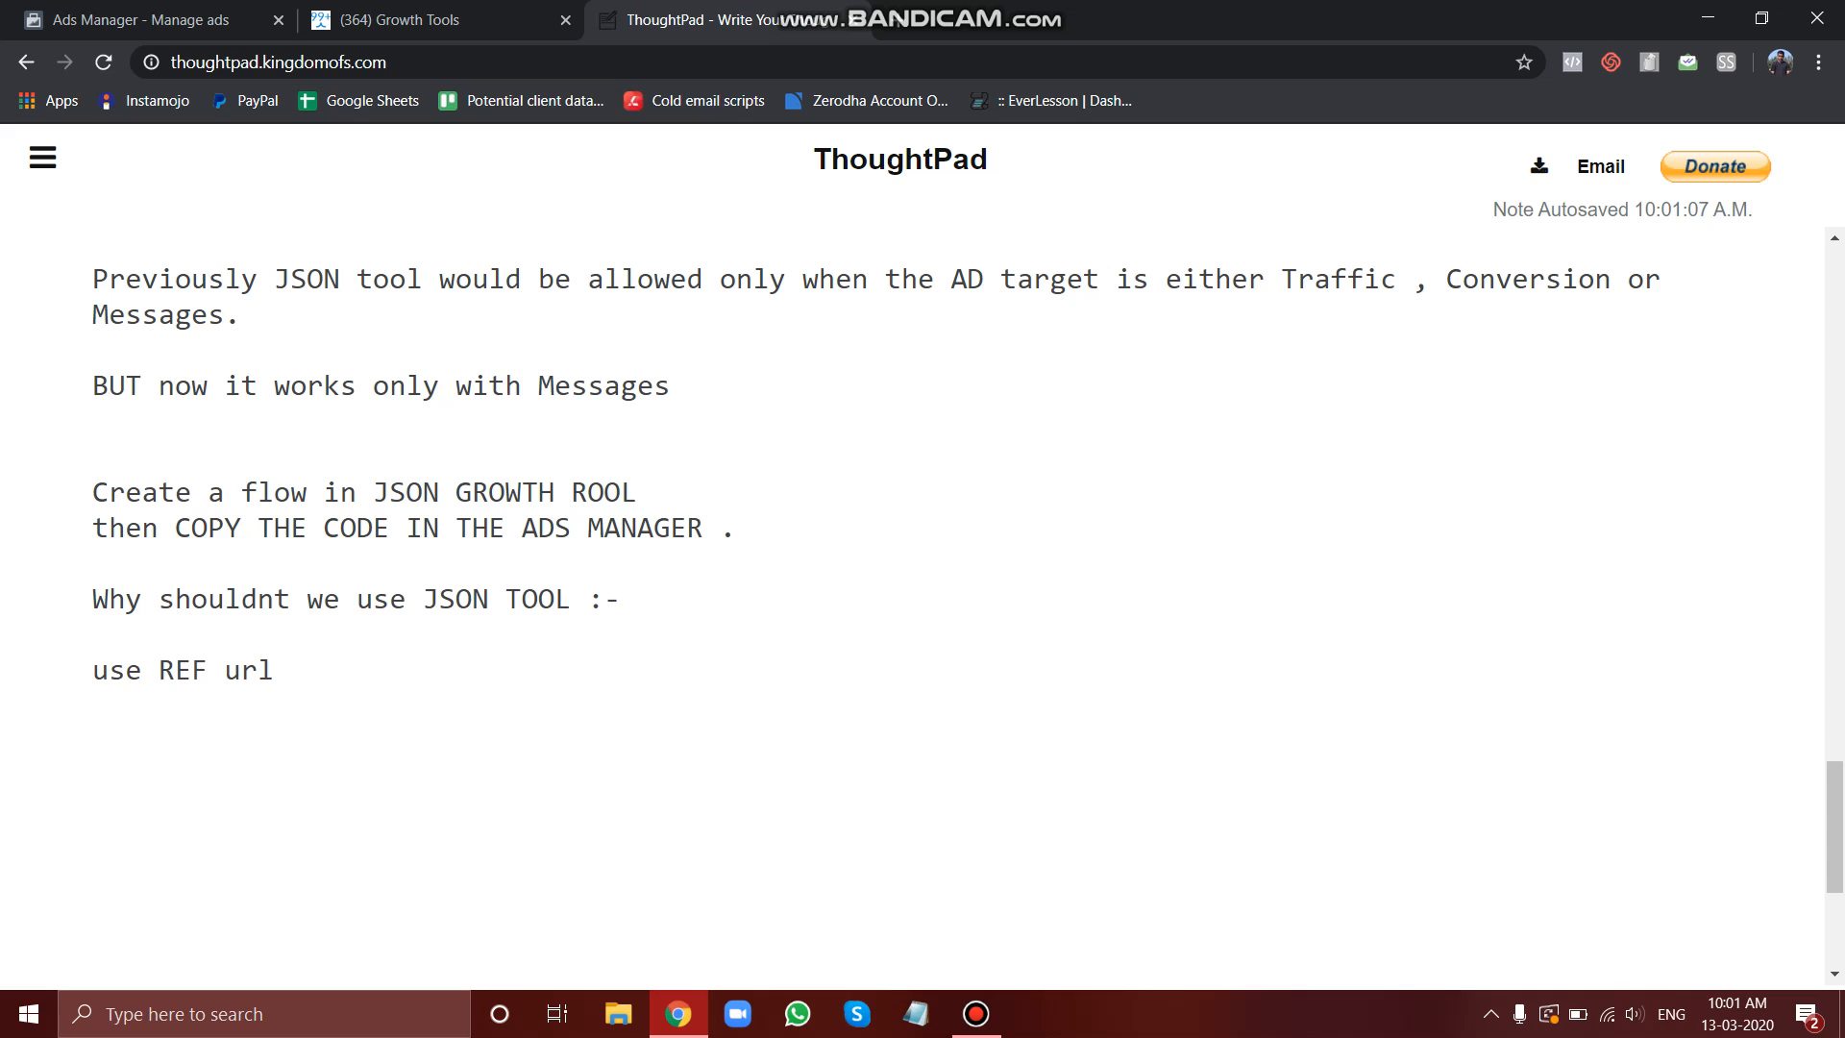
click(288, 669)
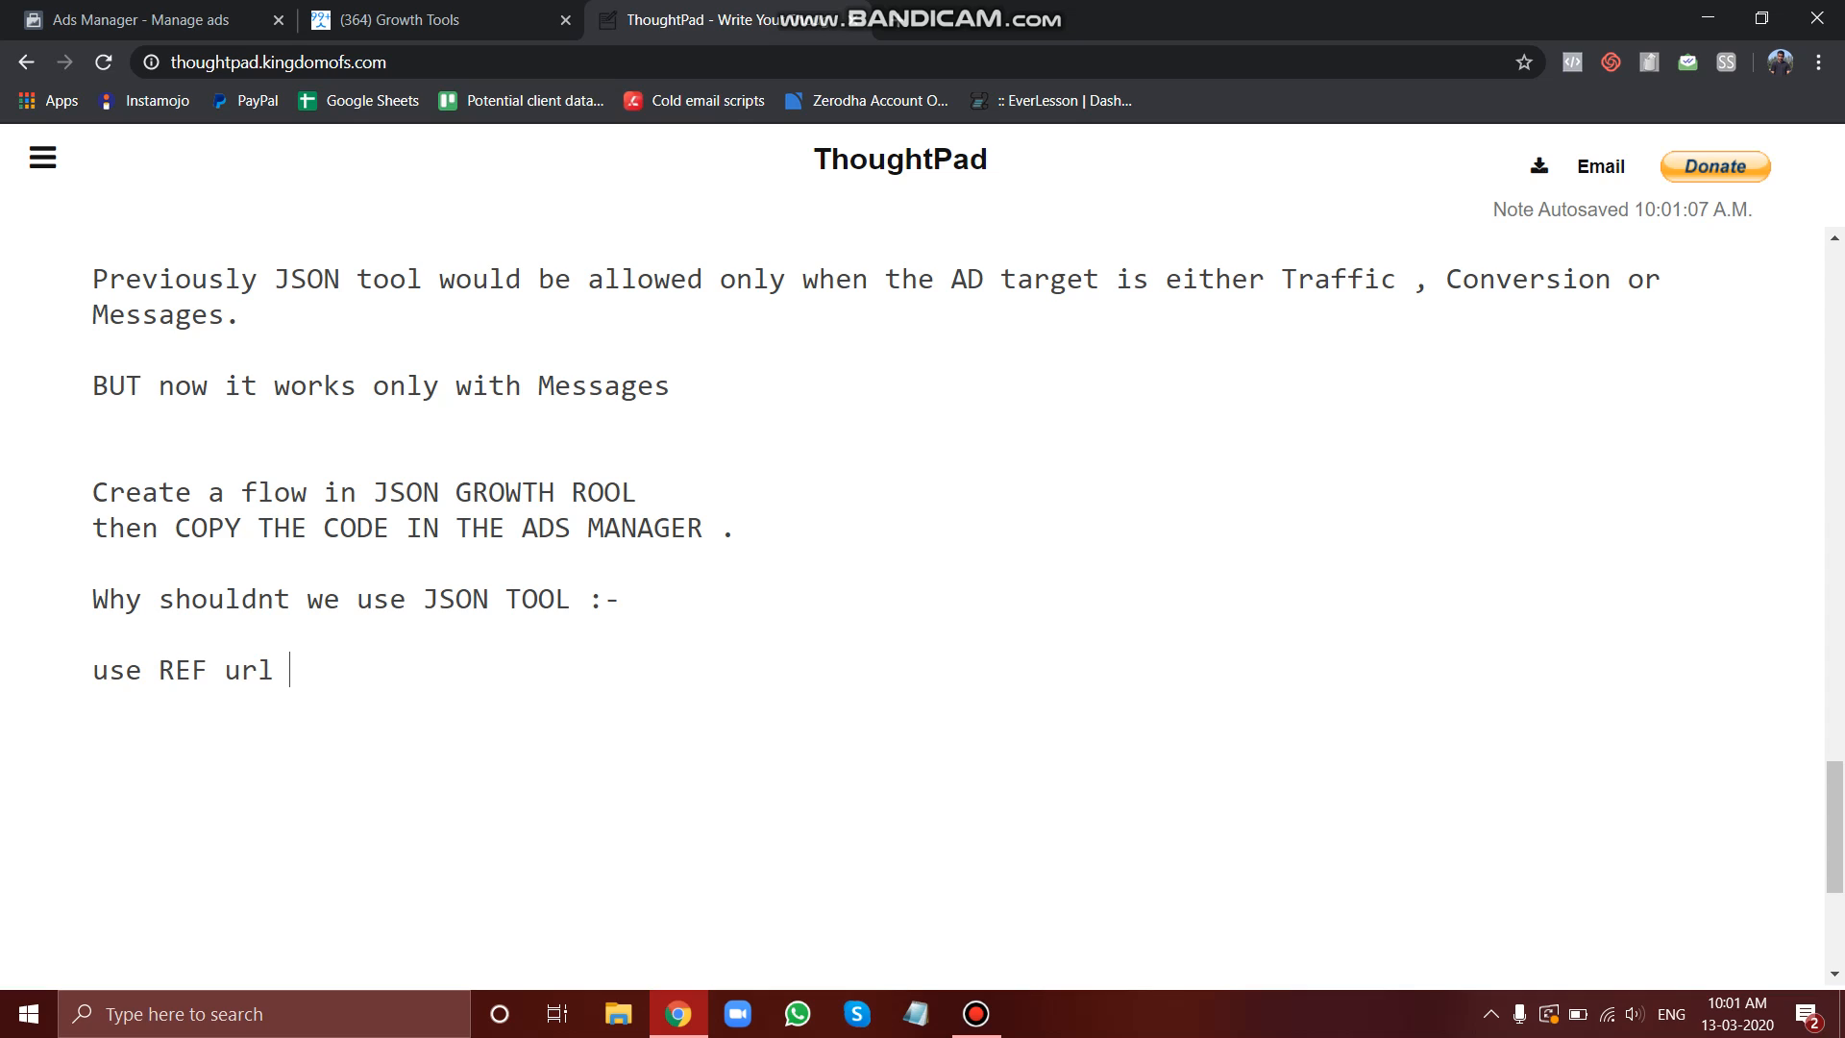
Step: Finish the line with ':= use the link in the ad to drive traffic to your bot'
text(:=)
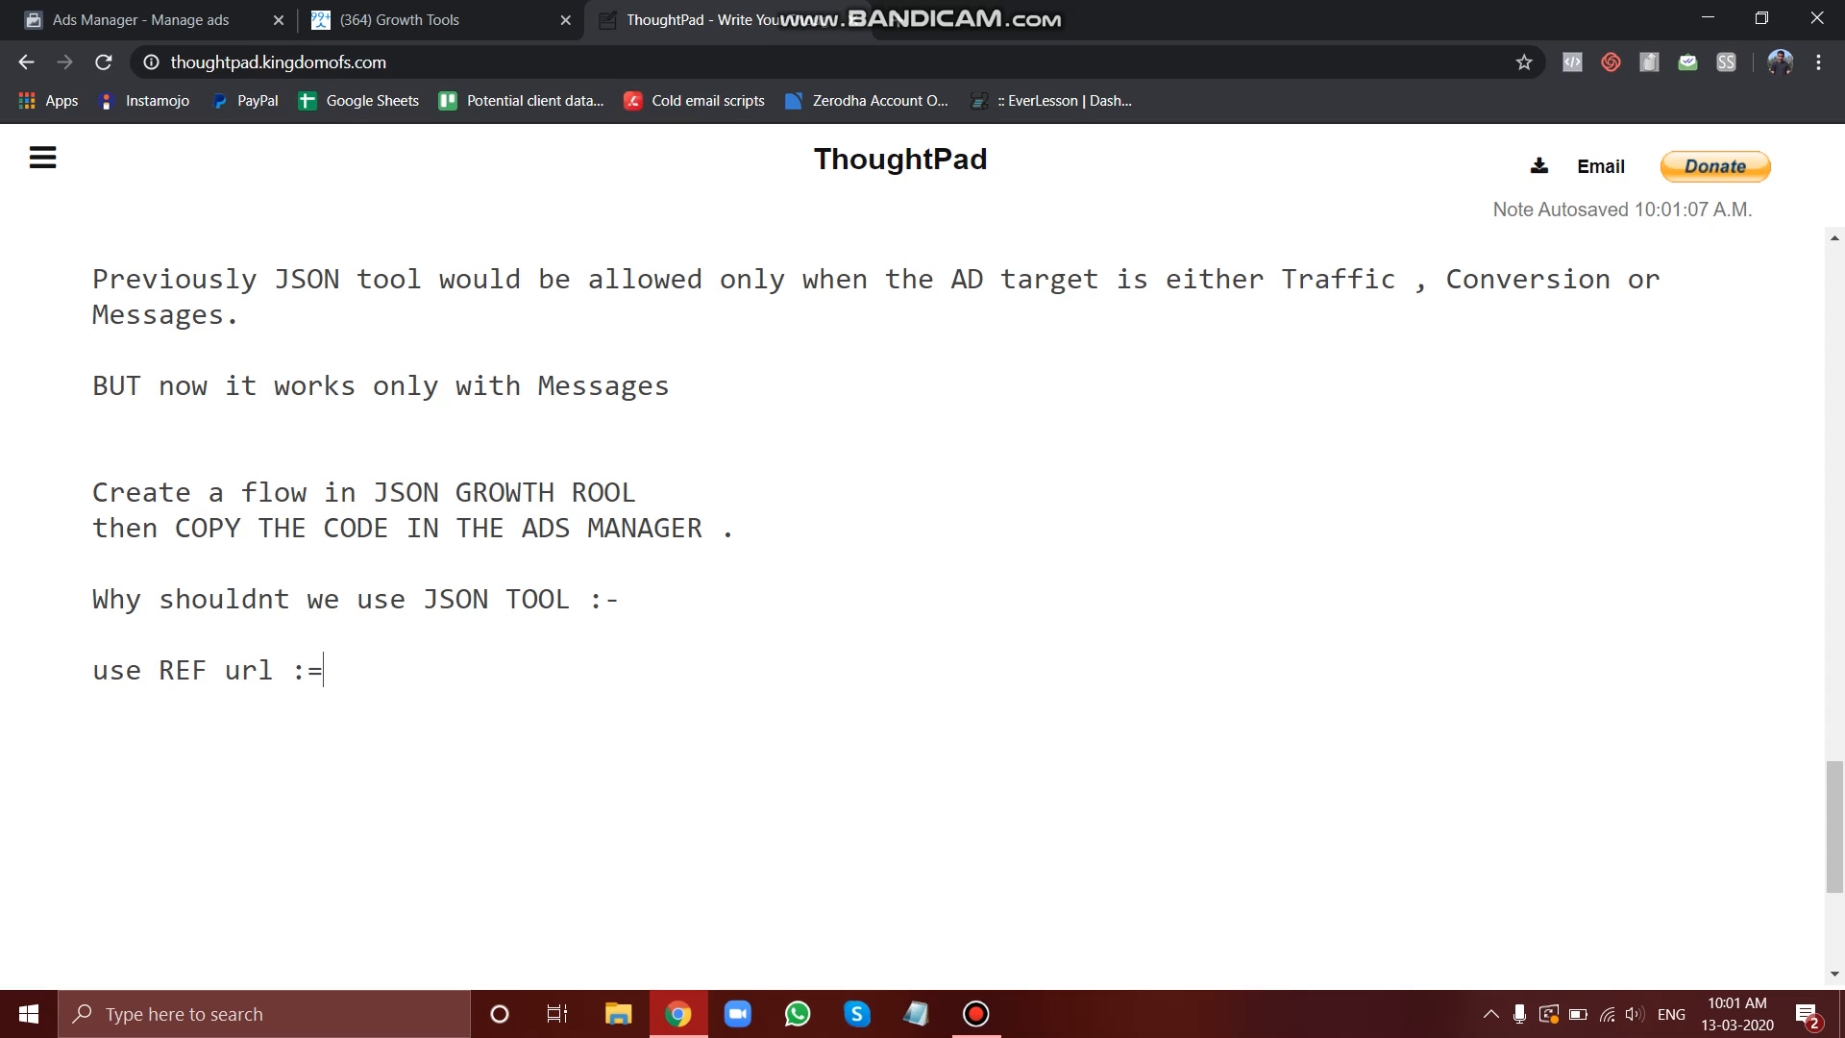
text(us)
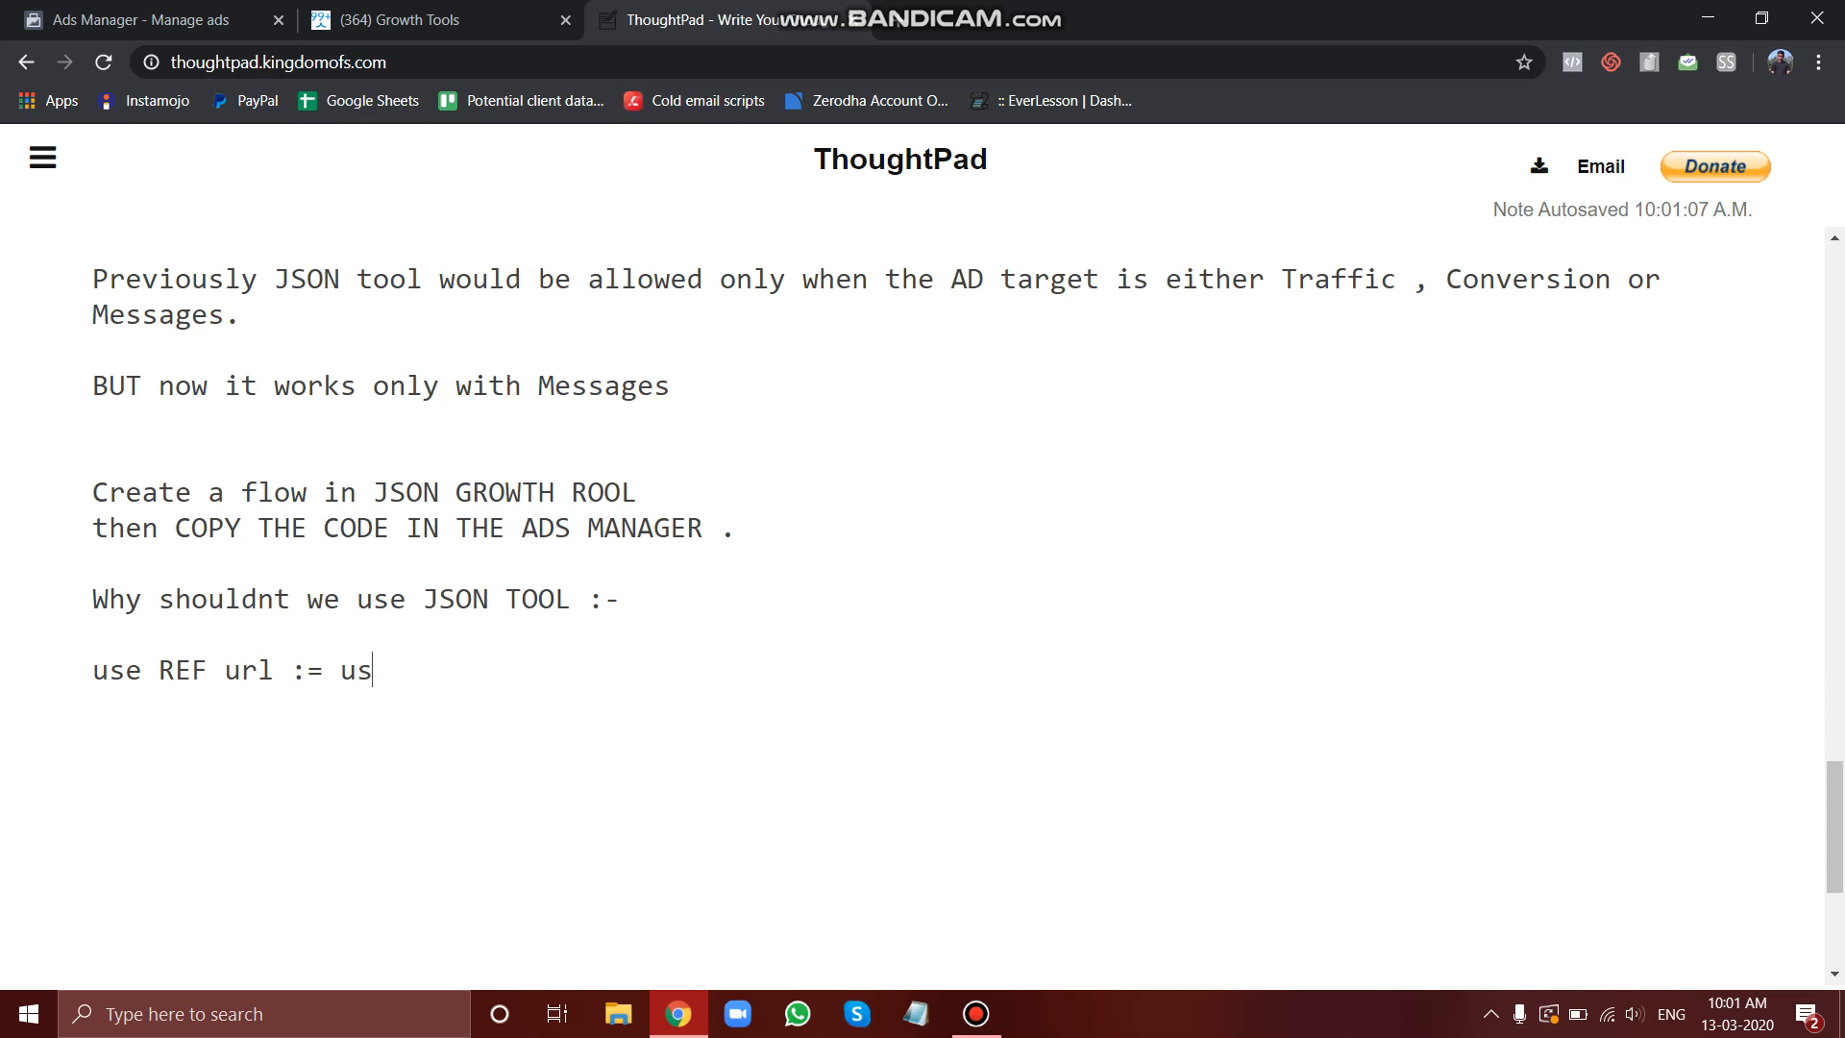
text(e the link)
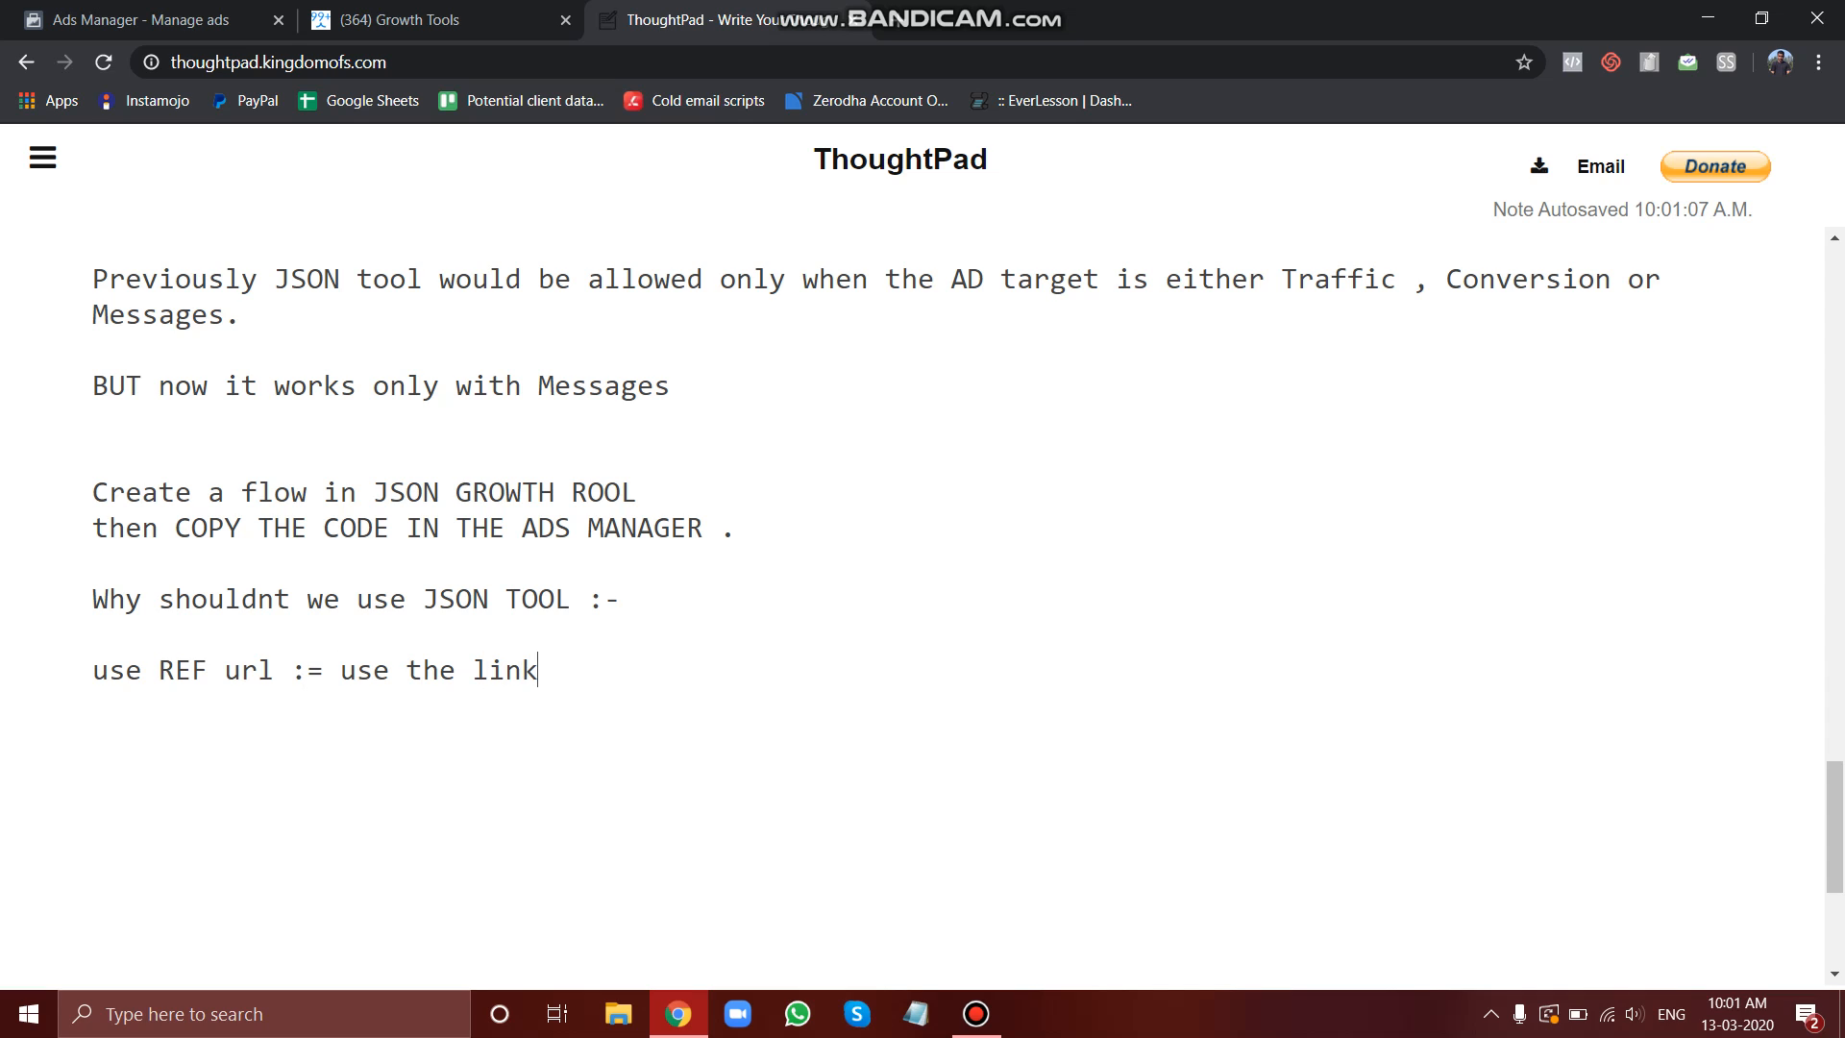
text(in the ad t)
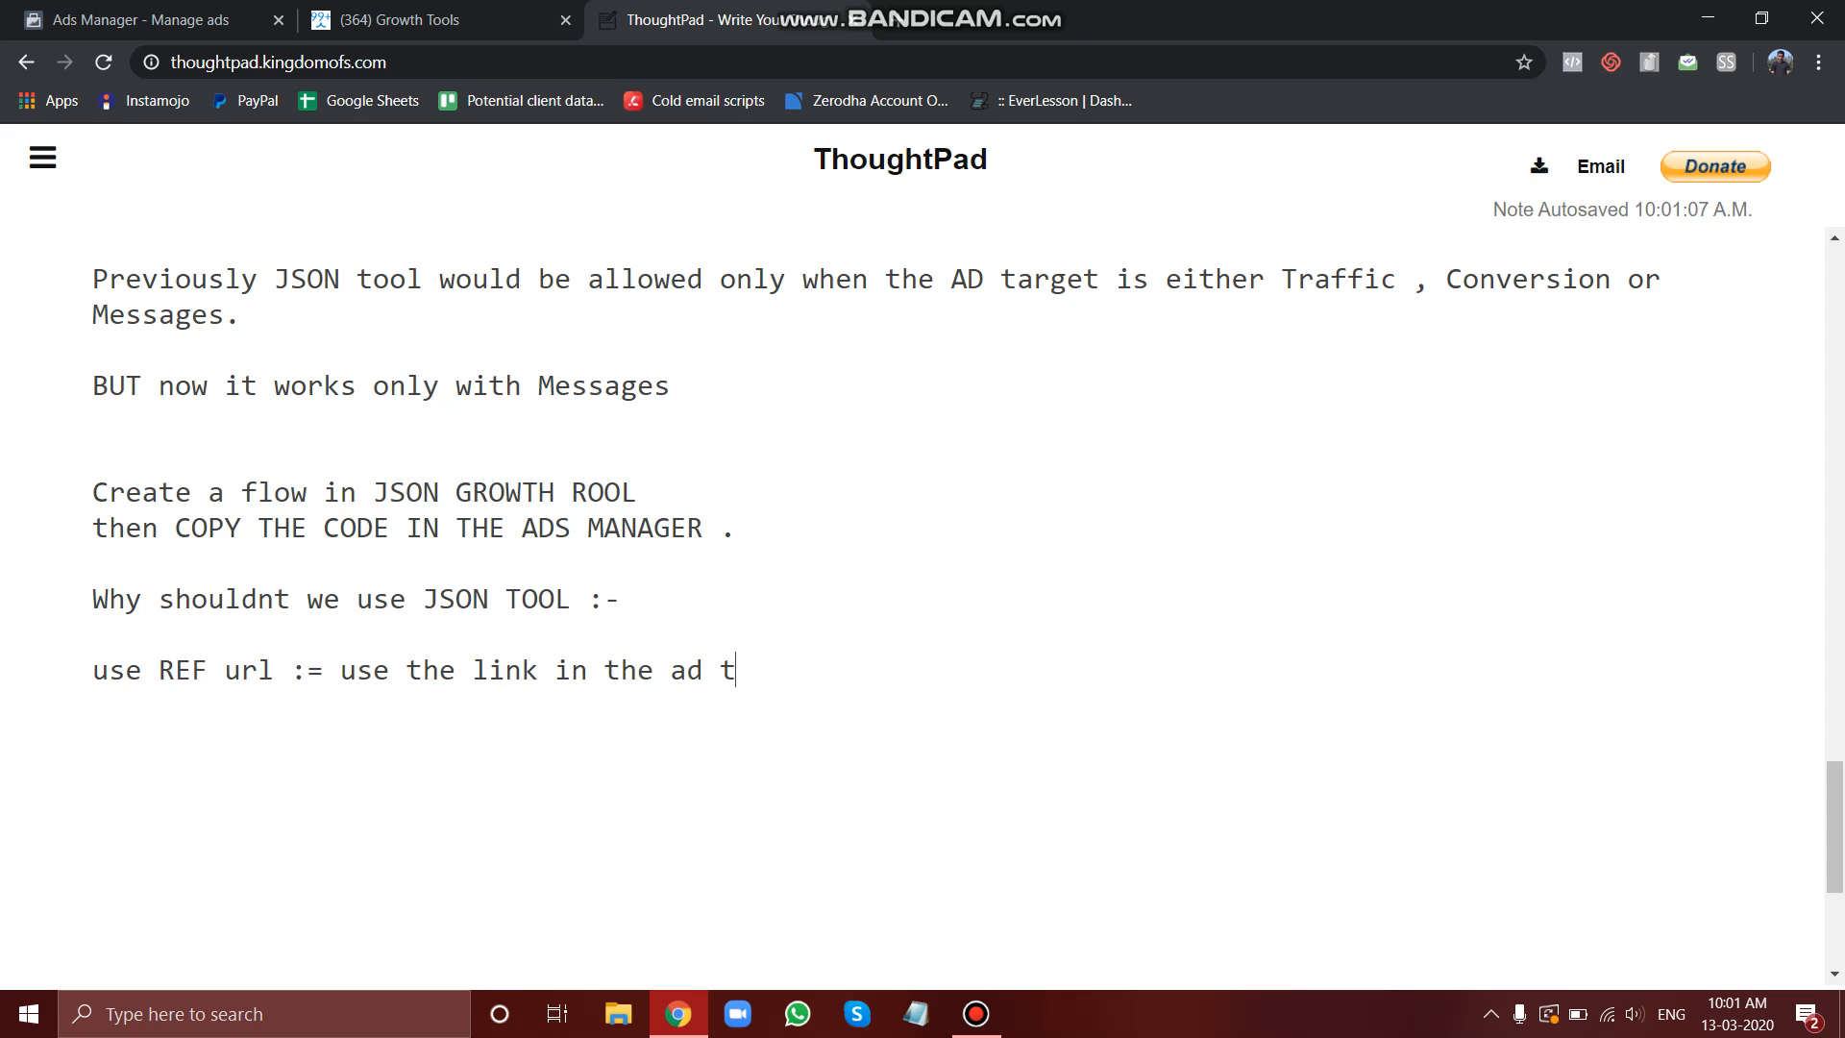
text(o dr)
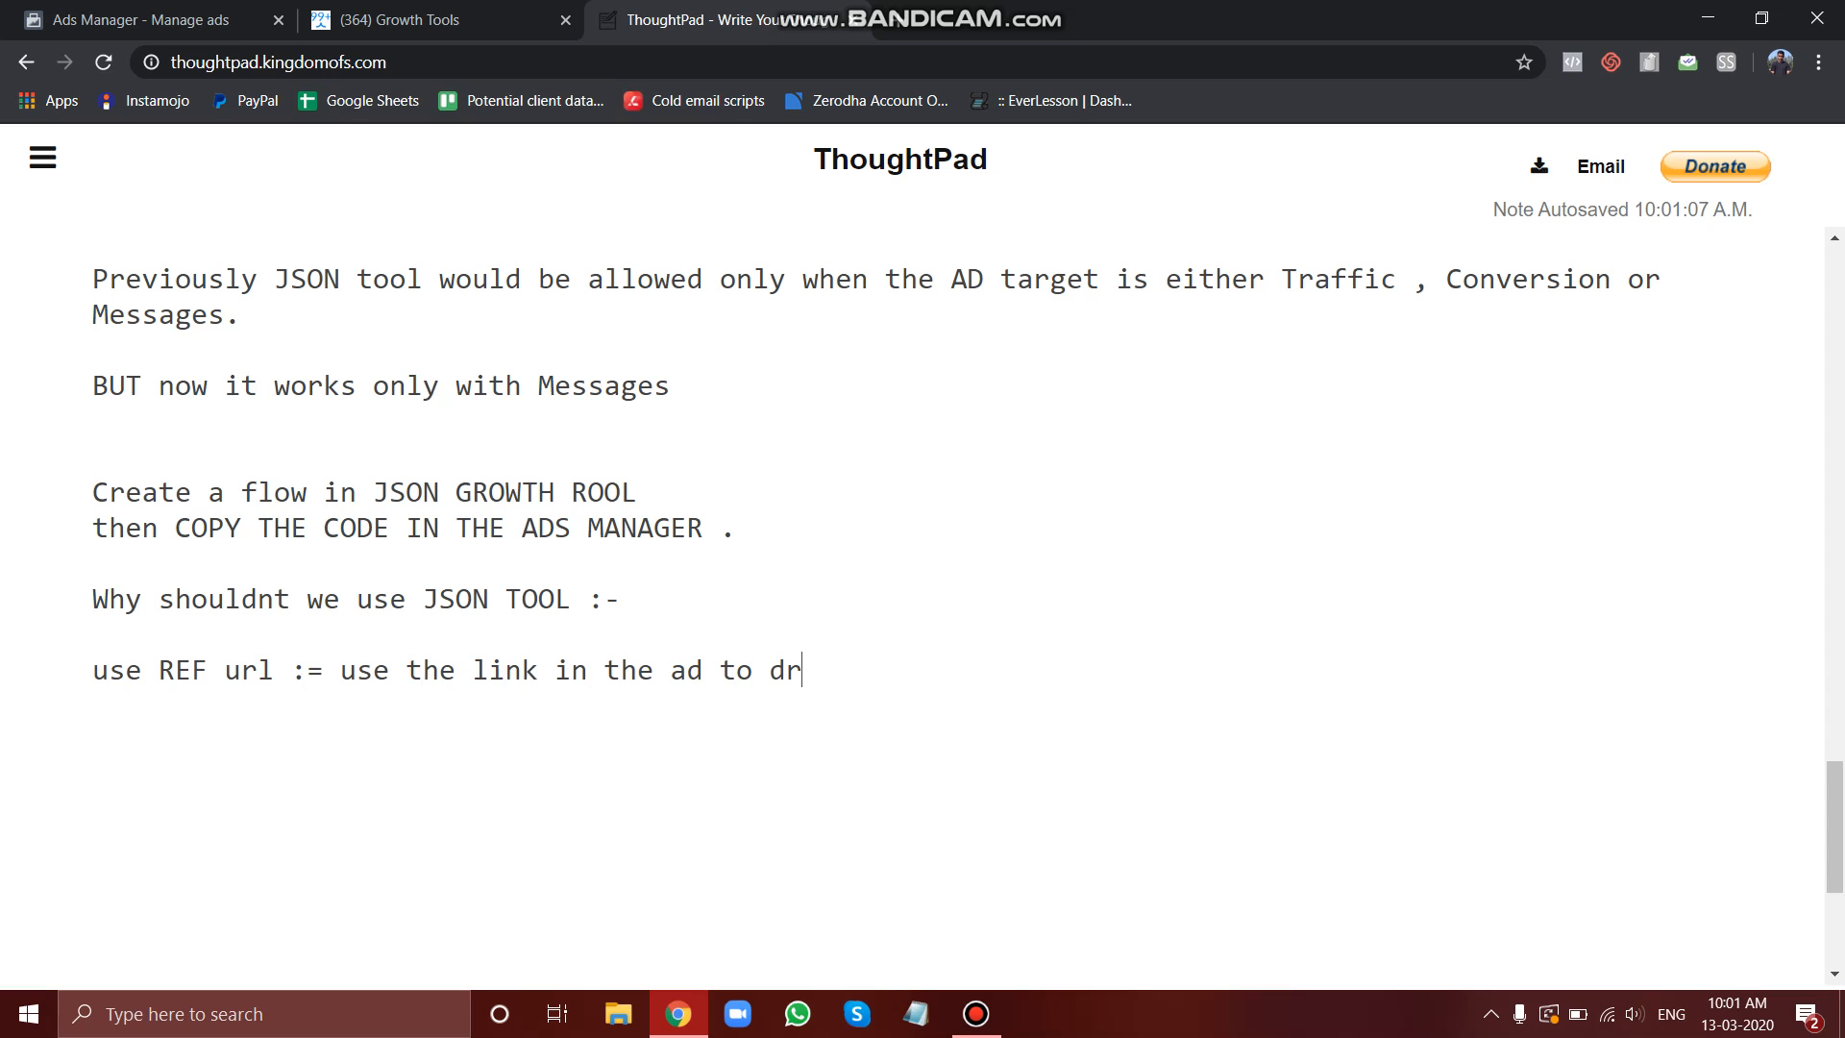
text(ive traffic t)
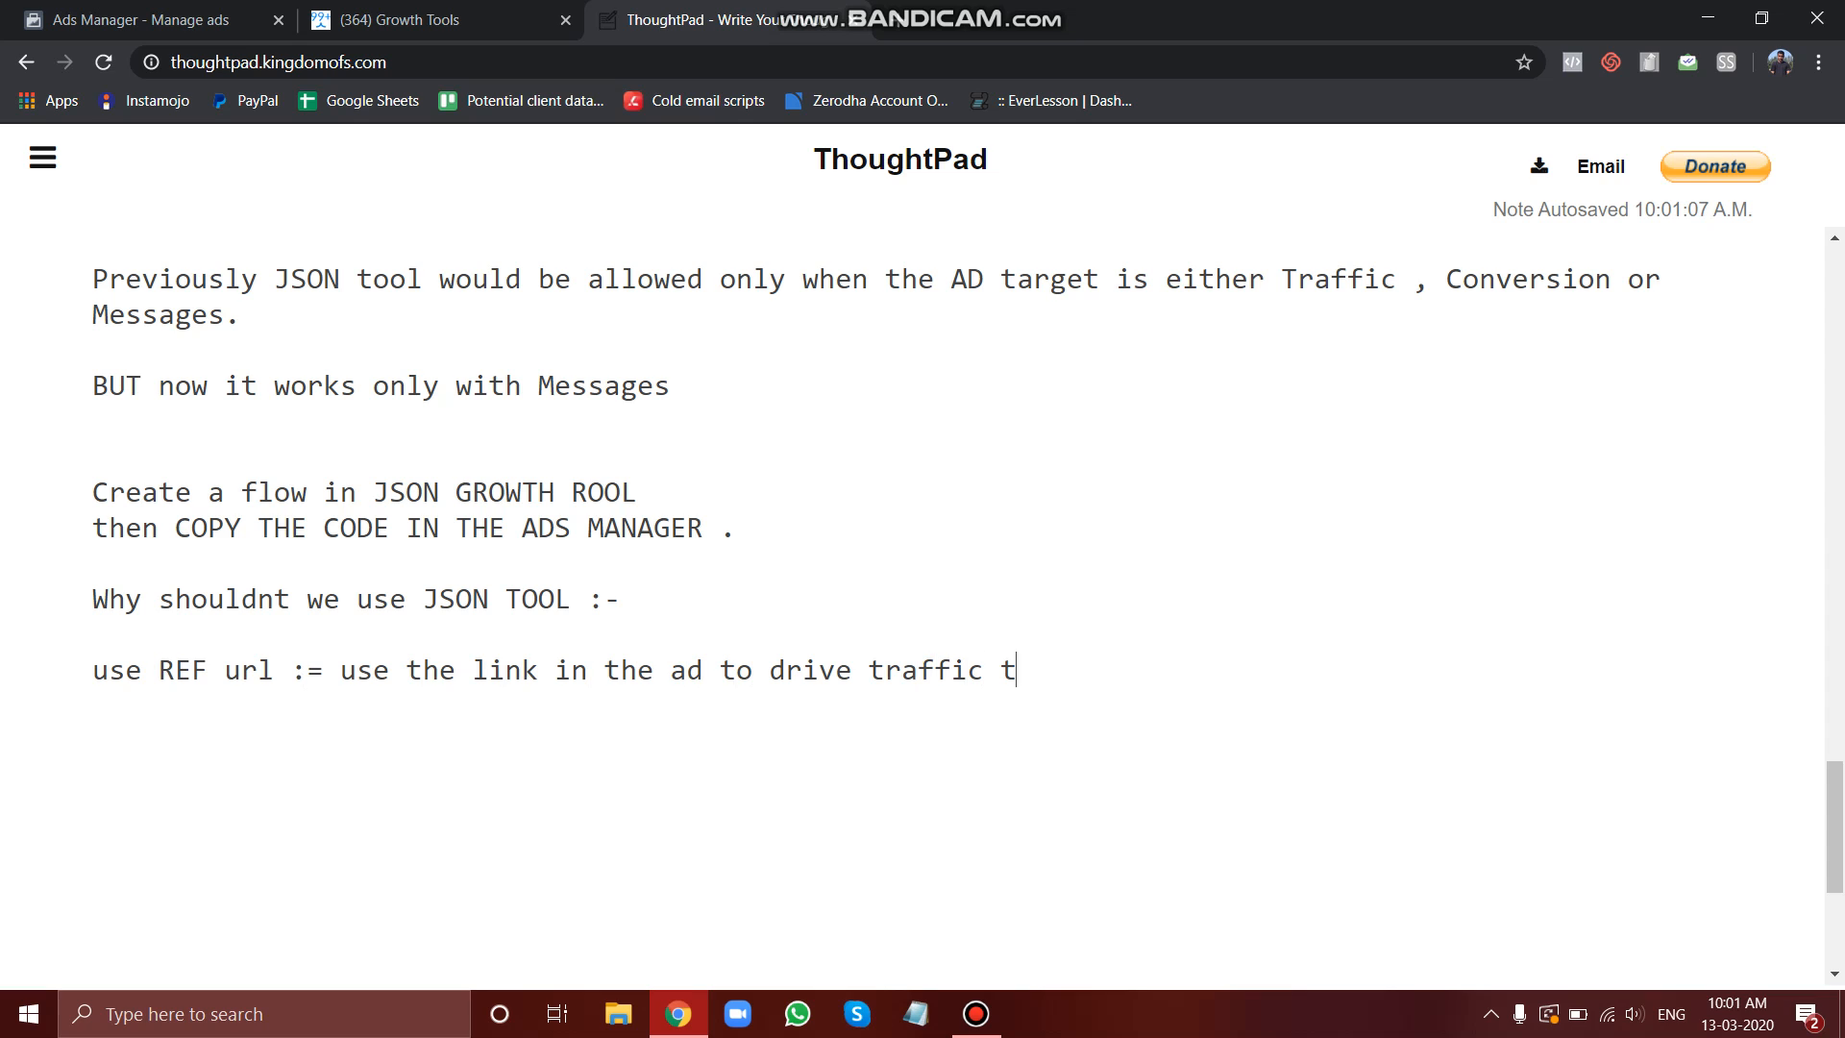
text(o your)
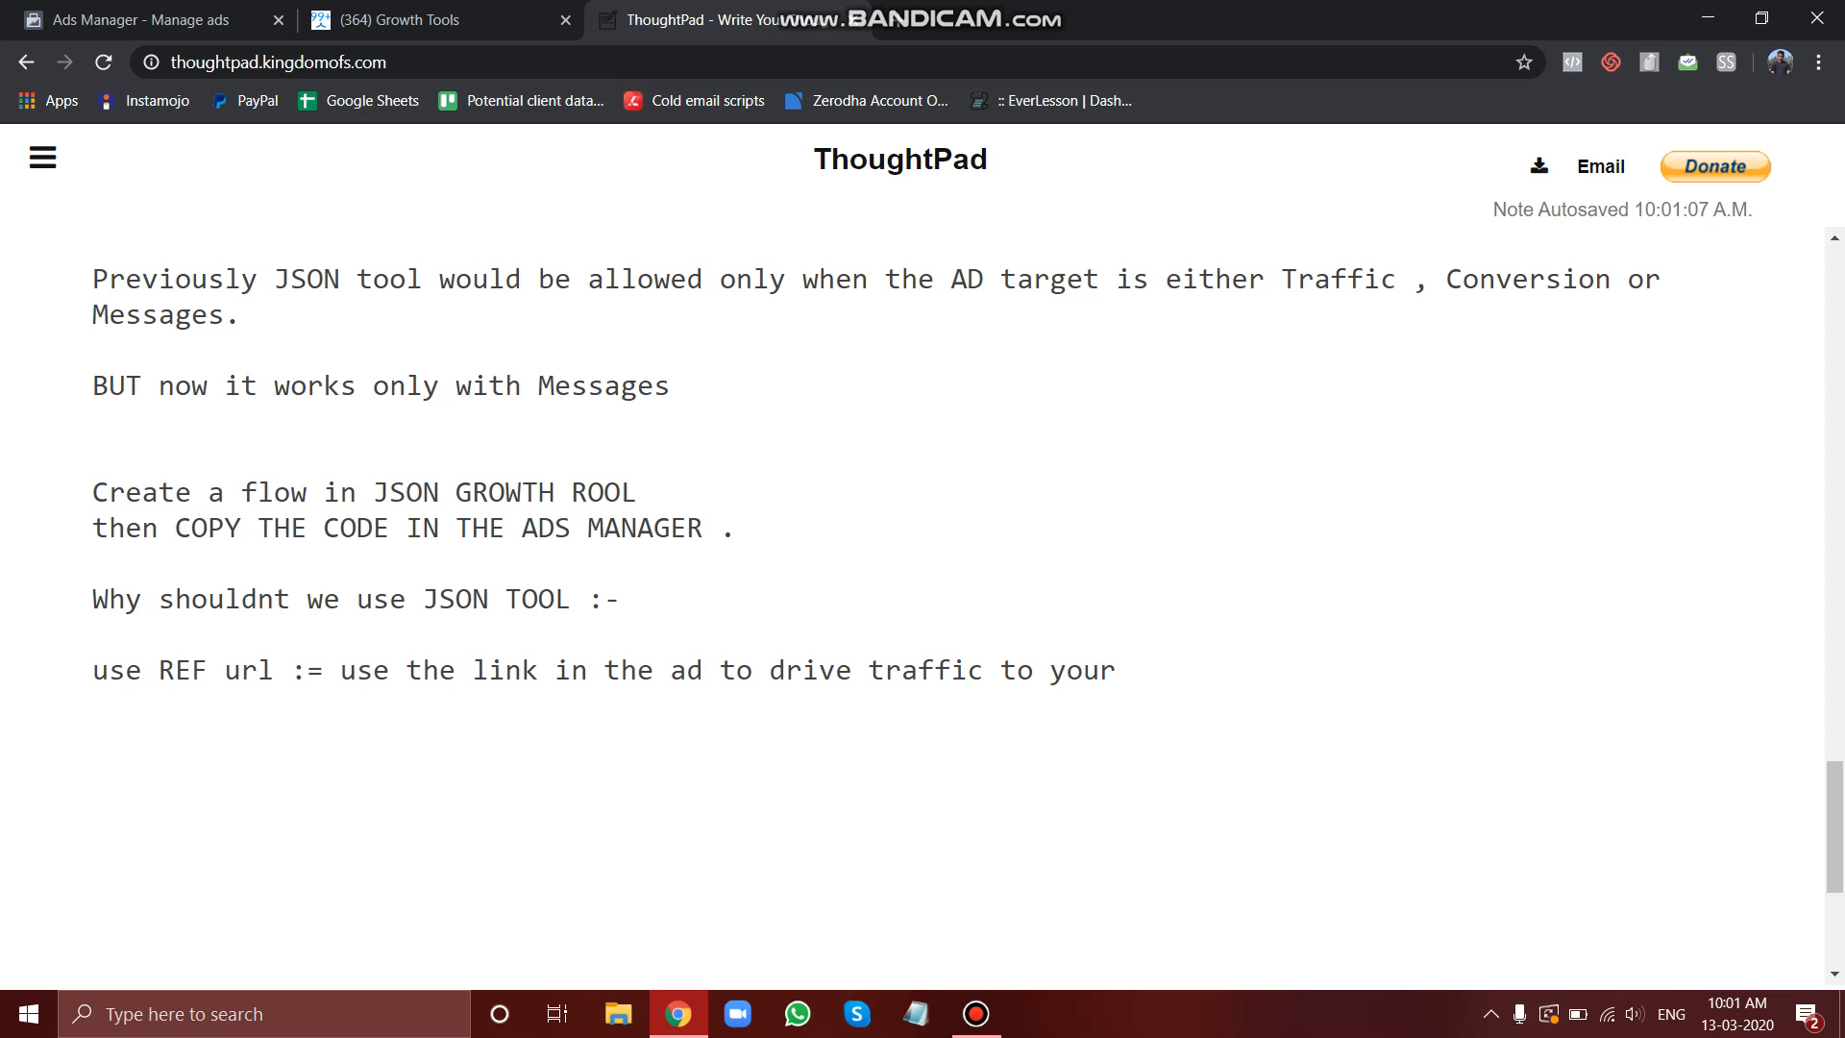
text(bot)
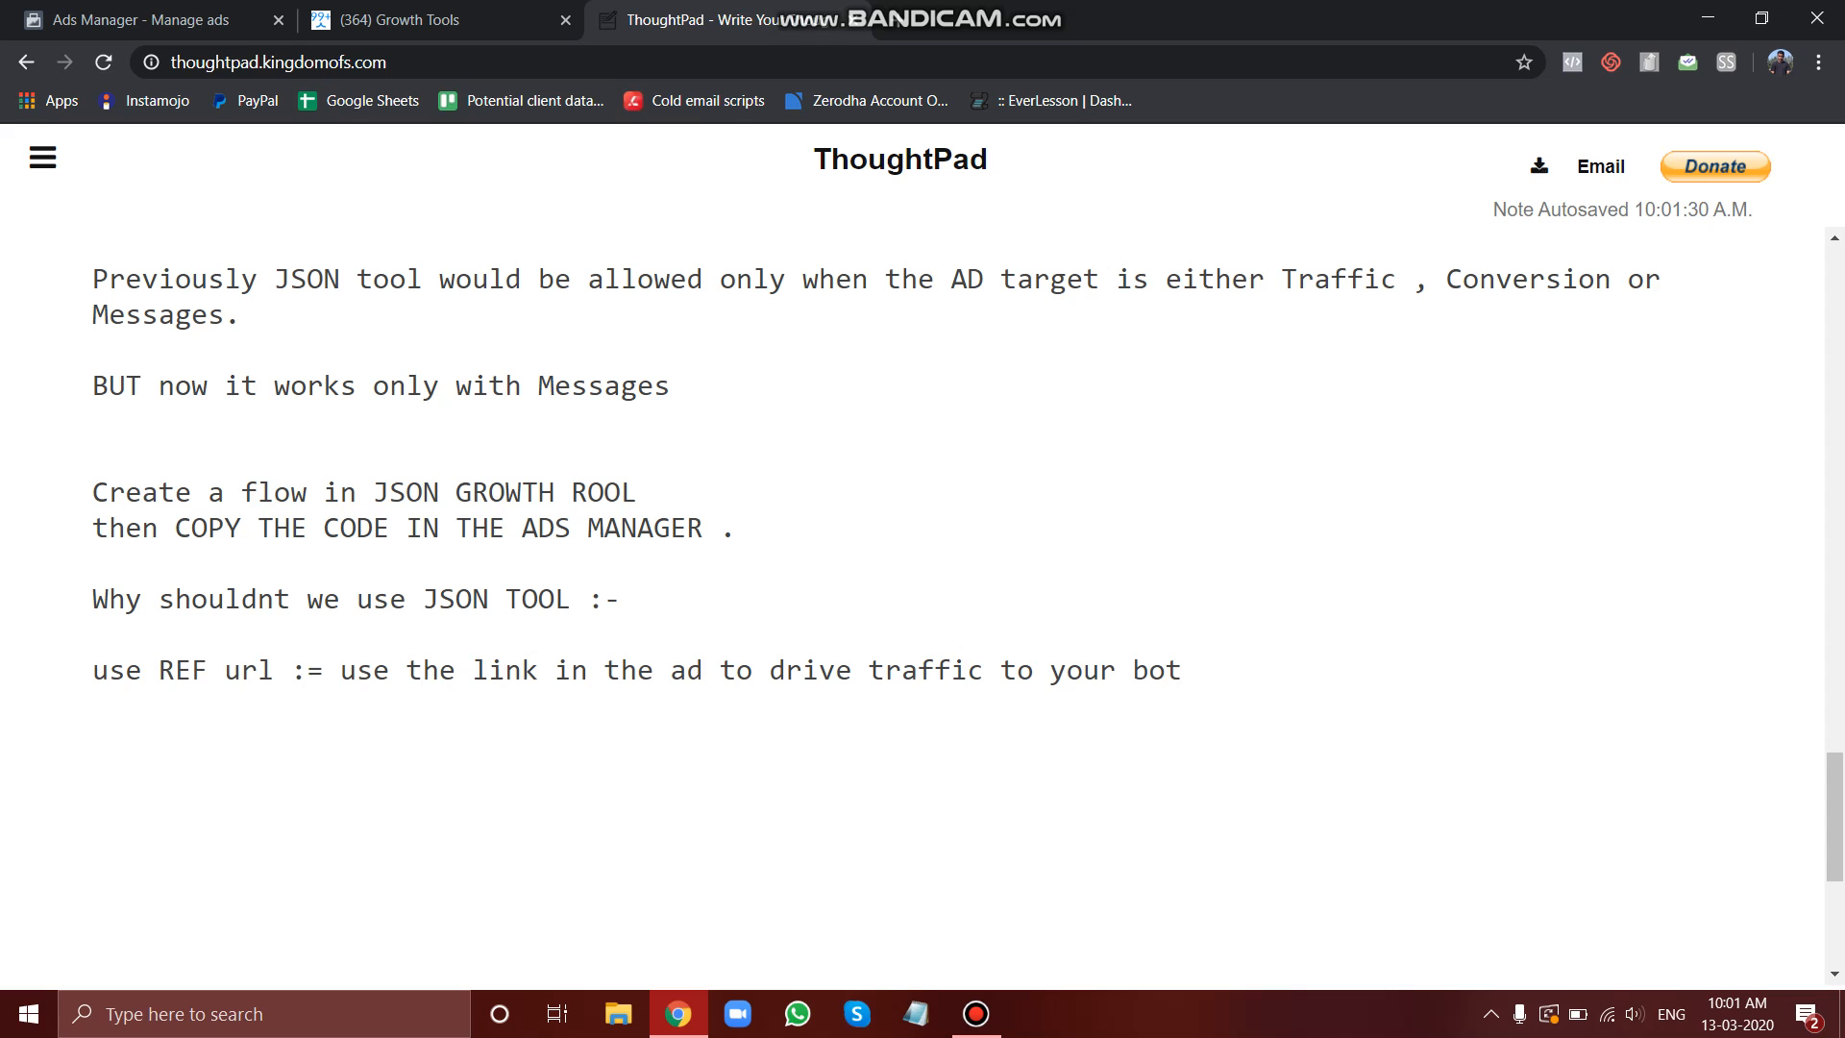
Step: Return to ManyChat's Growth Tool #60 page with its Facebook Ads JSON code
click(95, 741)
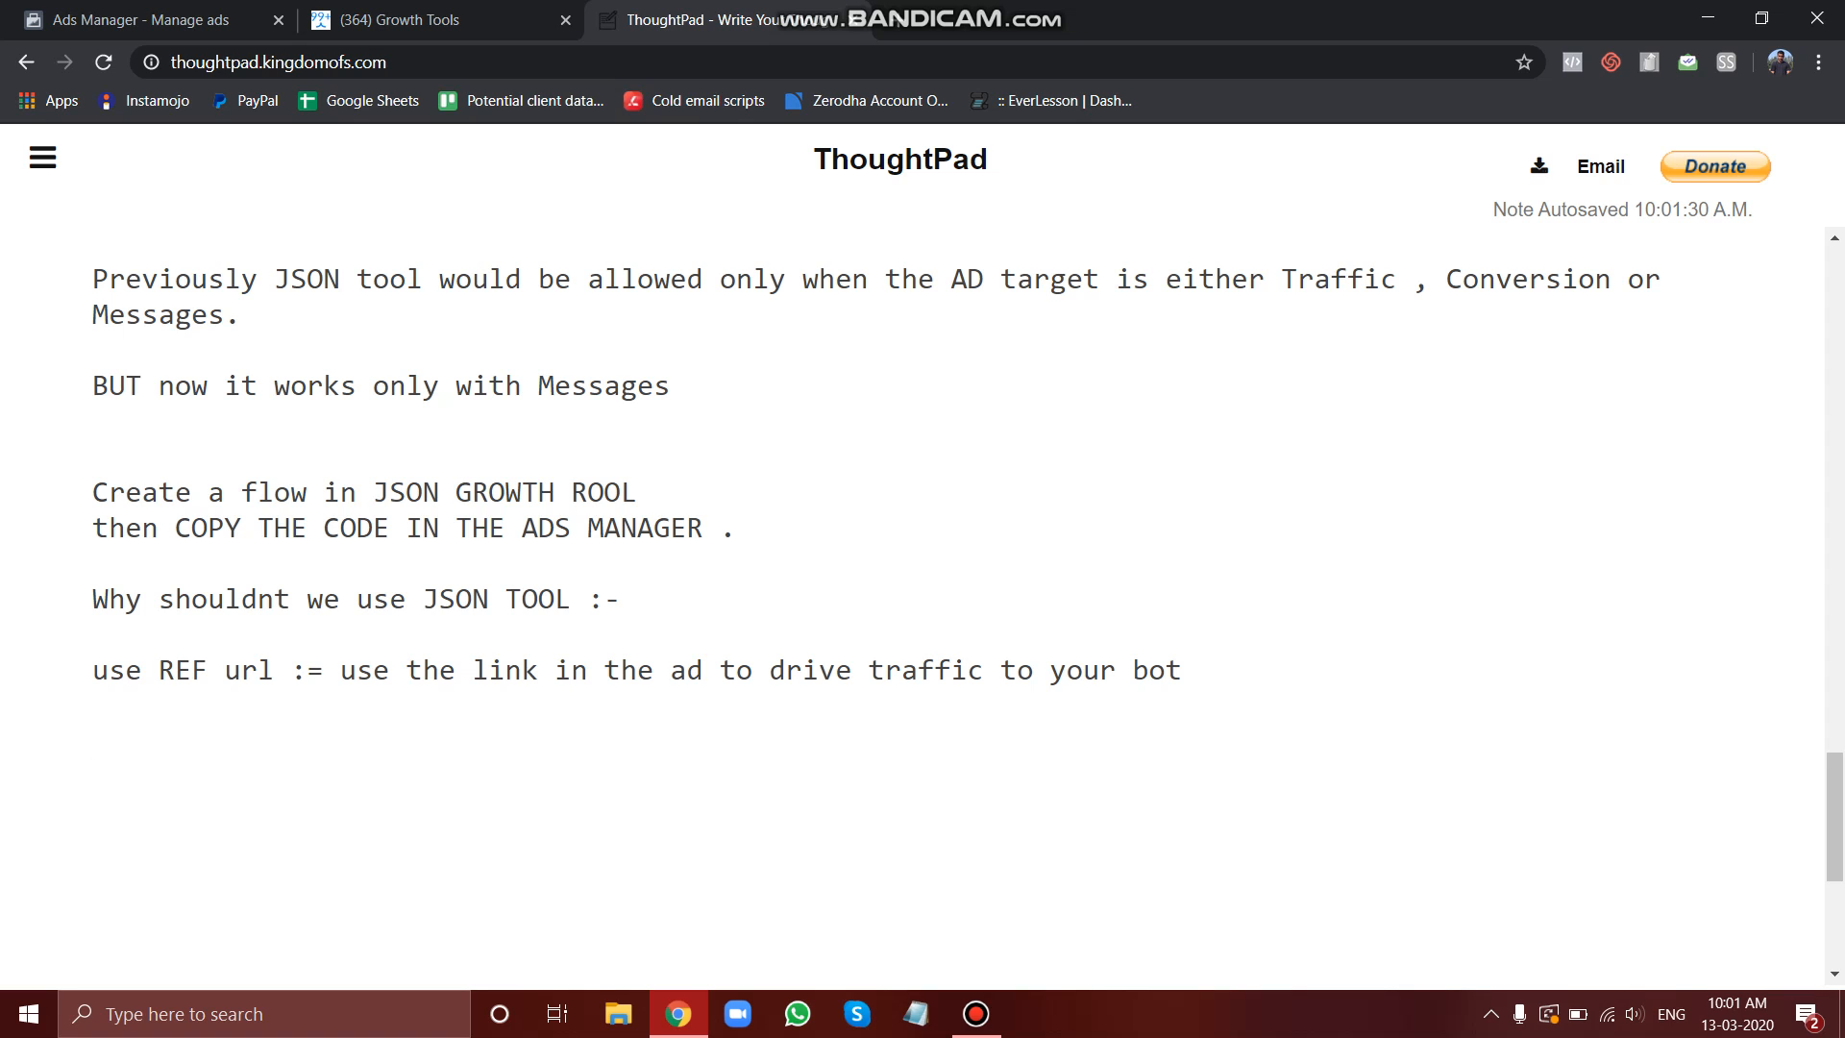
click(412, 20)
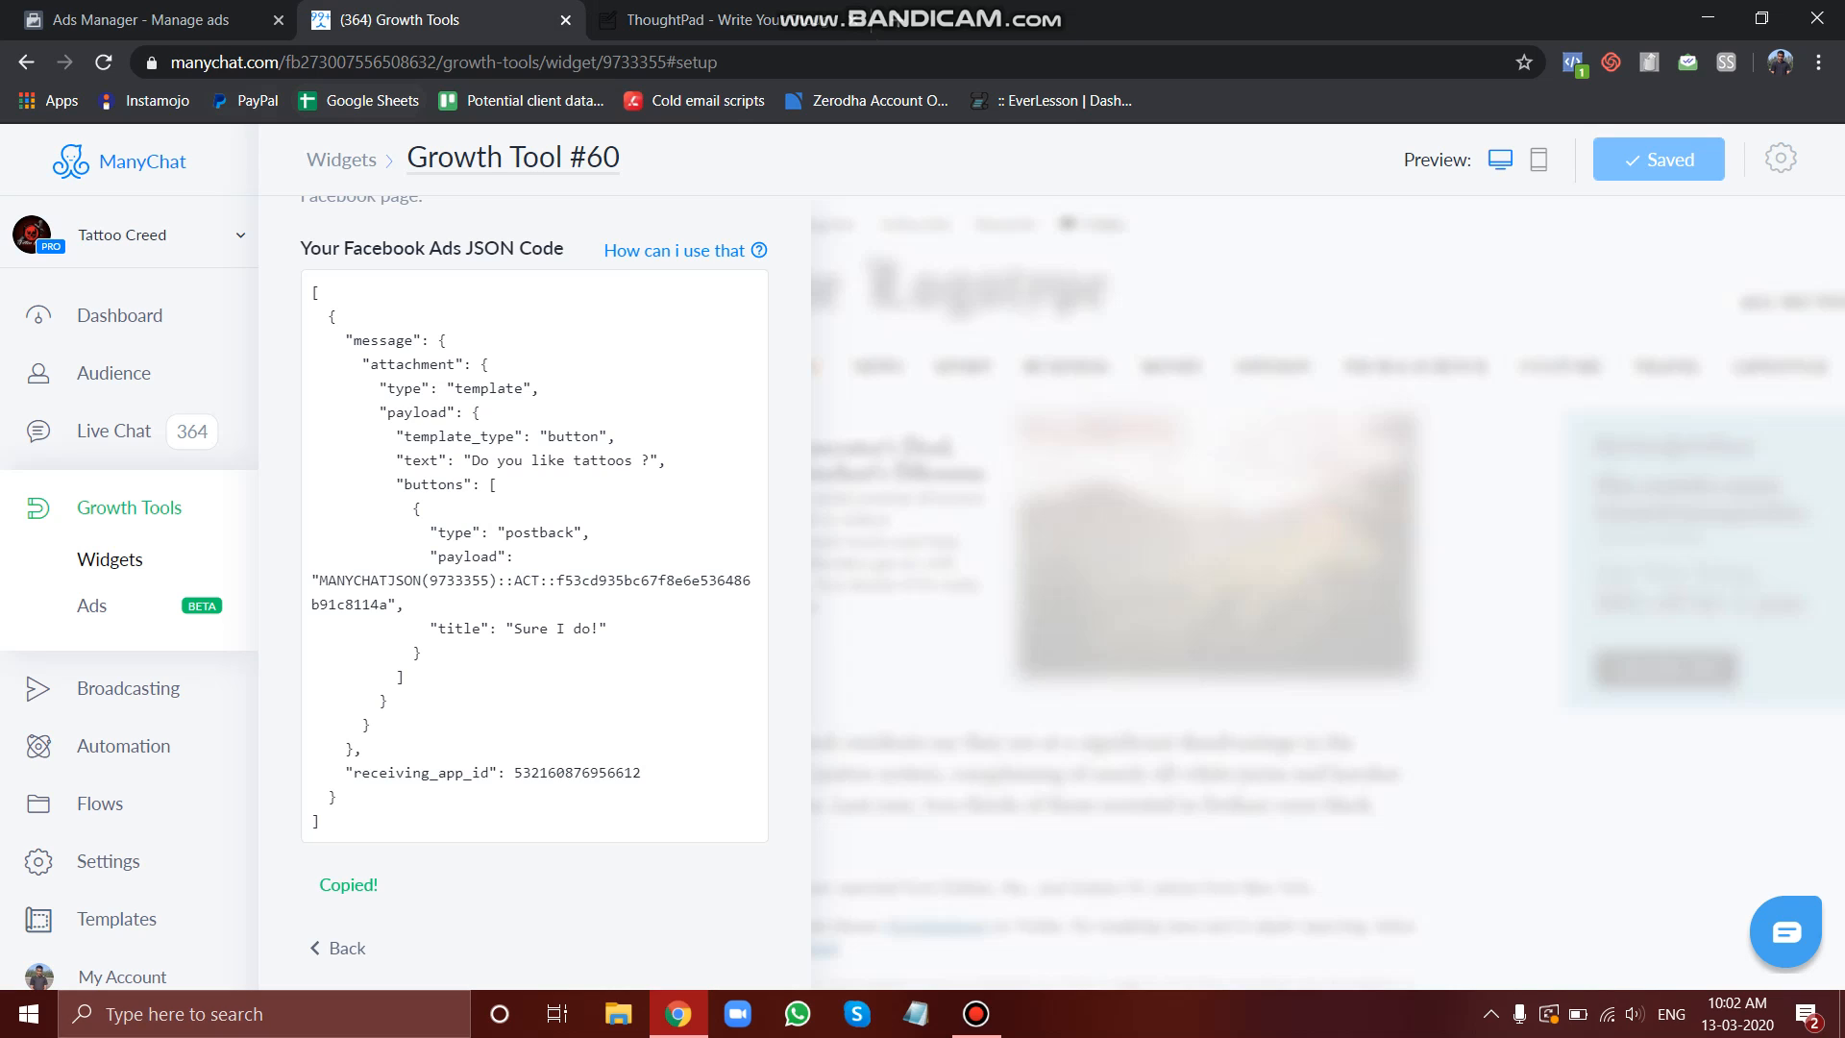
Step: Compare the Ads Manager Messenger setup, ManyChat JSON page and ThoughtPad notes, ending on the notes
click(136, 20)
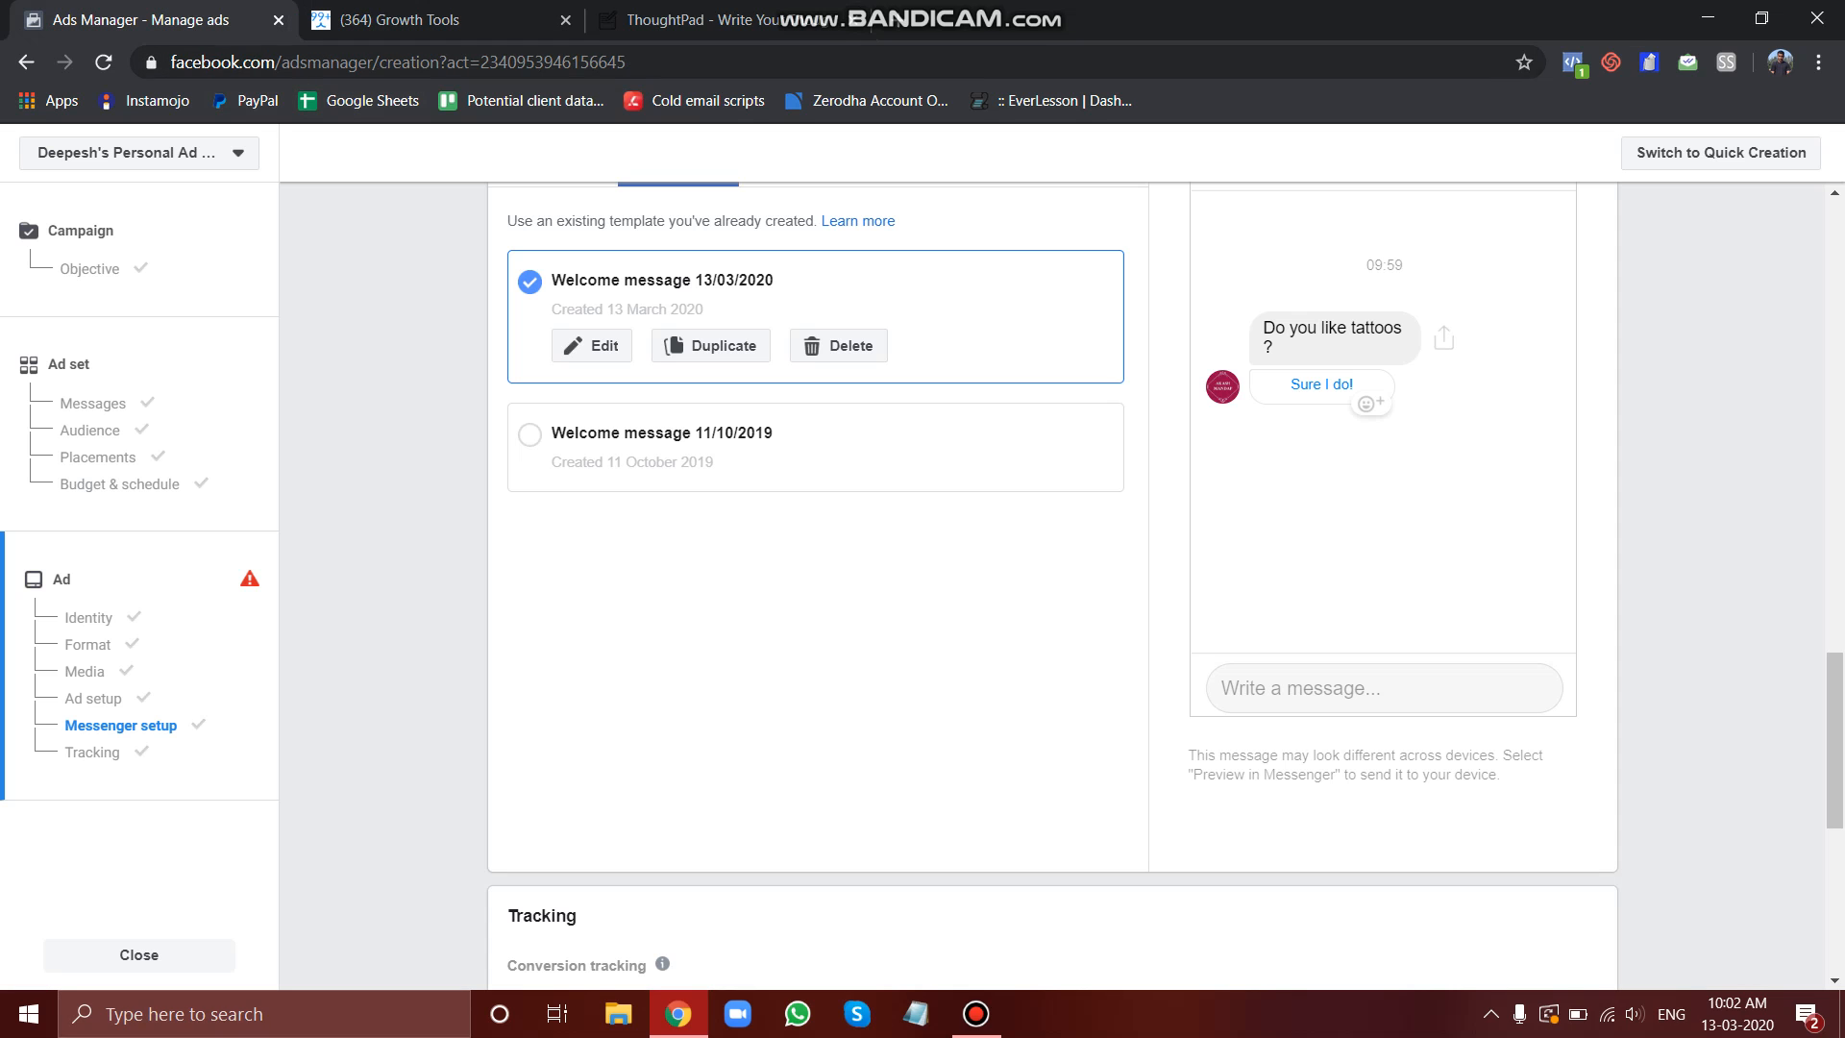
click(431, 20)
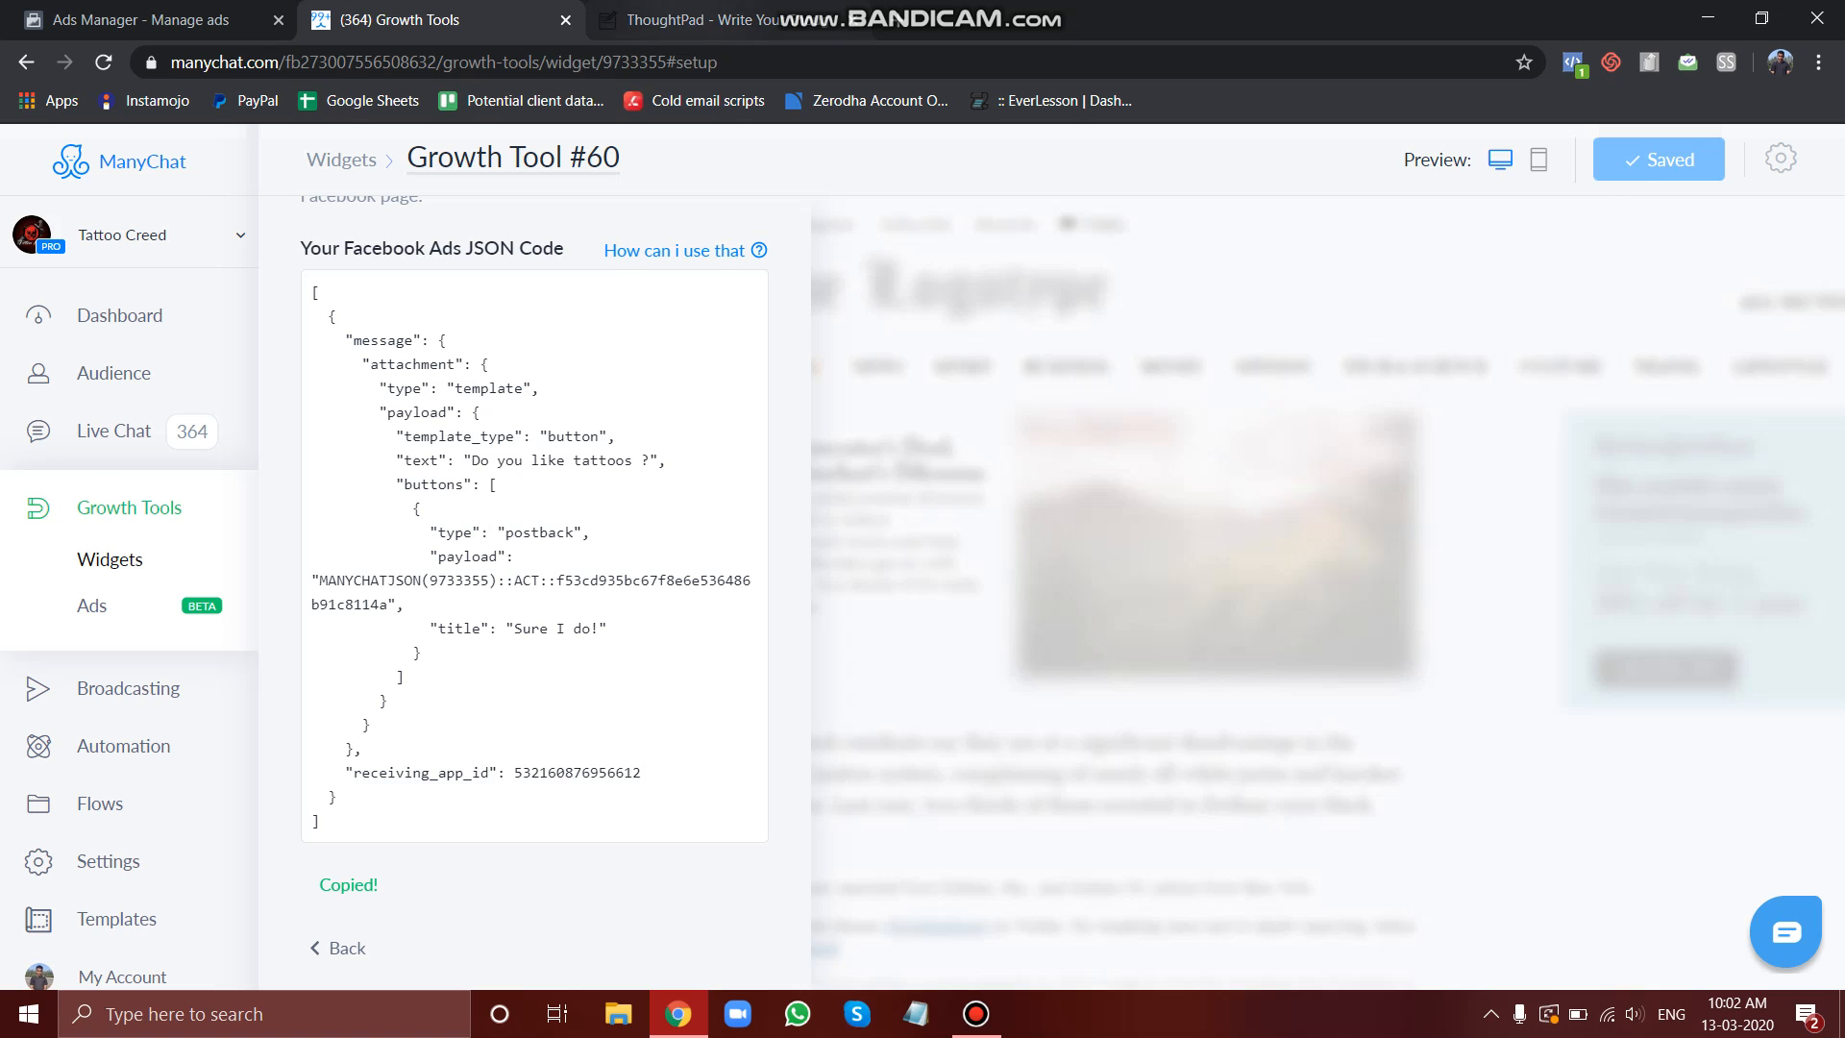
click(706, 20)
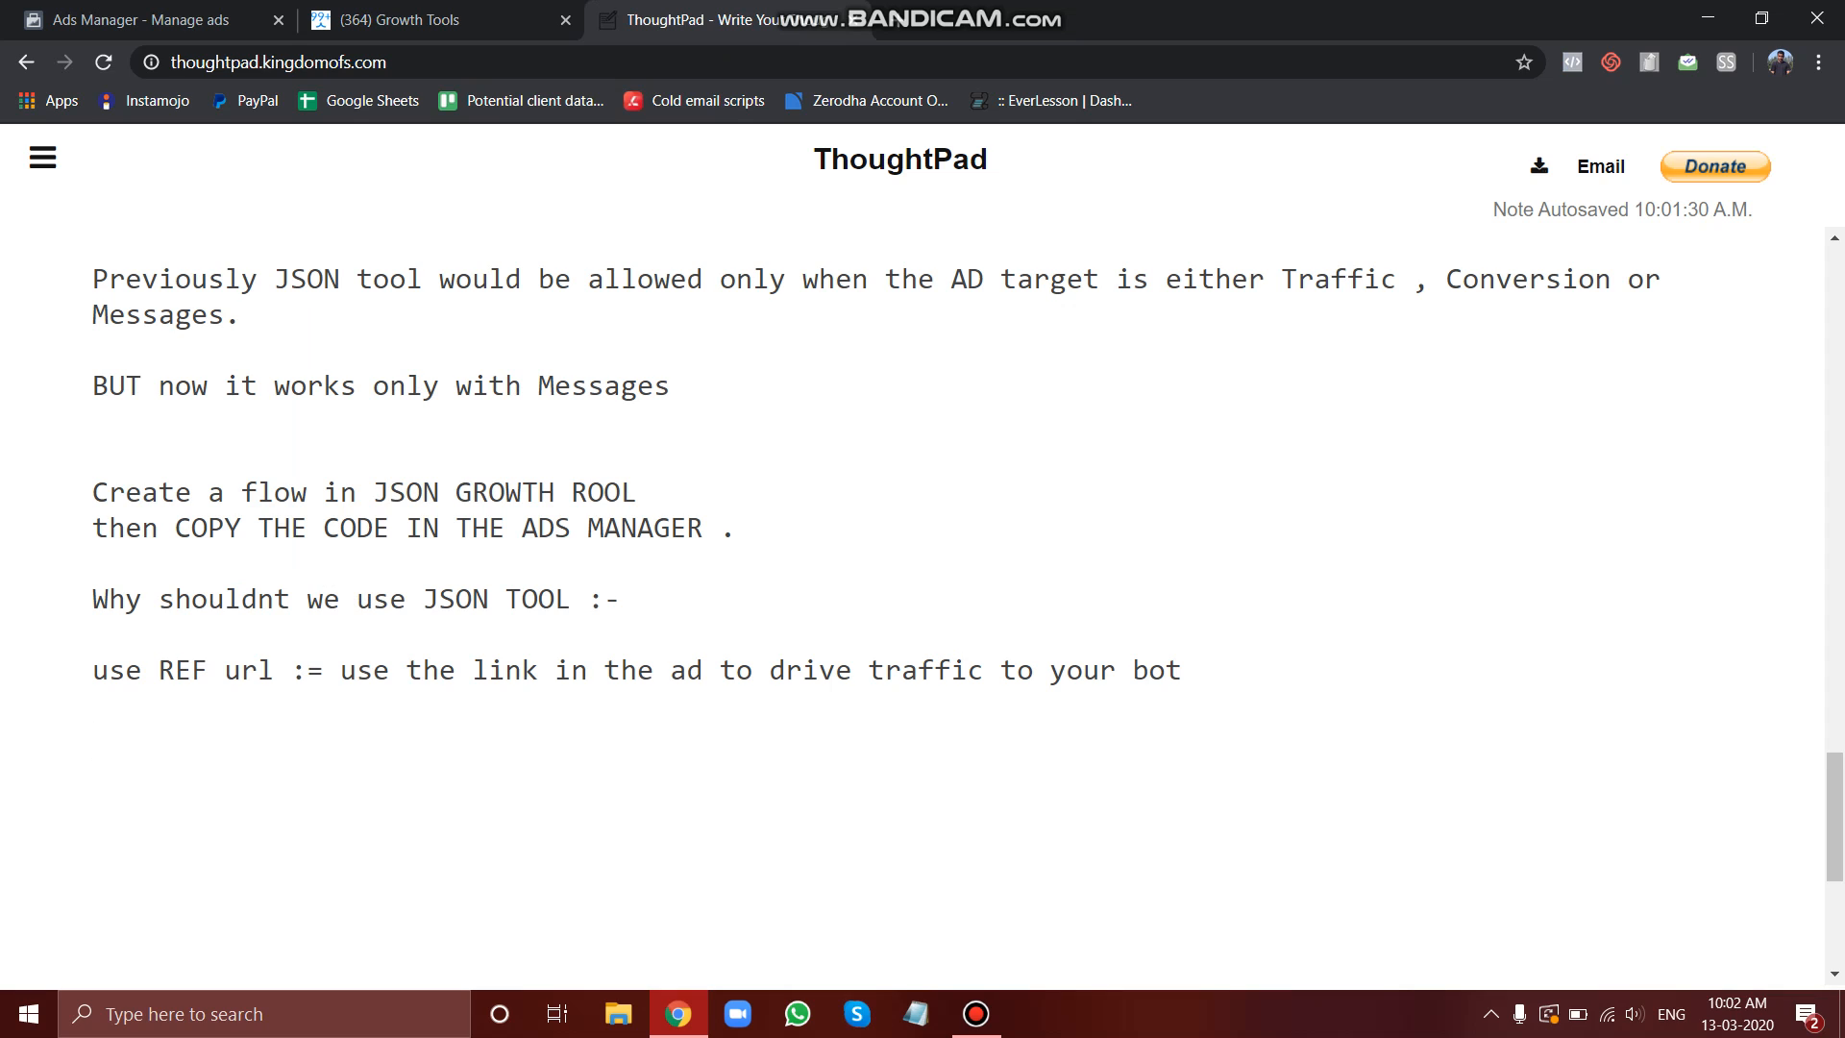
click(136, 20)
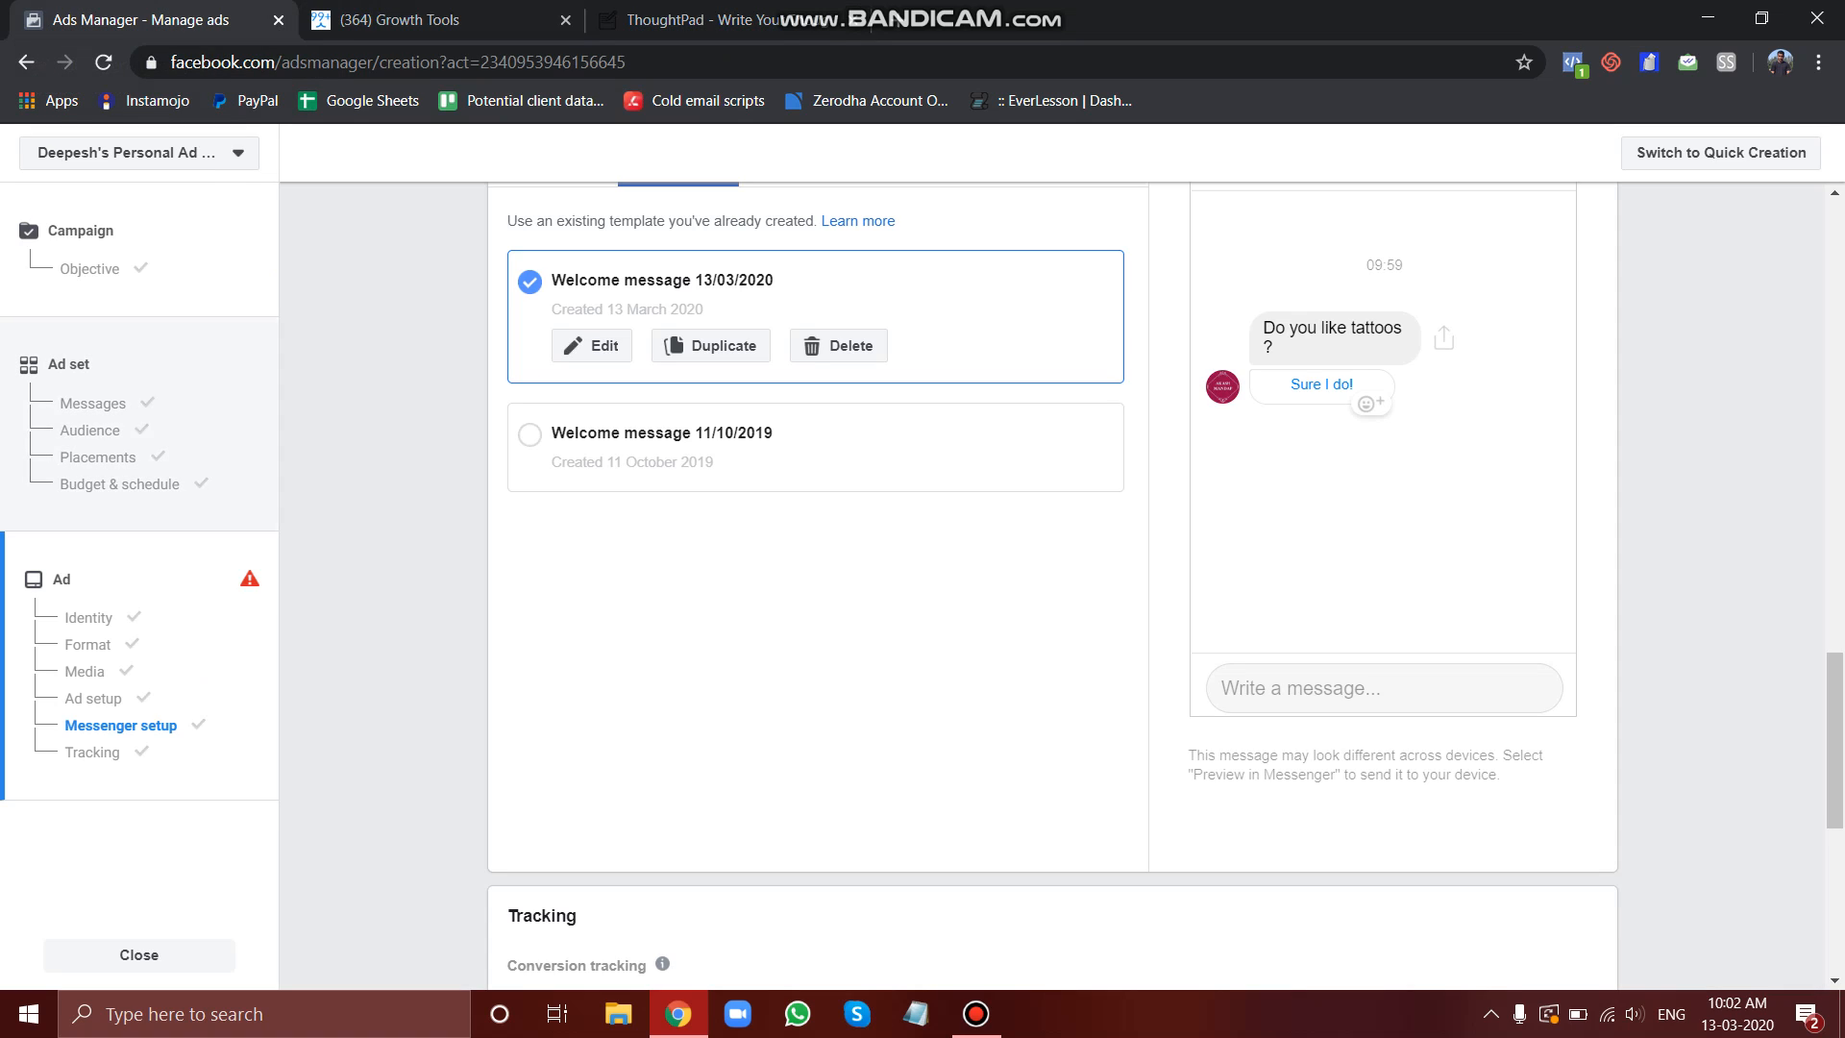
click(706, 20)
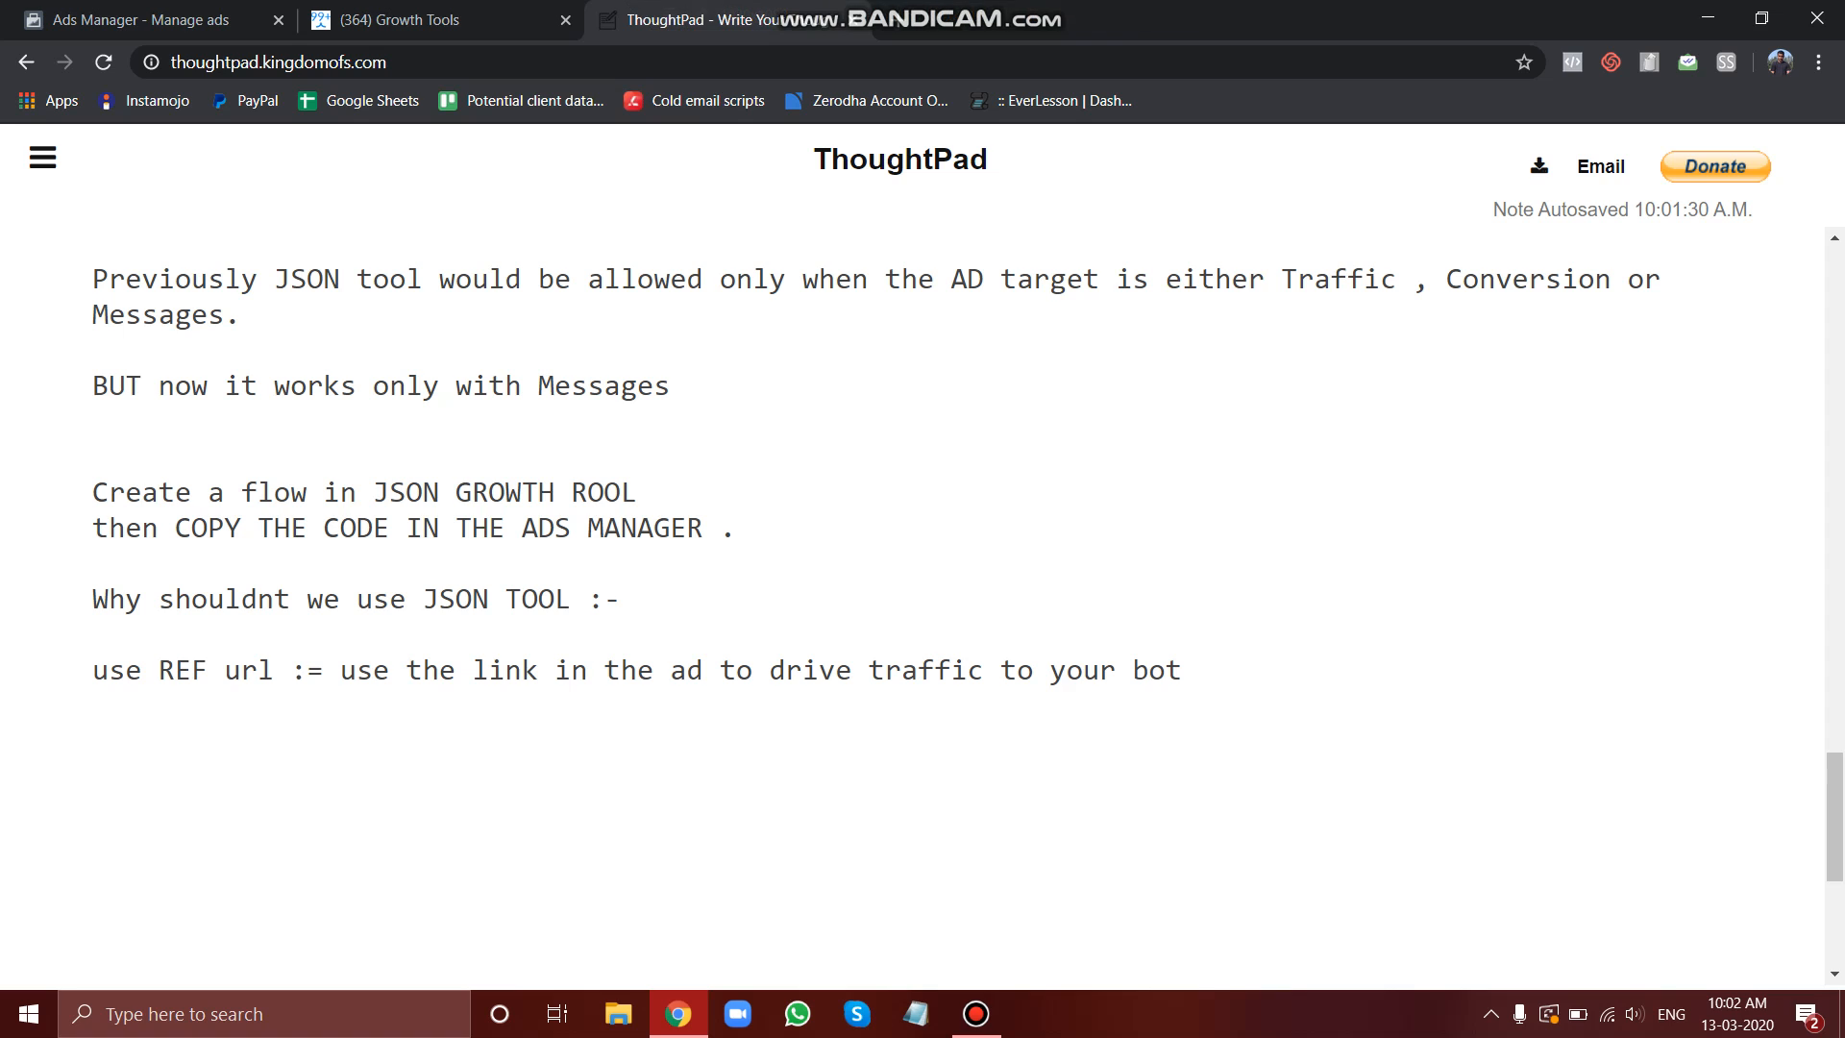